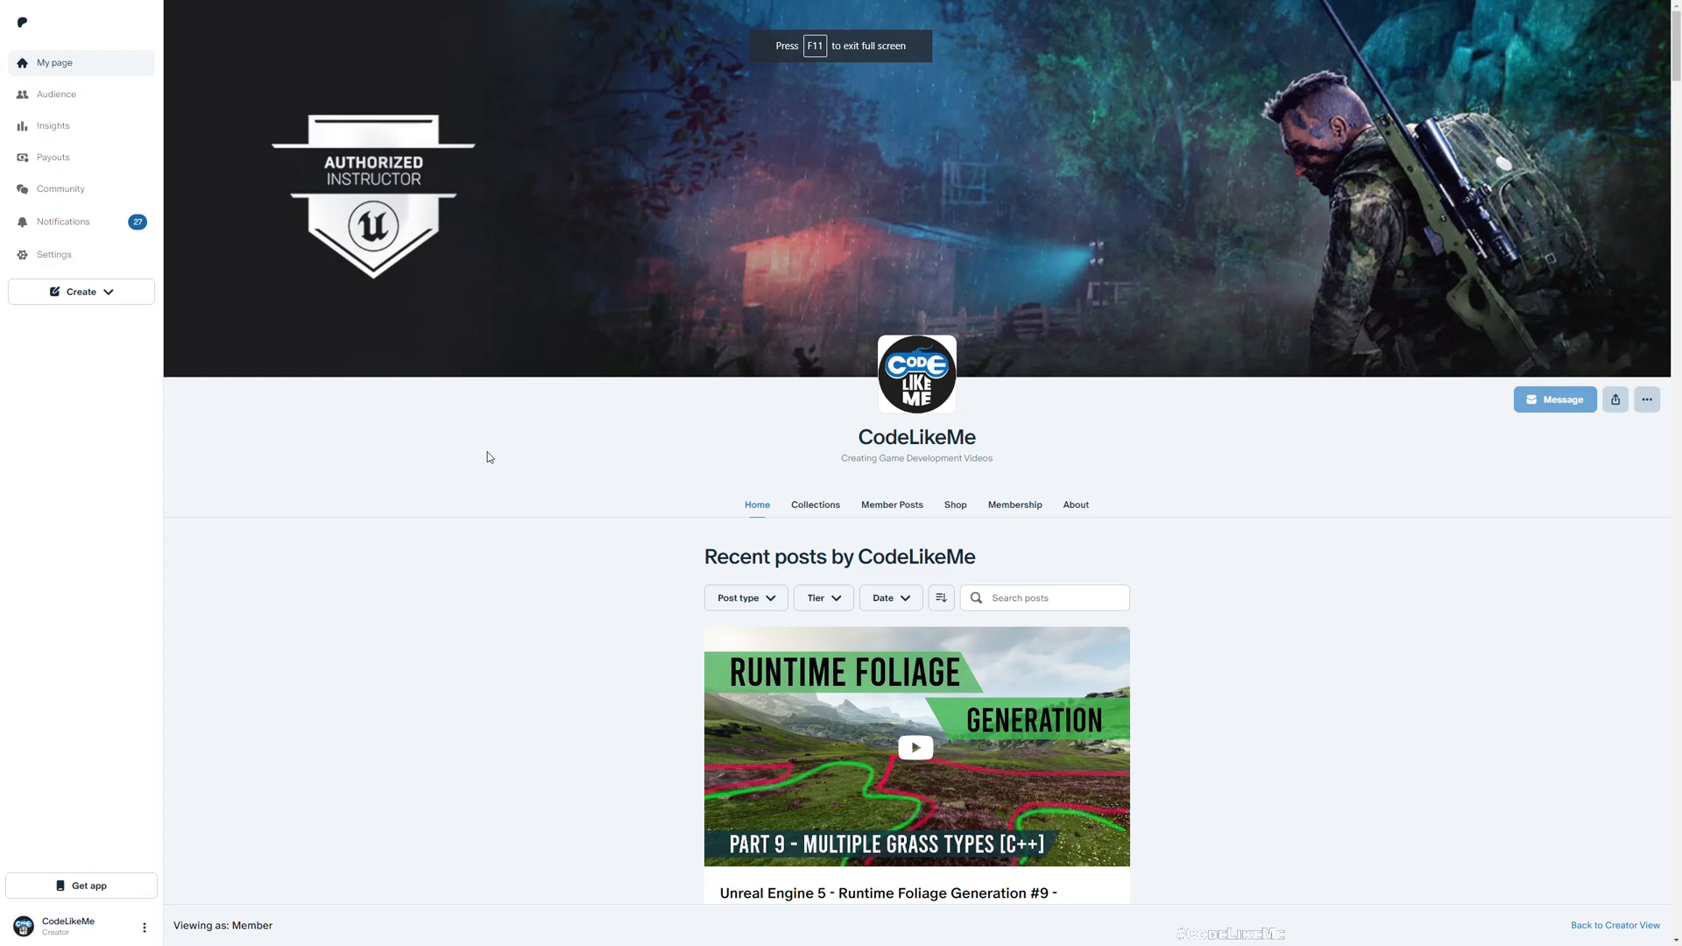
- Play-test the DemoMapDay level to check how the fixed cameras behave
scroll(down, 3)
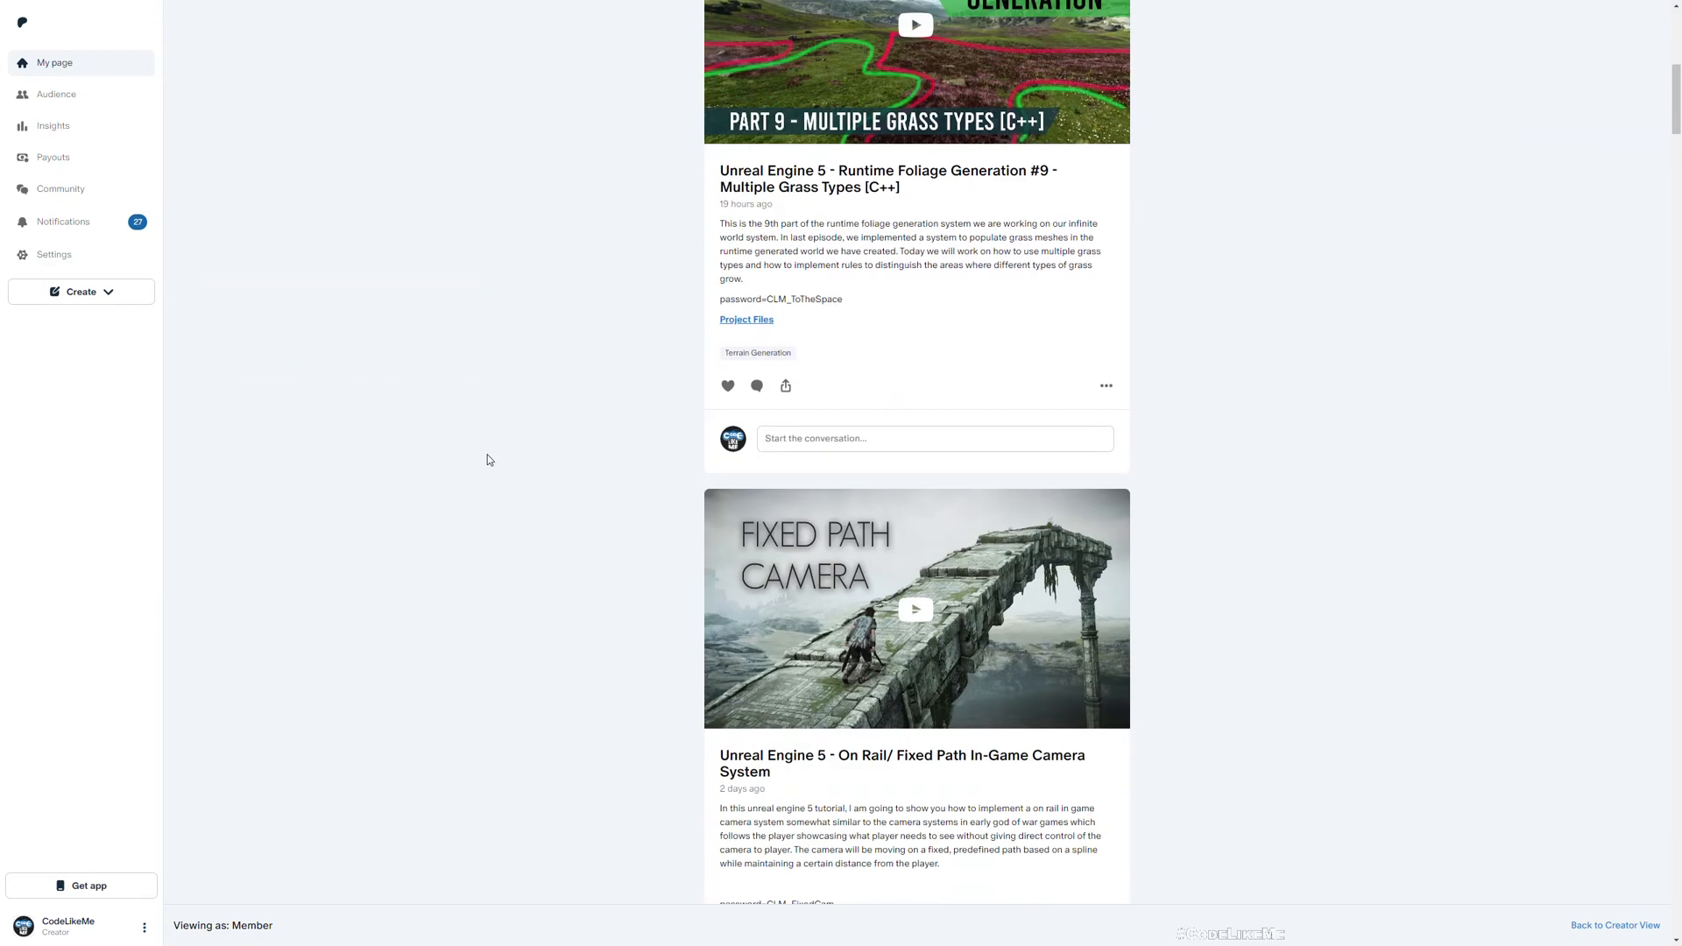
scroll(down, 3)
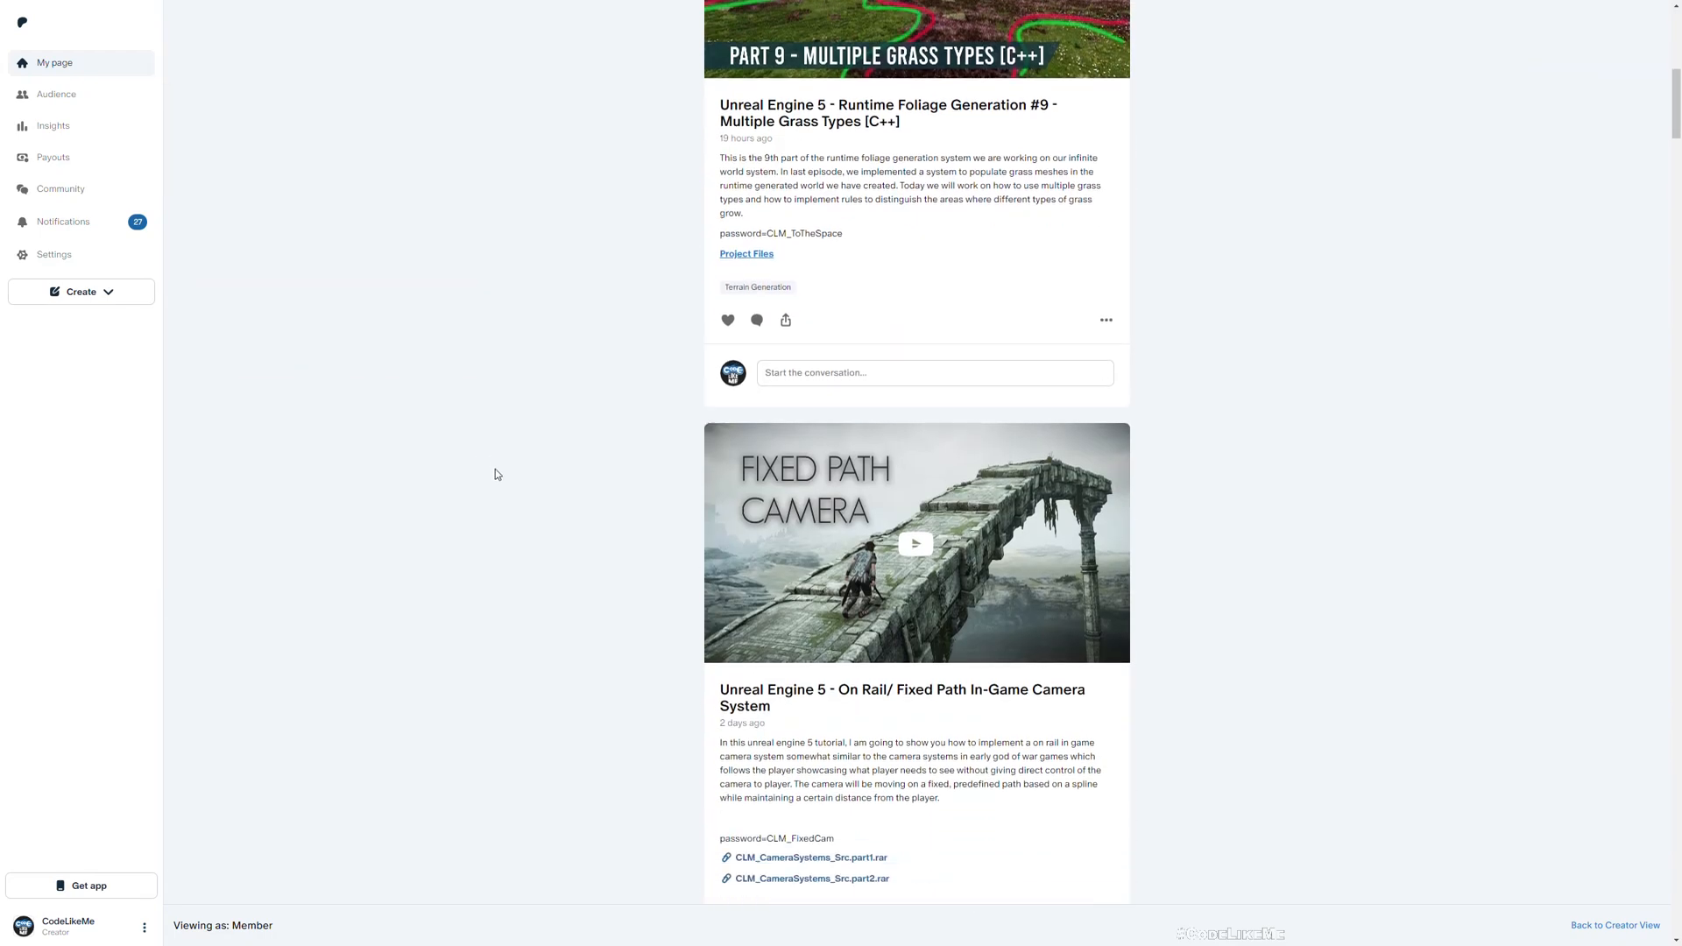
scroll(down, 3)
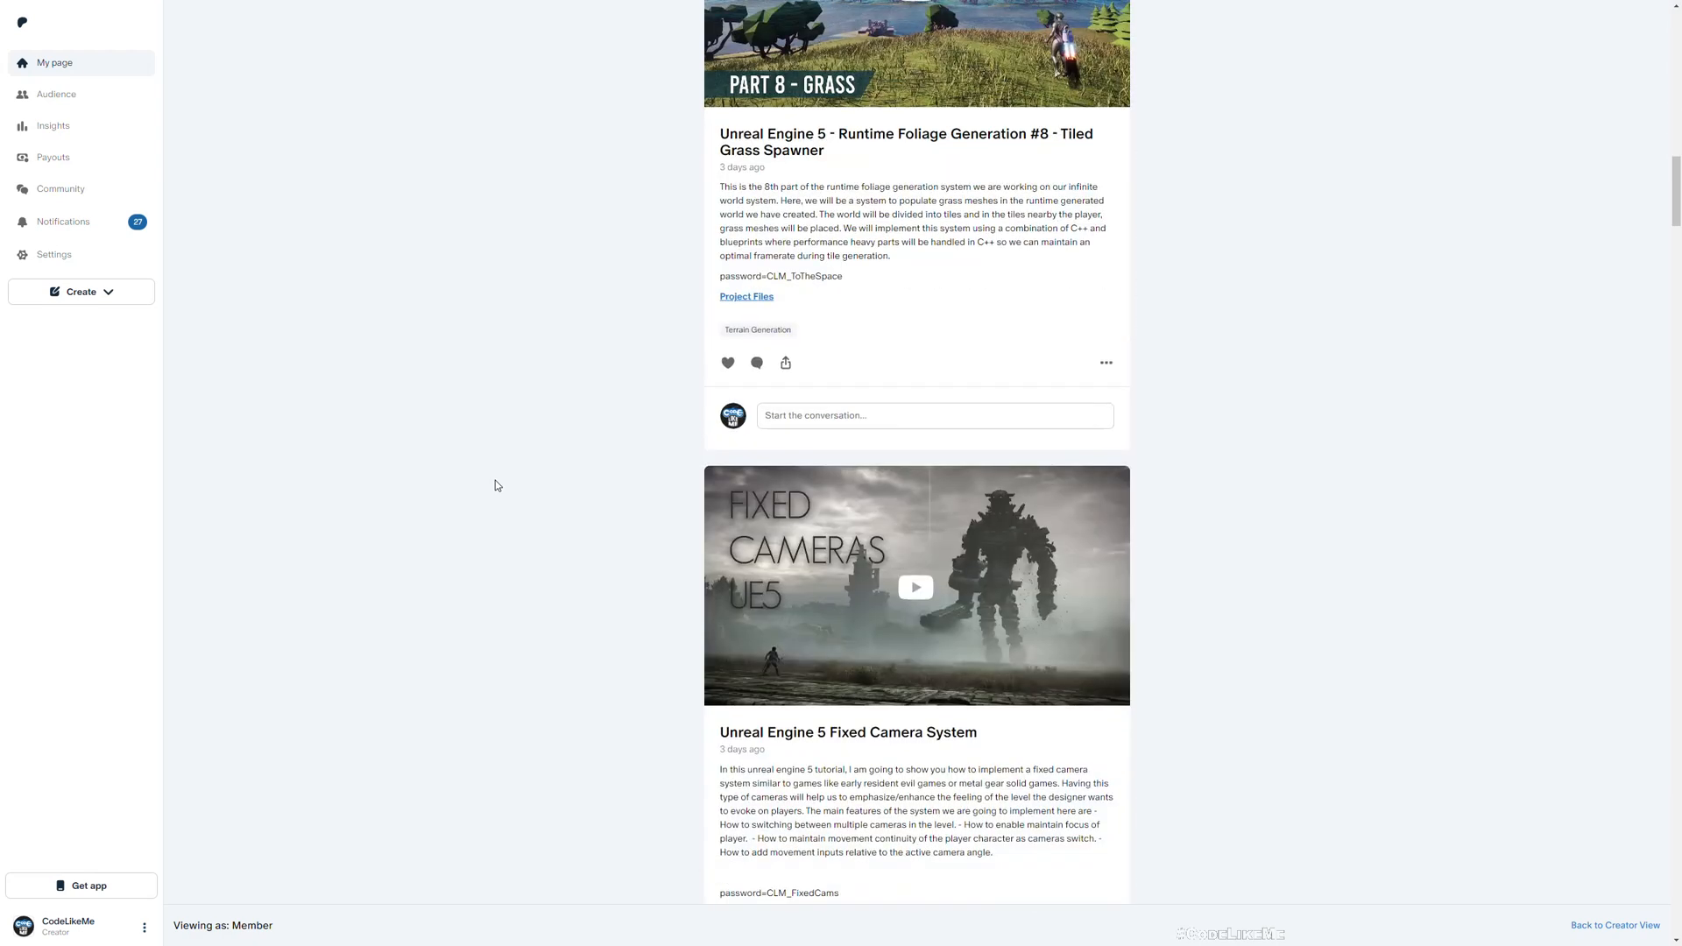
scroll(down, 3)
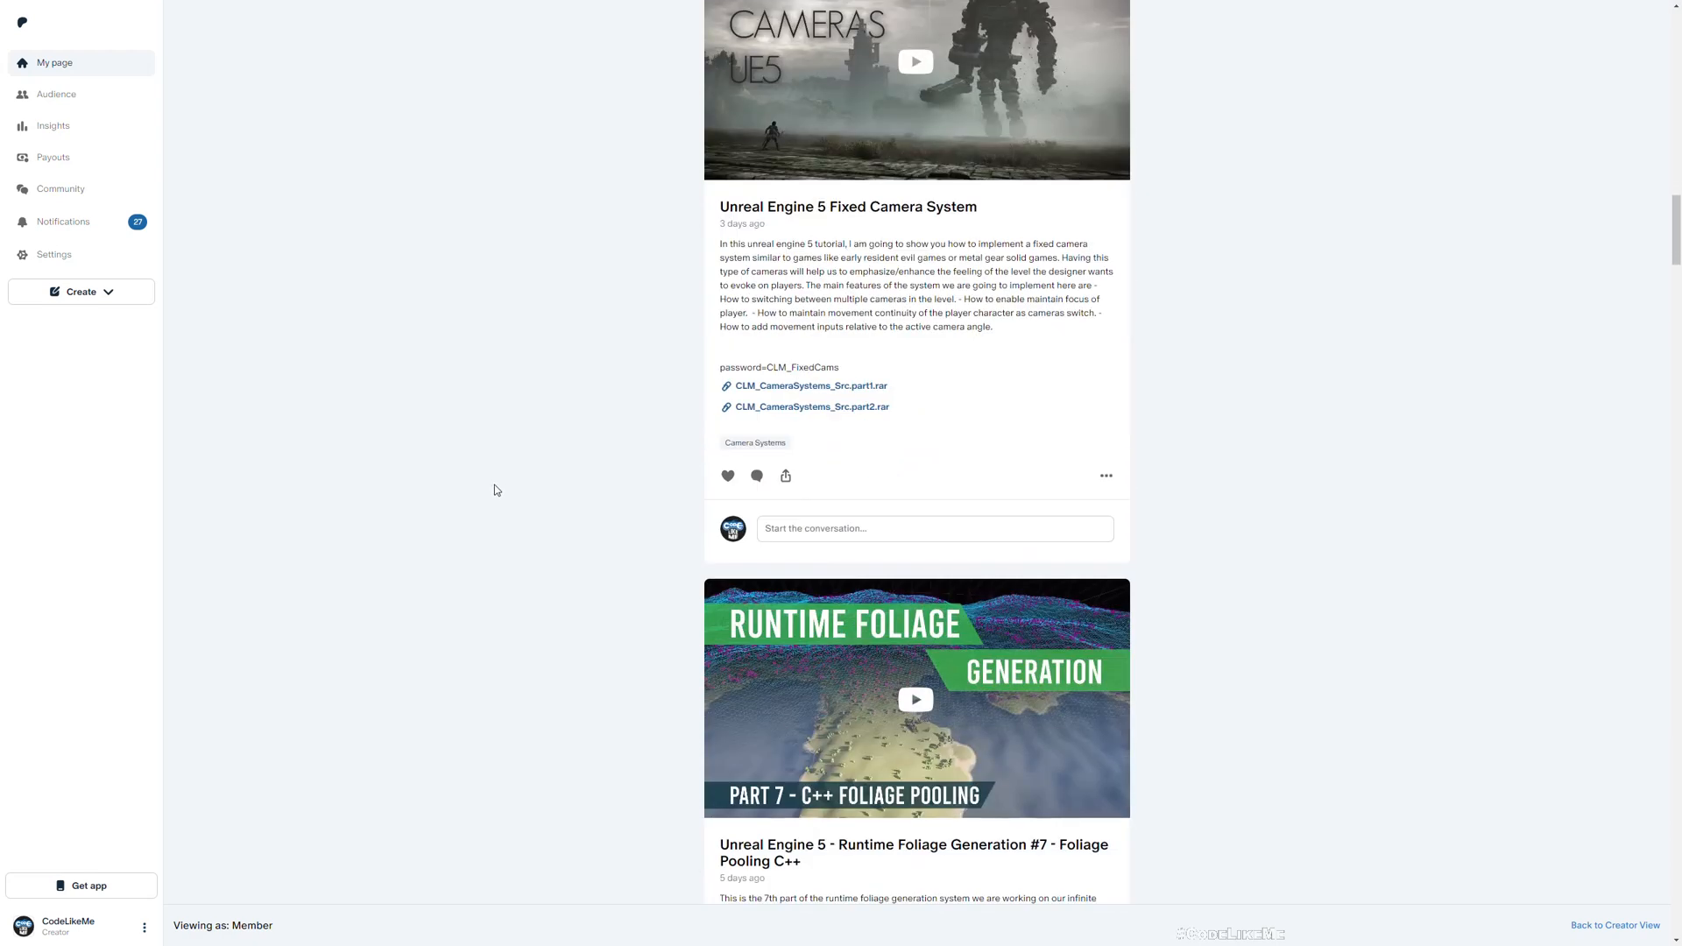
scroll(down, 3)
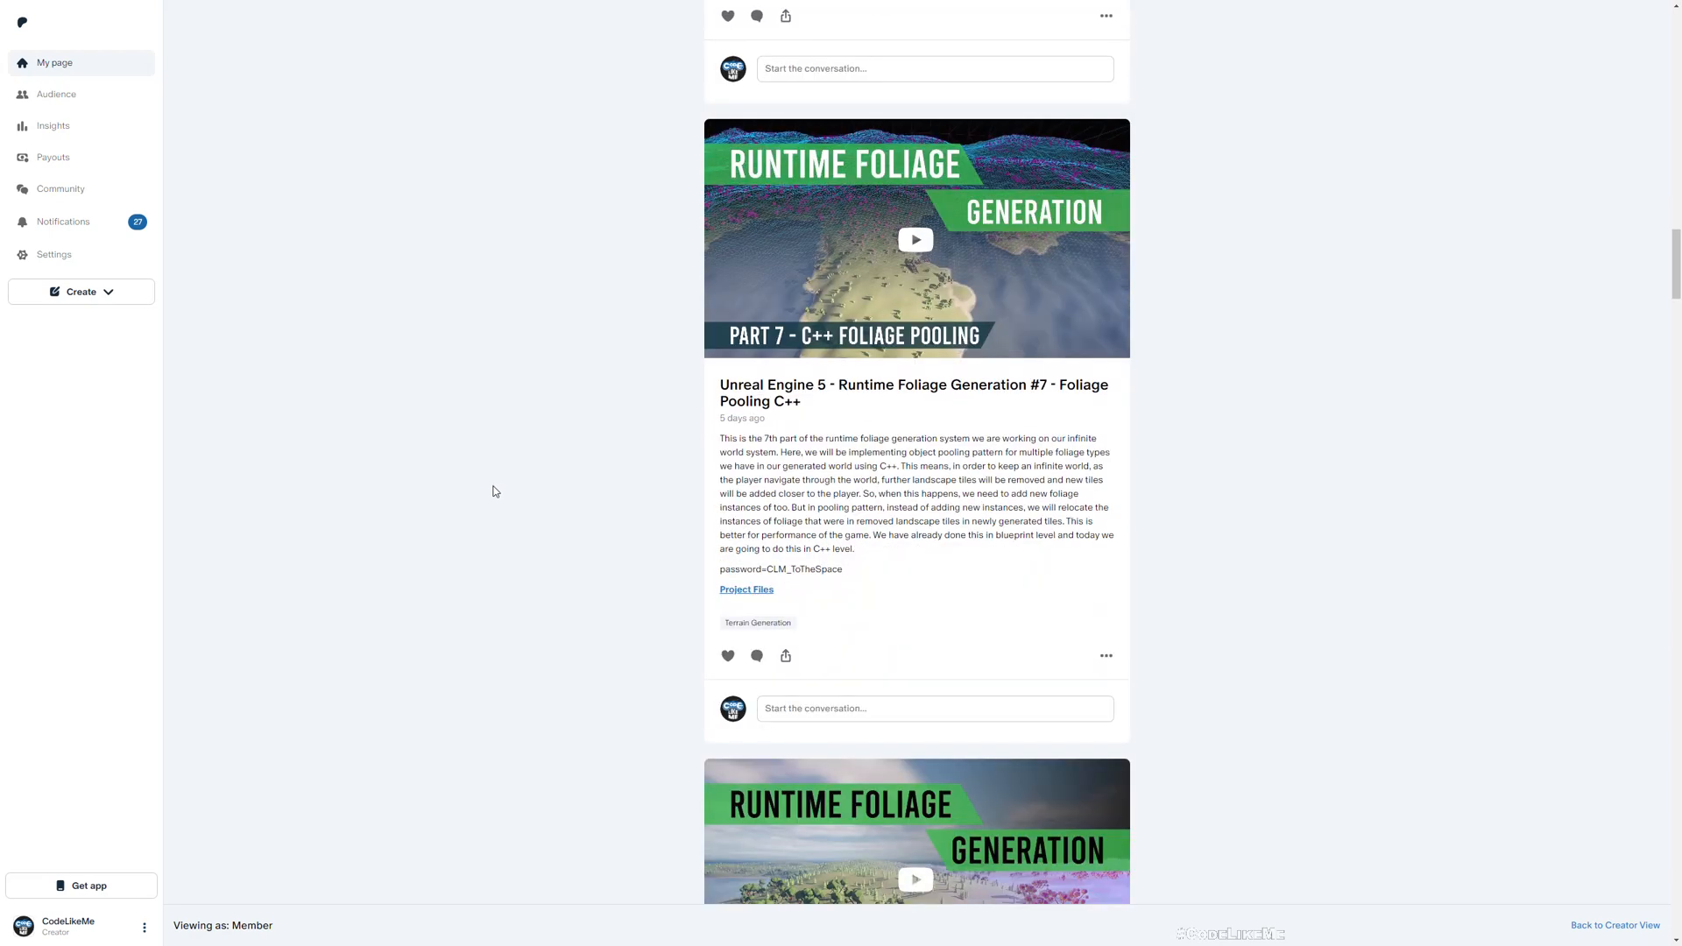
scroll(down, 3)
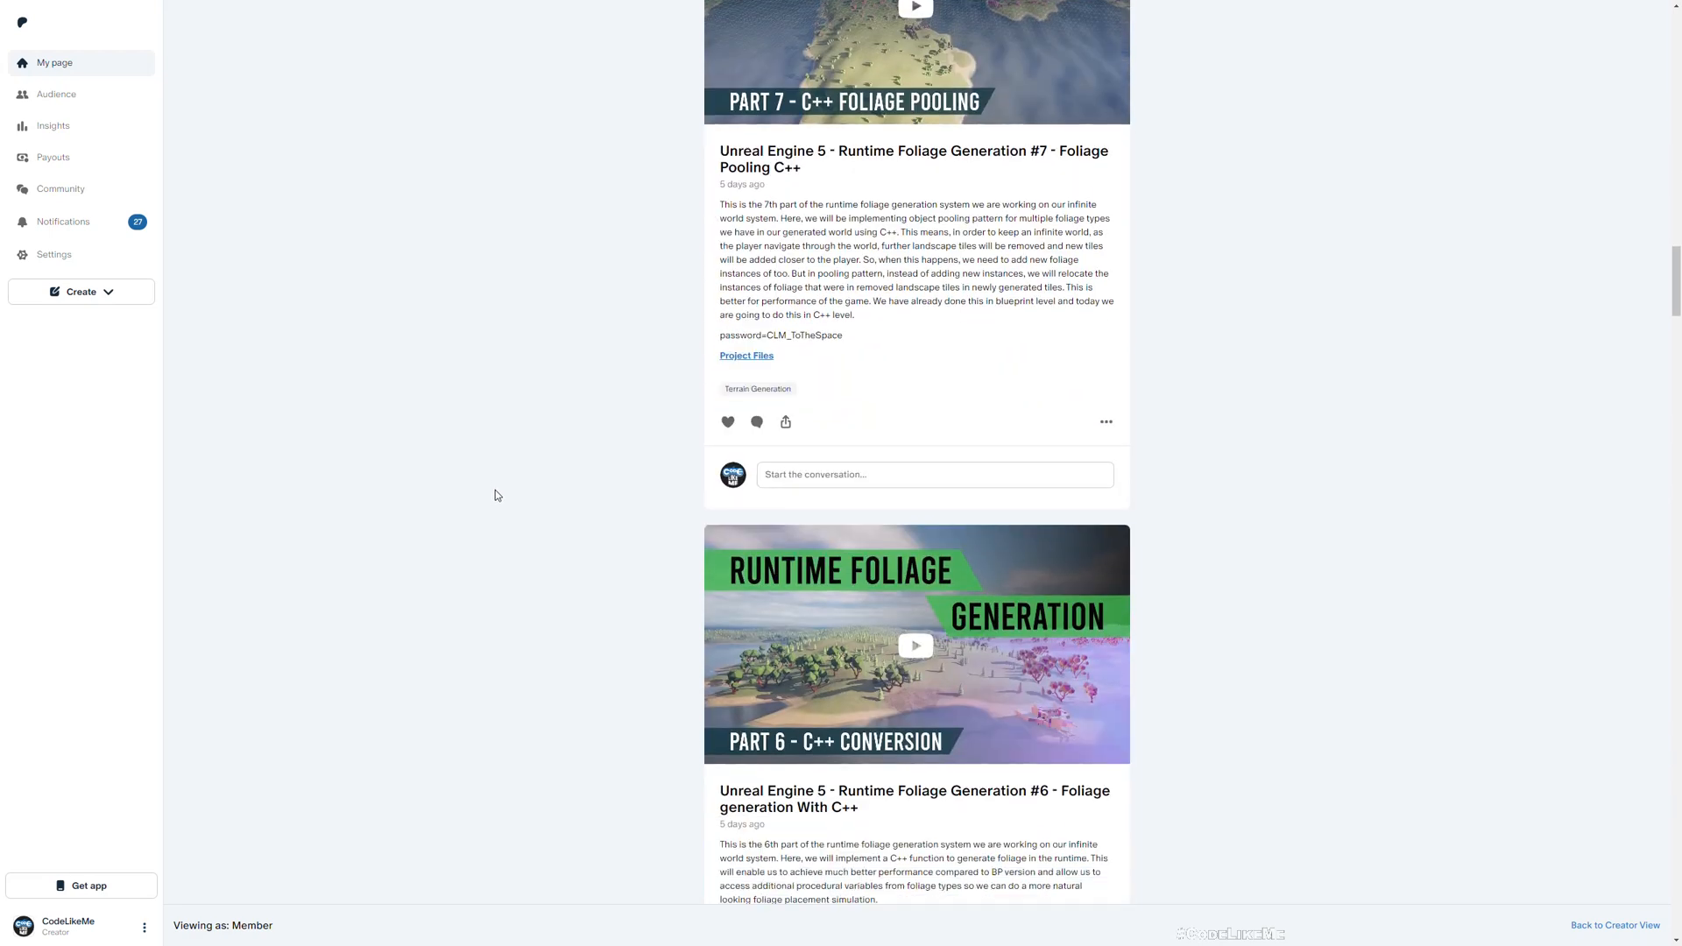
scroll(down, 3)
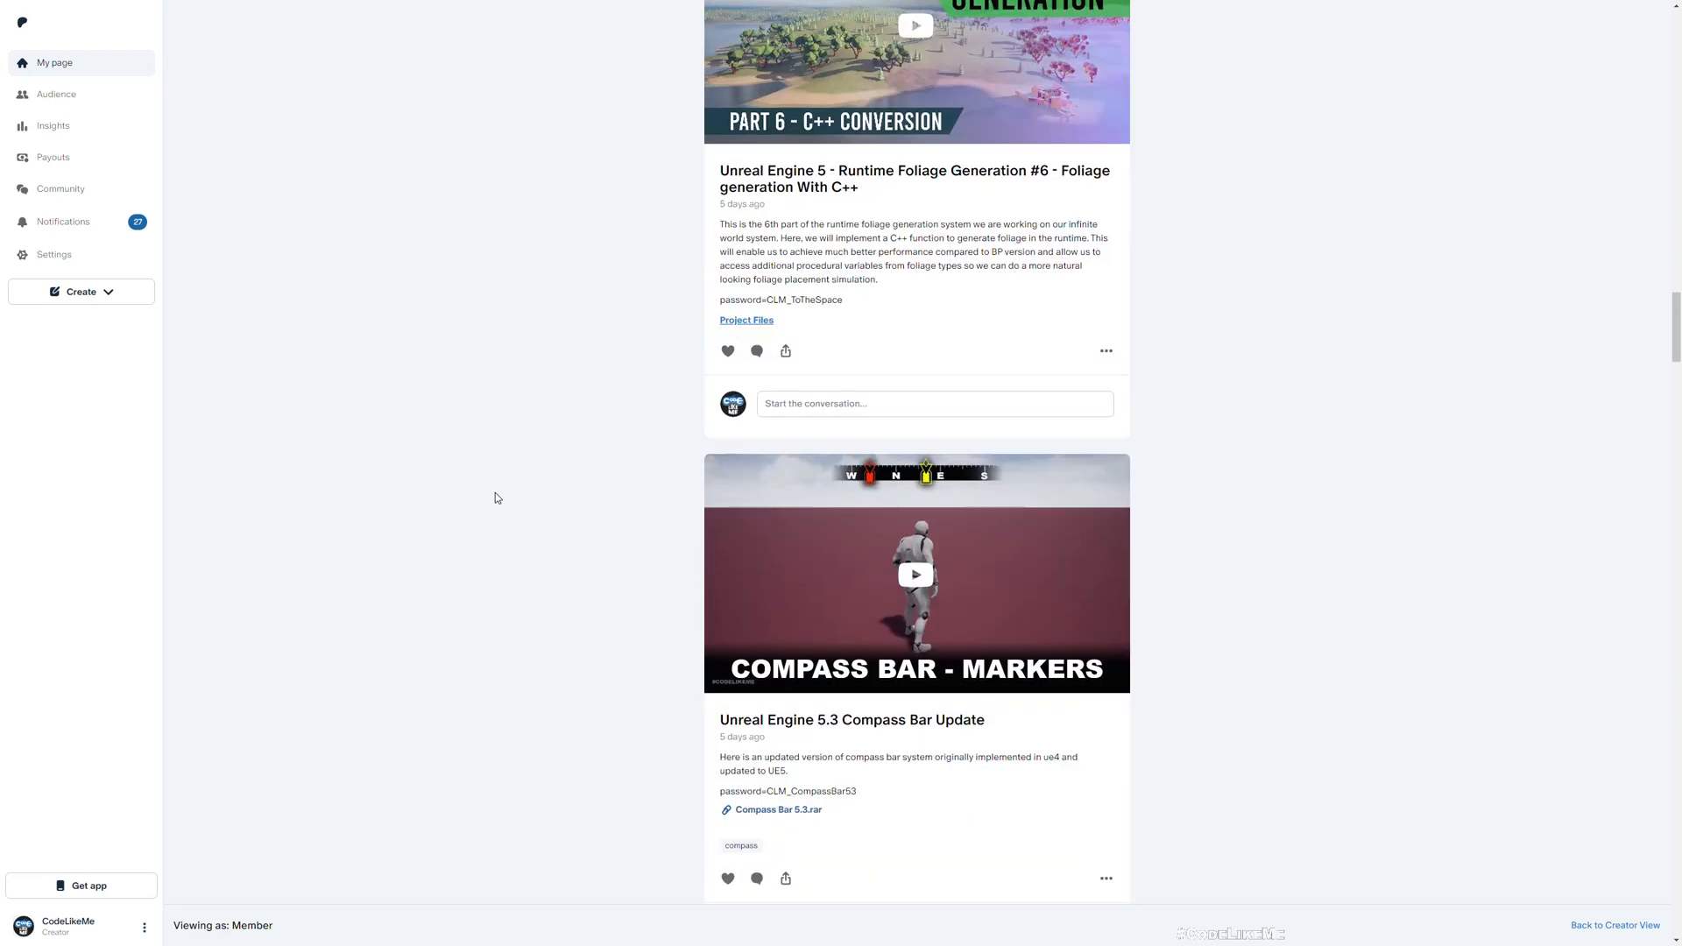
scroll(down, 3)
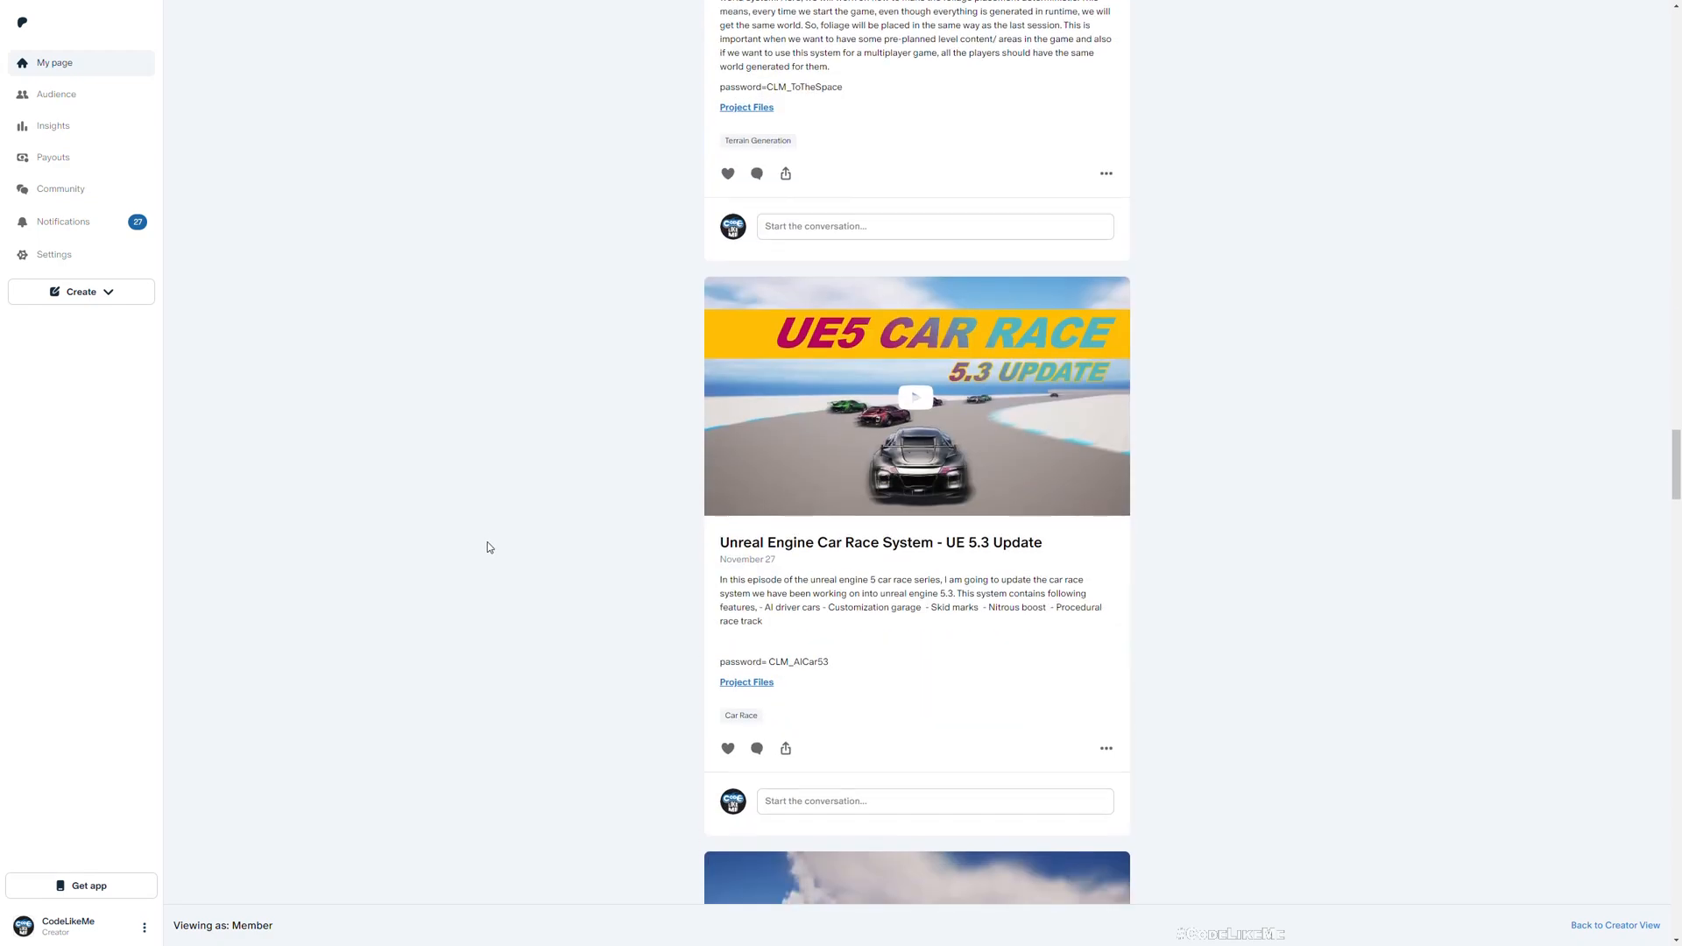
scroll(down, 3)
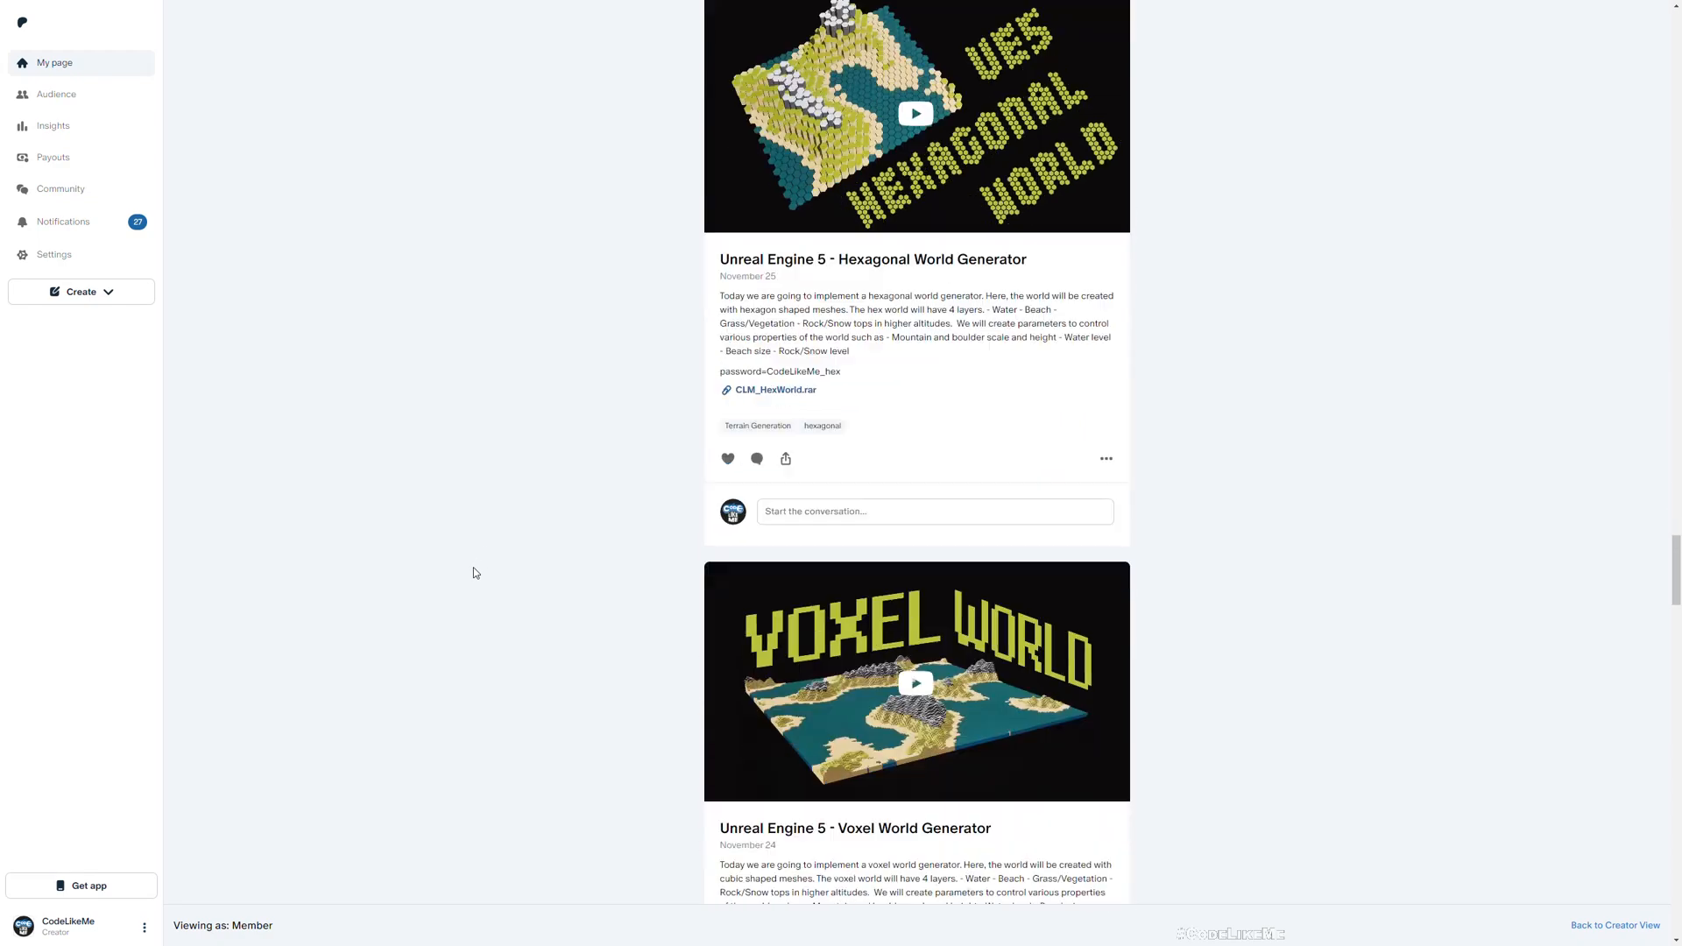
scroll(down, 3)
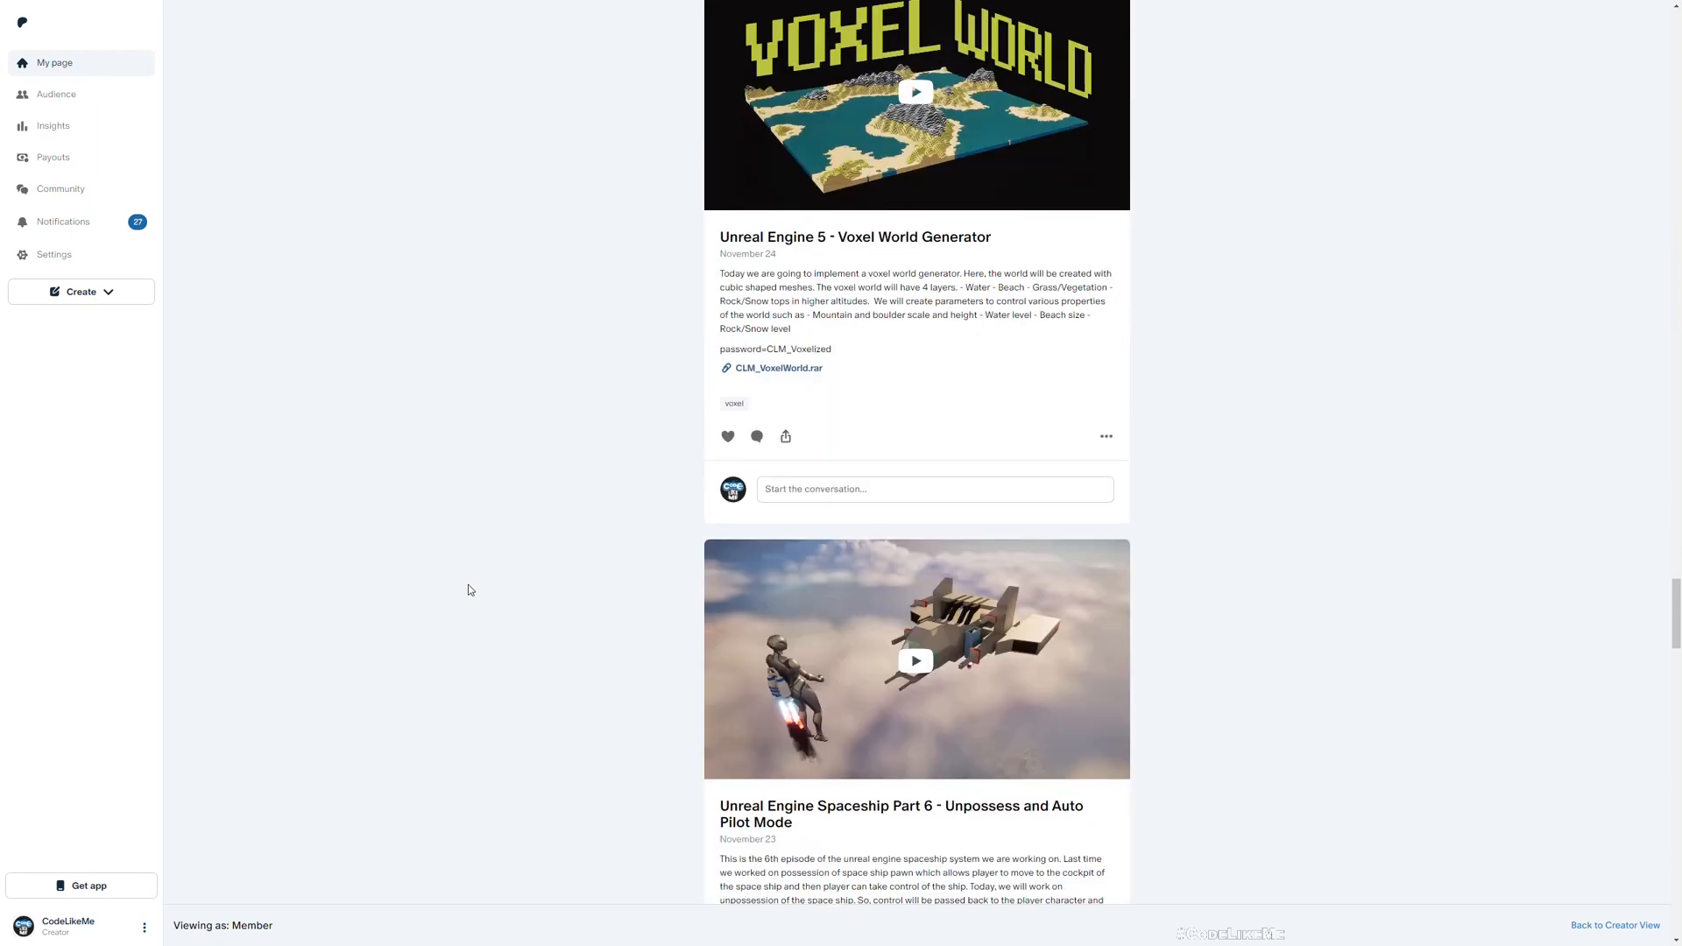
scroll(down, 3)
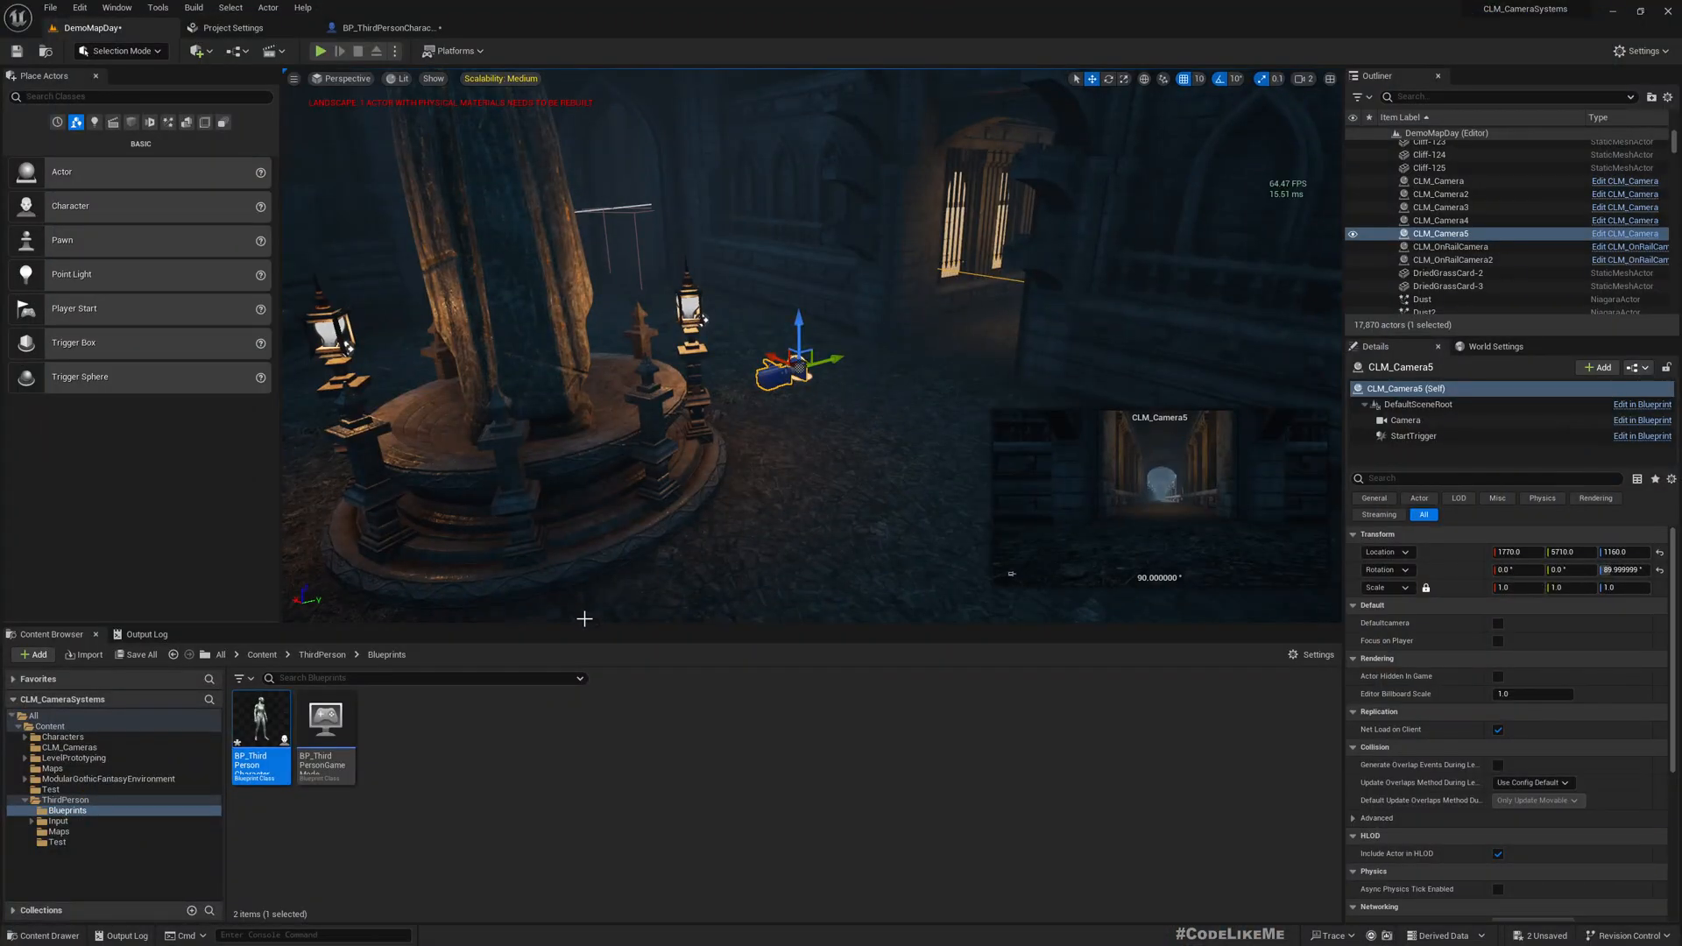
click(320, 51)
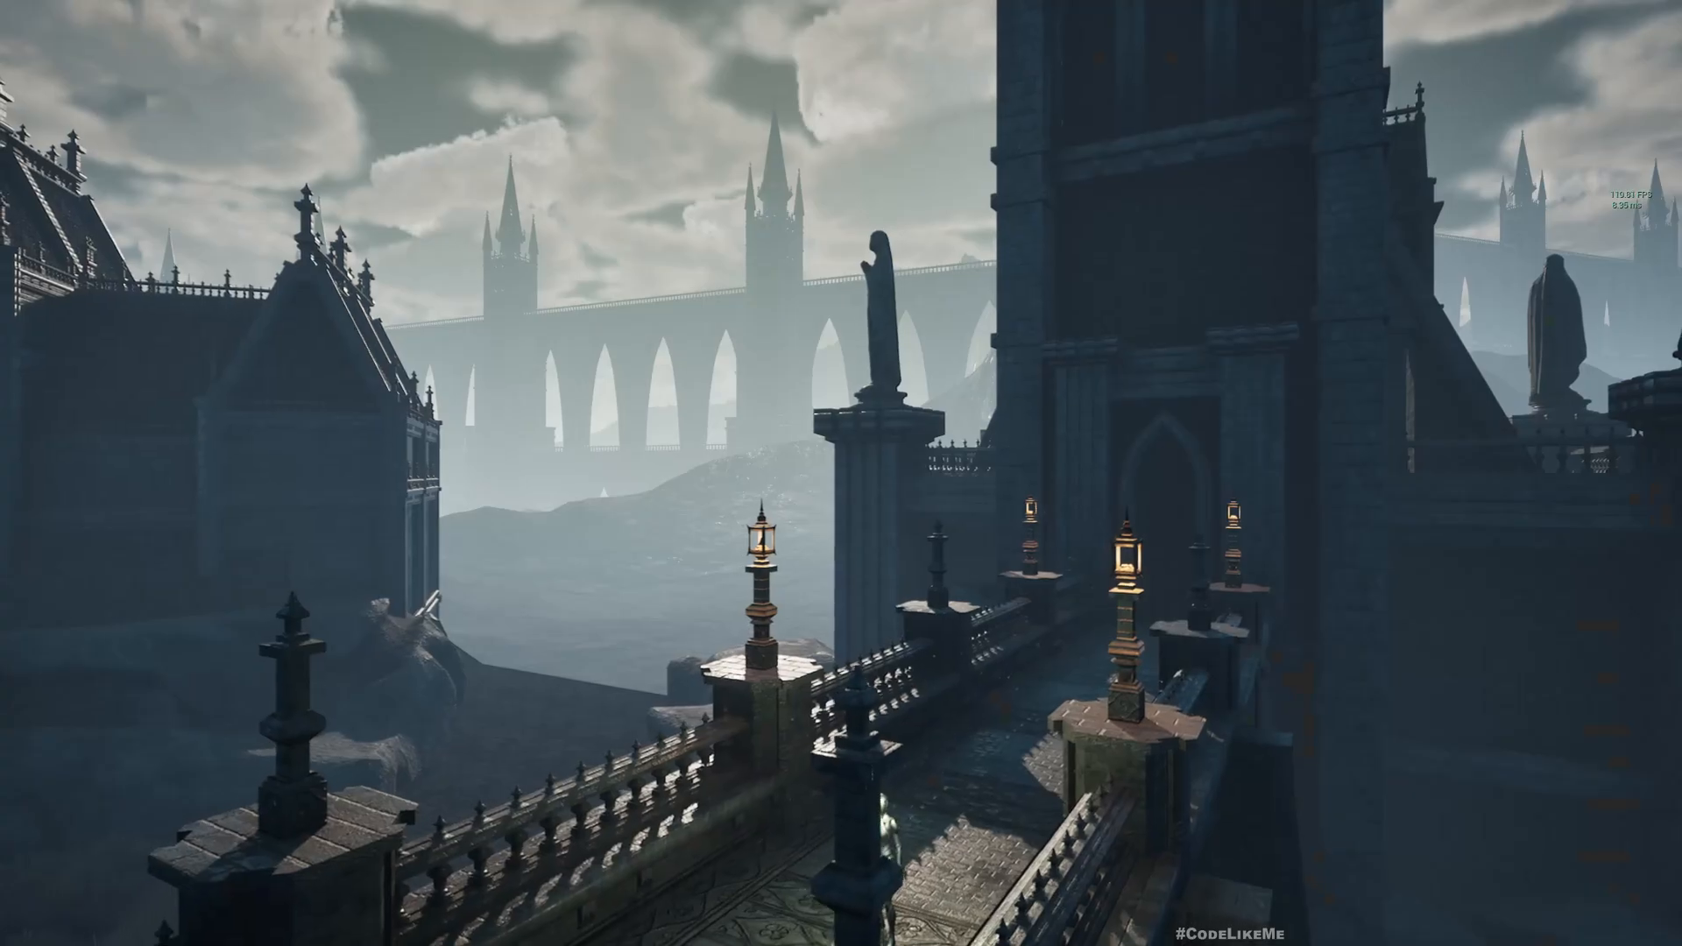
mouse_move(841, 473)
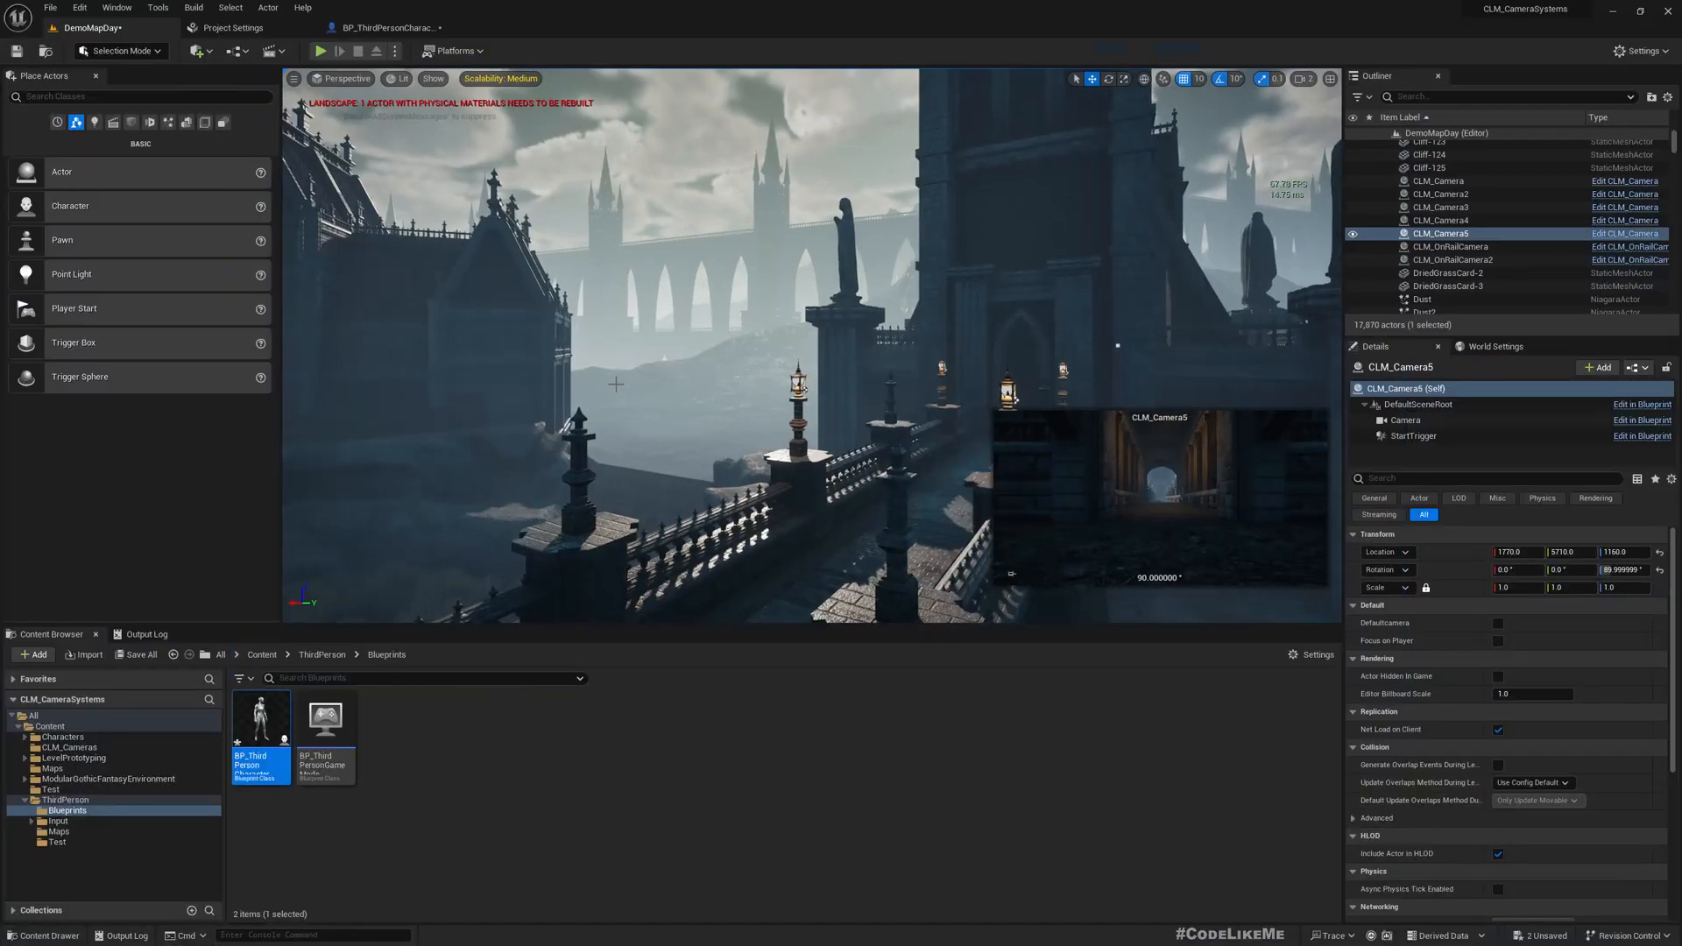
mouse_move(647, 307)
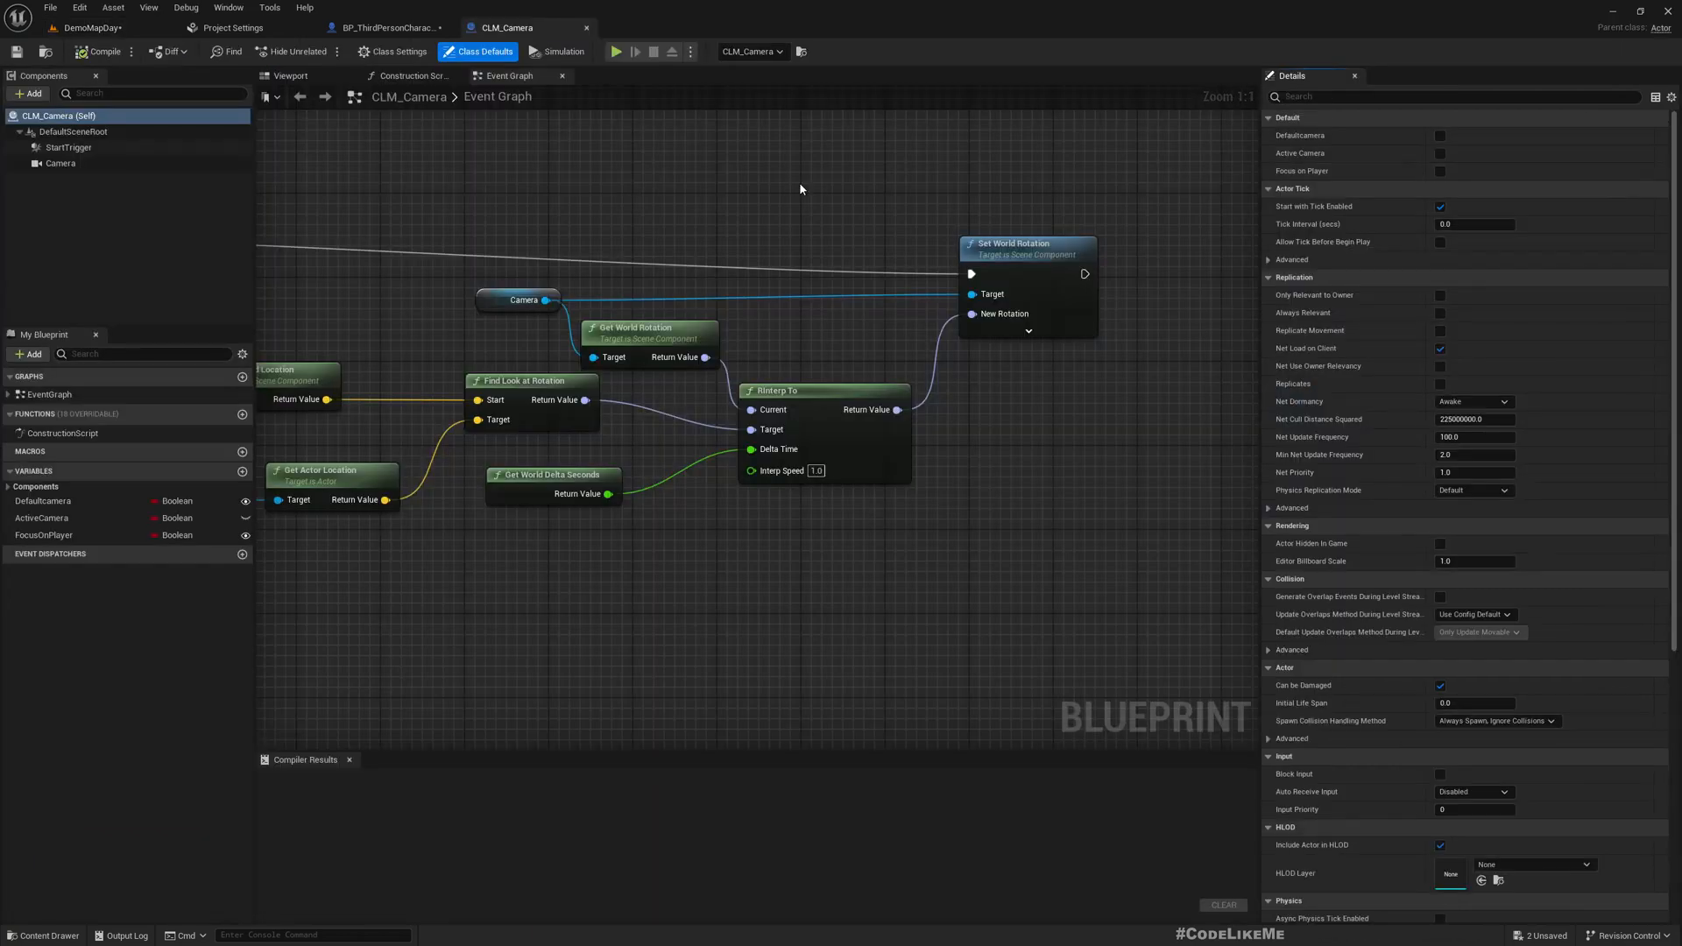
mouse_move(364, 20)
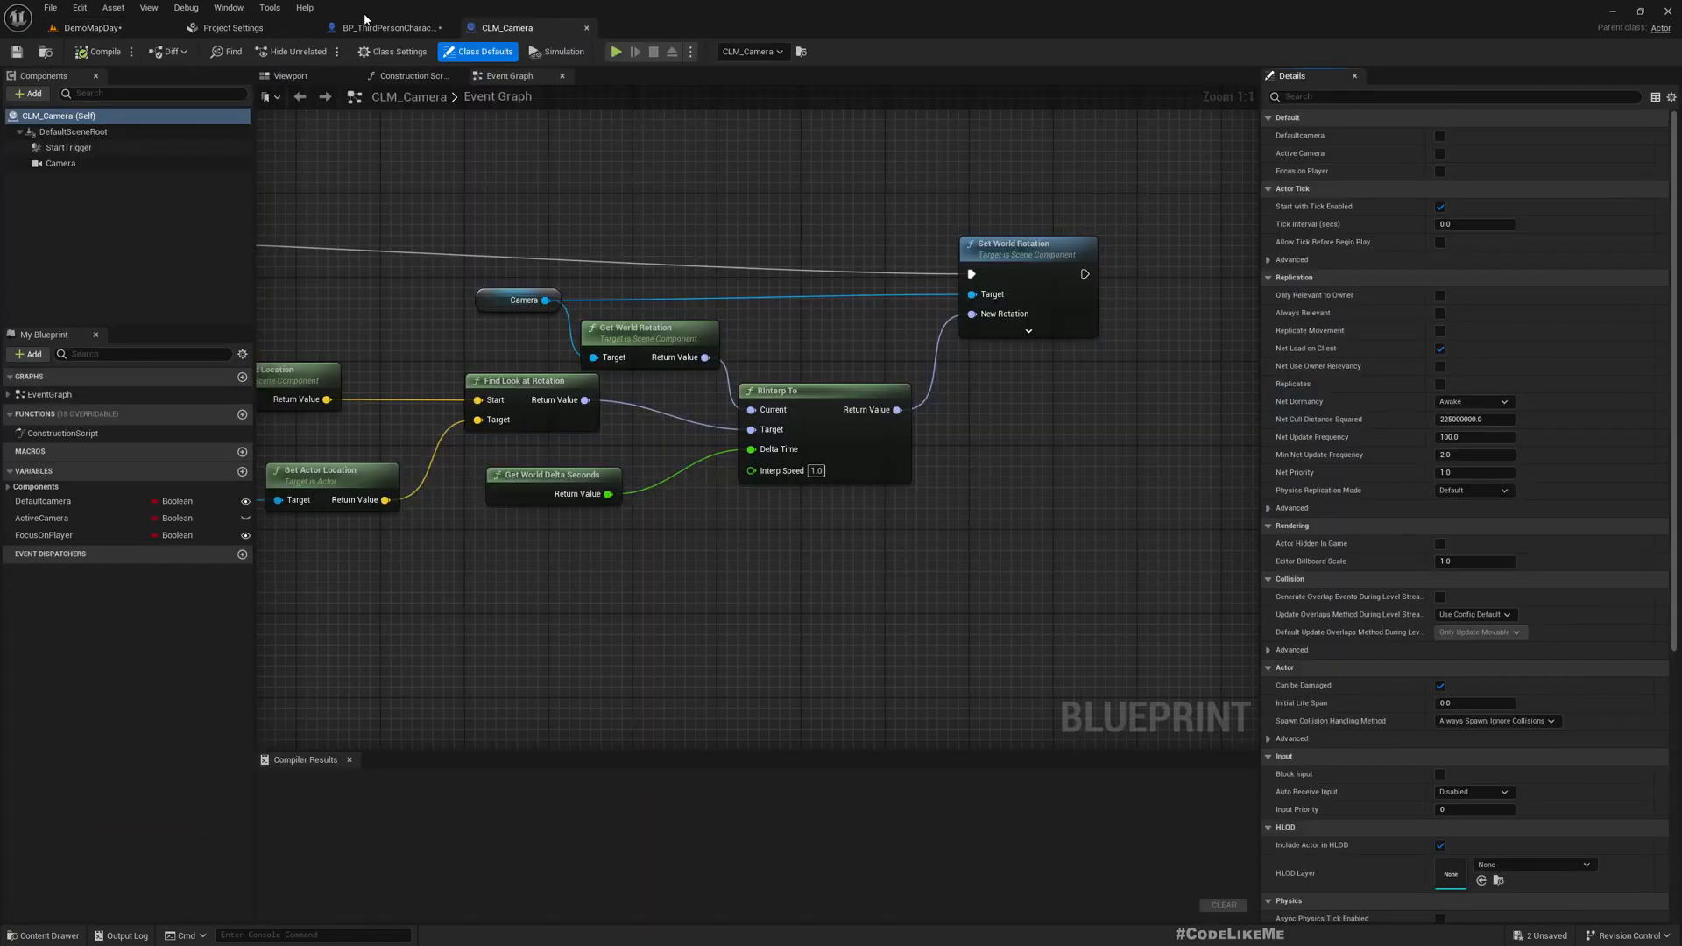
- Review BP_ThirdPersonCharacter's Get Camera Rotation function, then go back to CLM_Camera
click(386, 27)
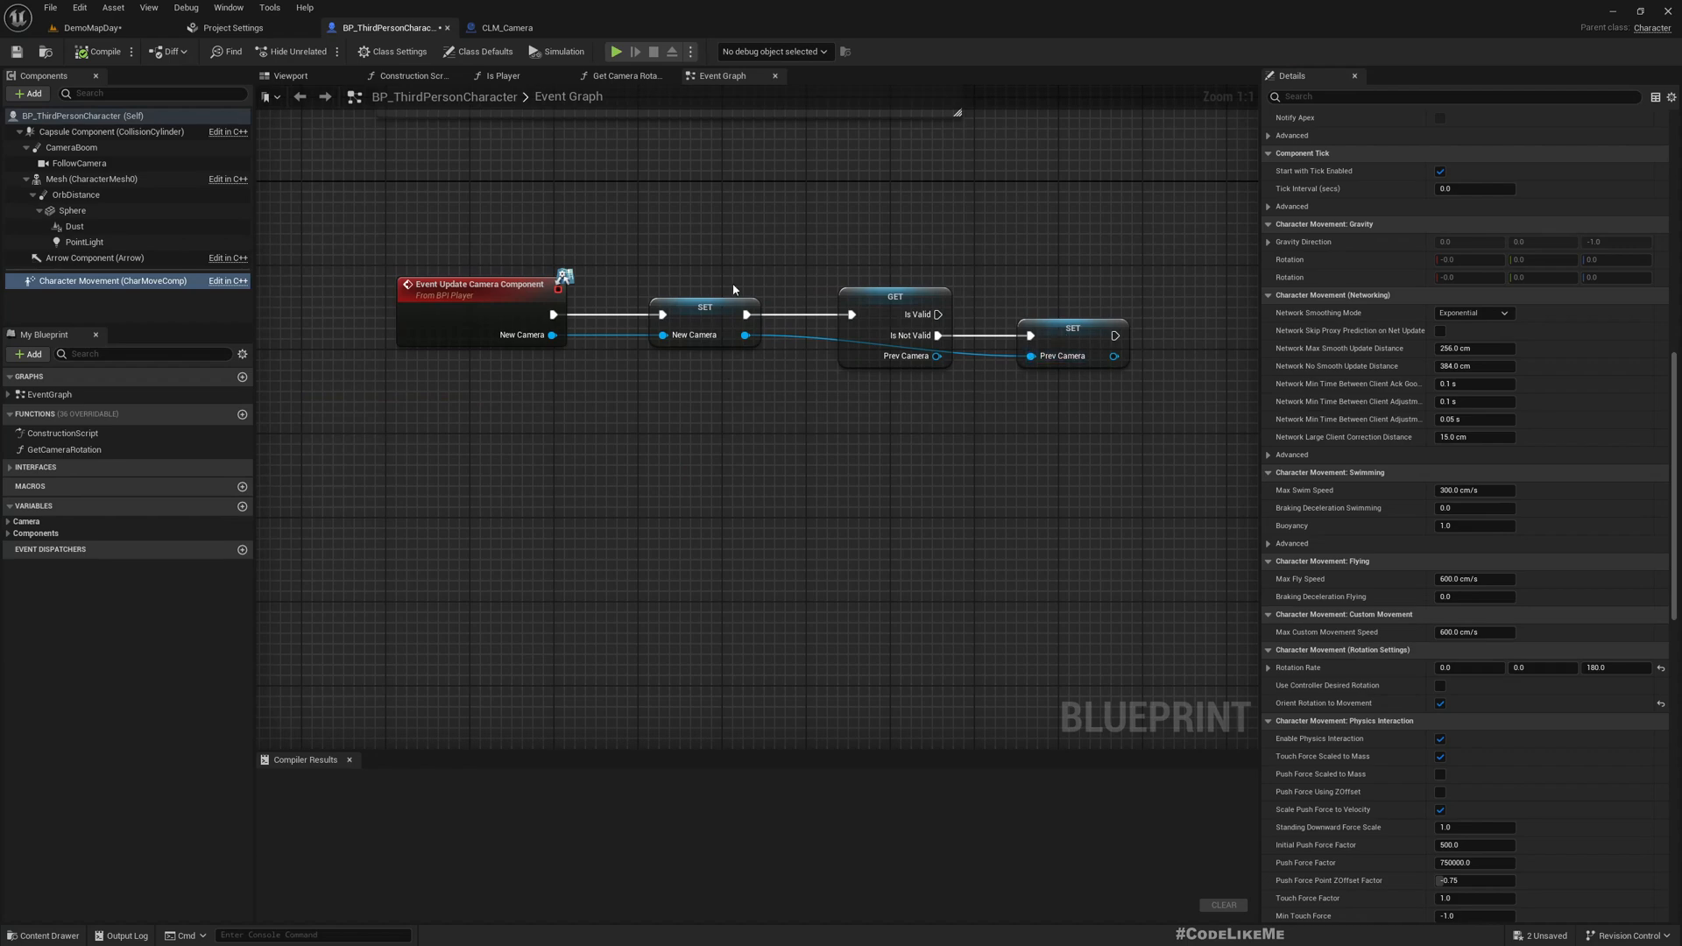
mouse_move(621, 90)
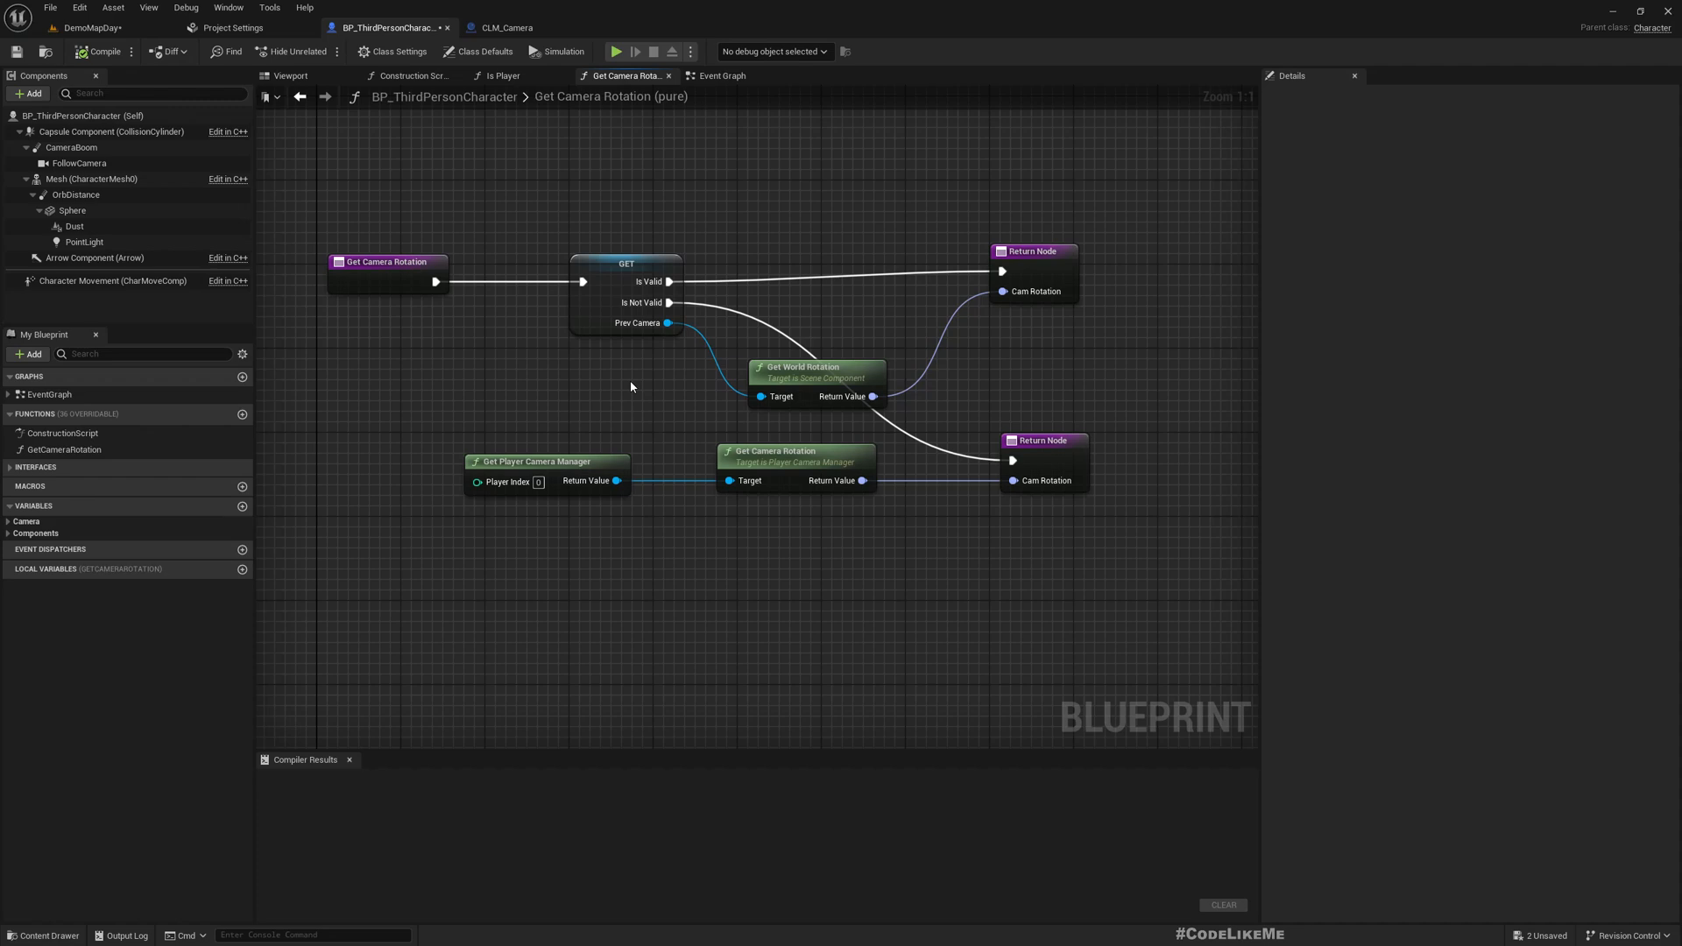
mouse_move(741, 370)
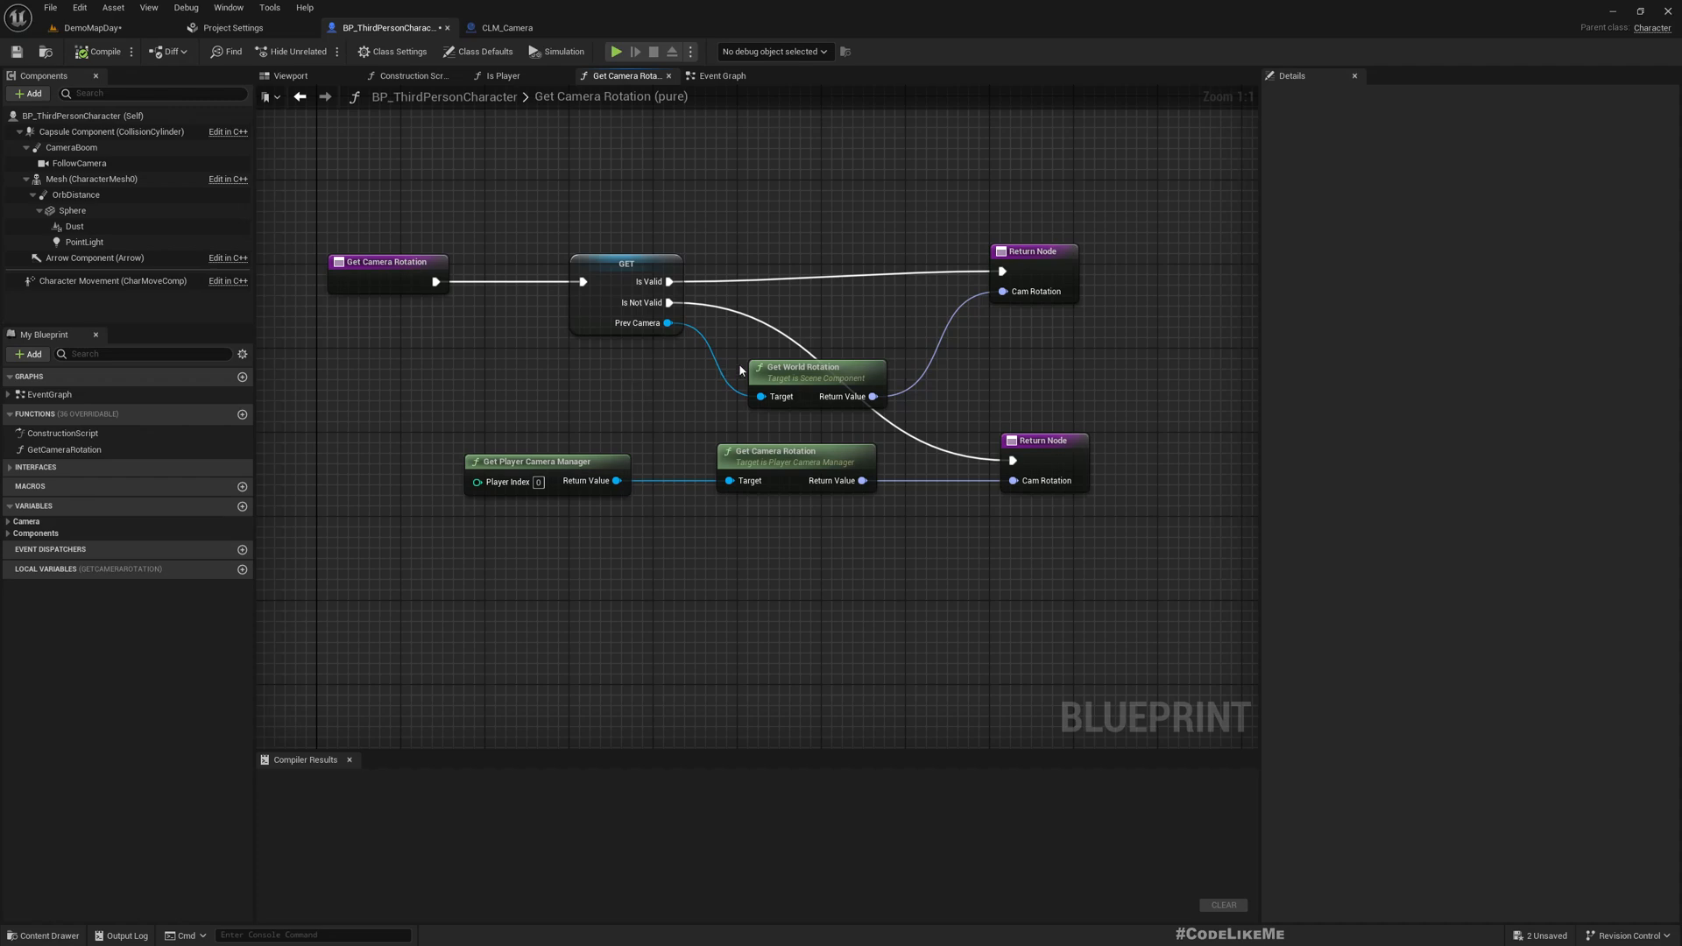
mouse_move(716, 350)
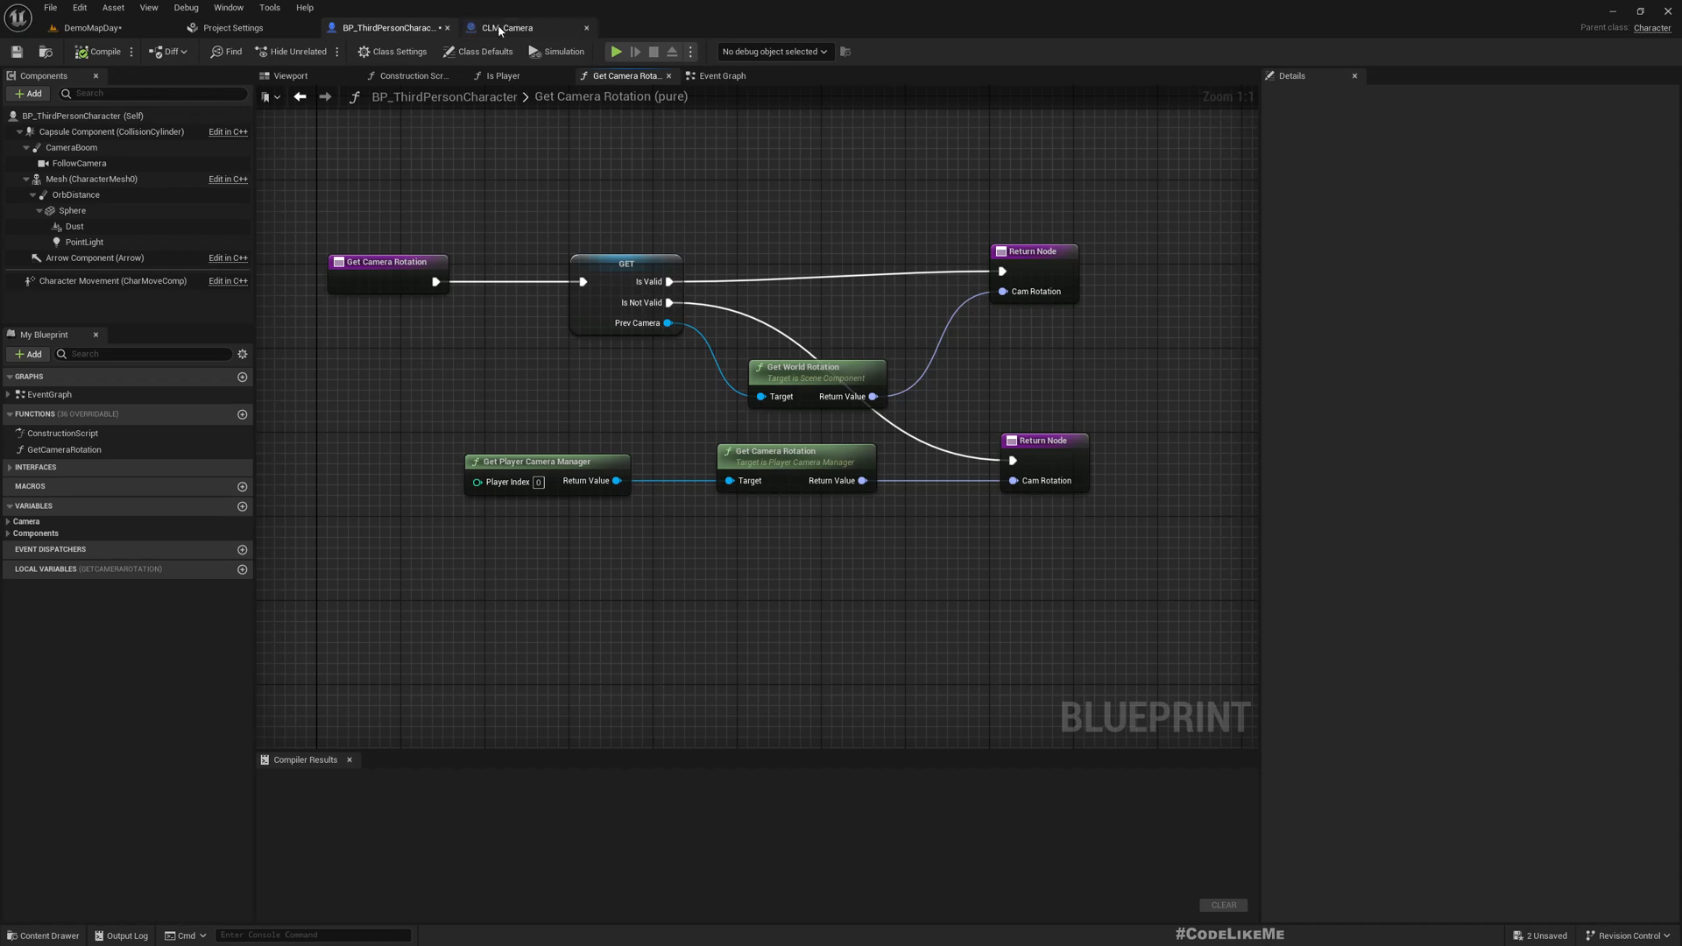
click(505, 27)
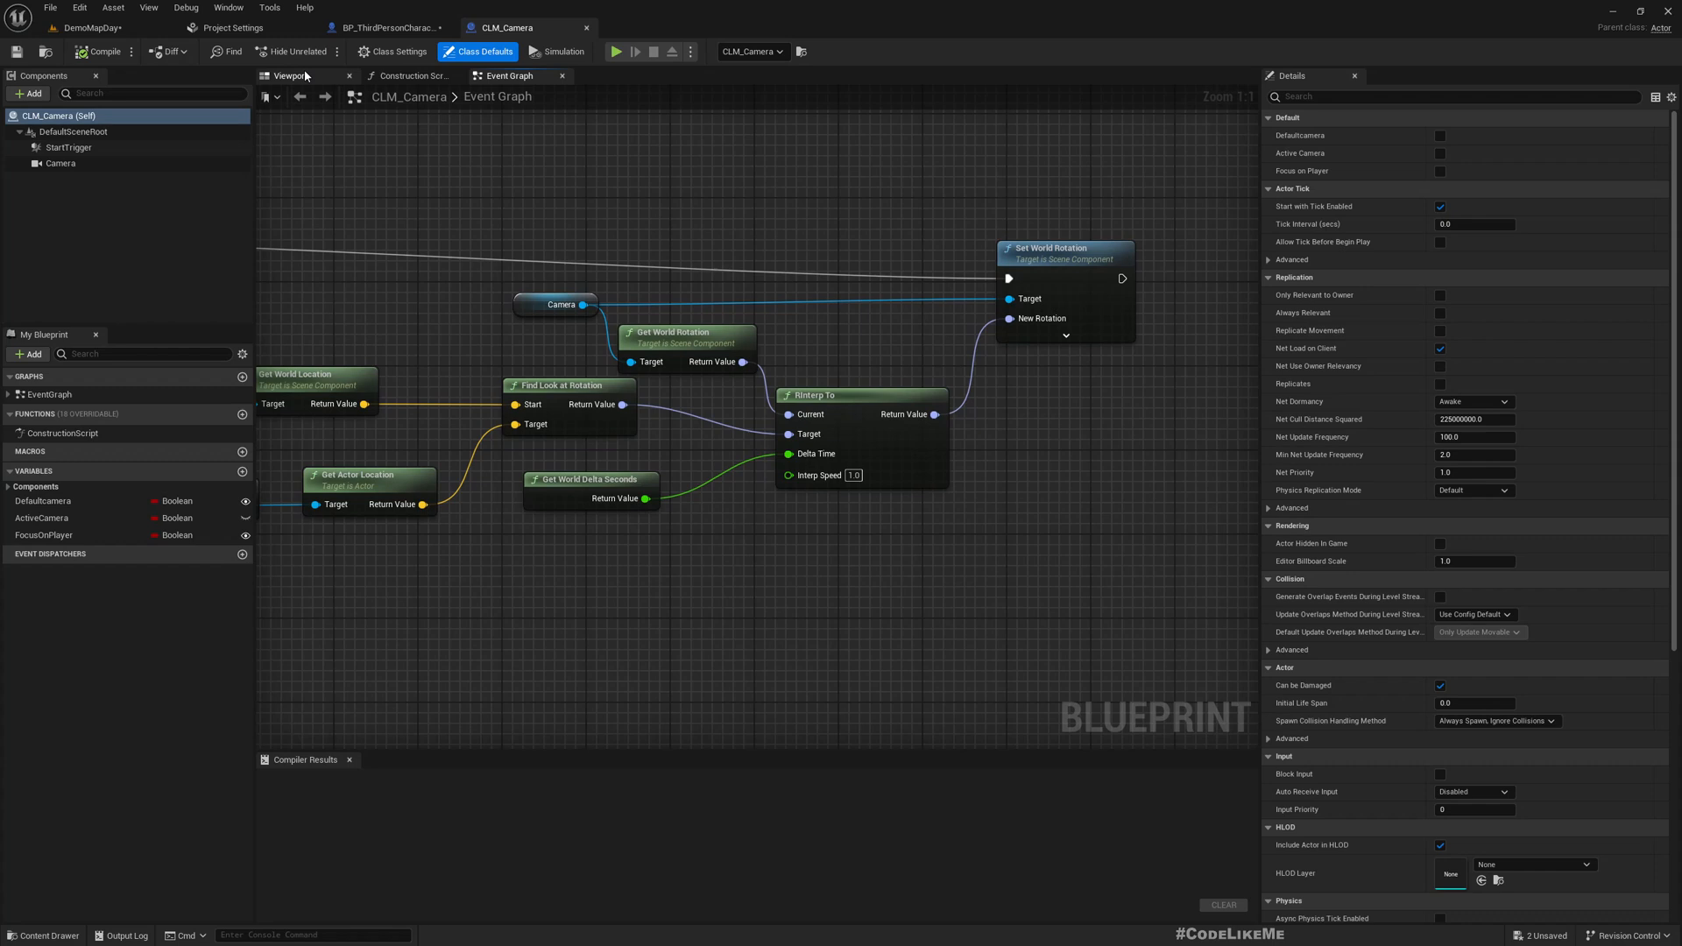
- Add an Arrow component to CLM_Camera in the Viewport and compile the blueprint
click(290, 76)
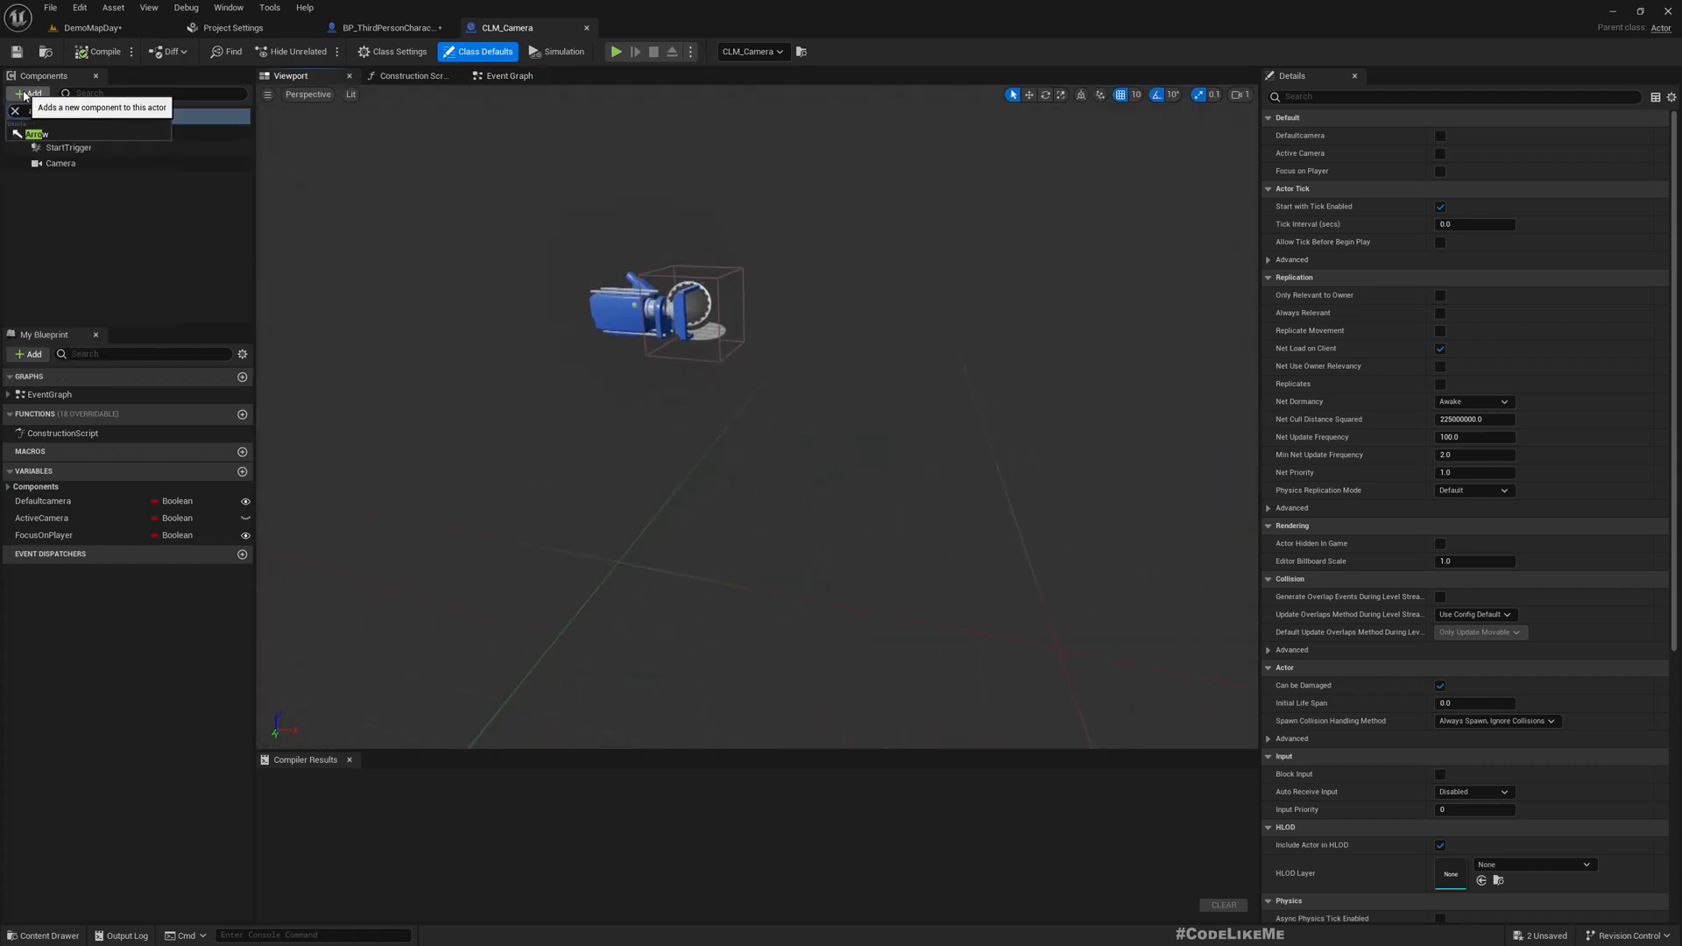
click(37, 133)
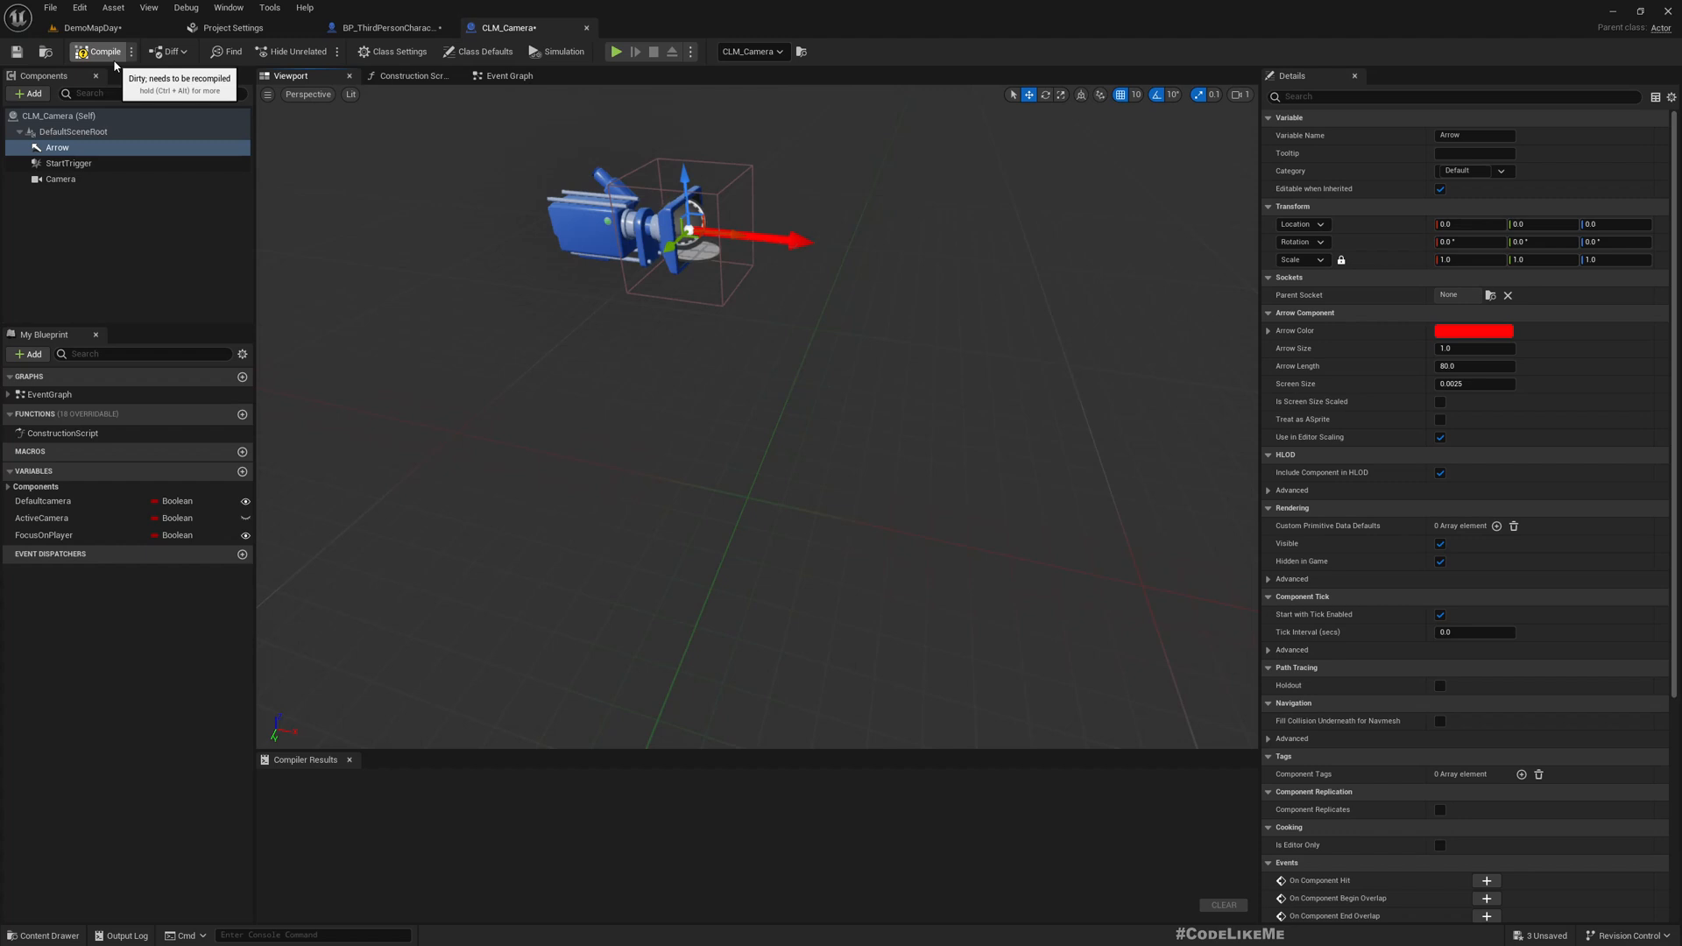
mouse_move(683, 6)
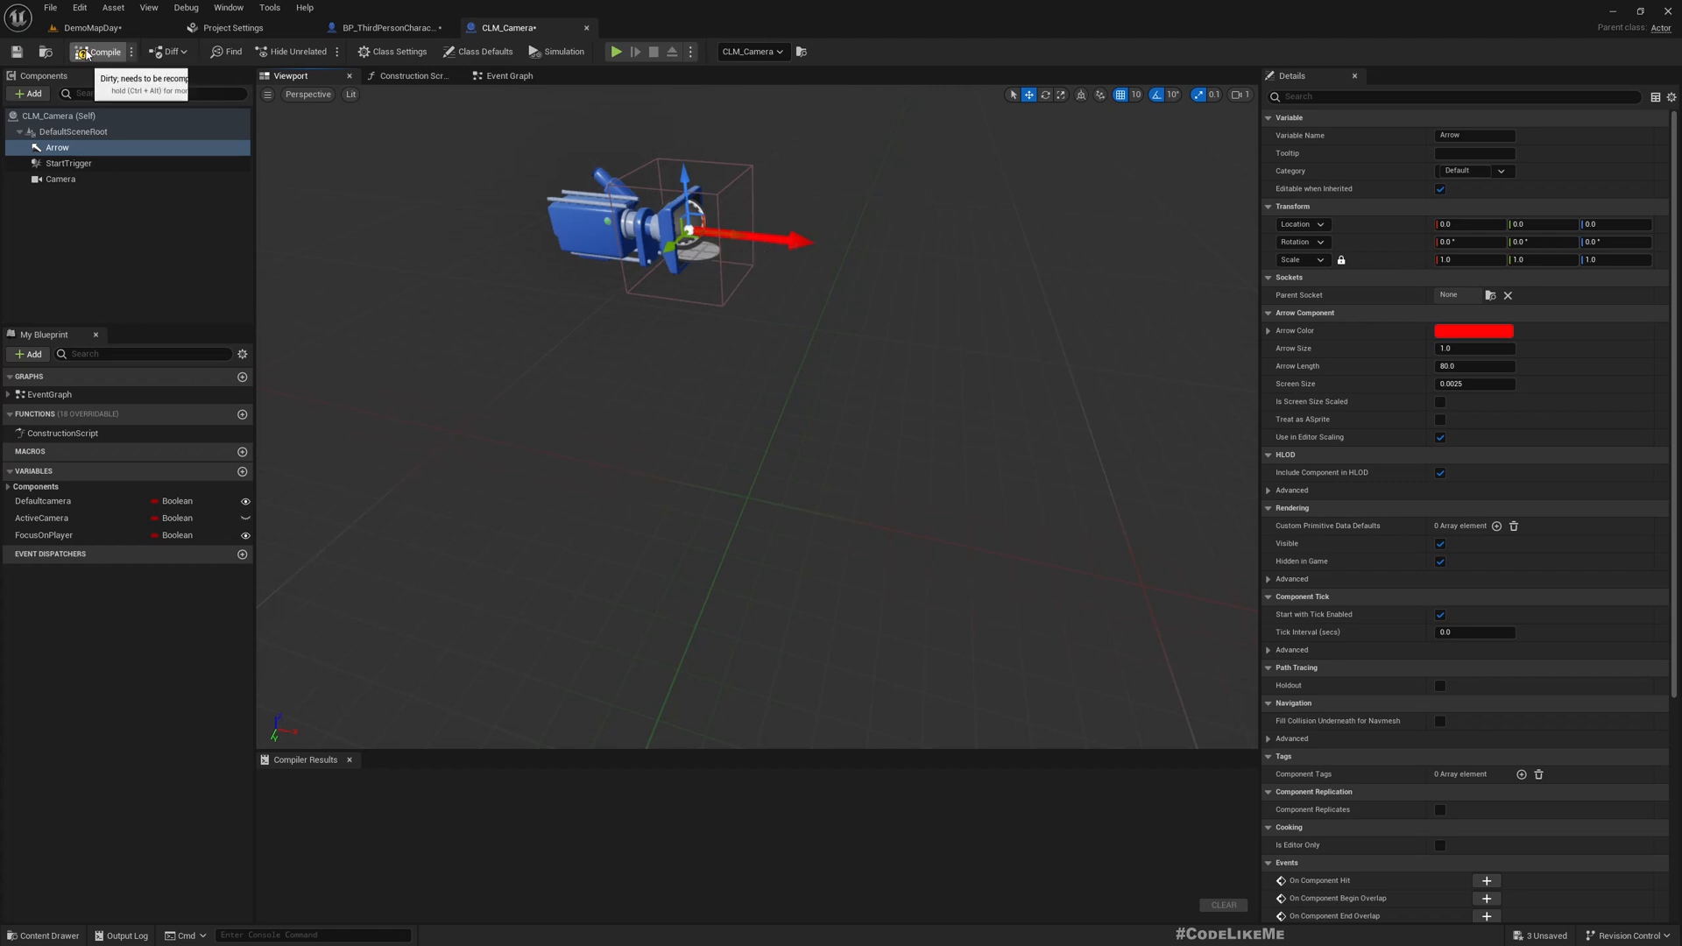
click(96, 50)
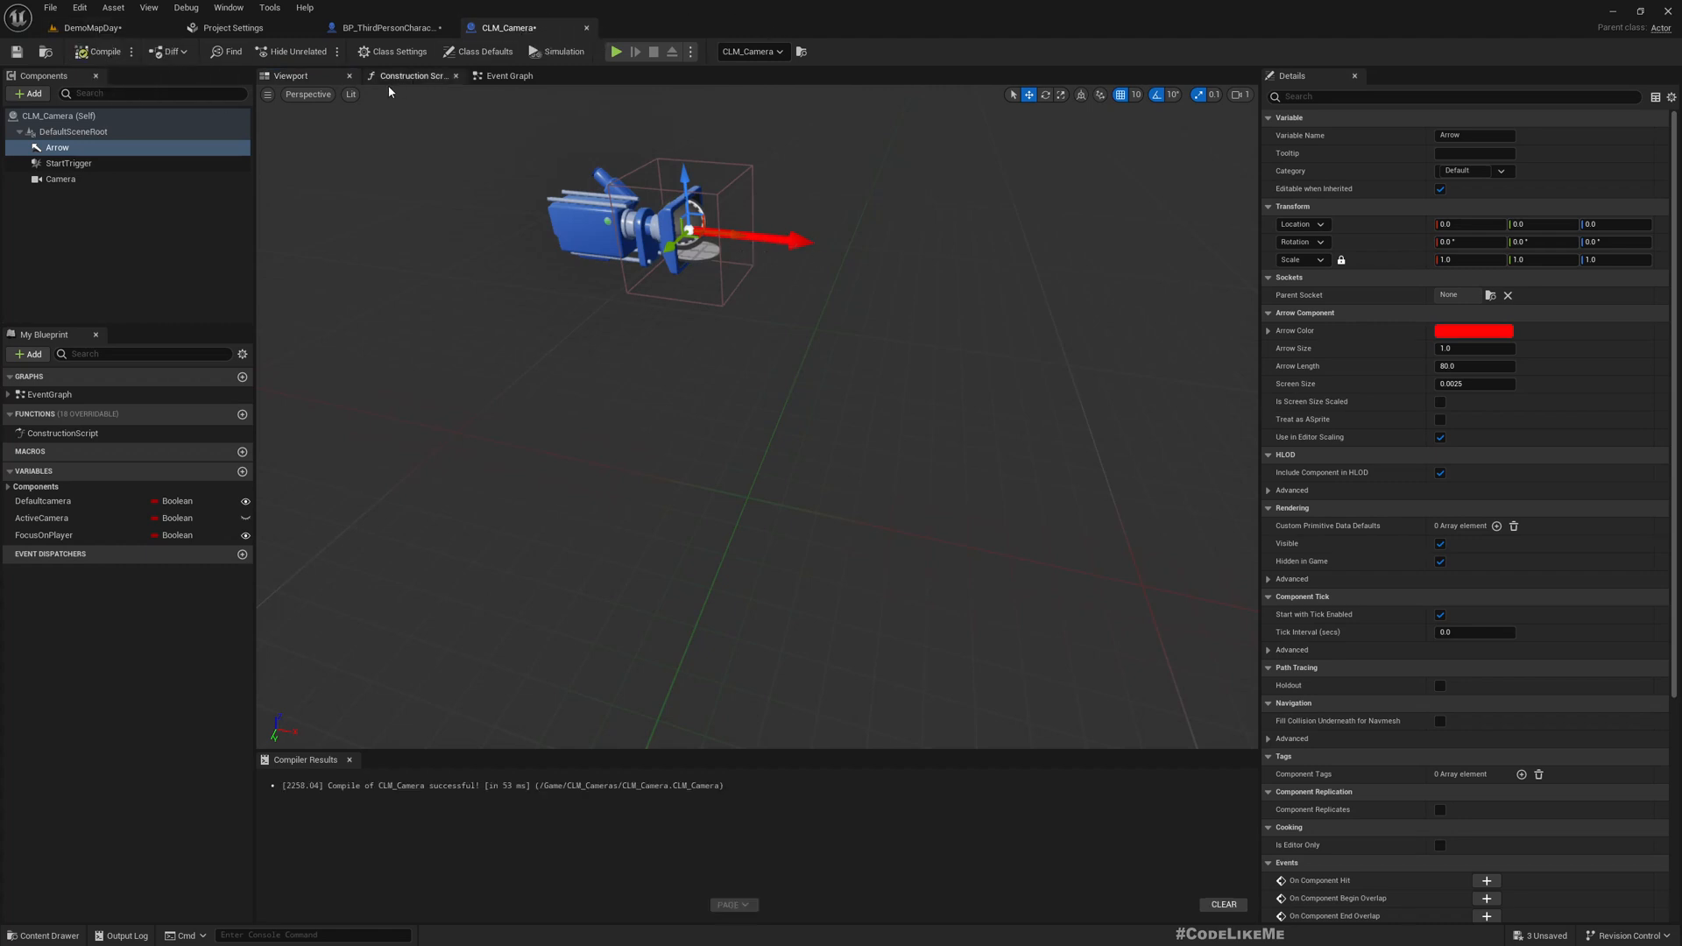
click(394, 51)
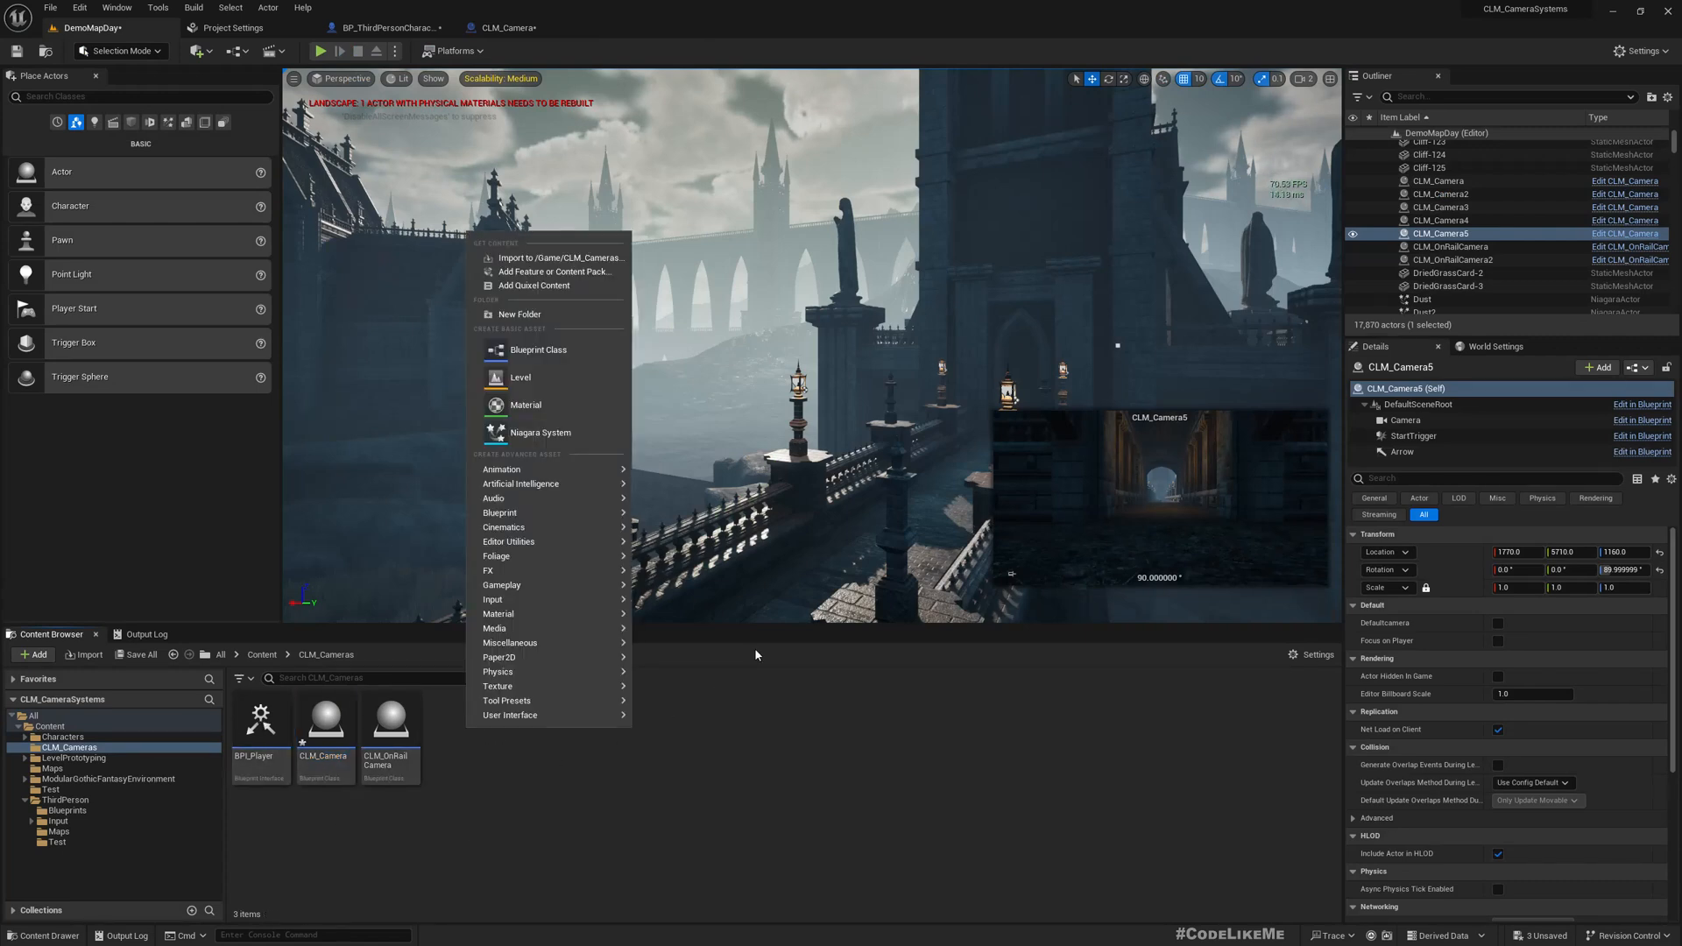
mouse_move(500, 469)
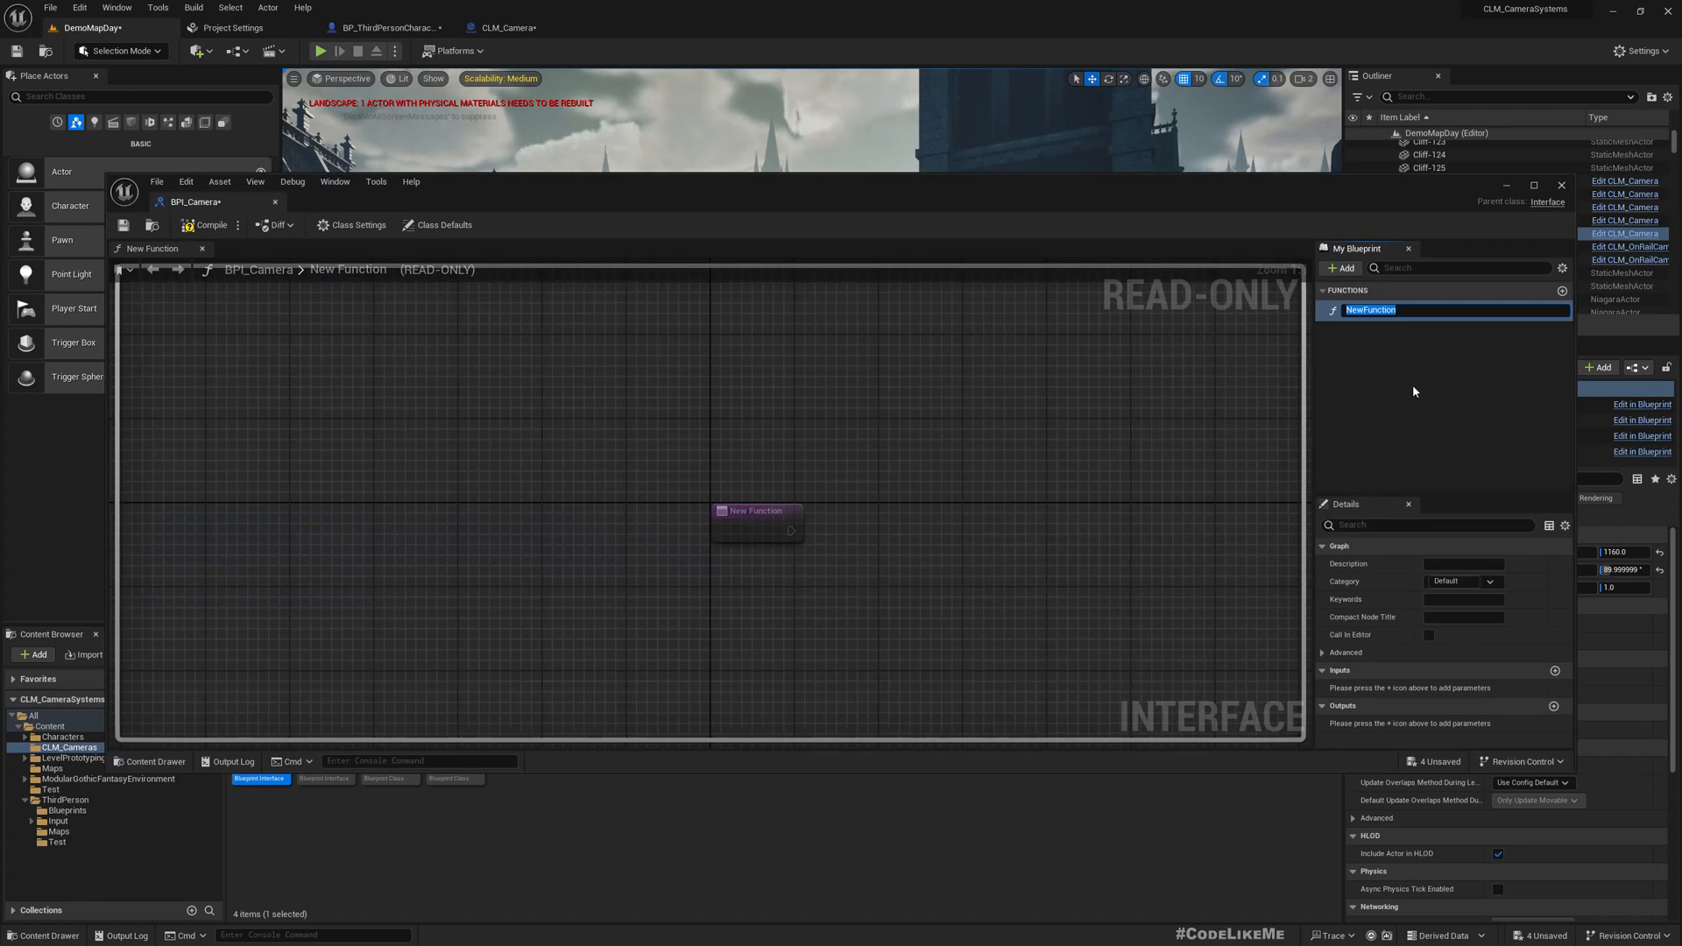
- Name the interface function GetDirections with two Vector outputs, Forward and Right
text(GetDirect)
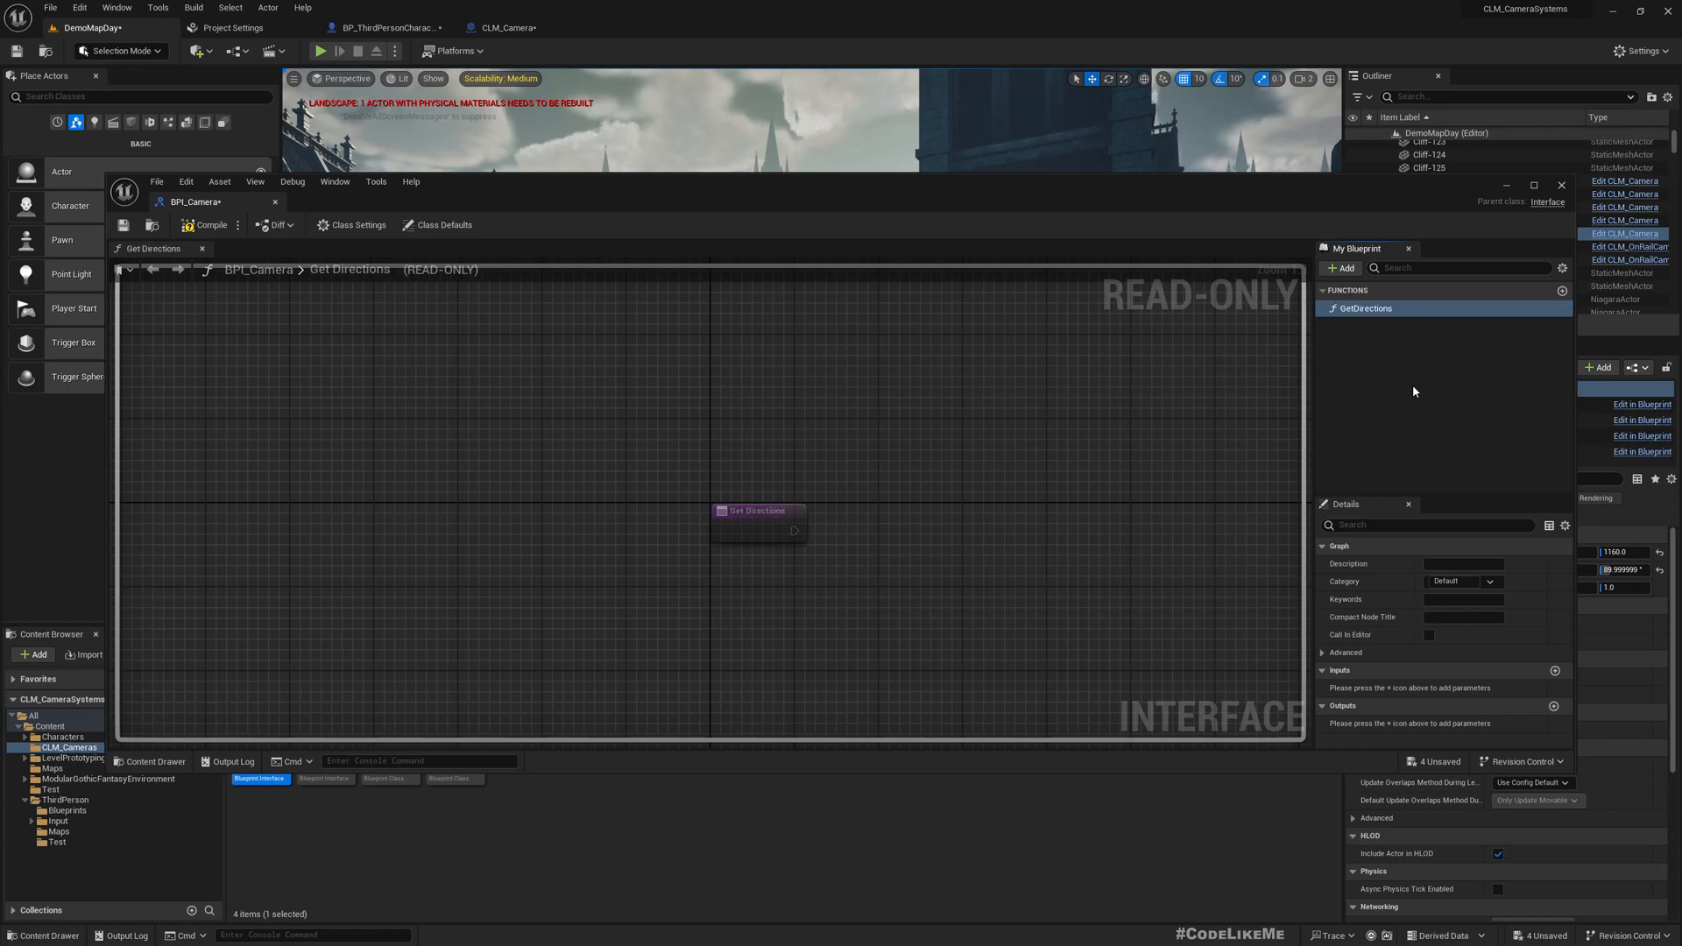
mouse_move(1553, 708)
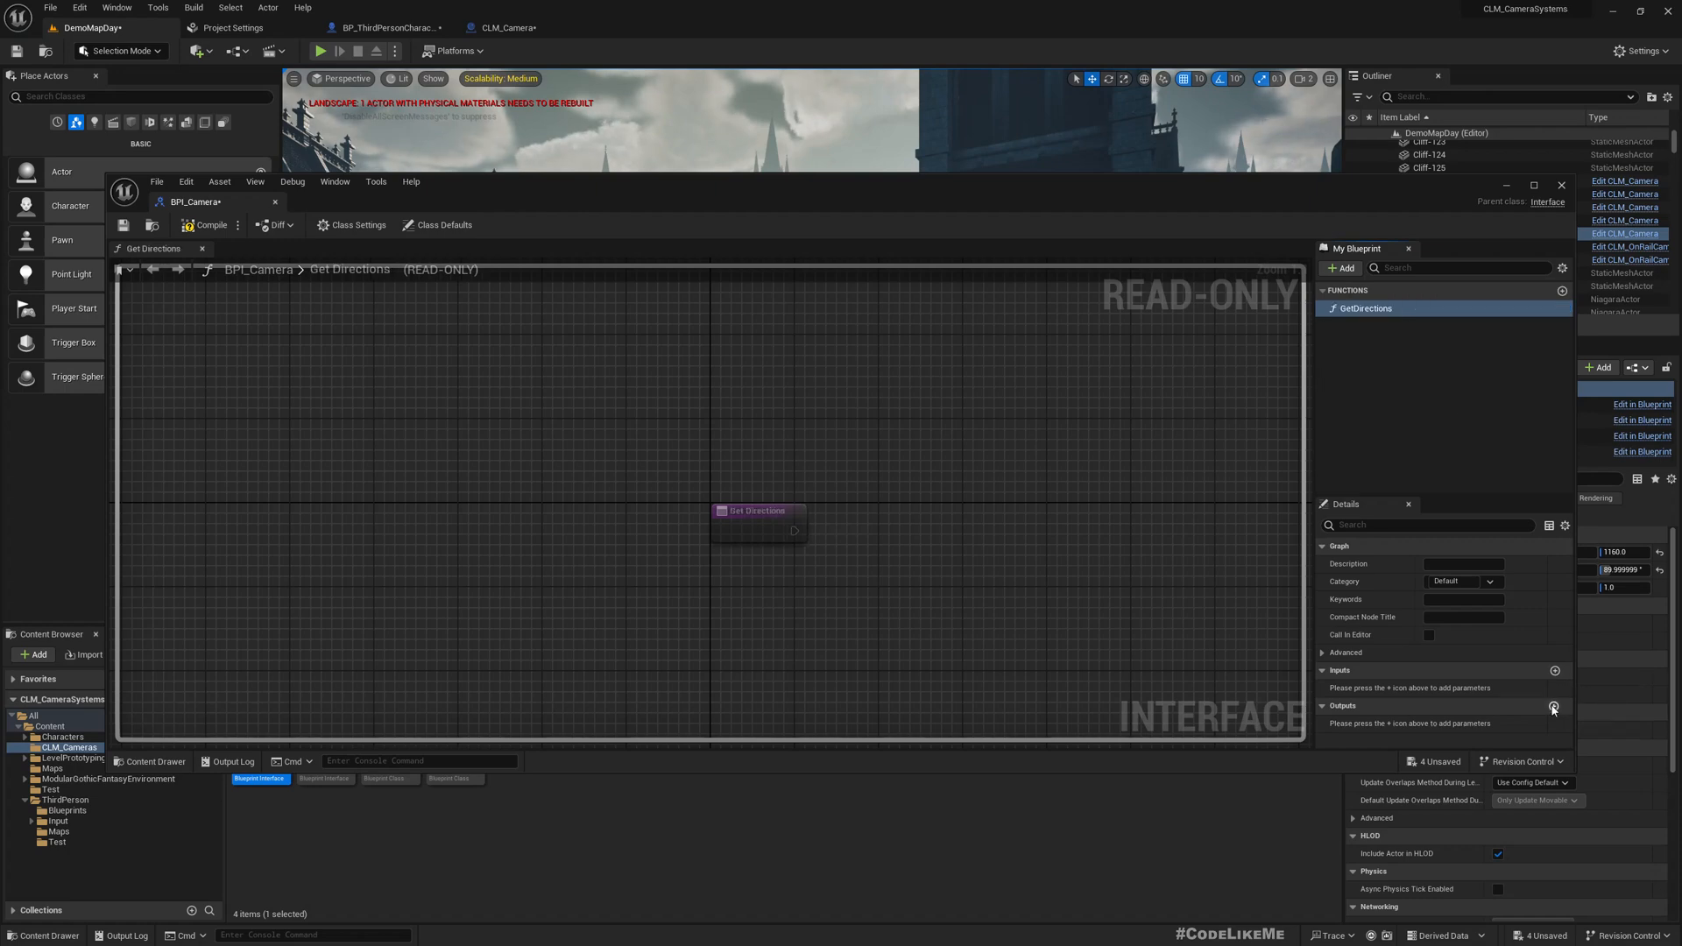
click(1554, 706)
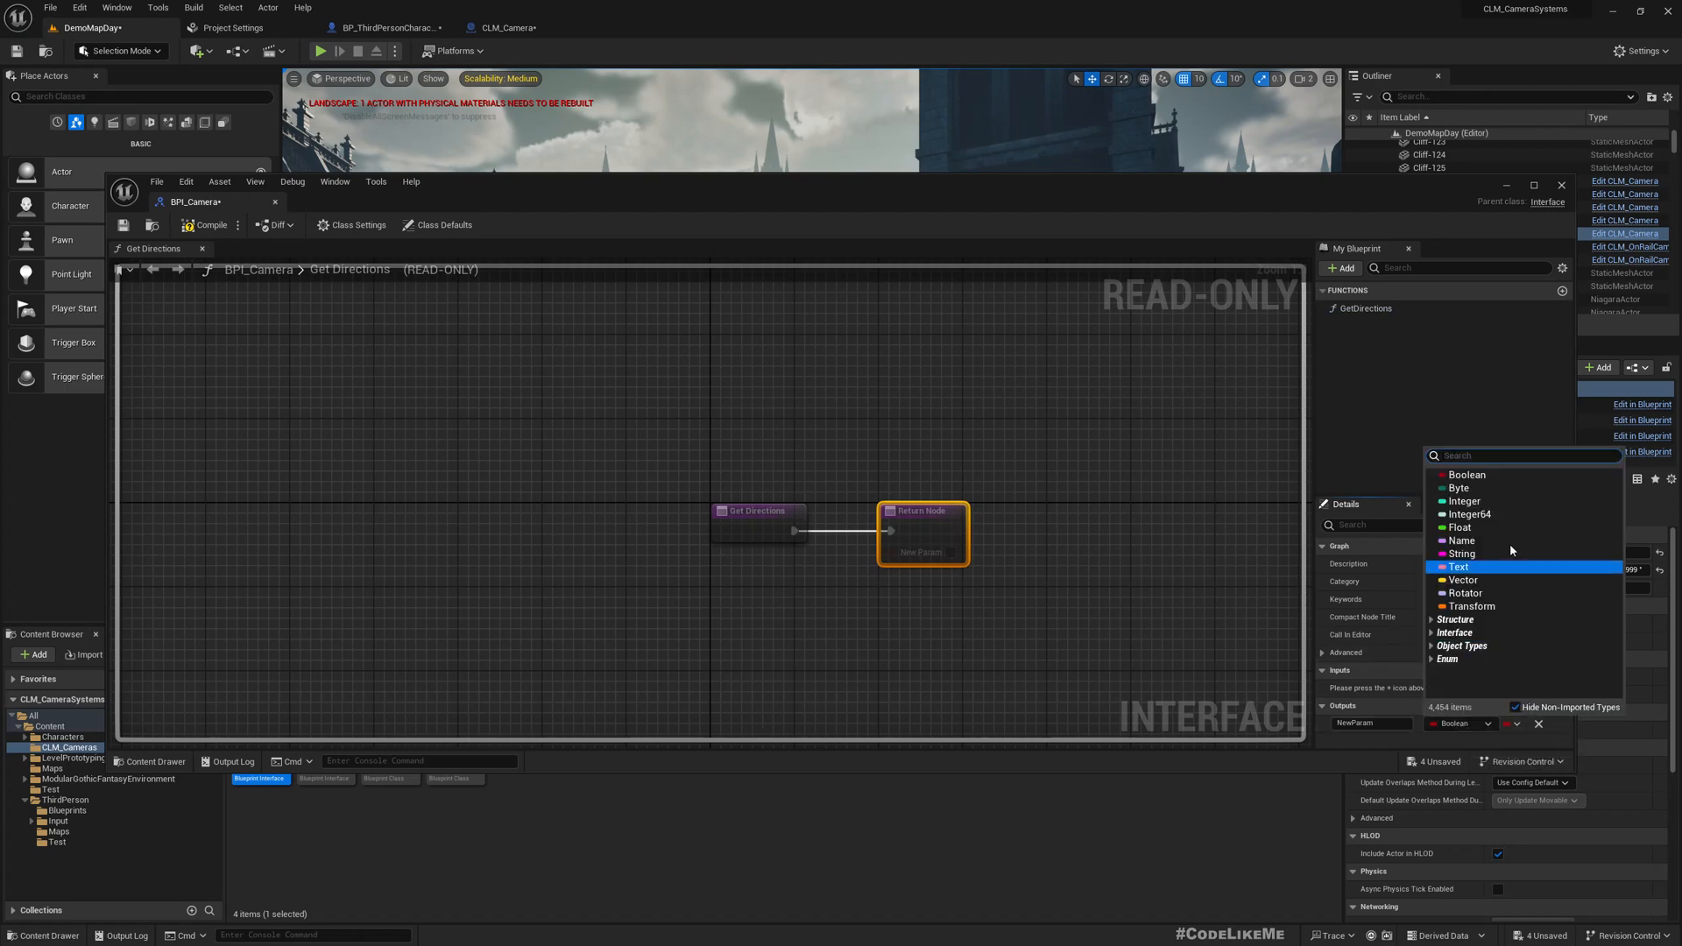
click(1462, 579)
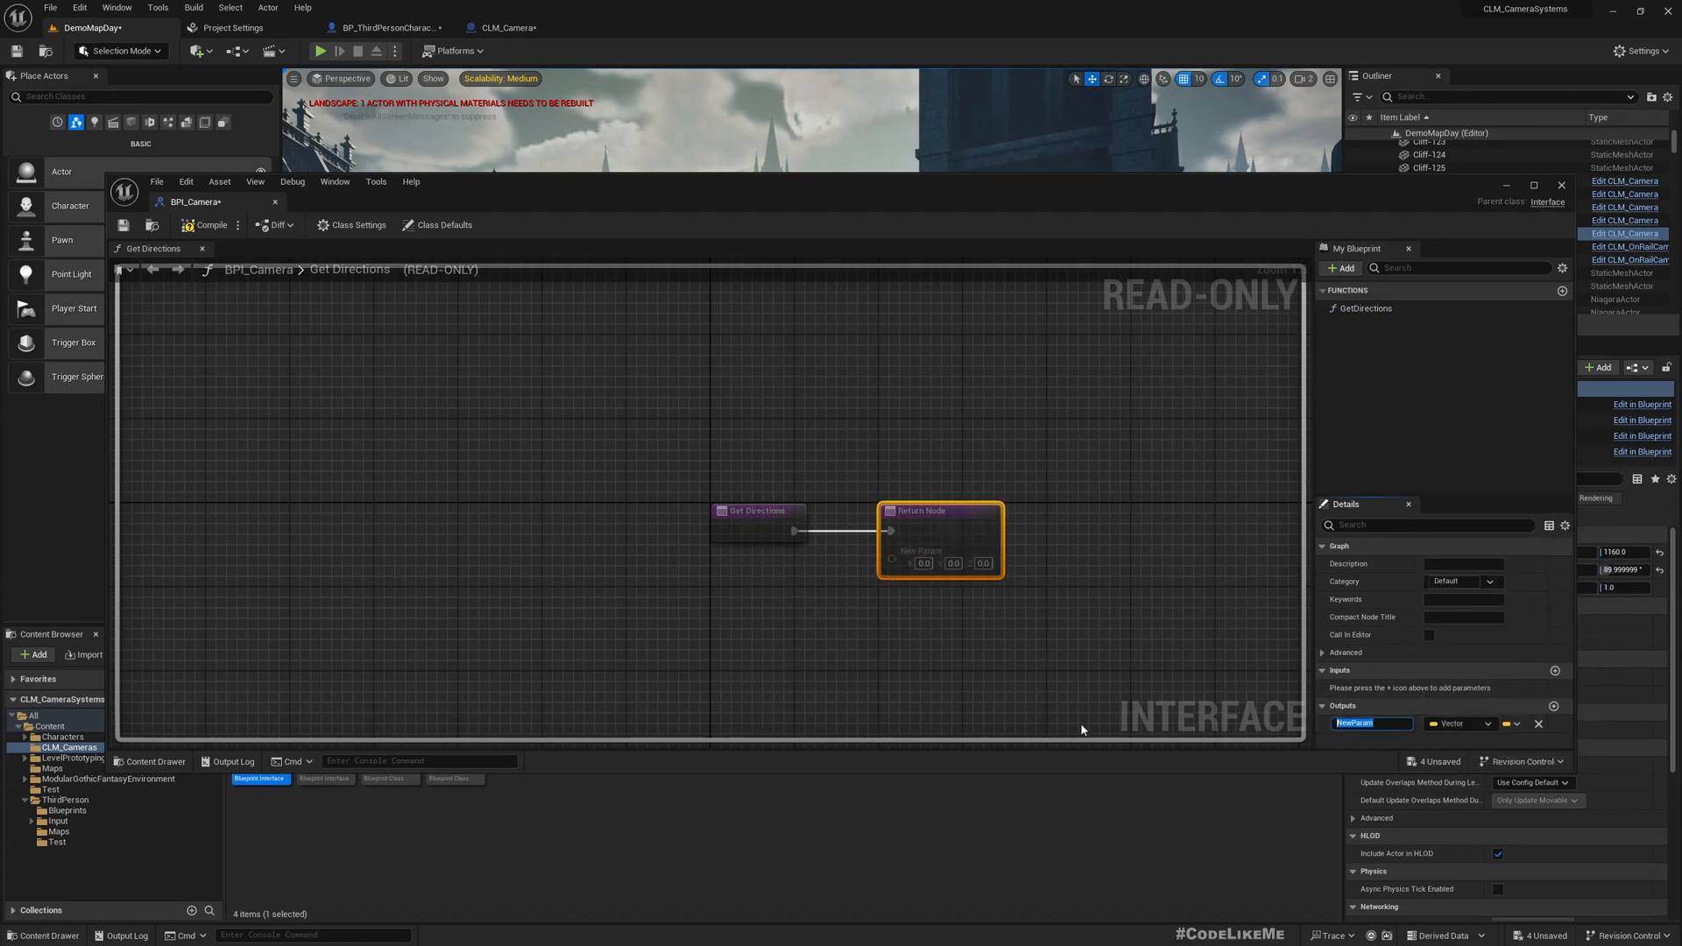
text(Forward)
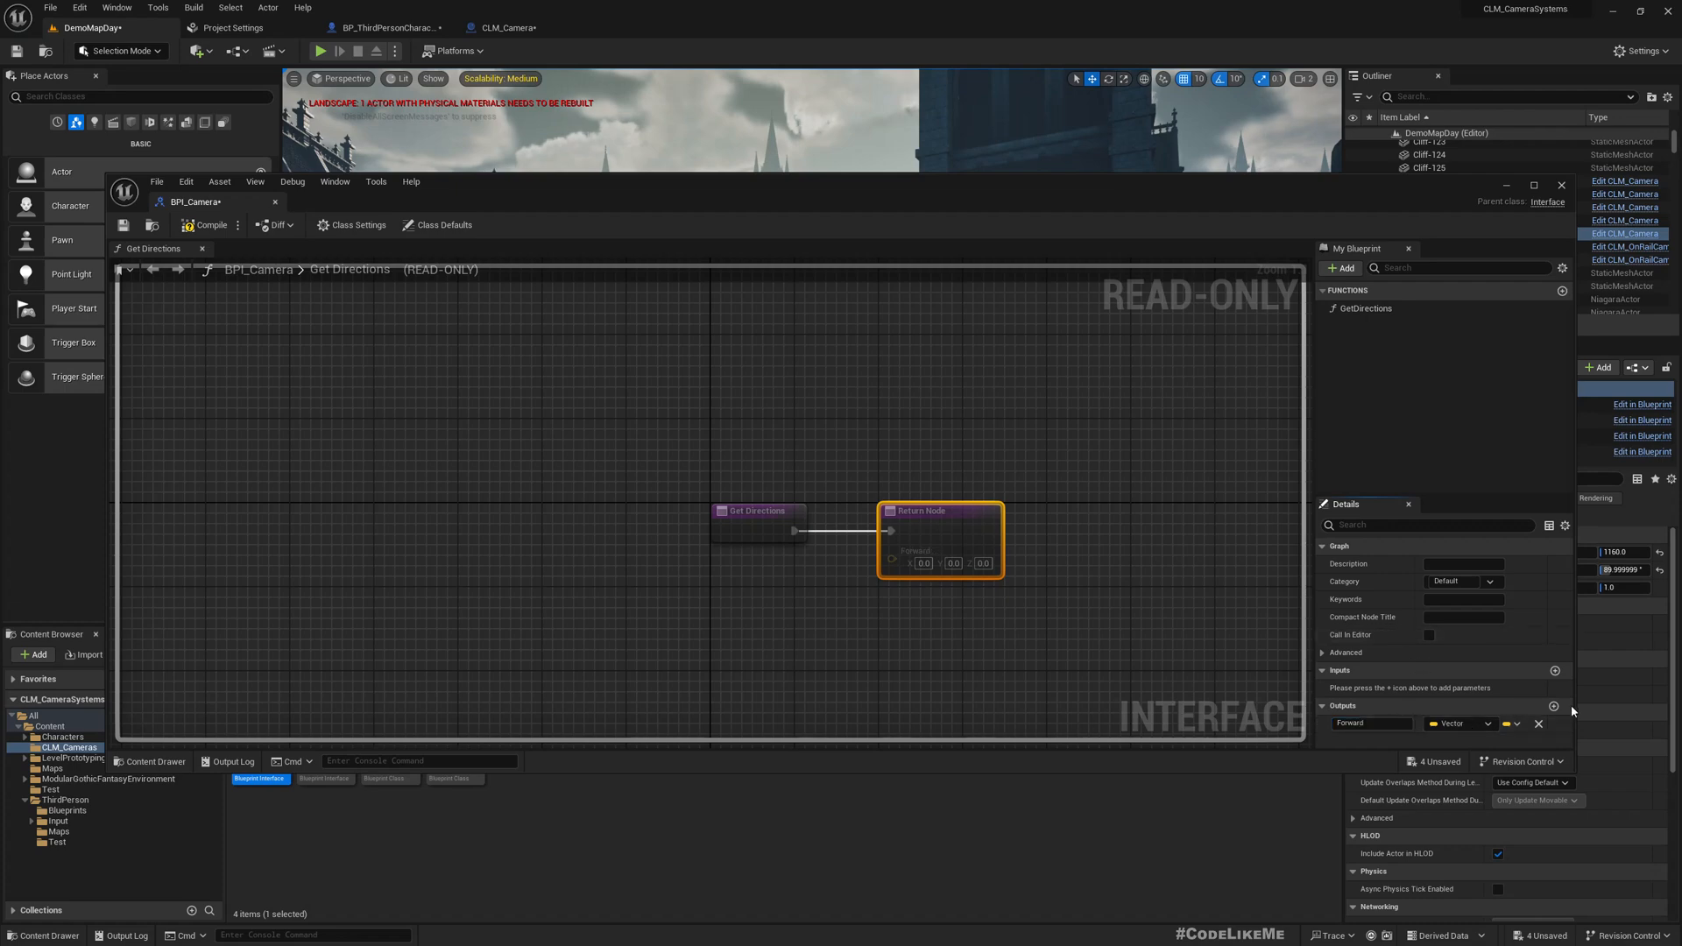
click(1553, 705)
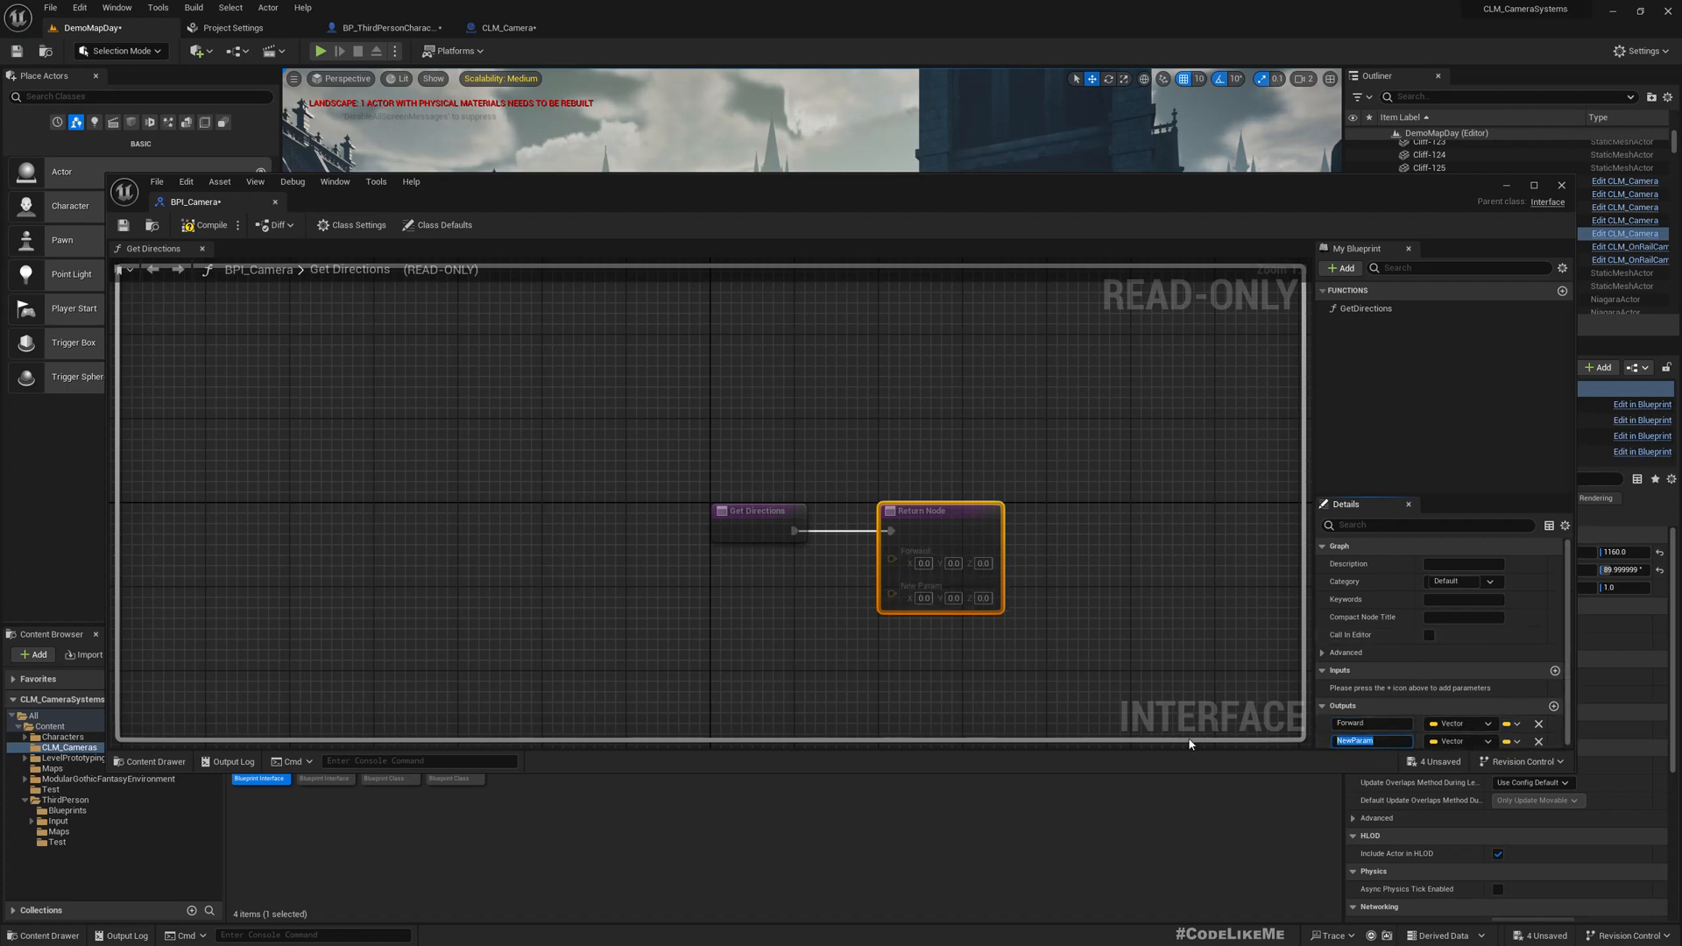
text(Right)
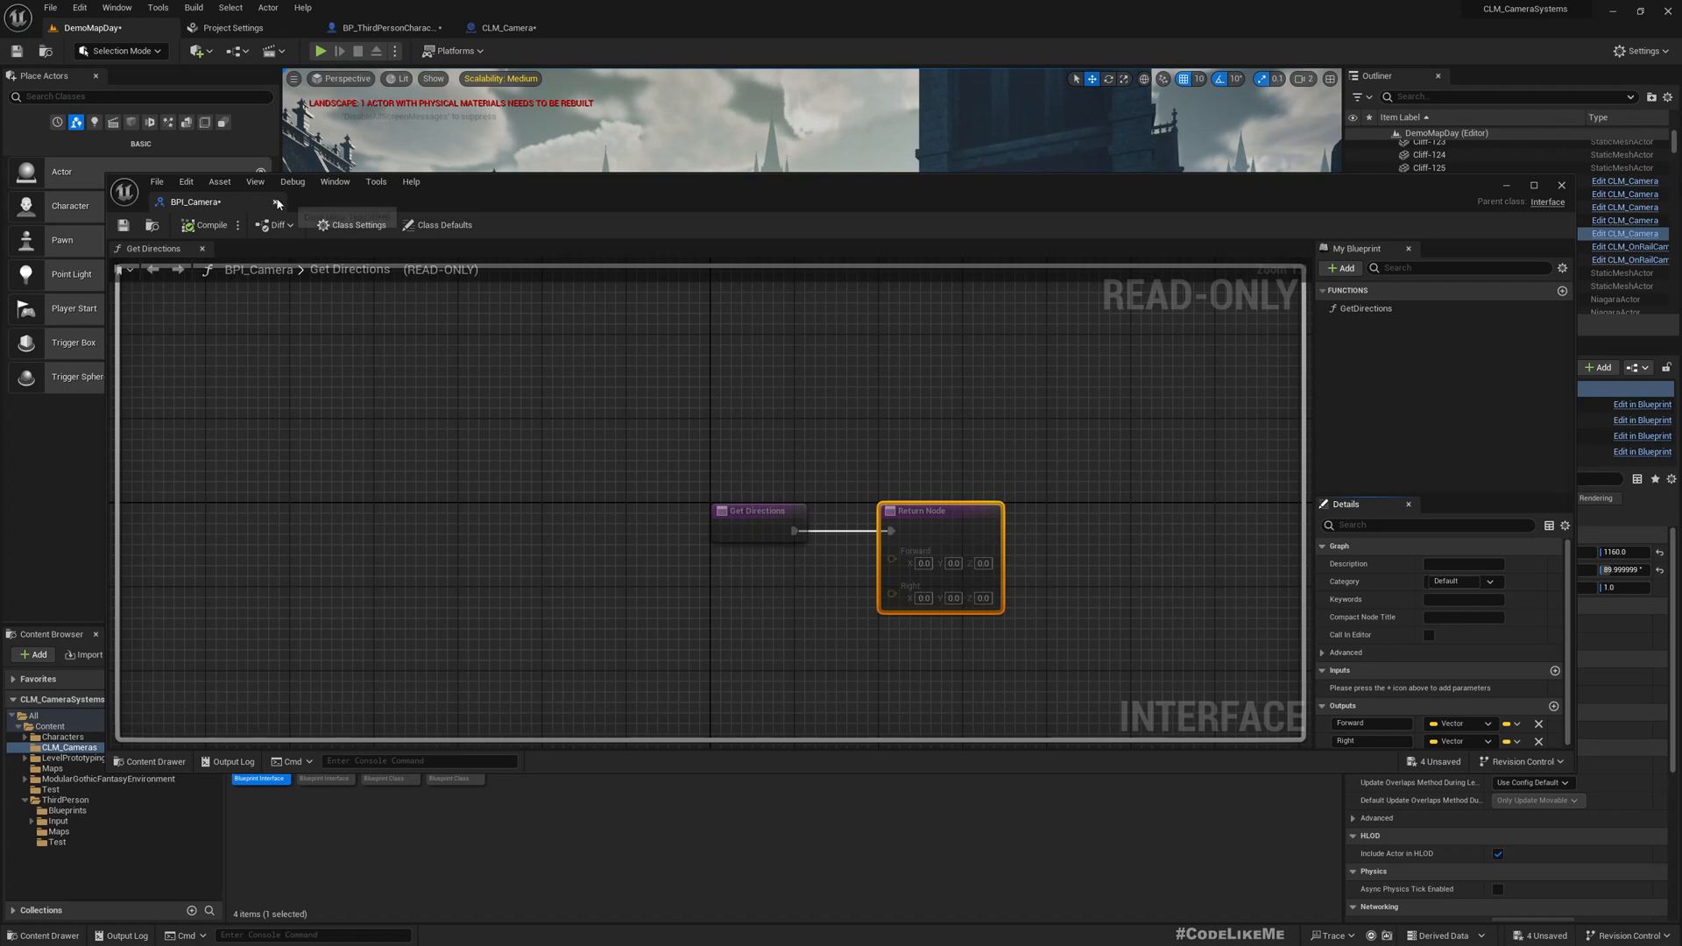
- Check the character graph, reopen BPI_Camera, and return to CLM_Camera's Class Settings
click(519, 27)
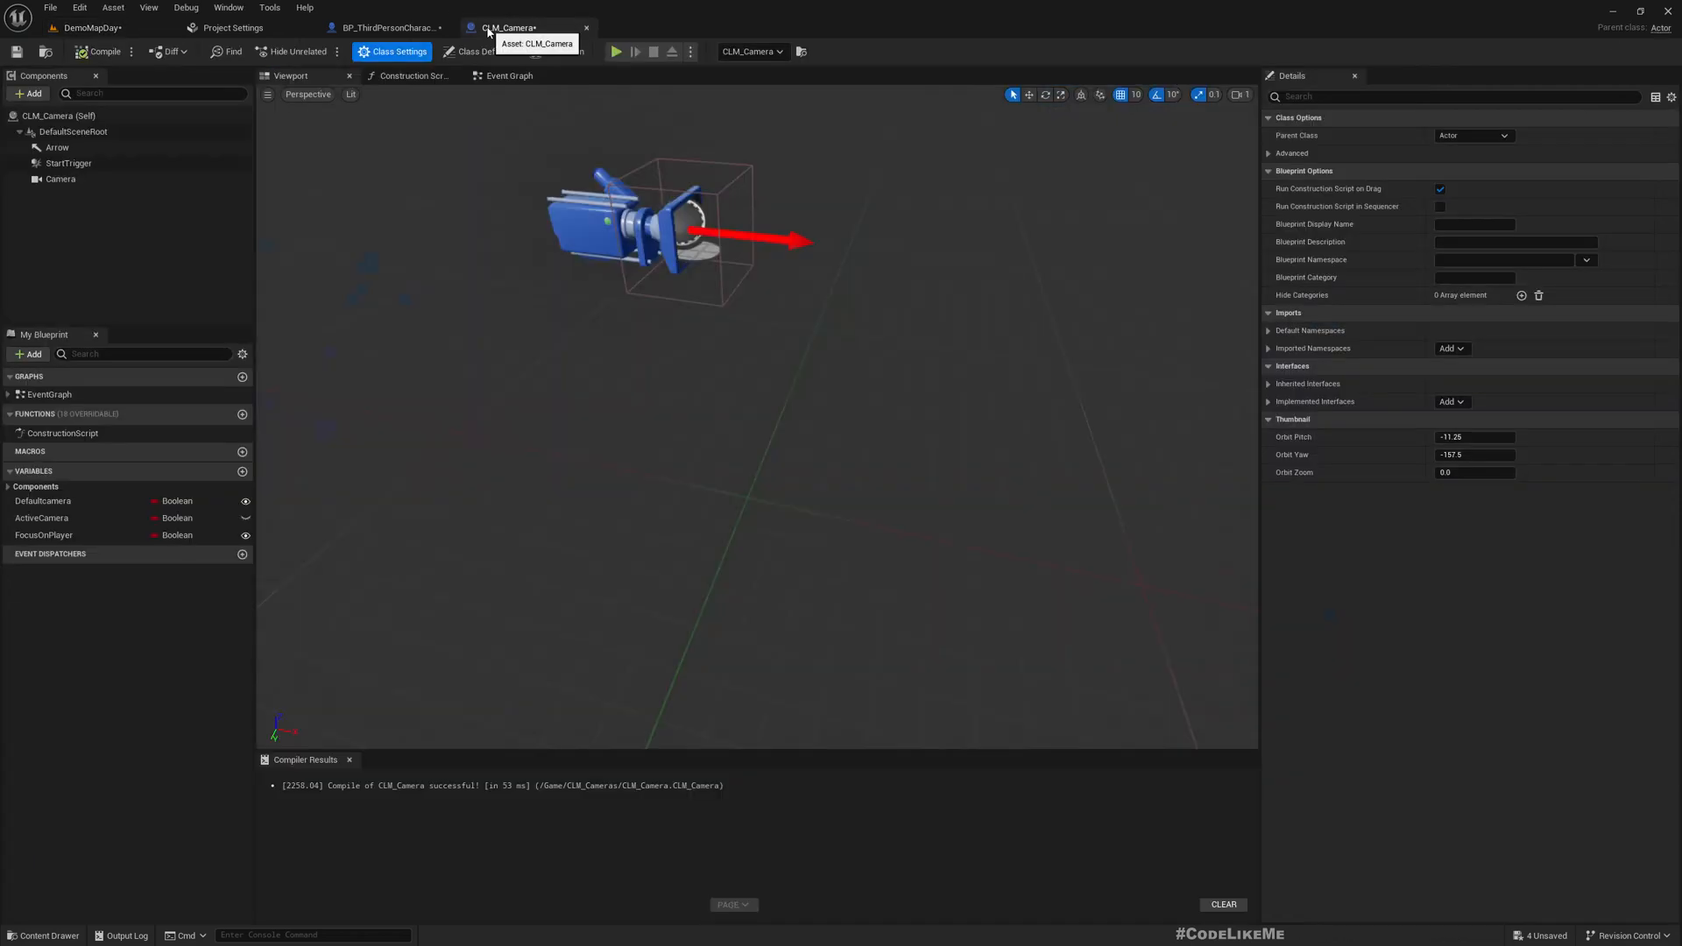
click(387, 27)
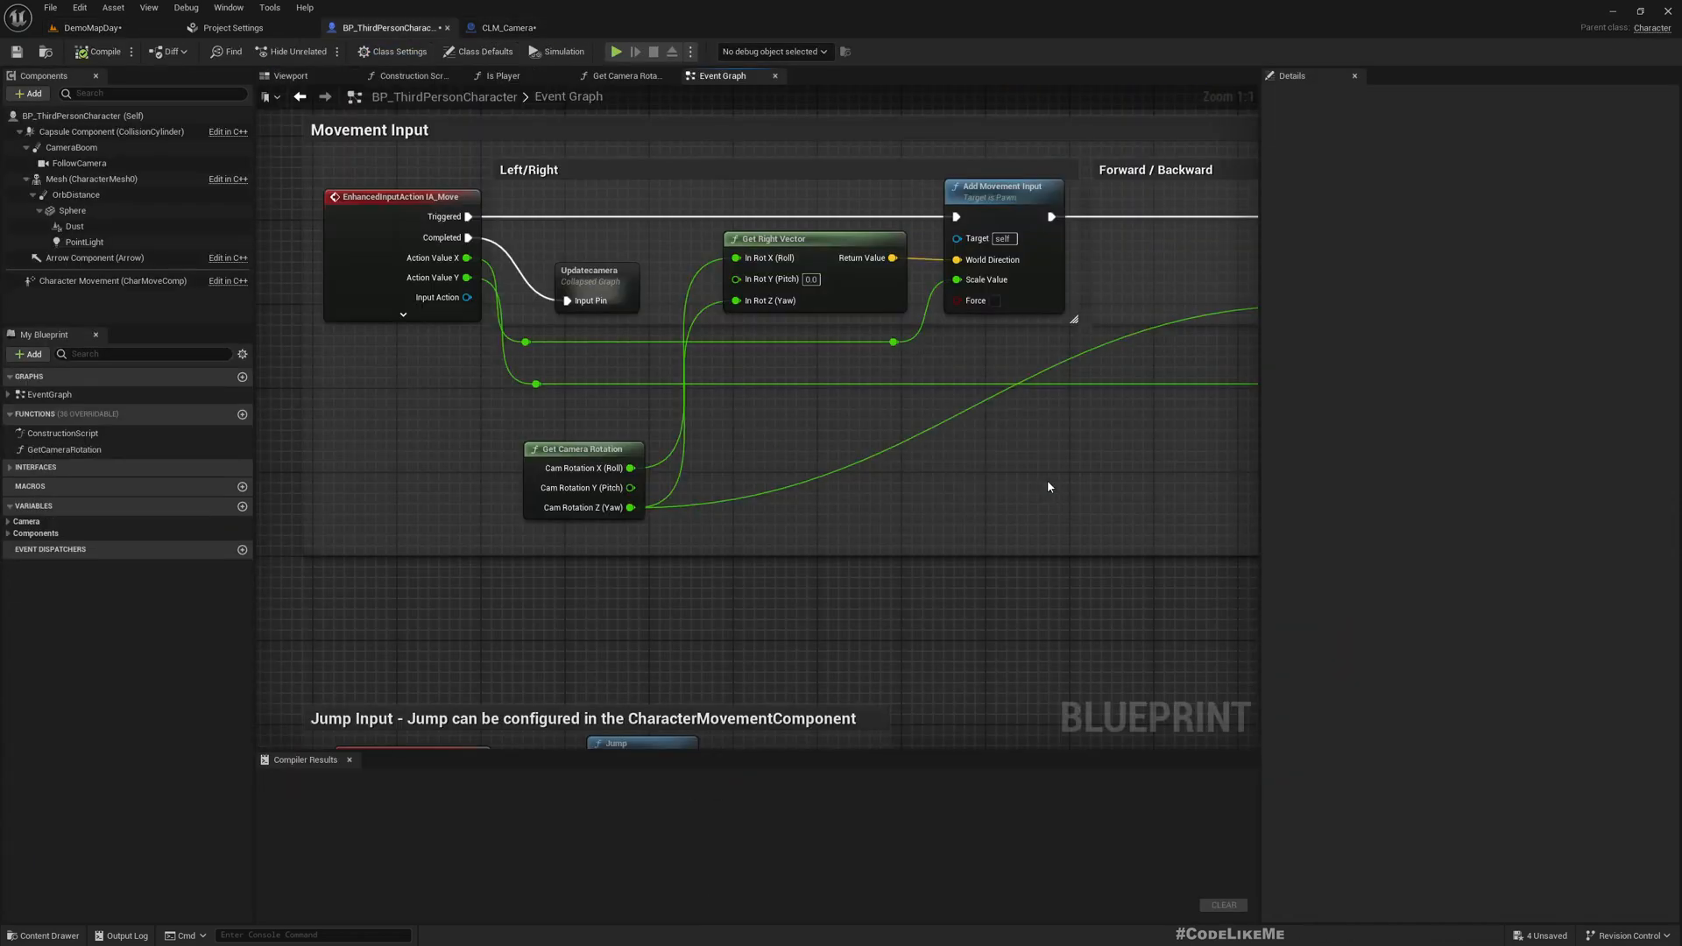
click(583, 449)
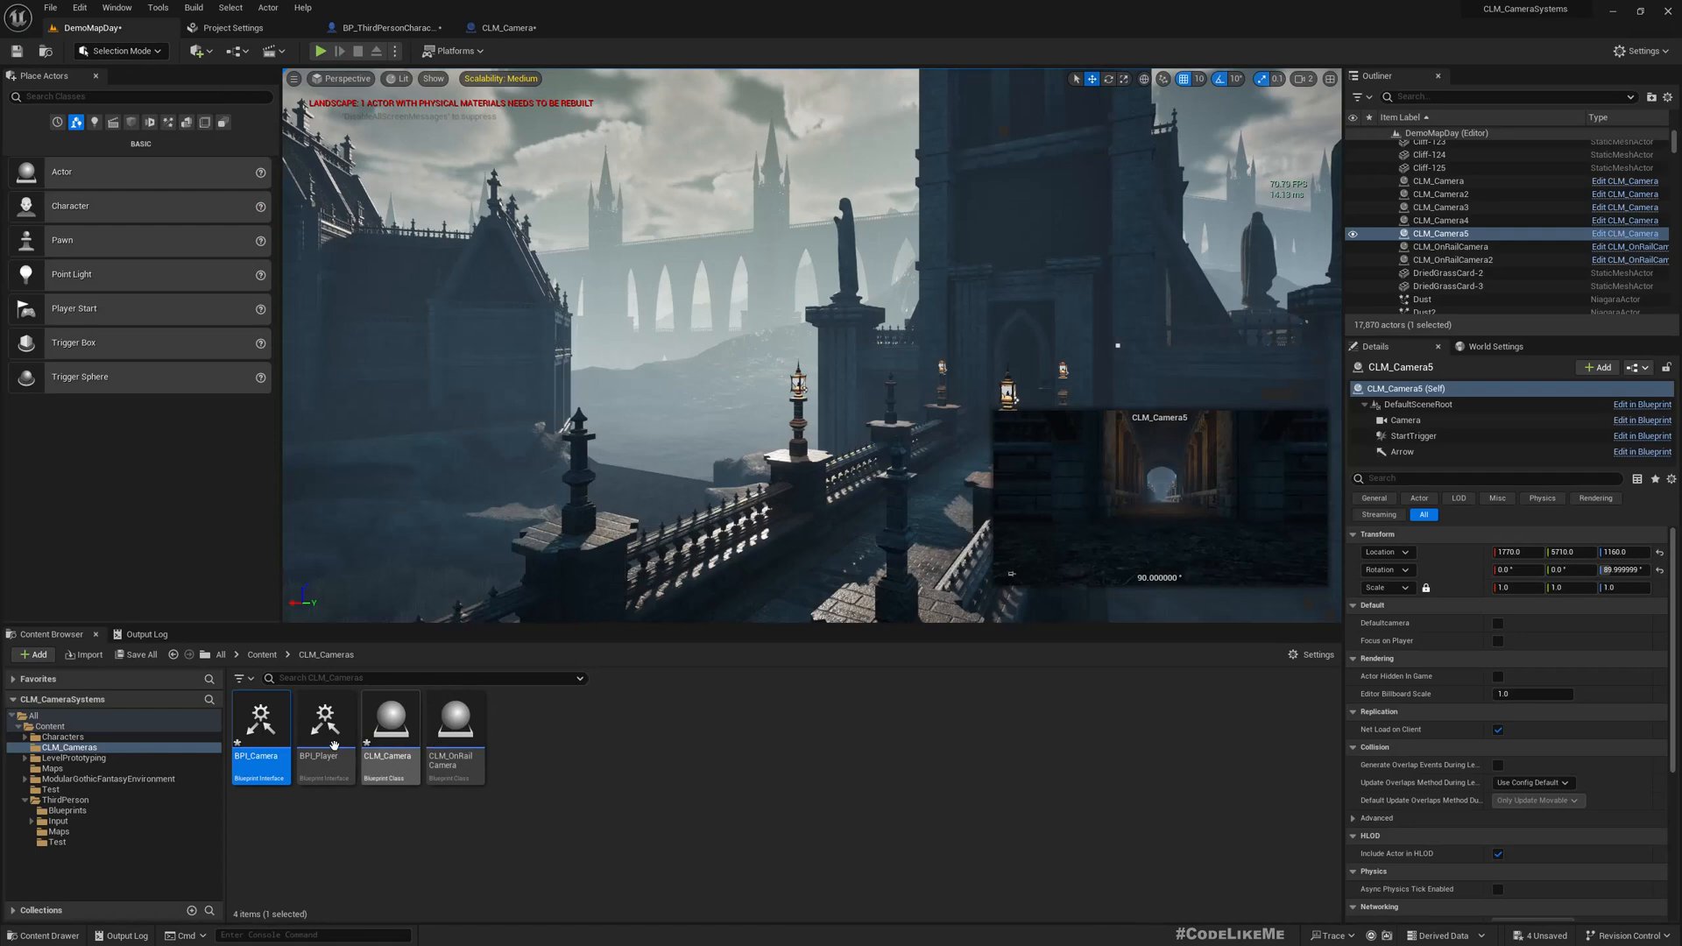
double_click(258, 716)
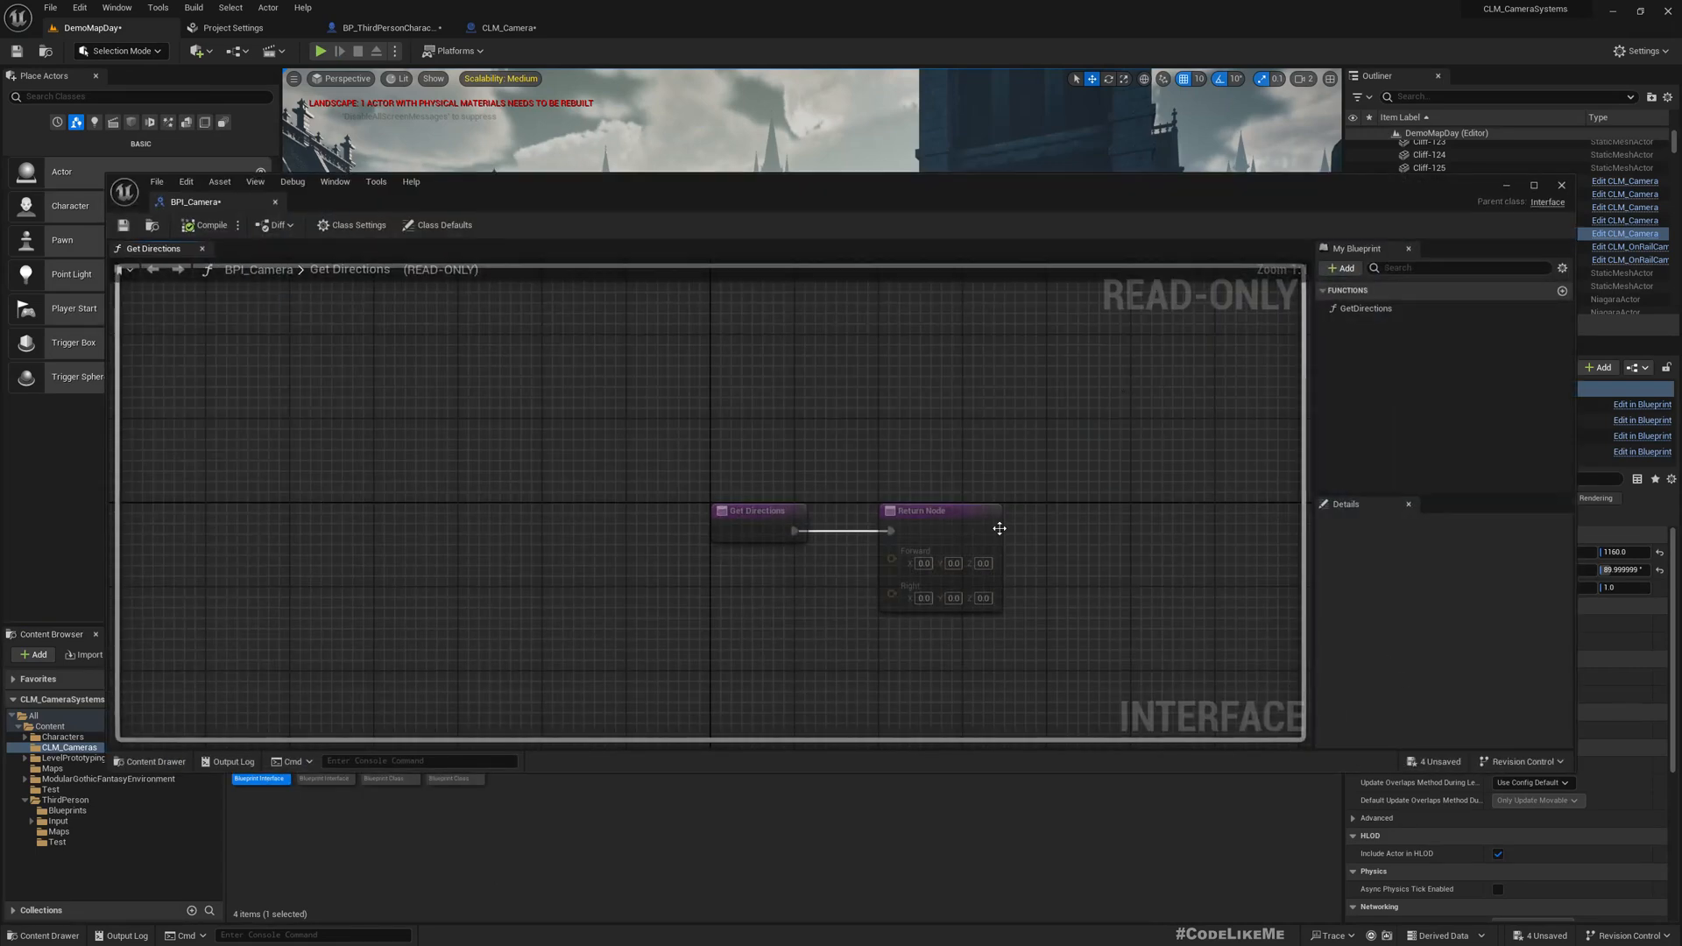
click(938, 511)
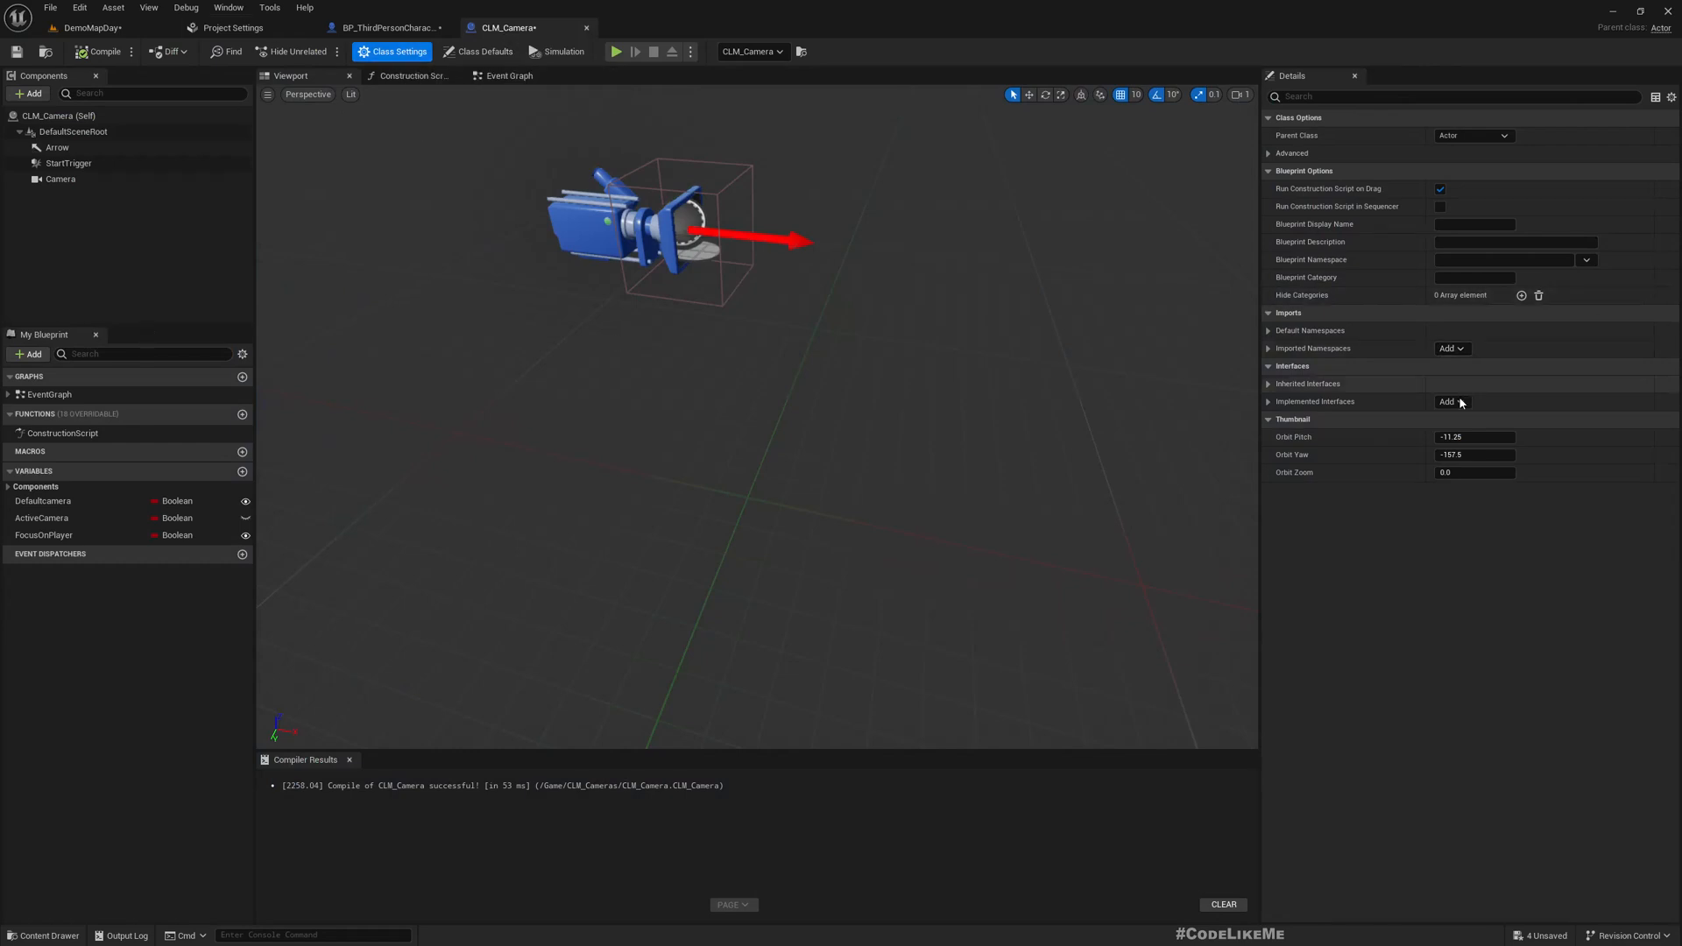
- Add BPI_Camera to CLM_Camera's interfaces and create the Boolean UsePrePlannedMovement
click(1449, 401)
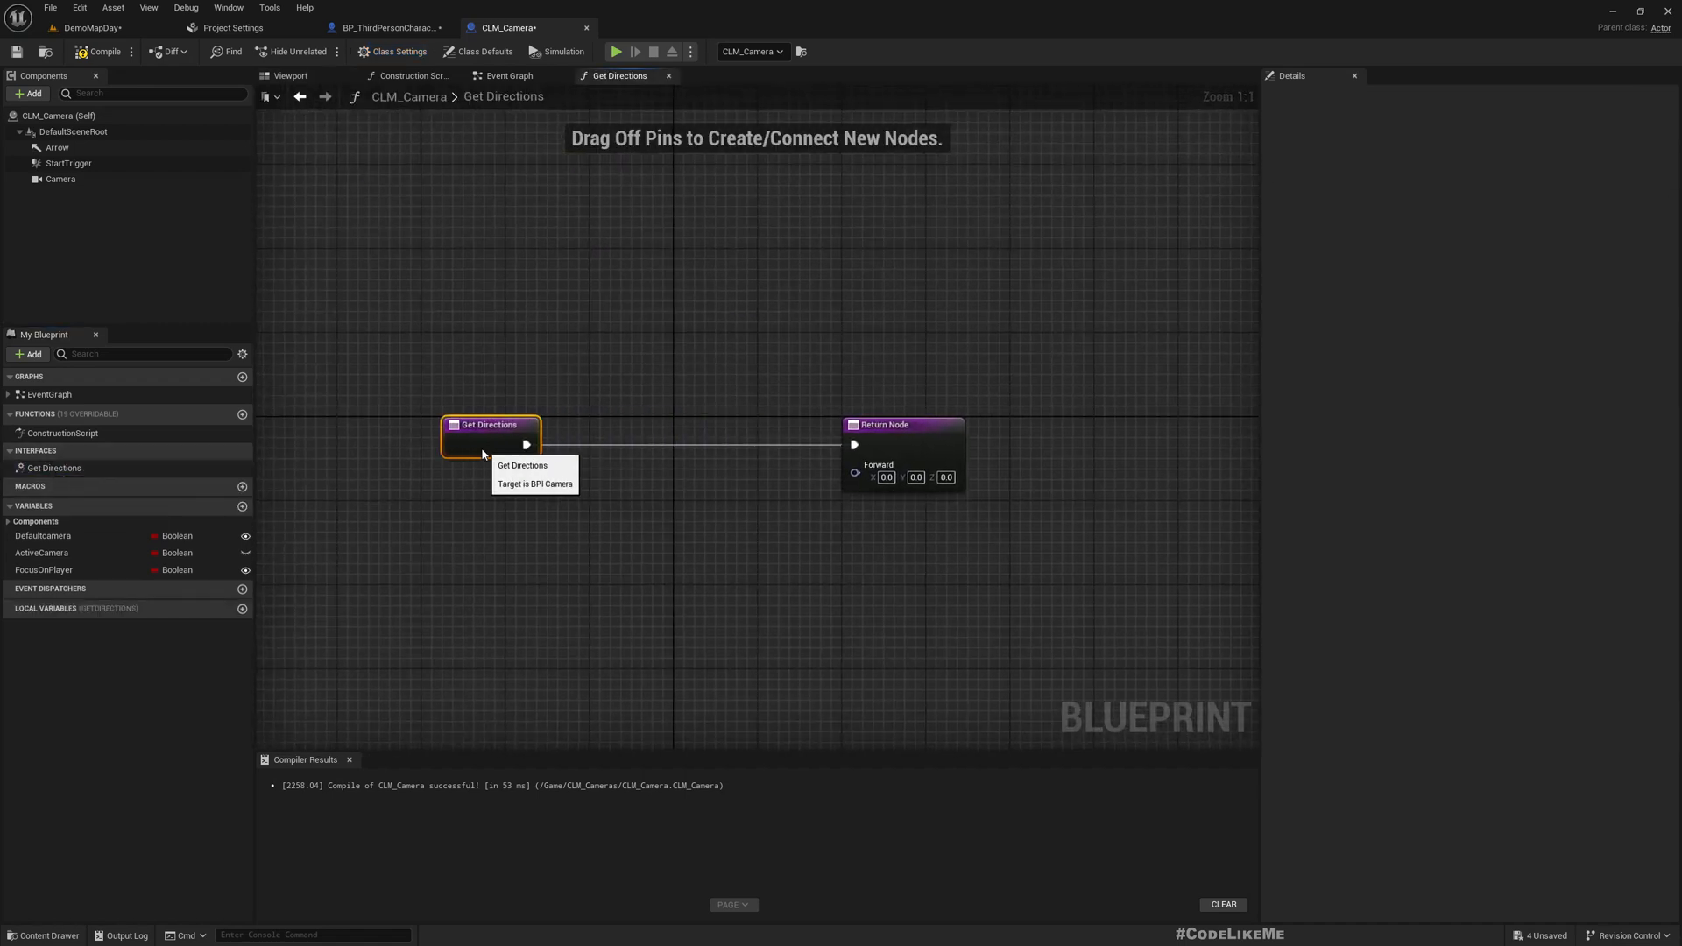
drag(489, 424, 480, 424)
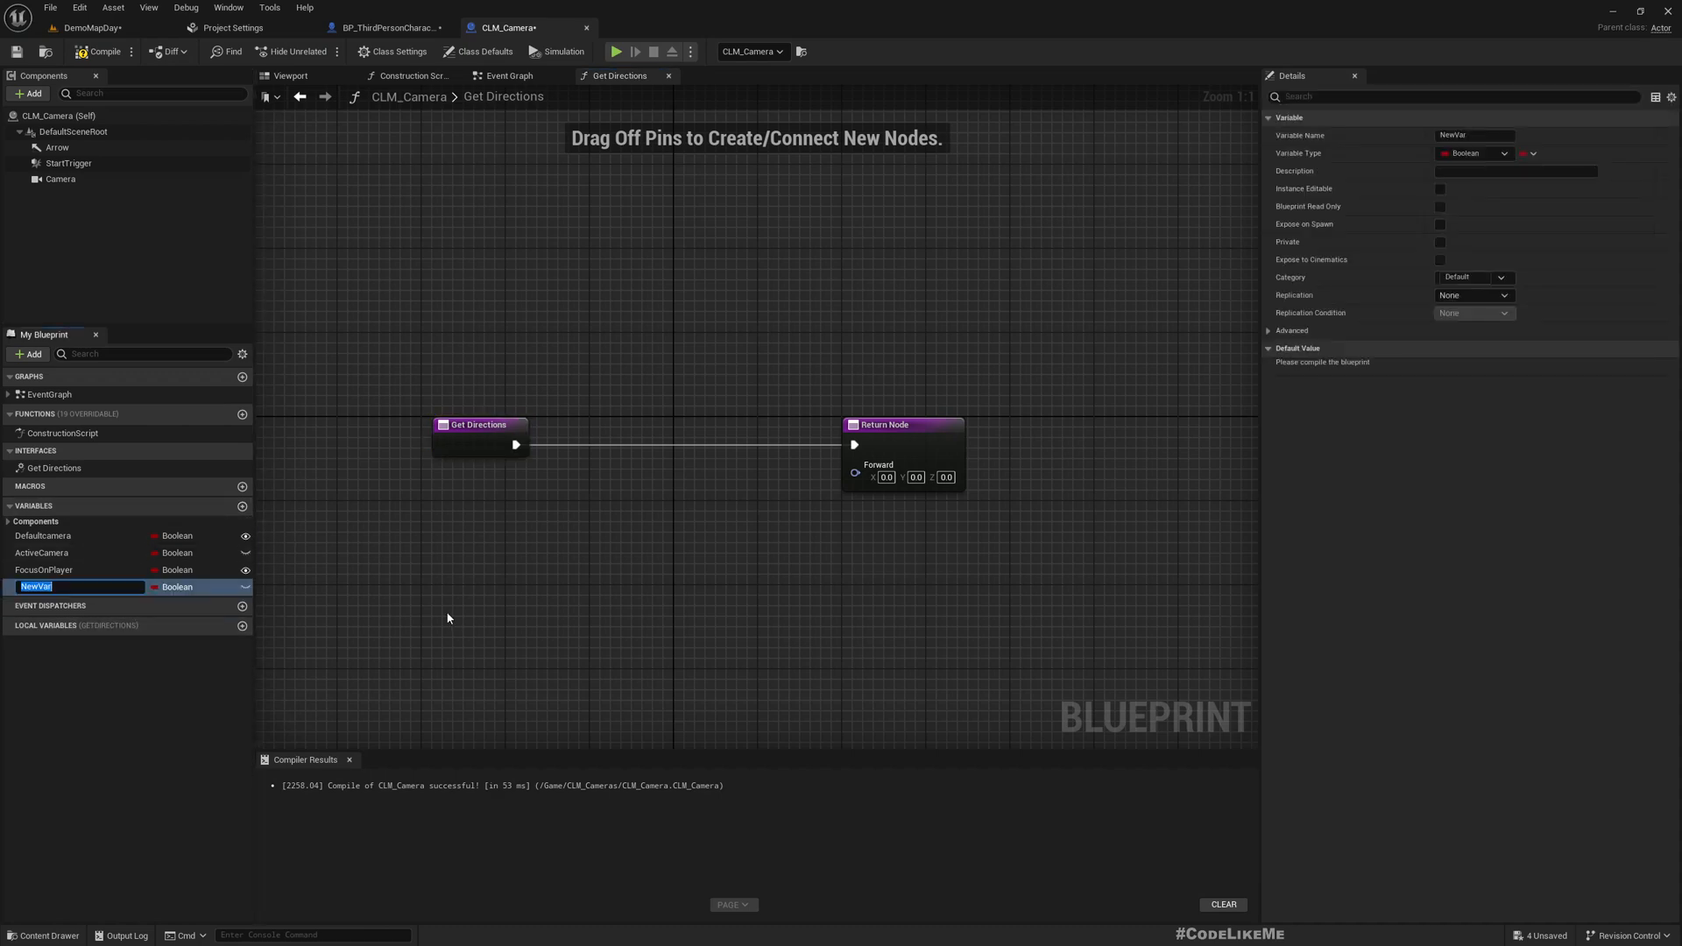
text(UsePrePlanned)
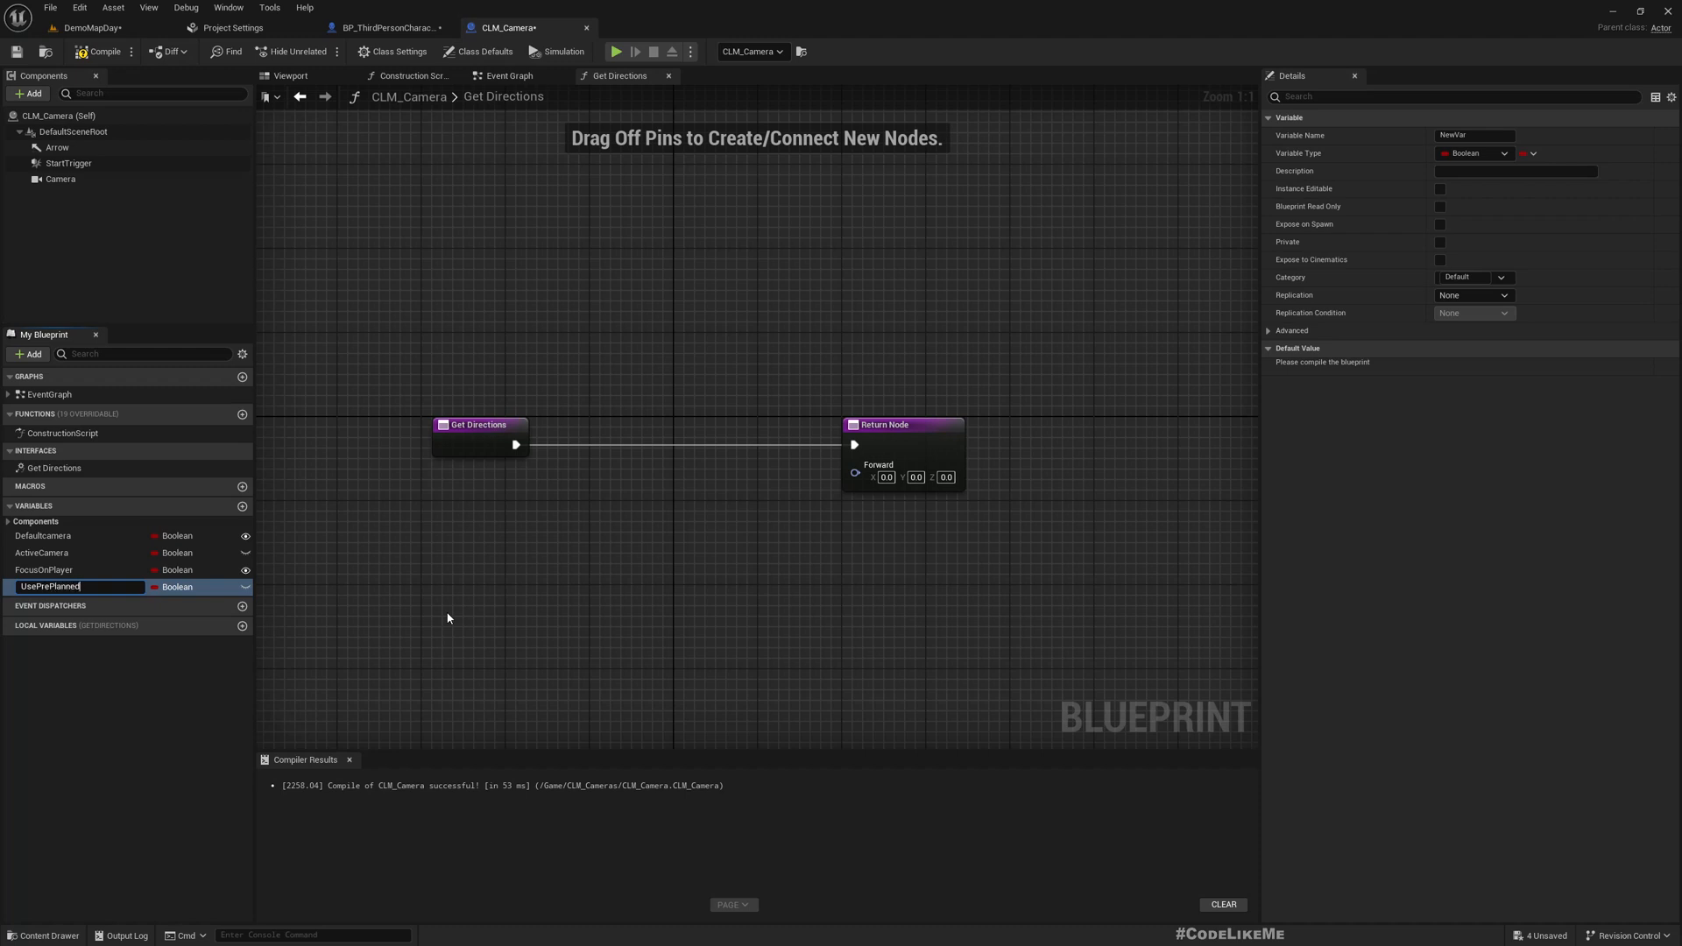
text(Movement)
text(bran)
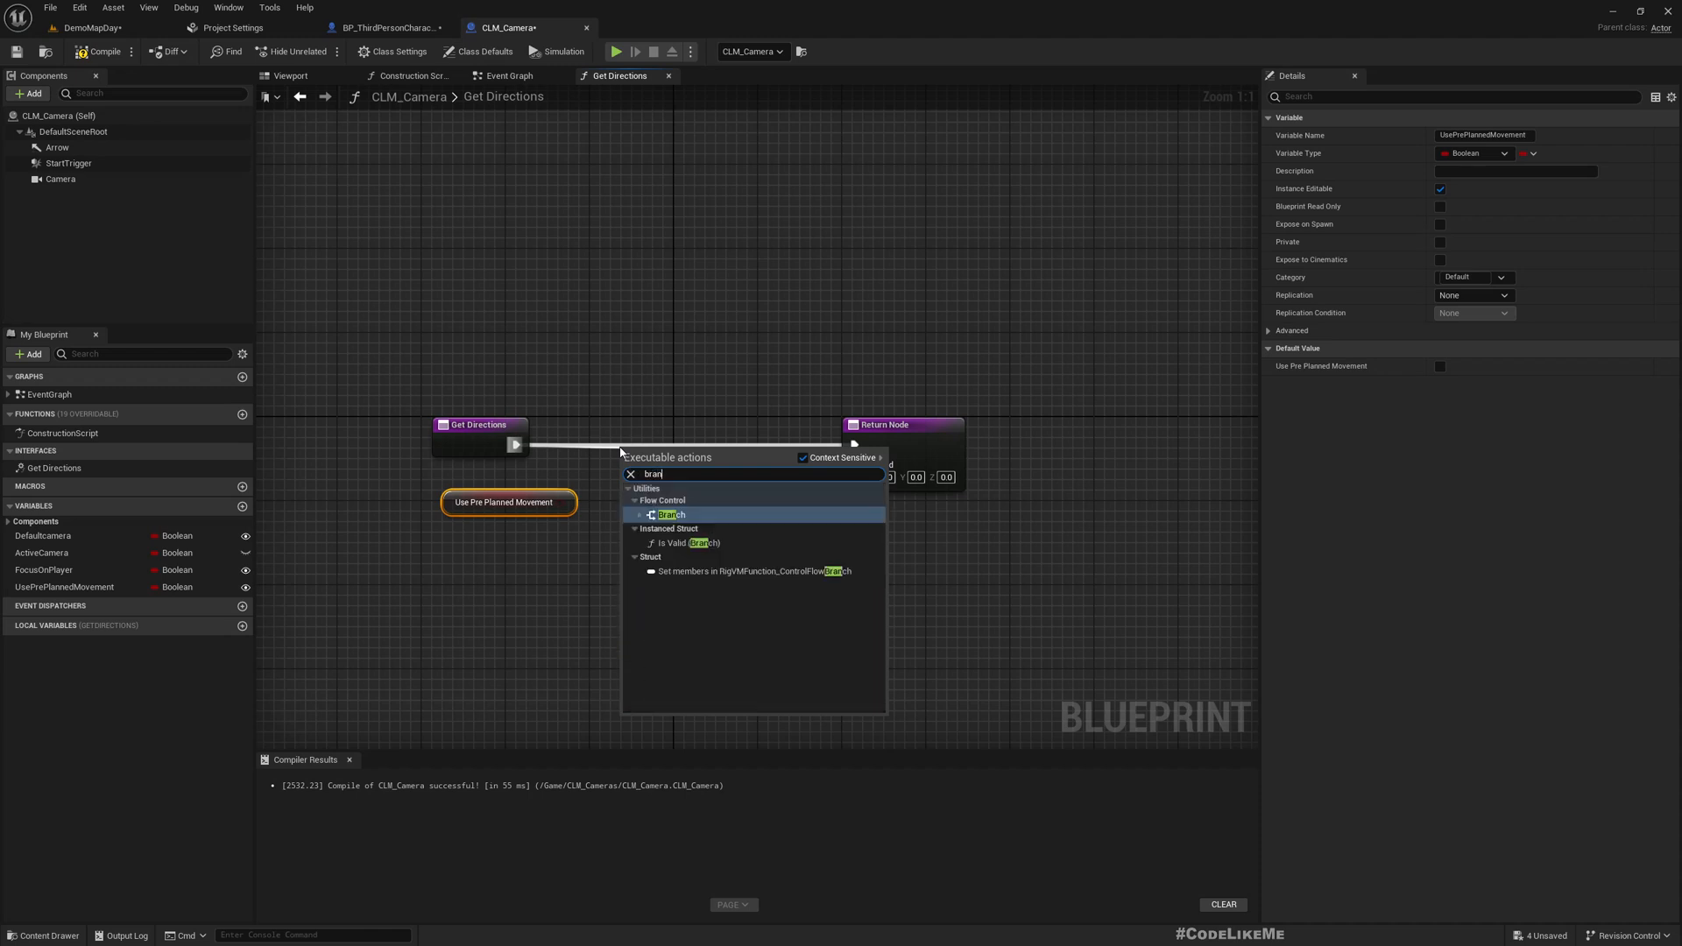
- Branch on UsePrePlannedMovement: true returns Forward's world rotation, false returns actor rotation
click(670, 514)
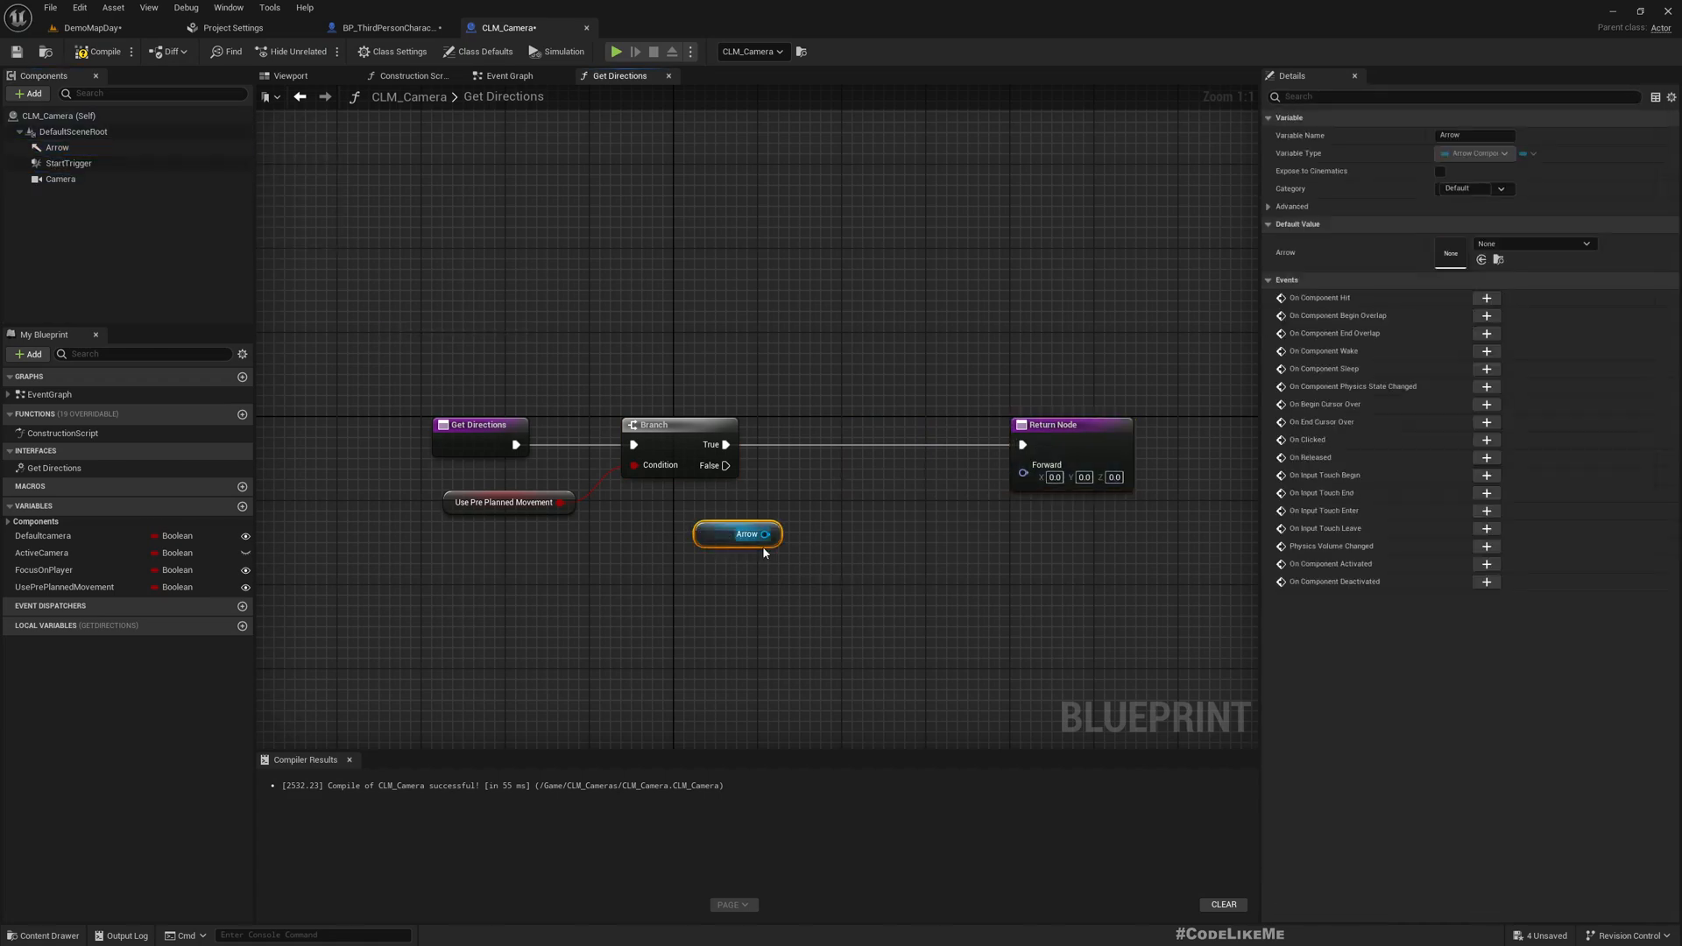
click(58, 147)
text(get)
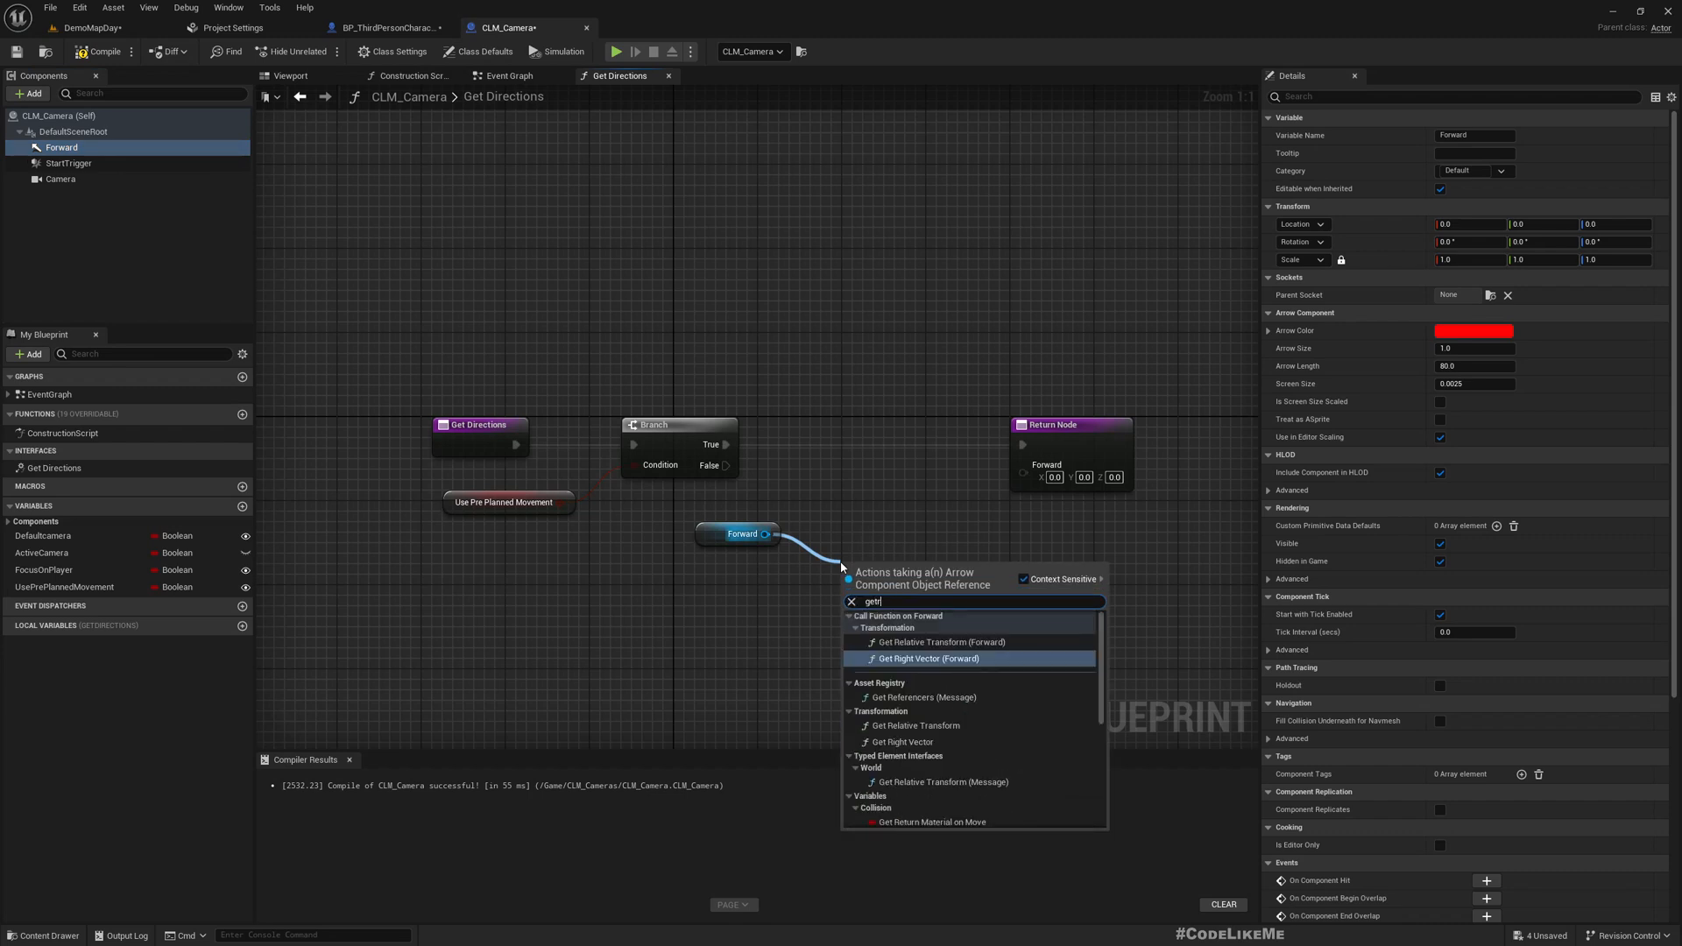
text(rotation)
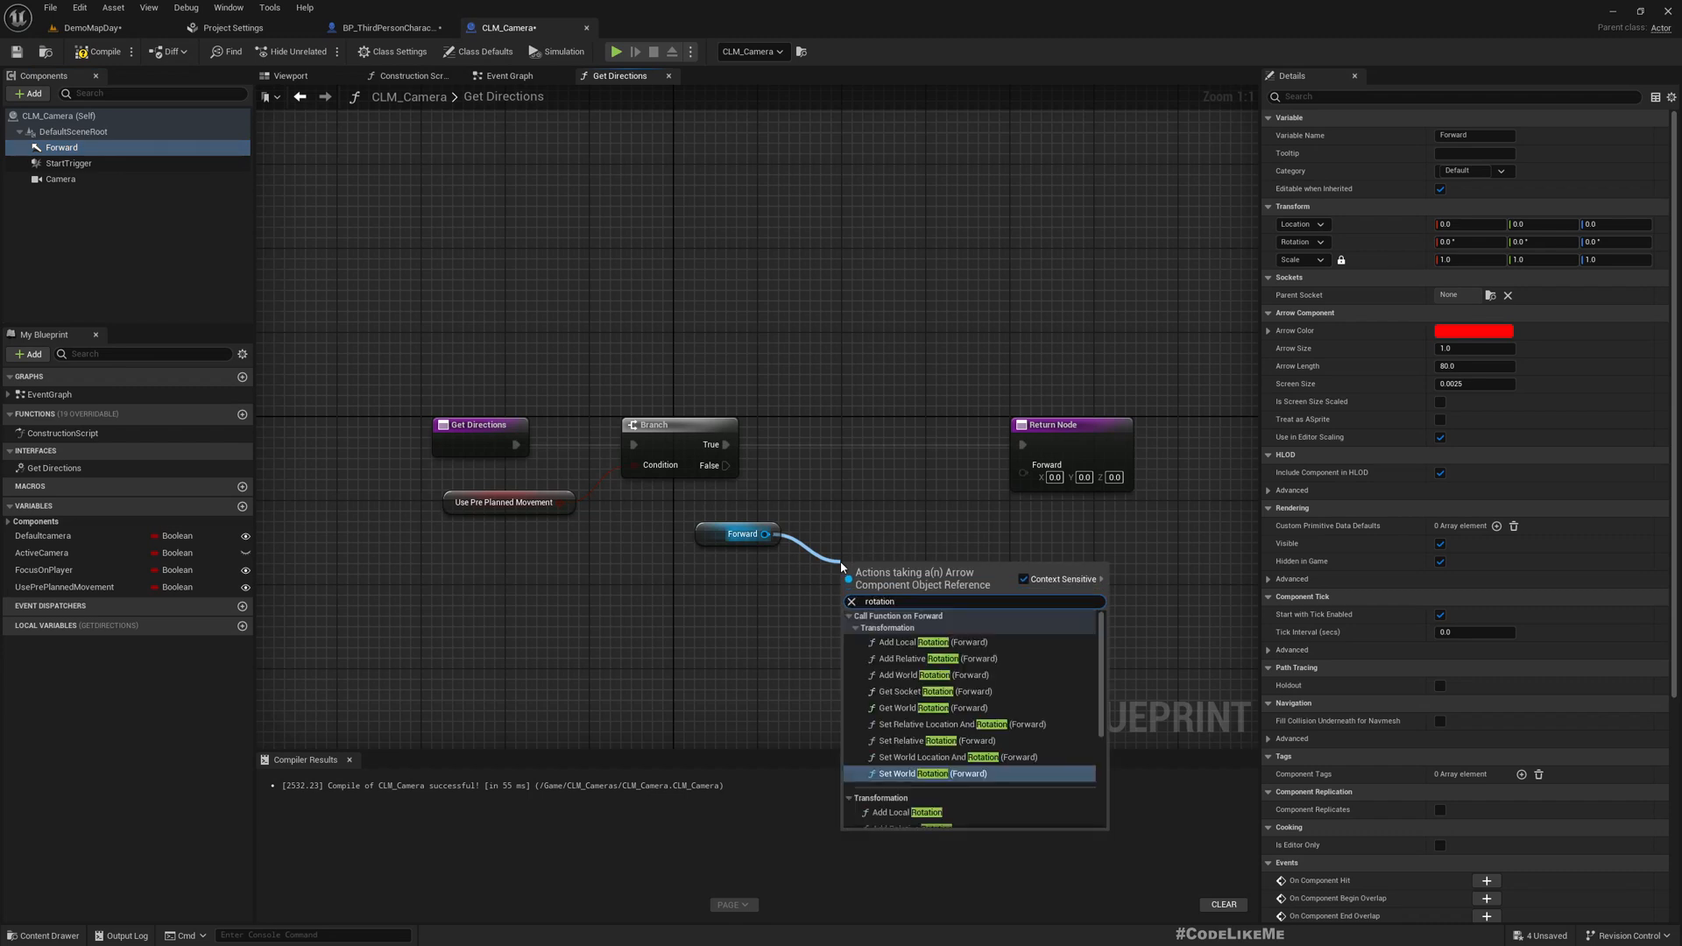
mouse_move(930, 707)
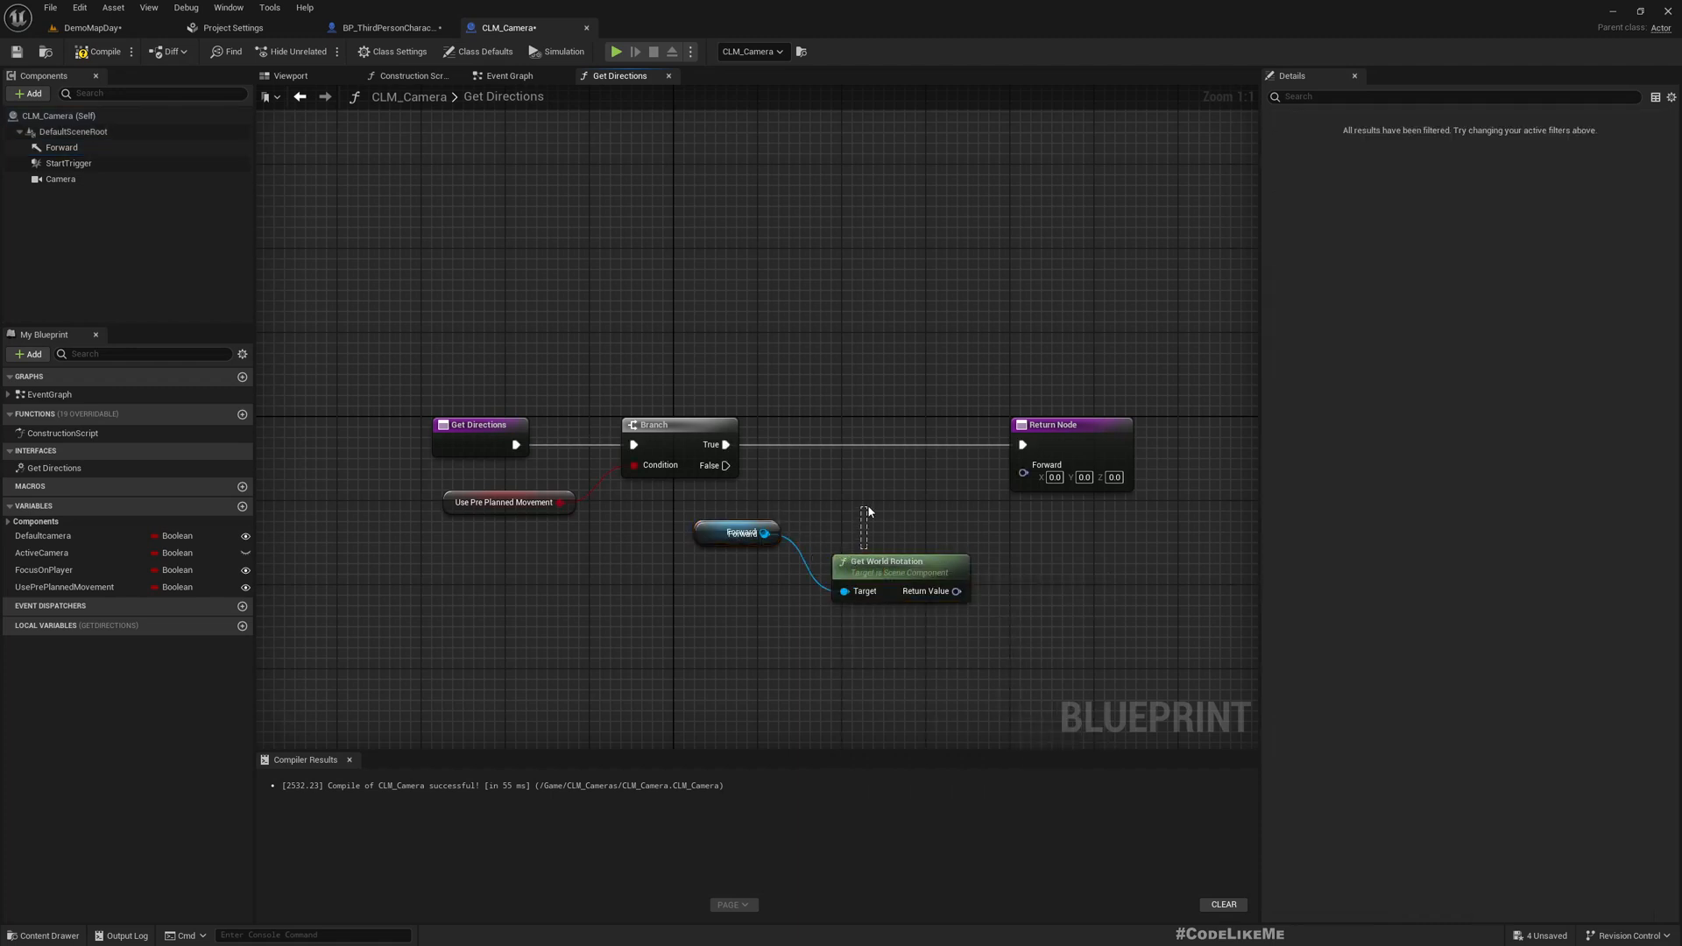
click(737, 587)
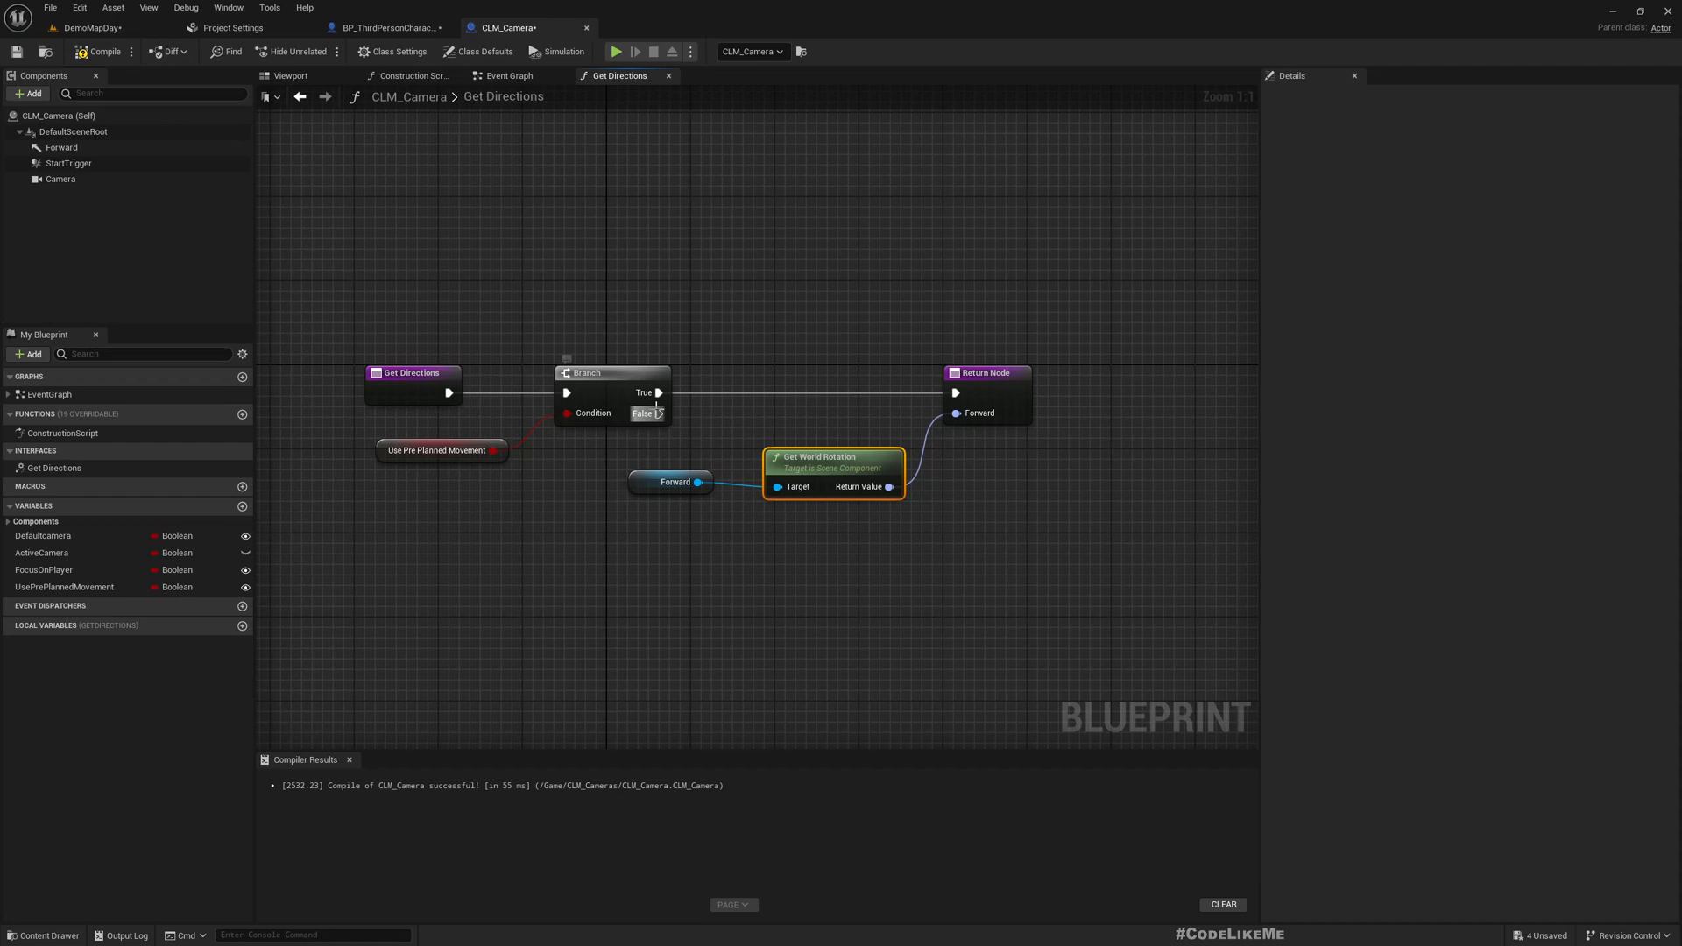
drag(660, 413, 826, 574)
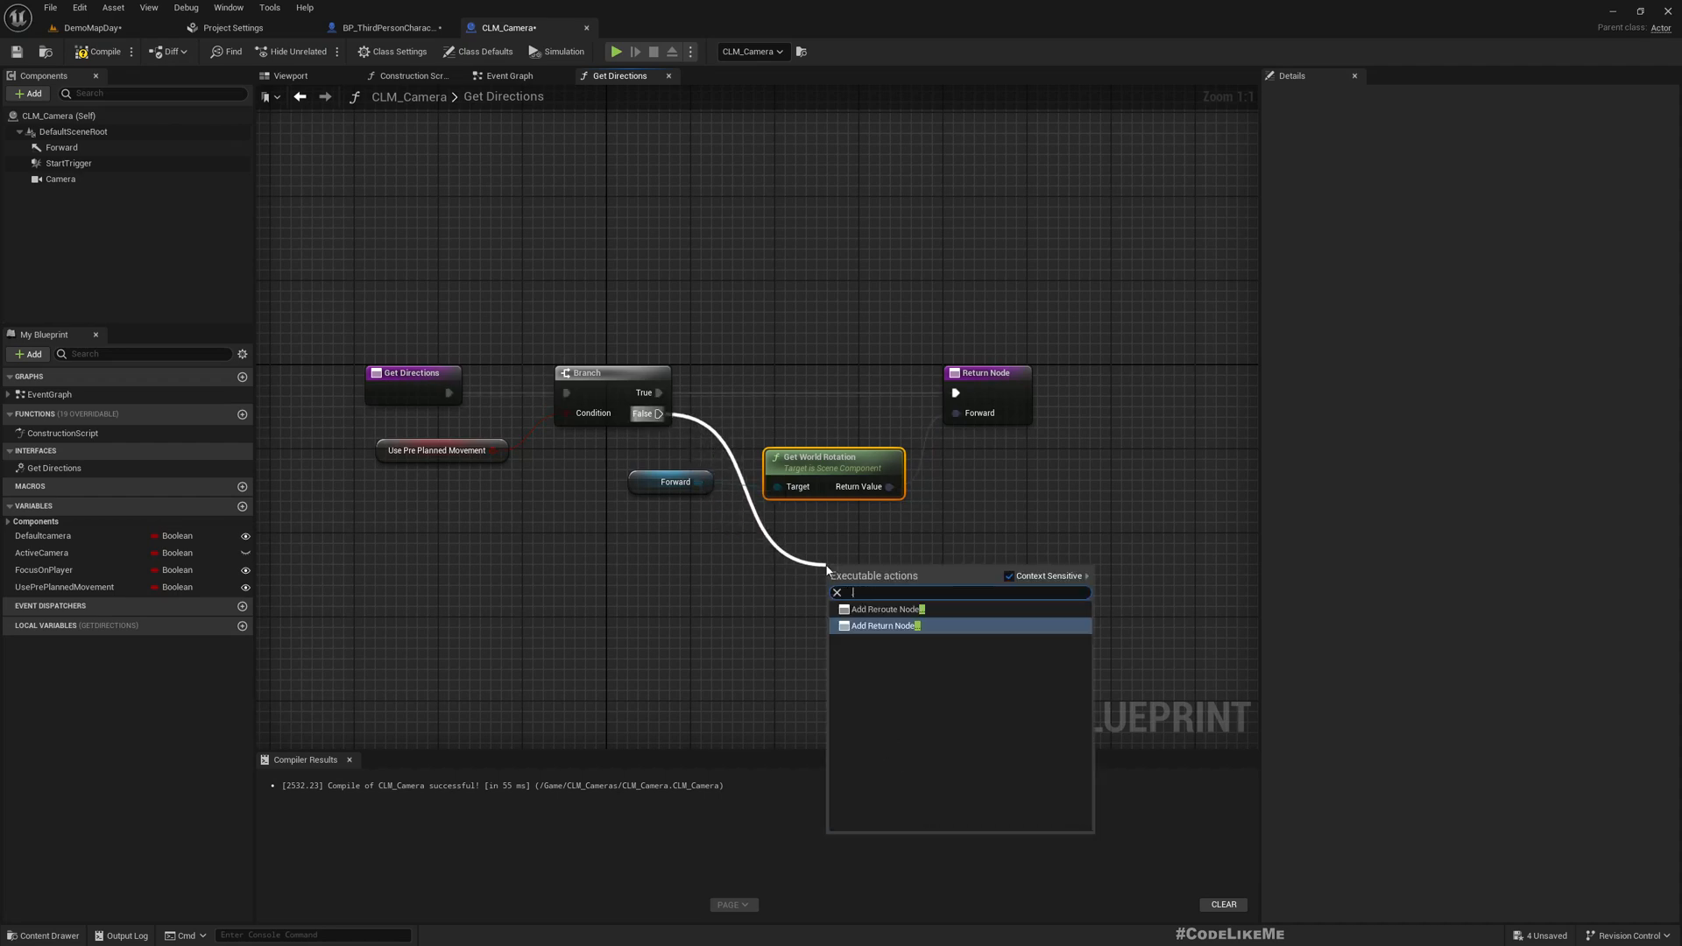
click(883, 625)
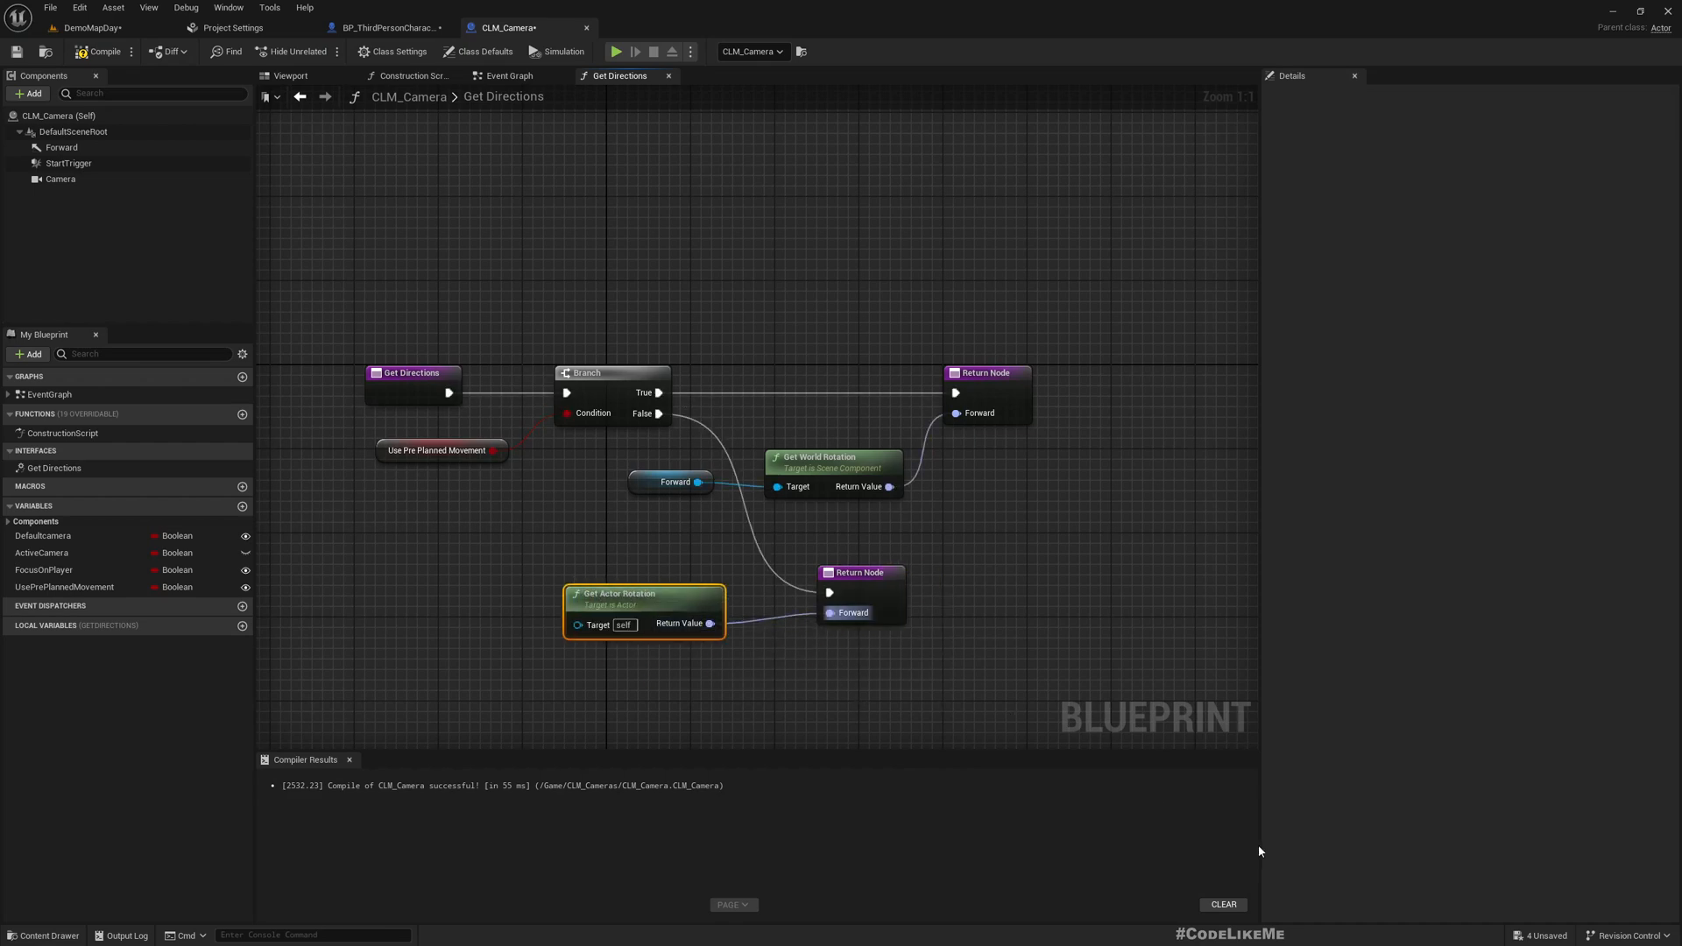
mouse_move(531, 144)
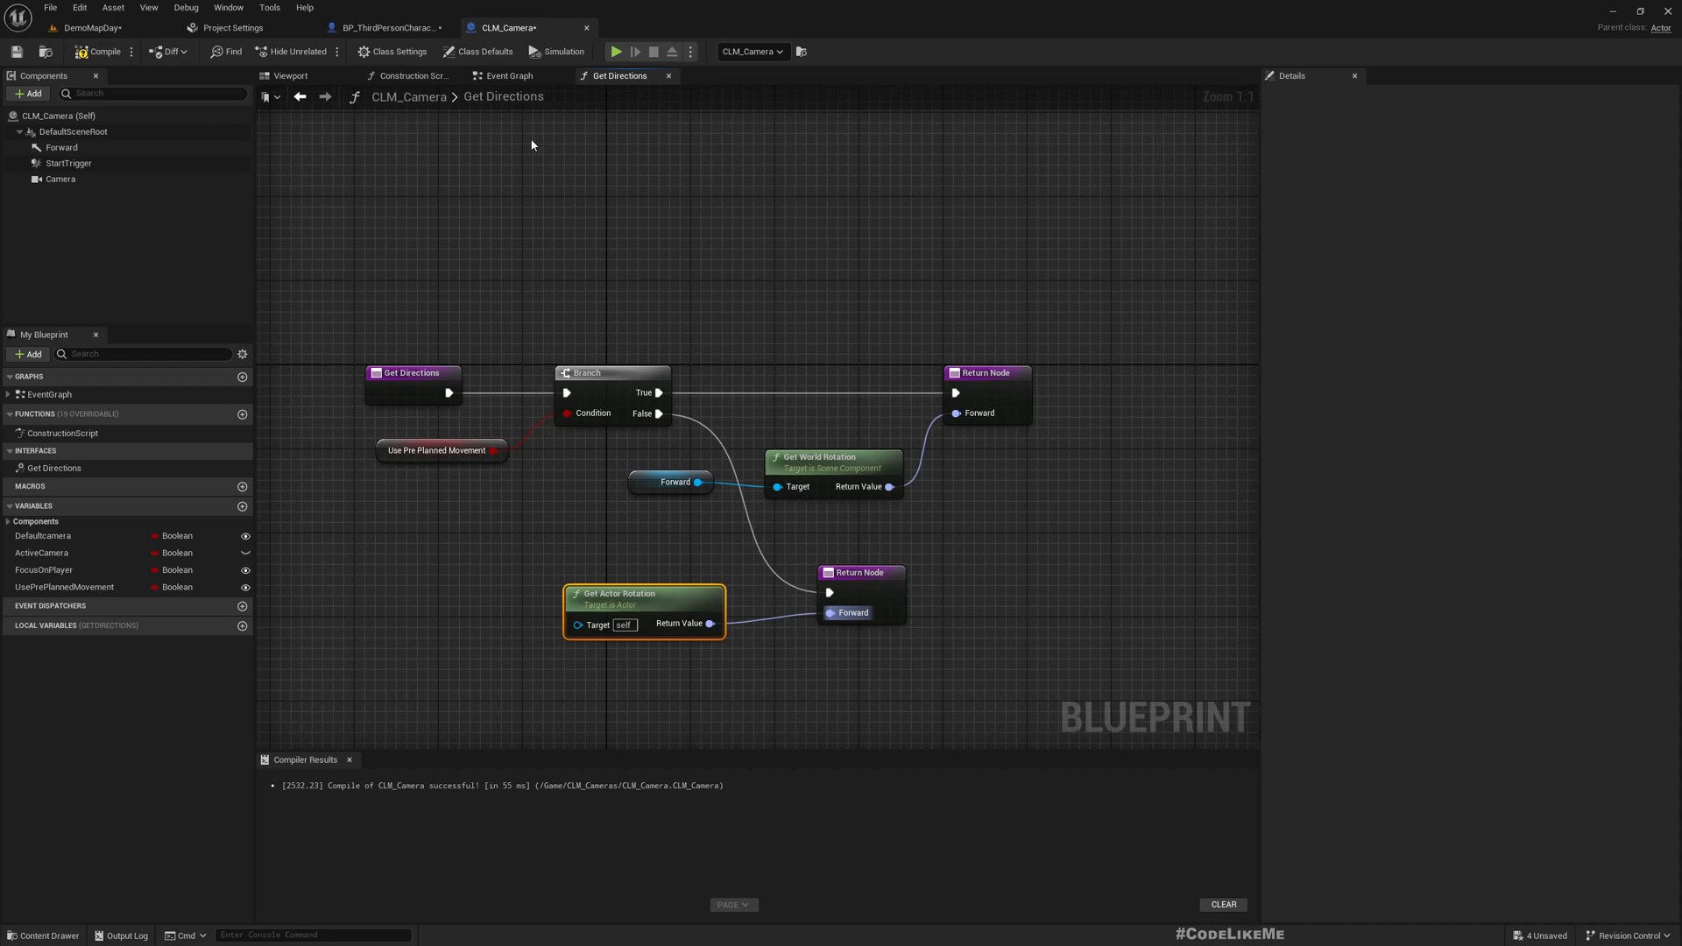
- In the character's Get Camera Rotation, replace Get World Rotation with a new Prev Camera node
click(386, 28)
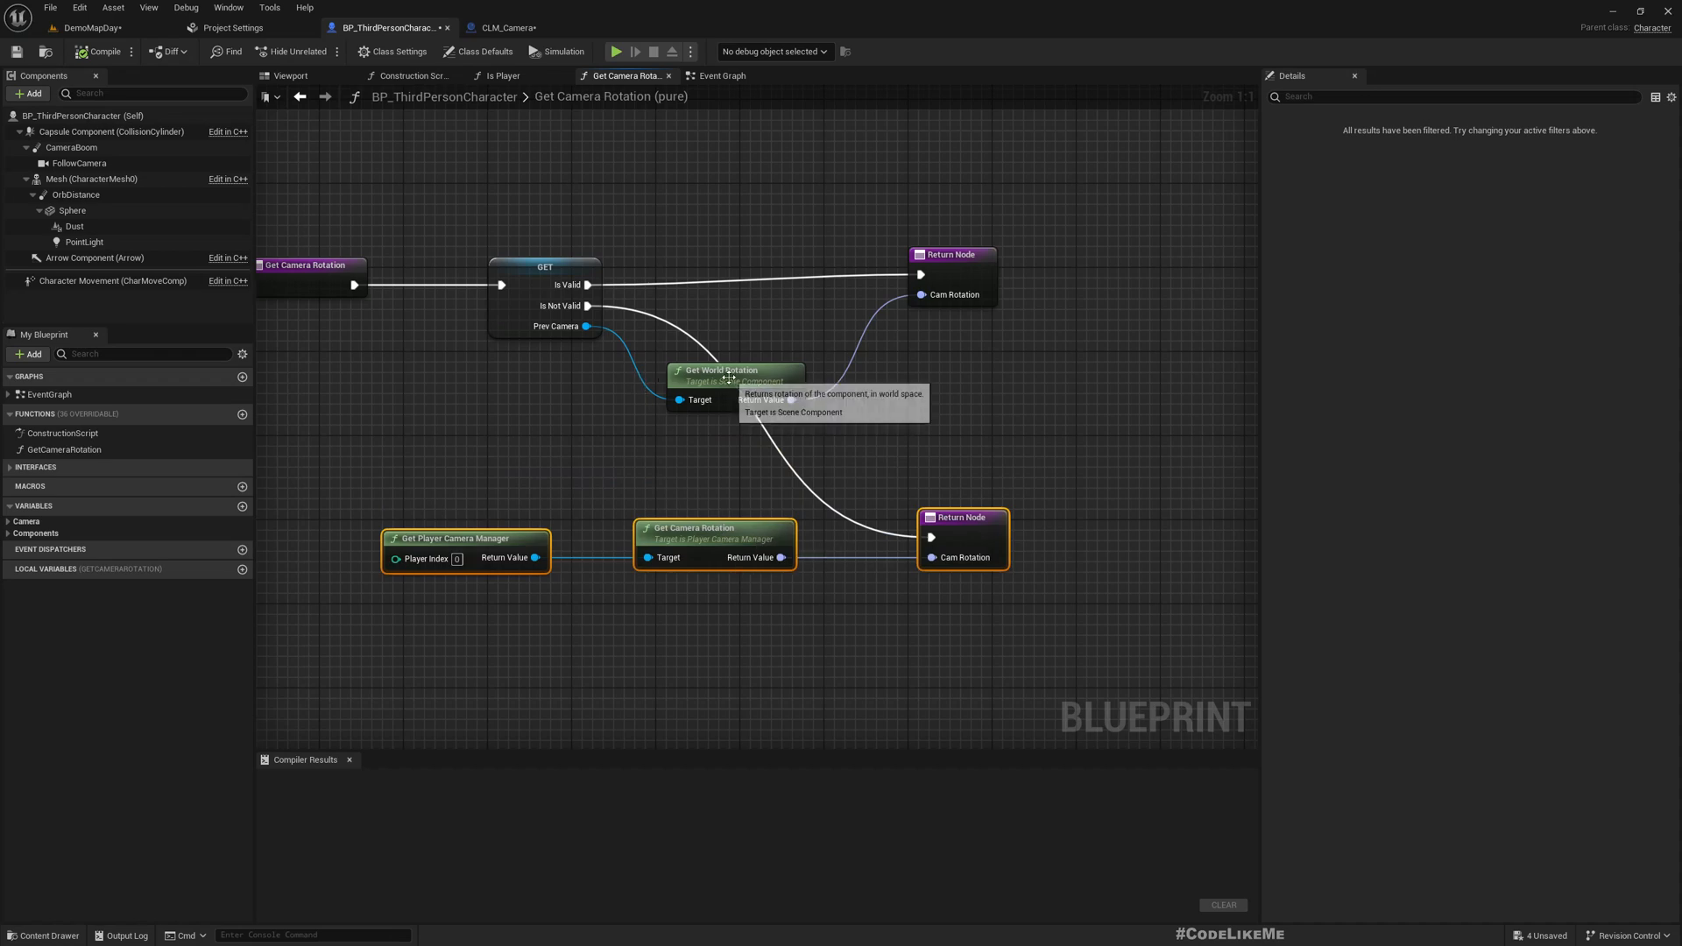
drag(950, 254, 1170, 264)
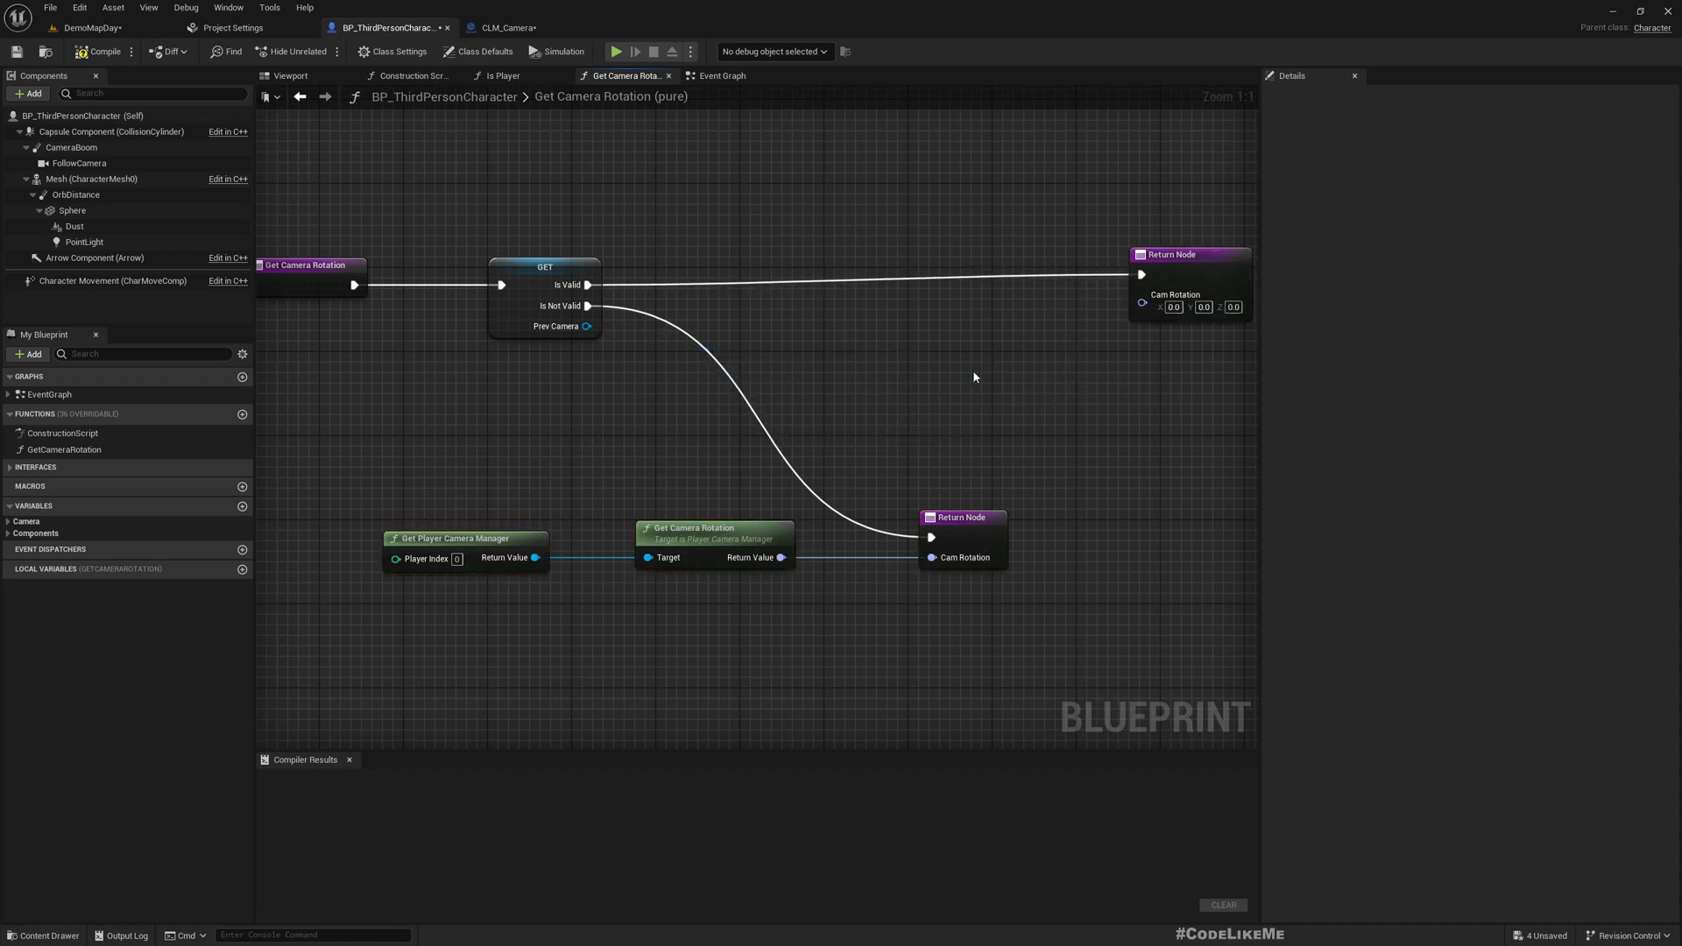
drag(587, 326, 756, 345)
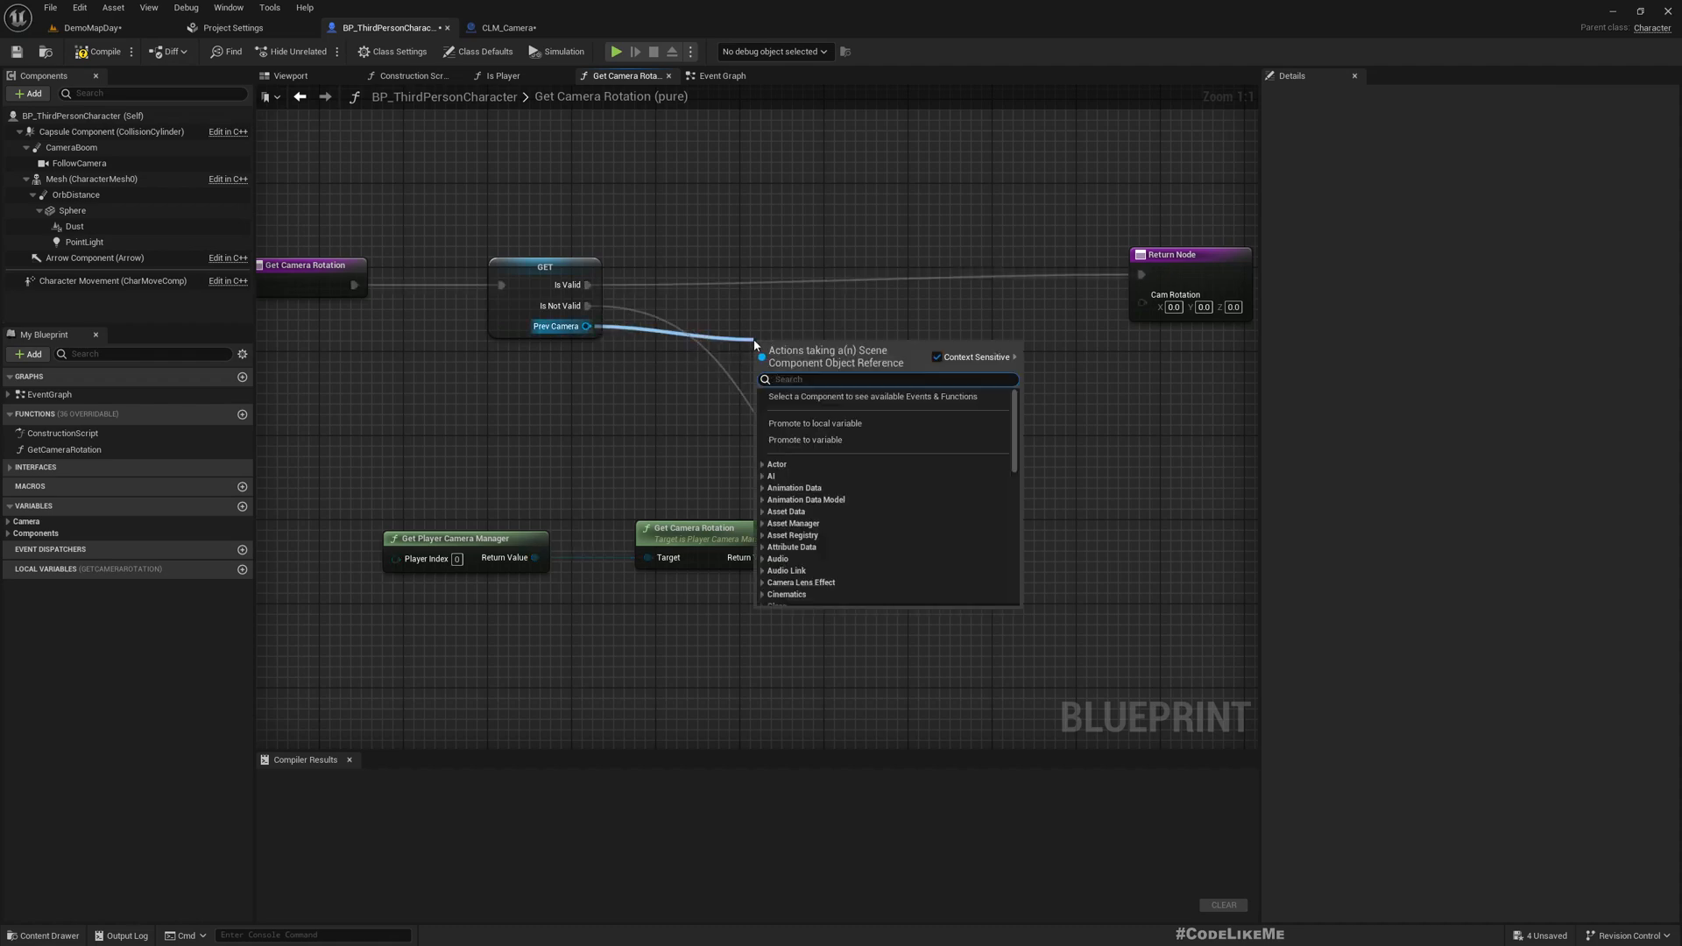
text(get)
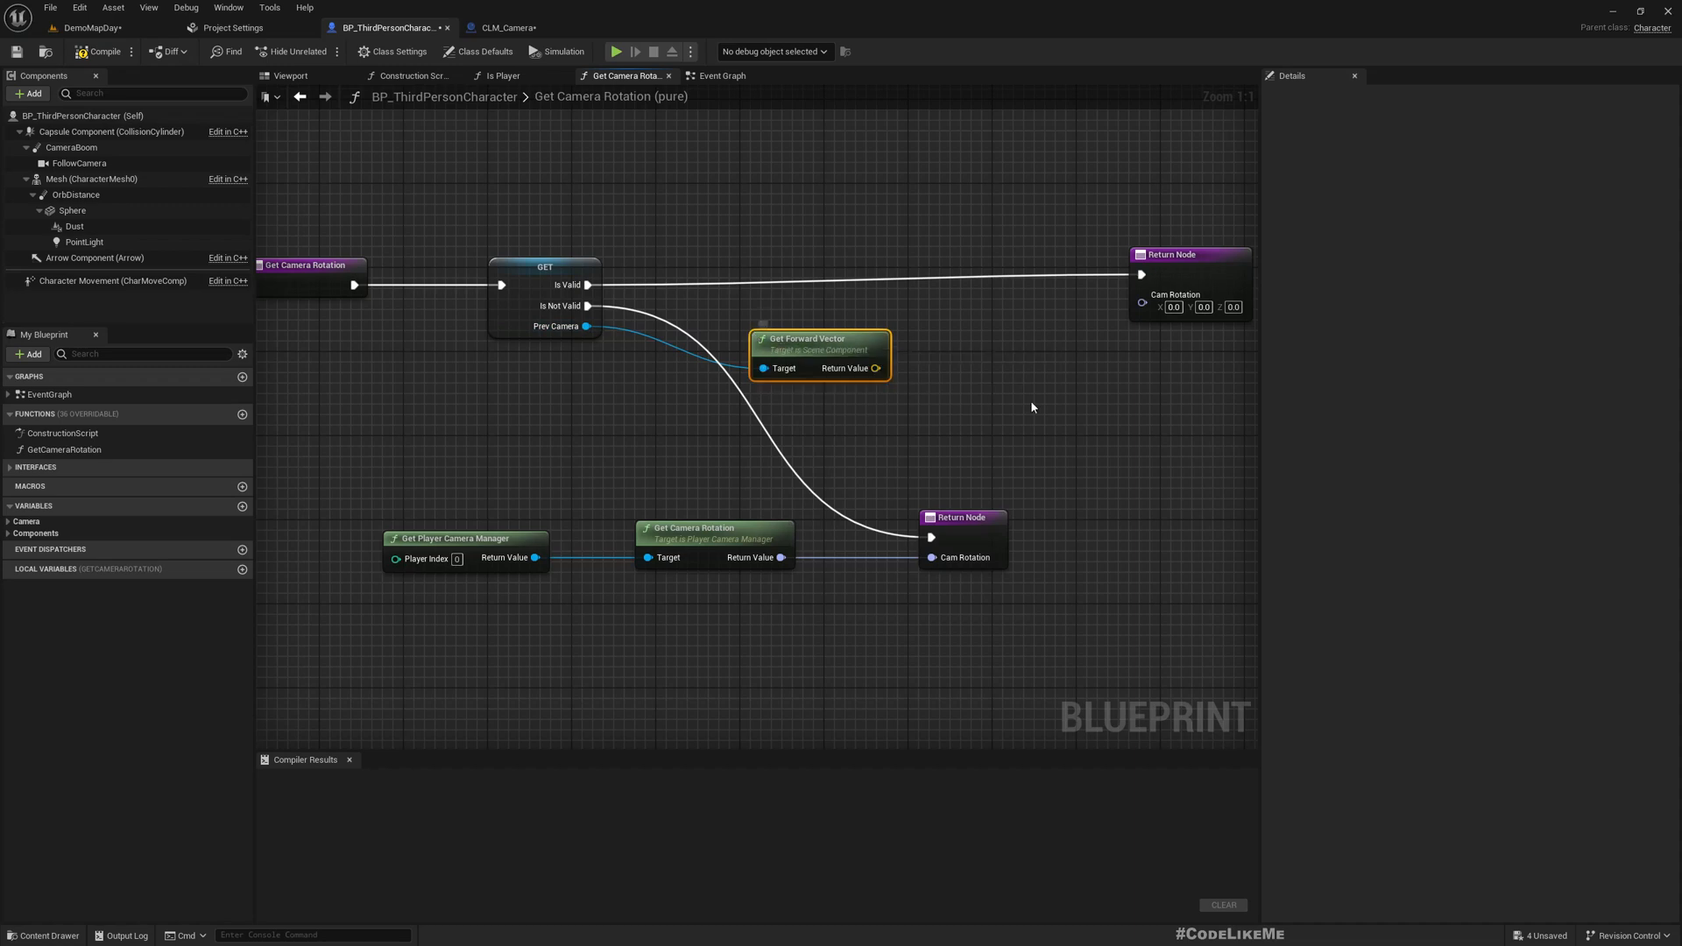
click(518, 27)
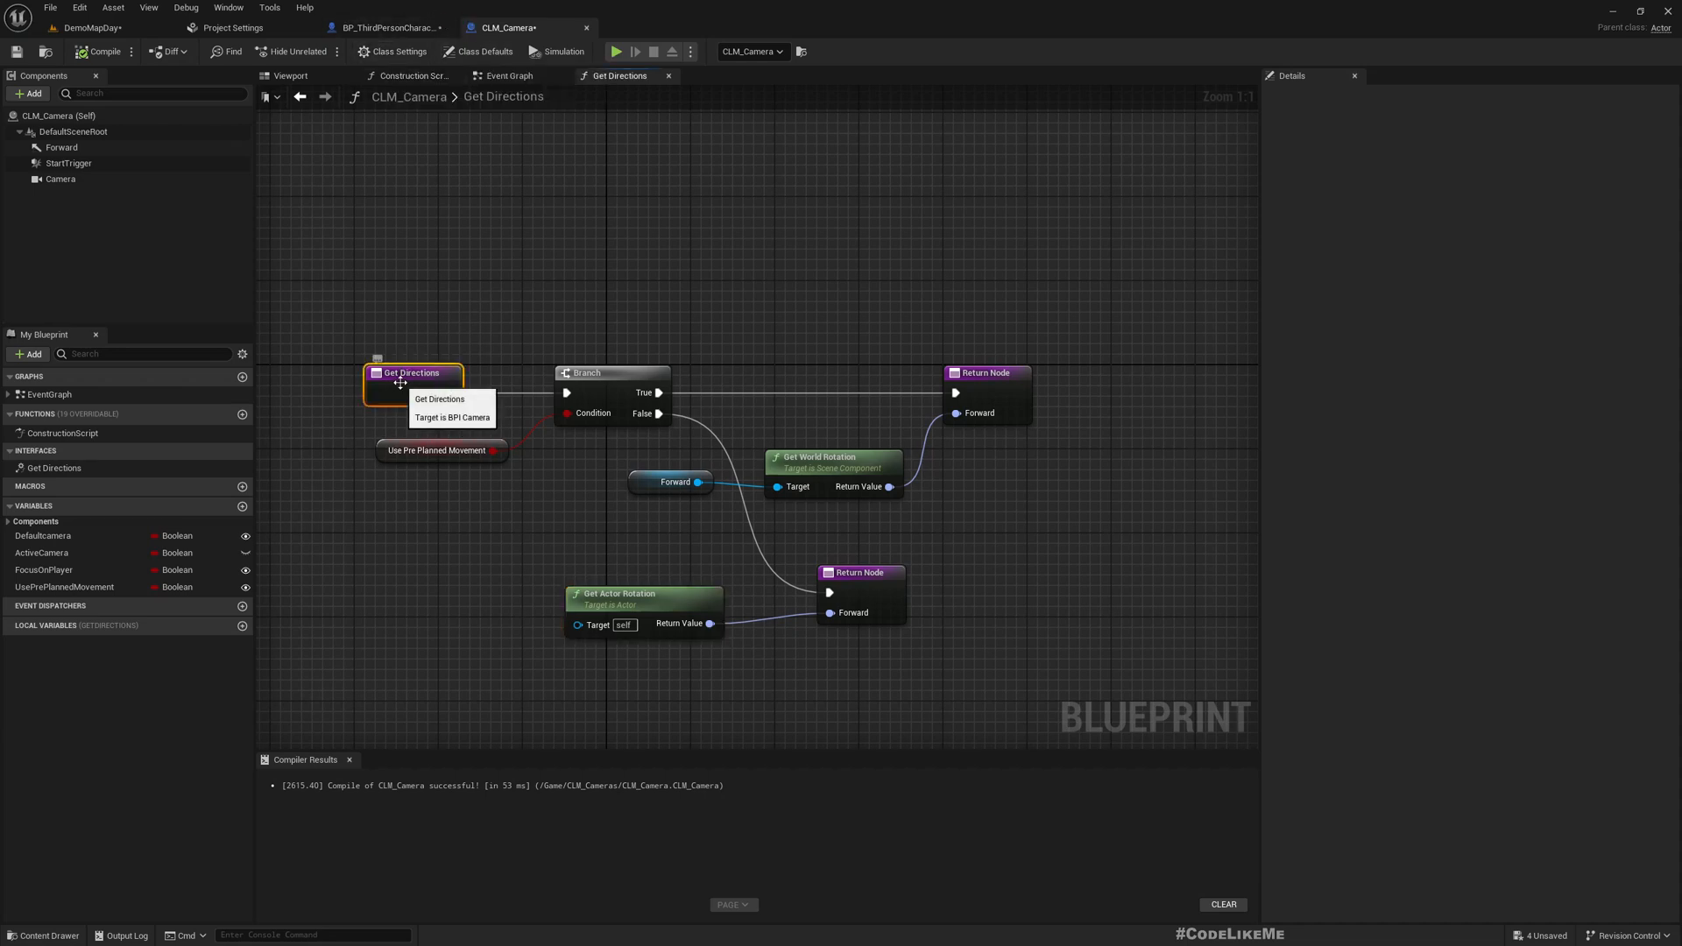
- Open BPI_Camera, rename Get Directions to GetForwardRotation, and compile the interface
click(392, 52)
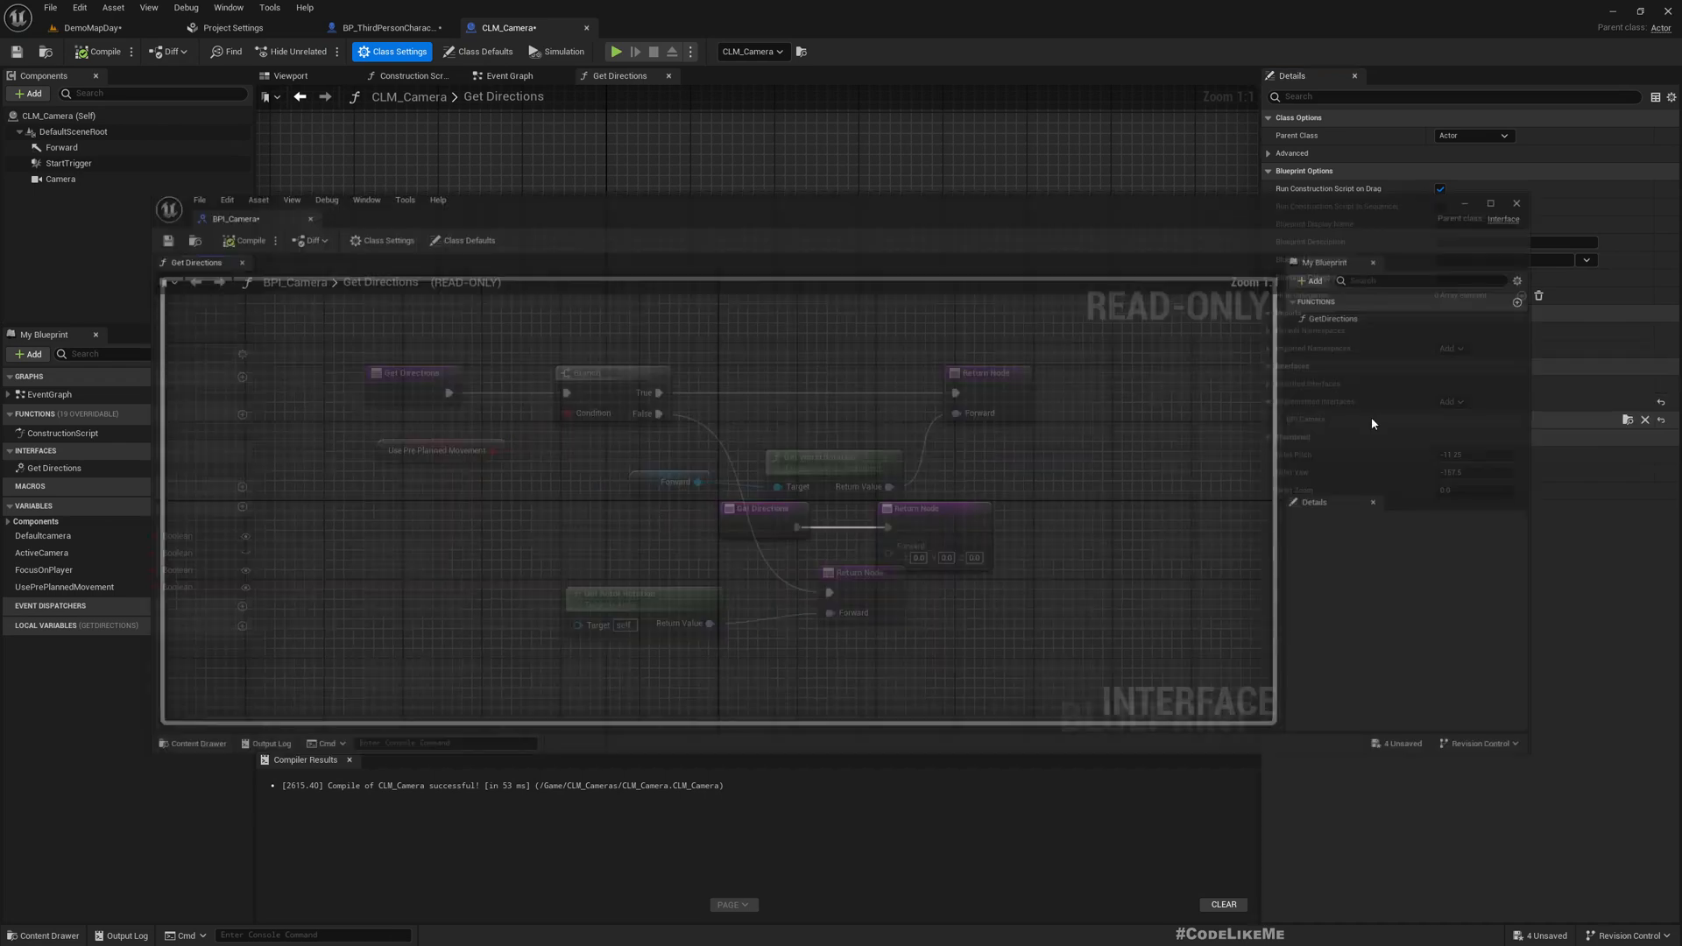
click(1365, 308)
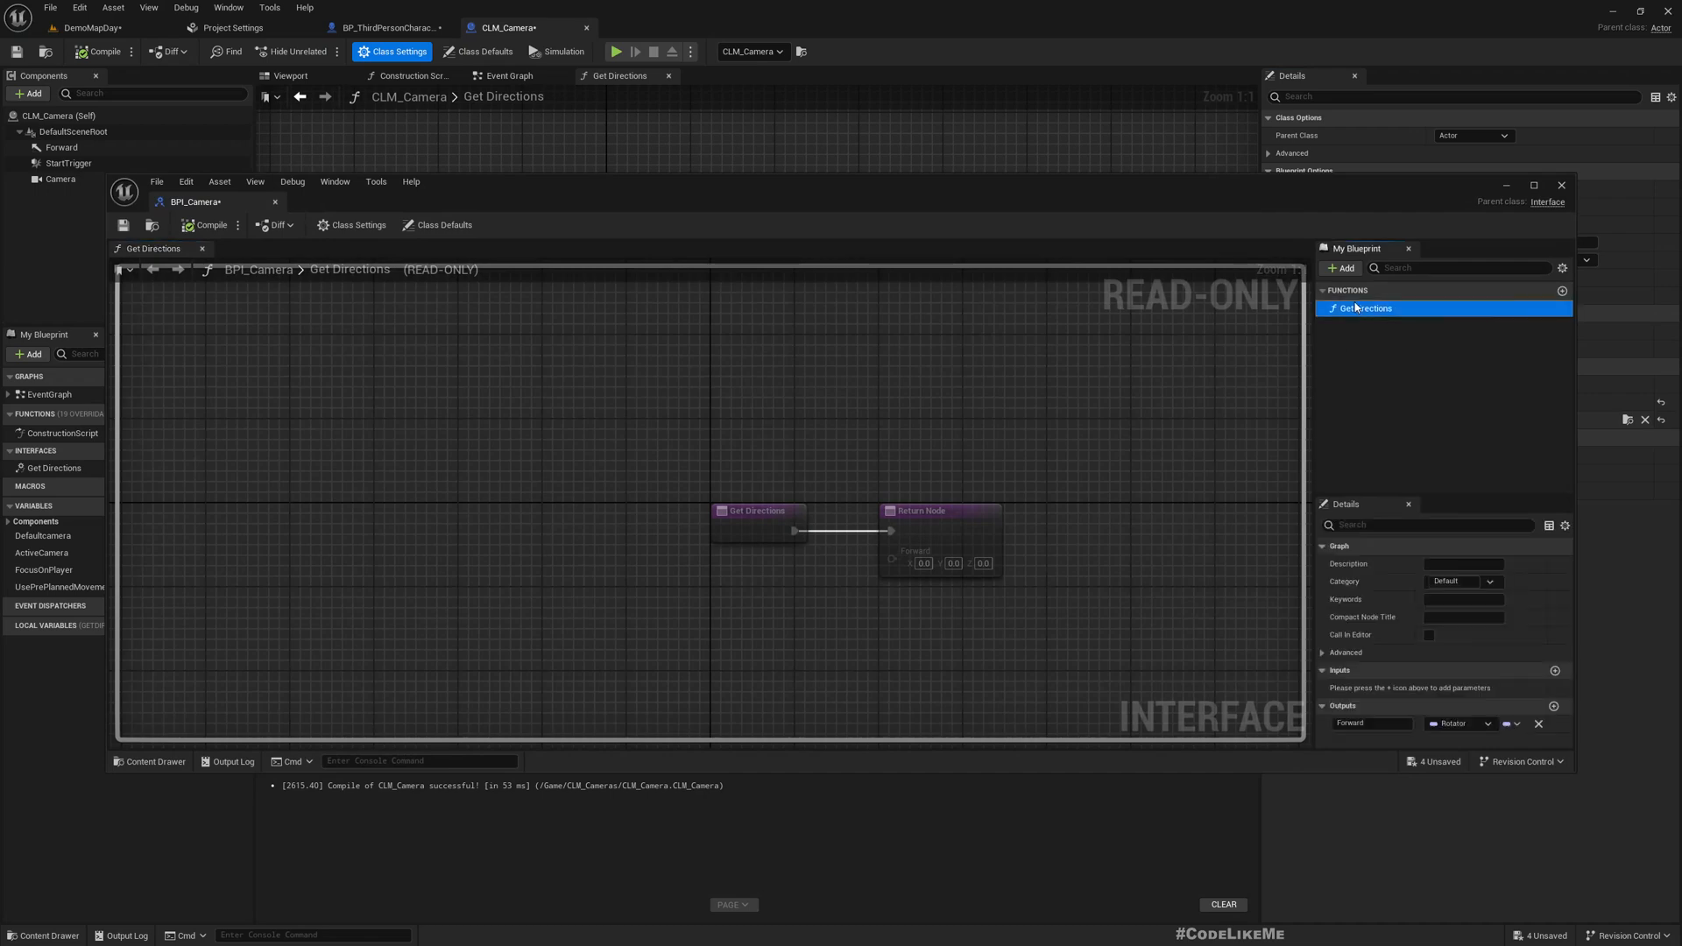
double_click(1367, 309)
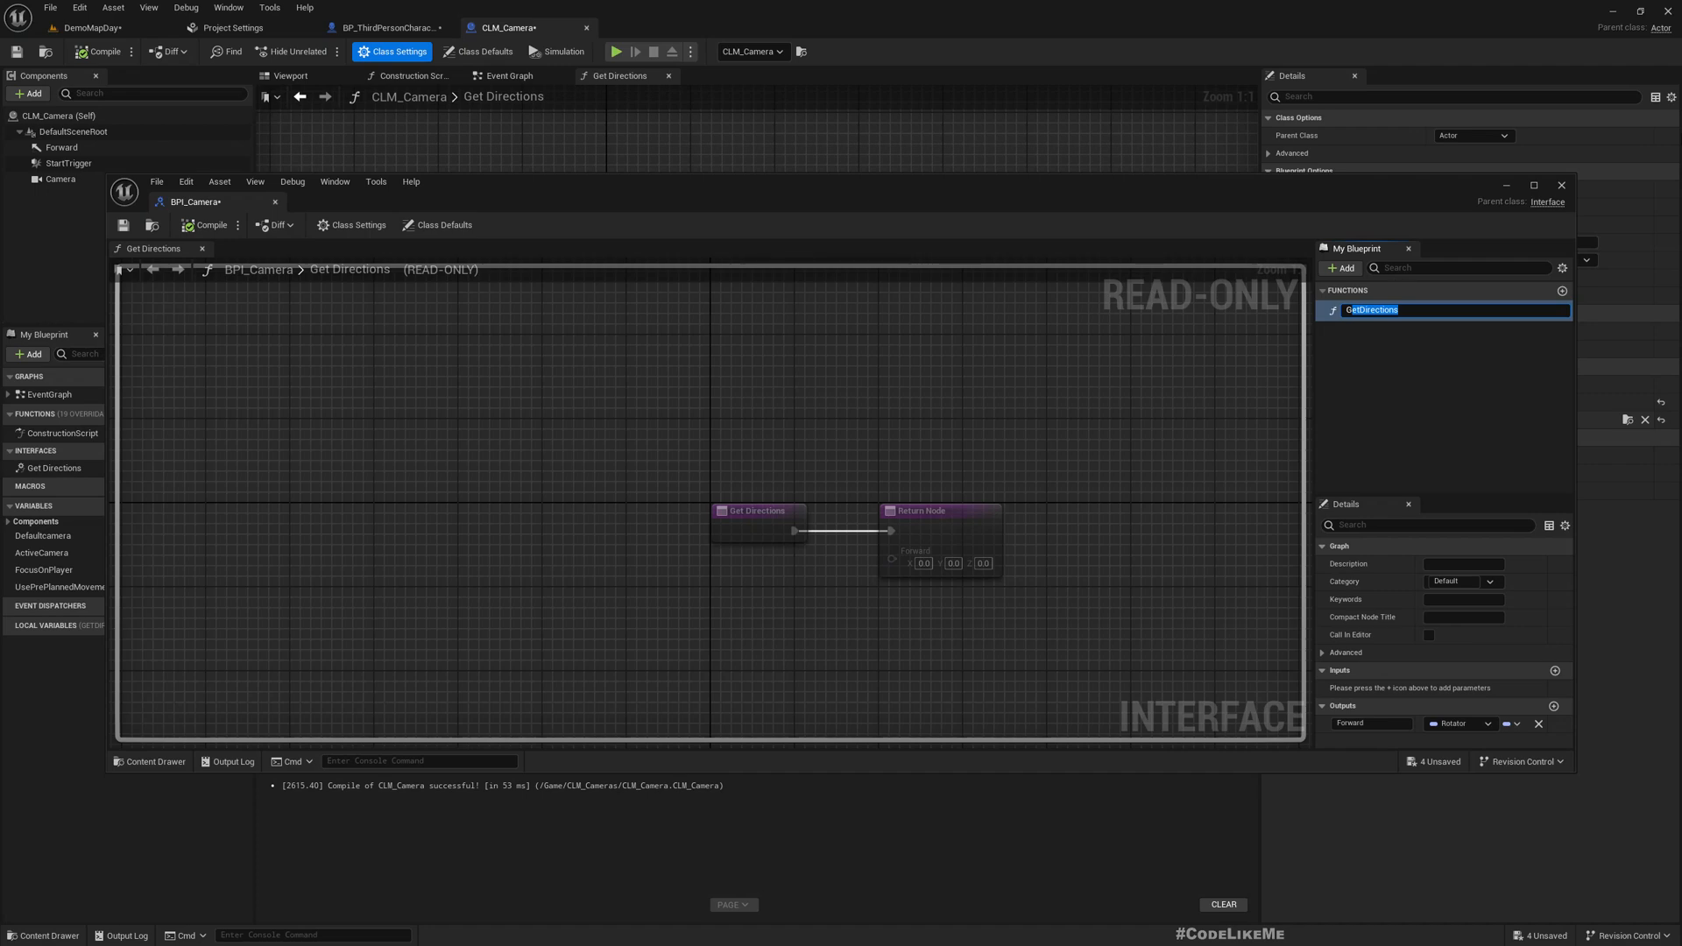
text(GetForwardRota)
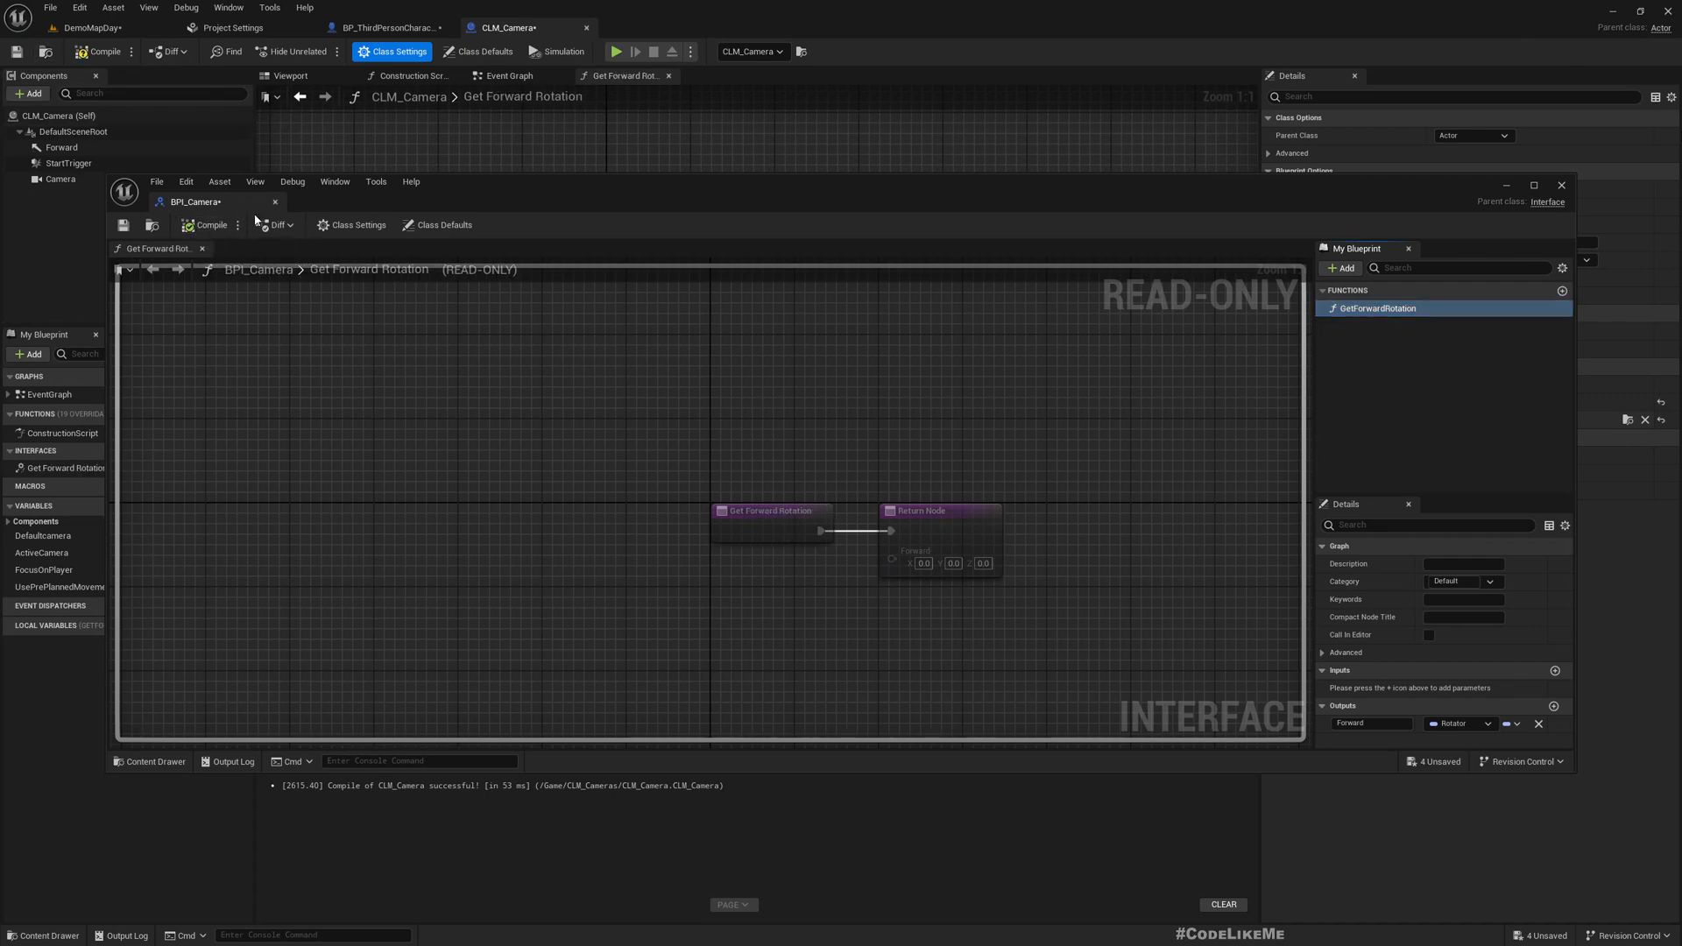
click(1561, 184)
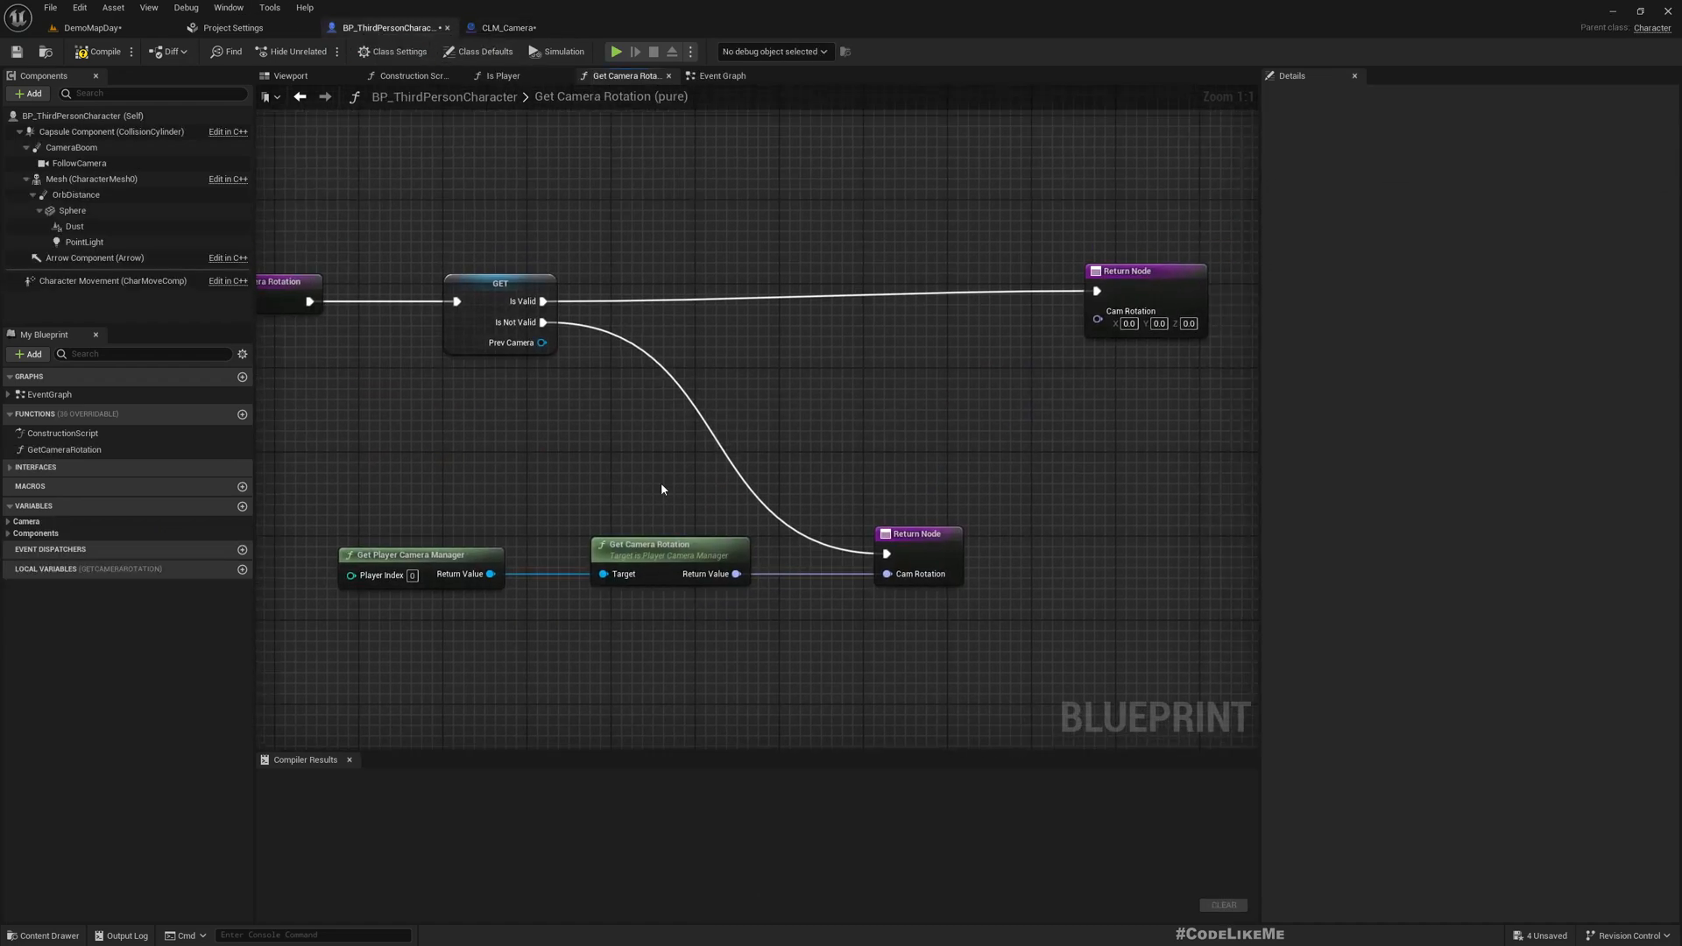
- Call Get Forward Rotation (Message) on Prev Camera, returning its Forward as Cam Rotation
drag(541, 343, 708, 352)
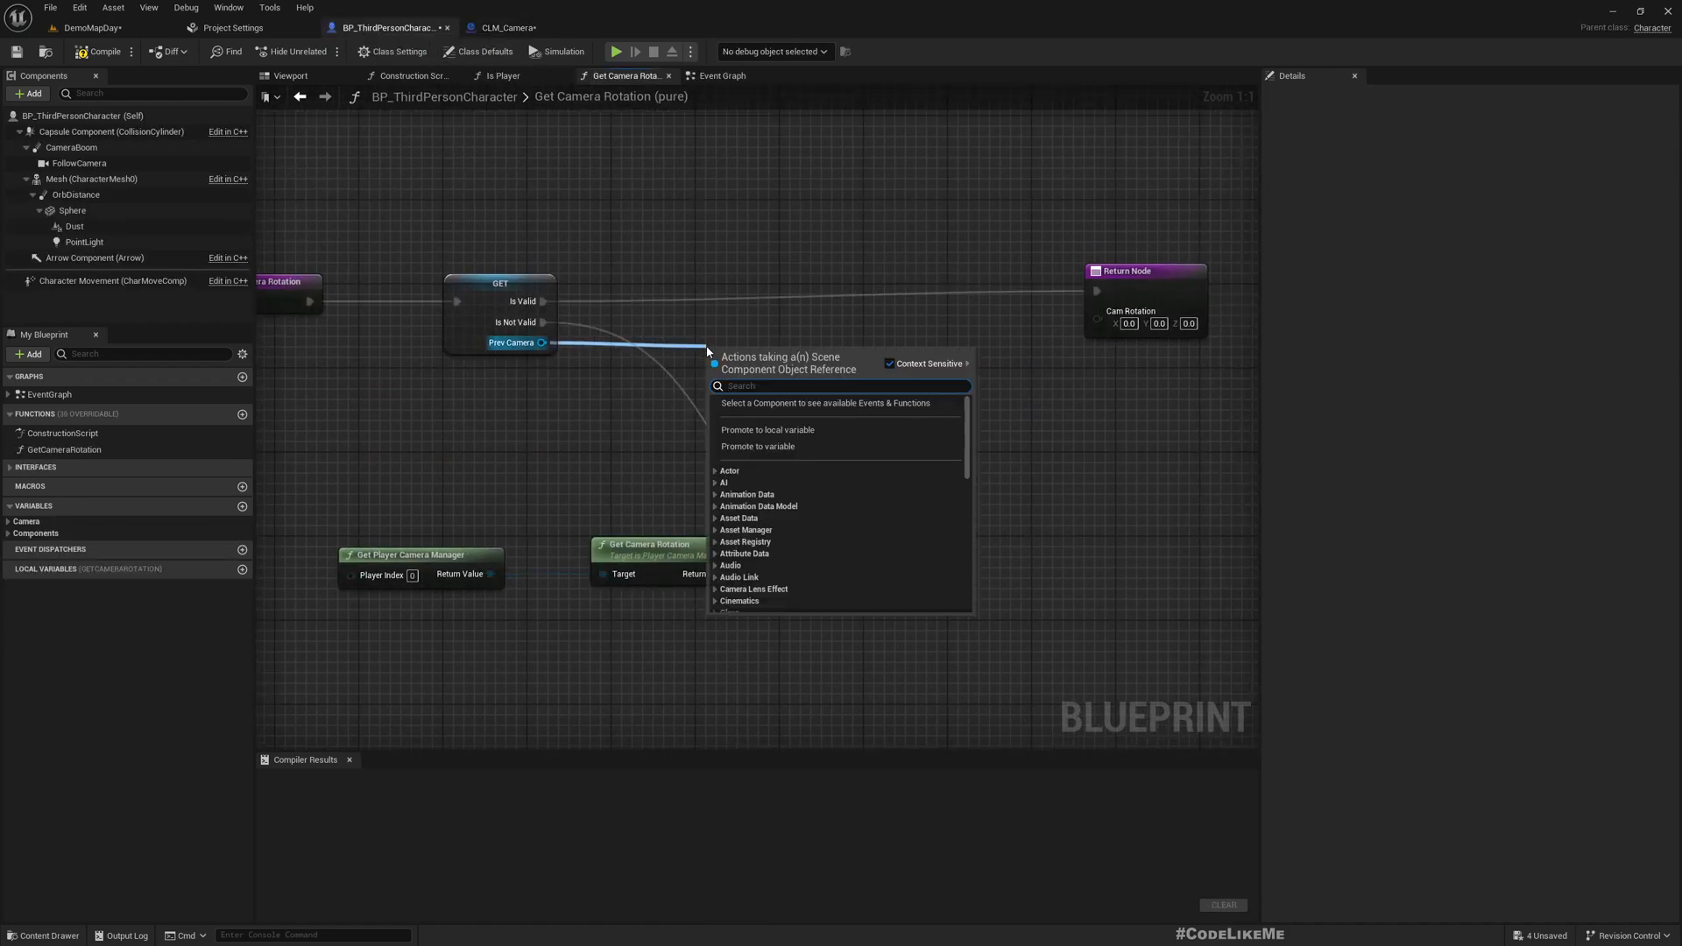
text(getforw)
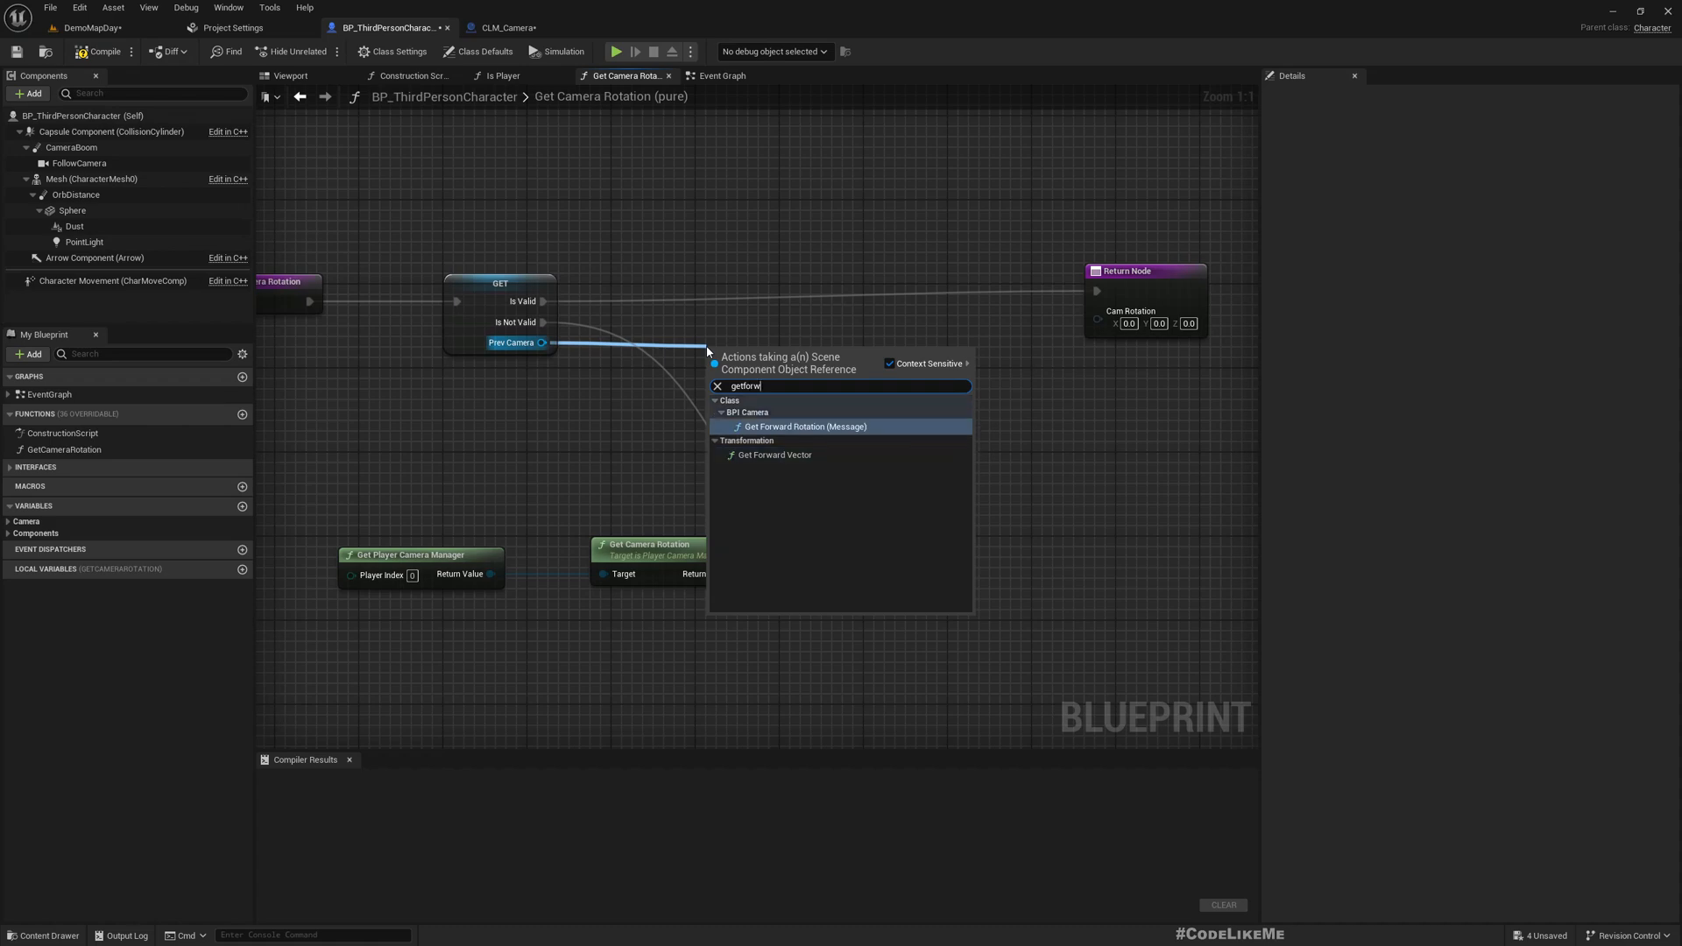
click(806, 426)
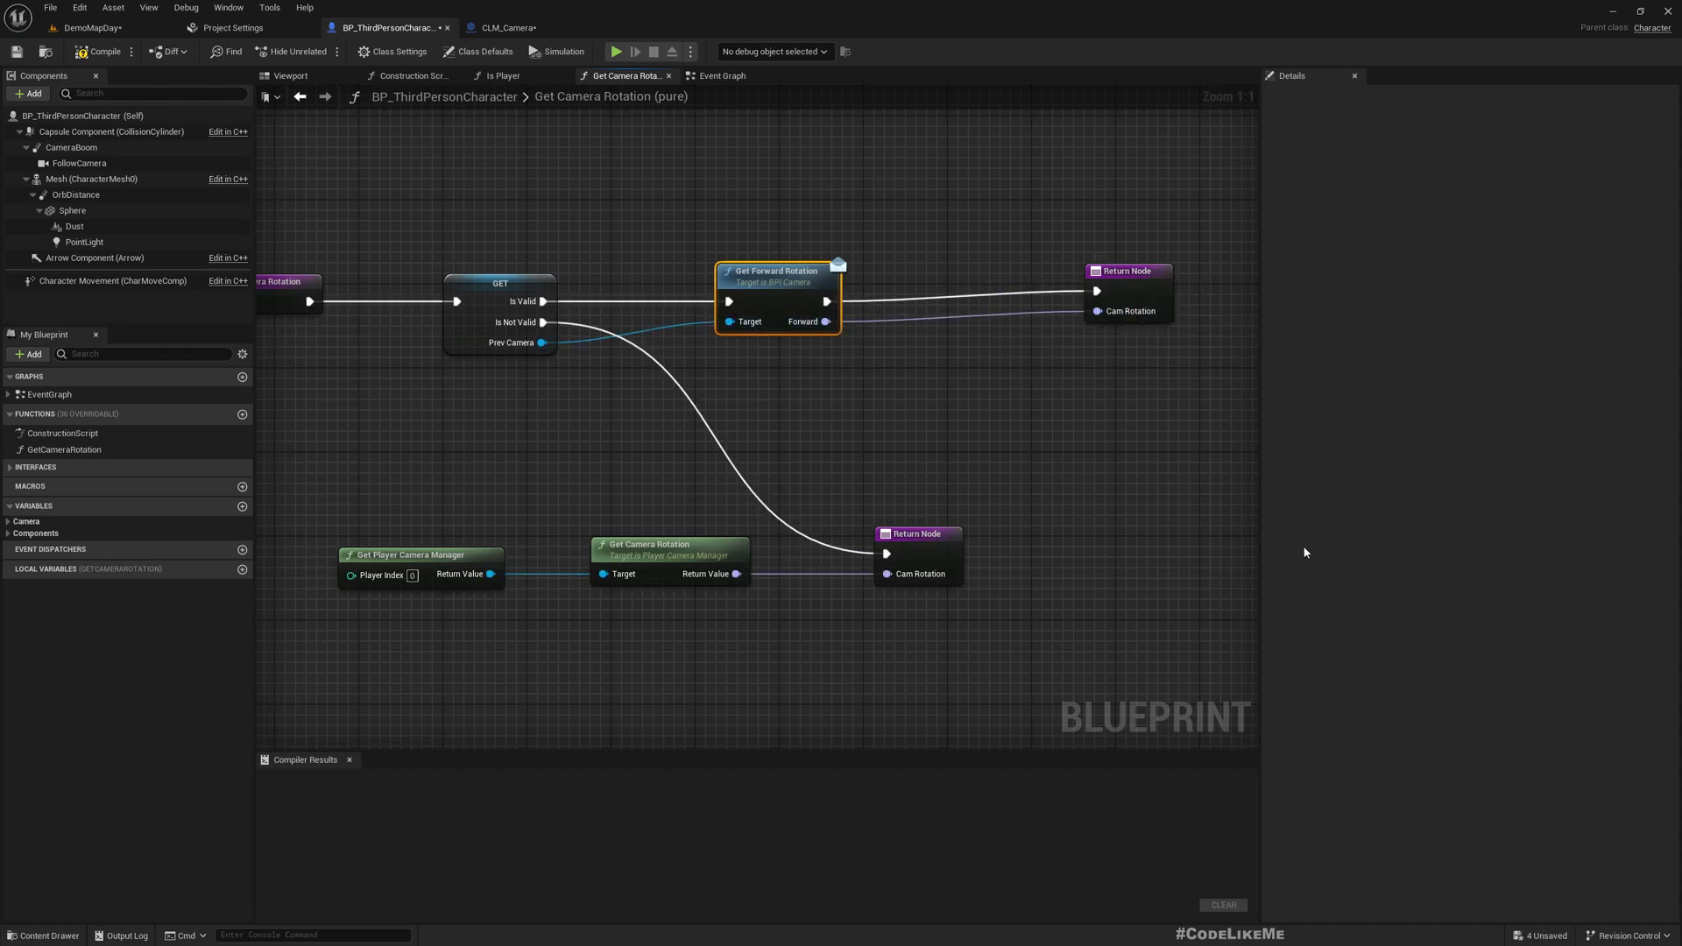
click(502, 27)
text(getworld)
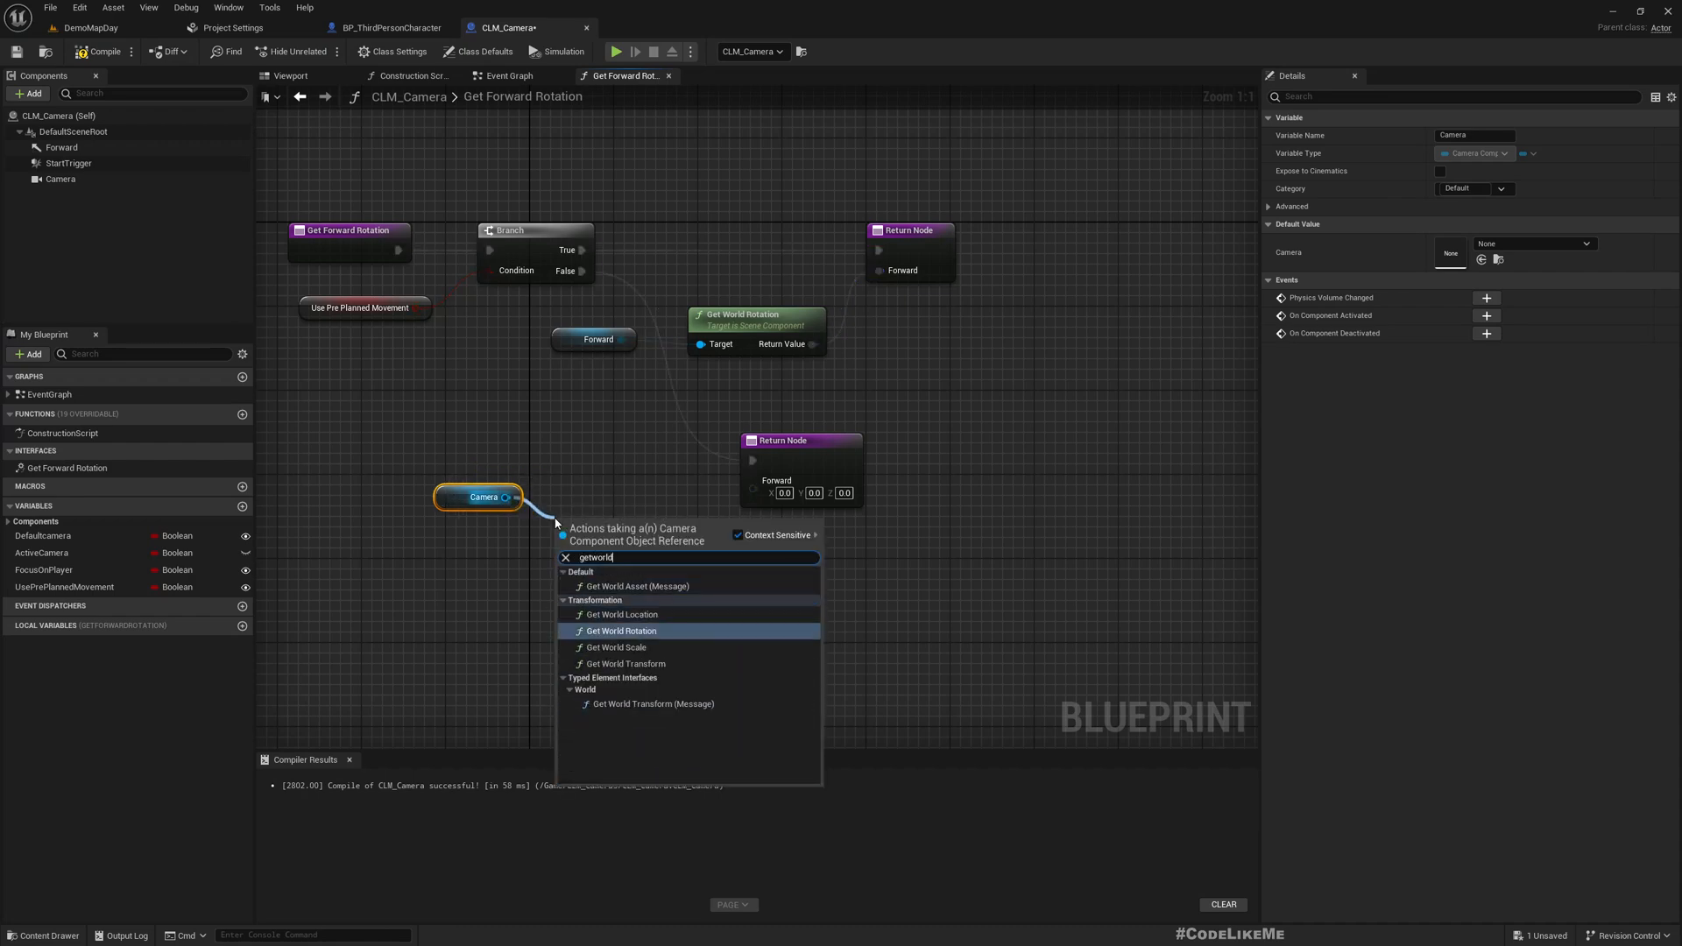
- Feed the Camera component's Get World Rotation into CLM_Camera's Get Forward Rotation, then select that call in BP_ThirdPersonCharacter
click(622, 631)
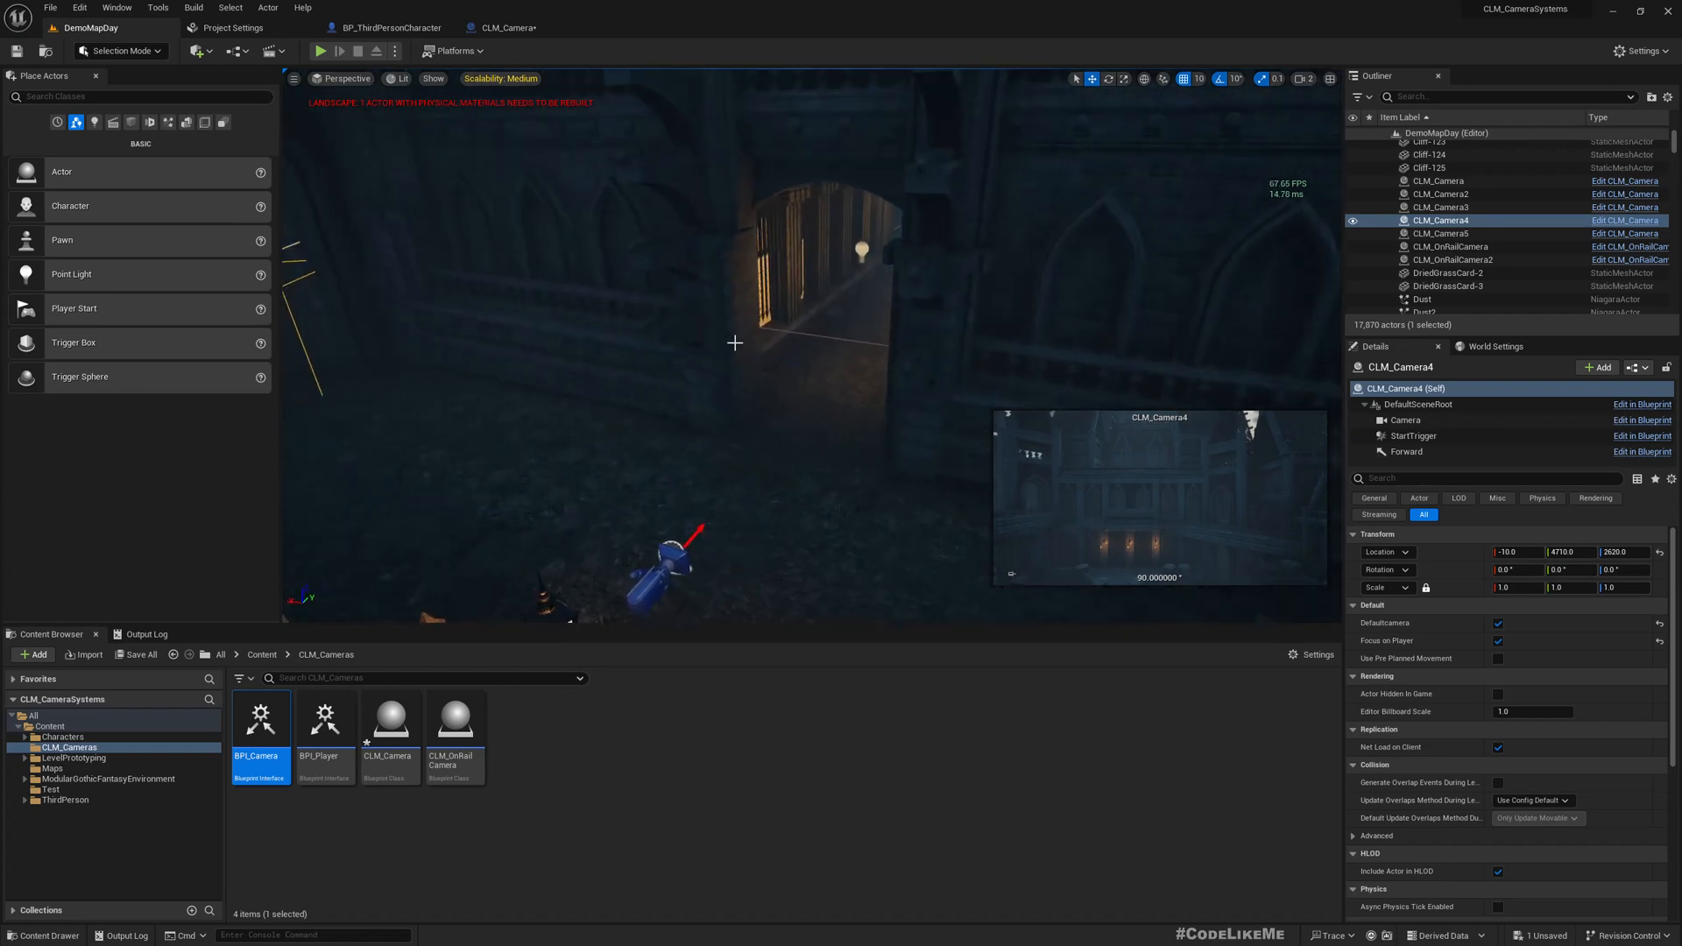
click(386, 27)
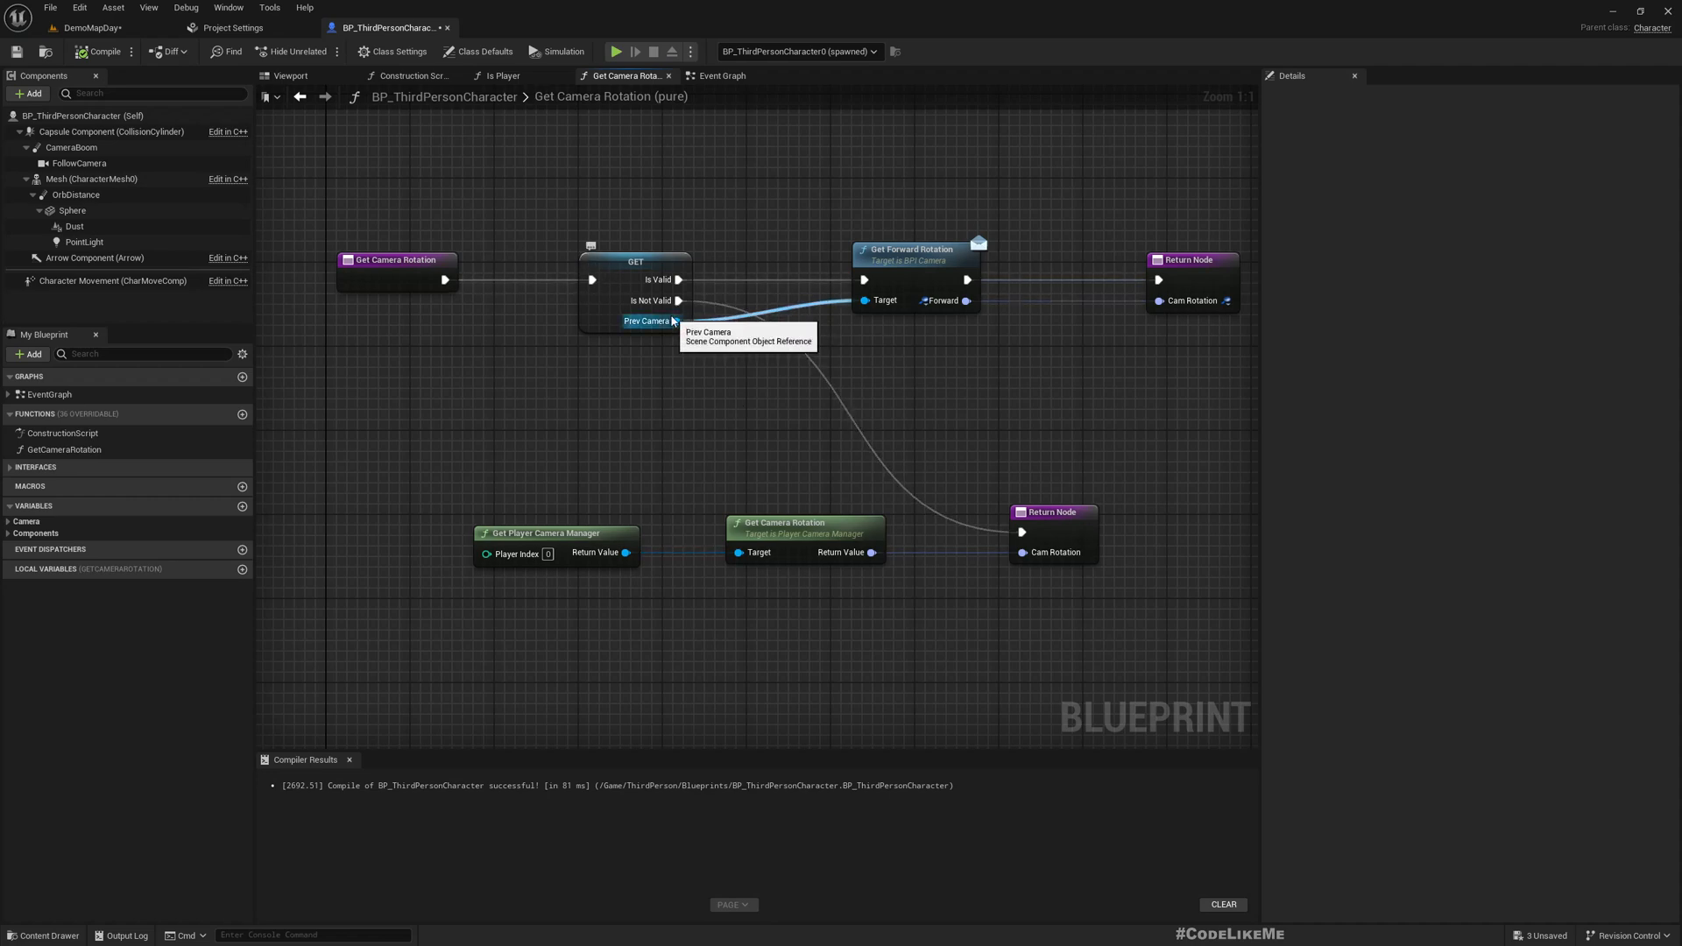
mouse_move(674, 321)
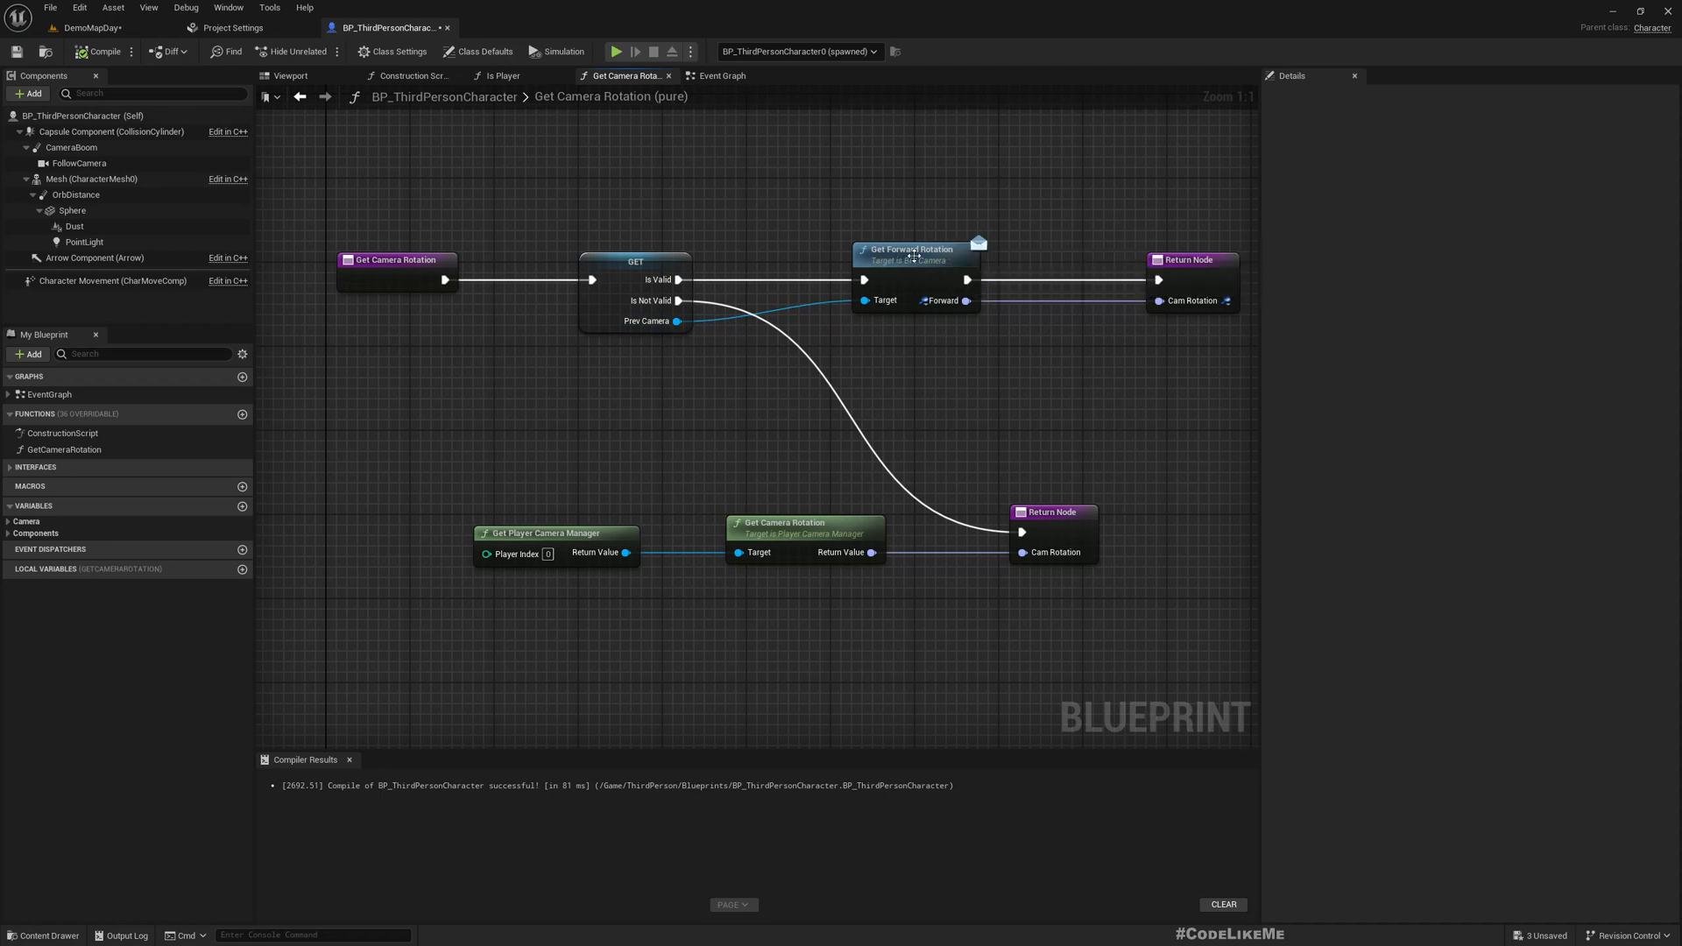
click(913, 249)
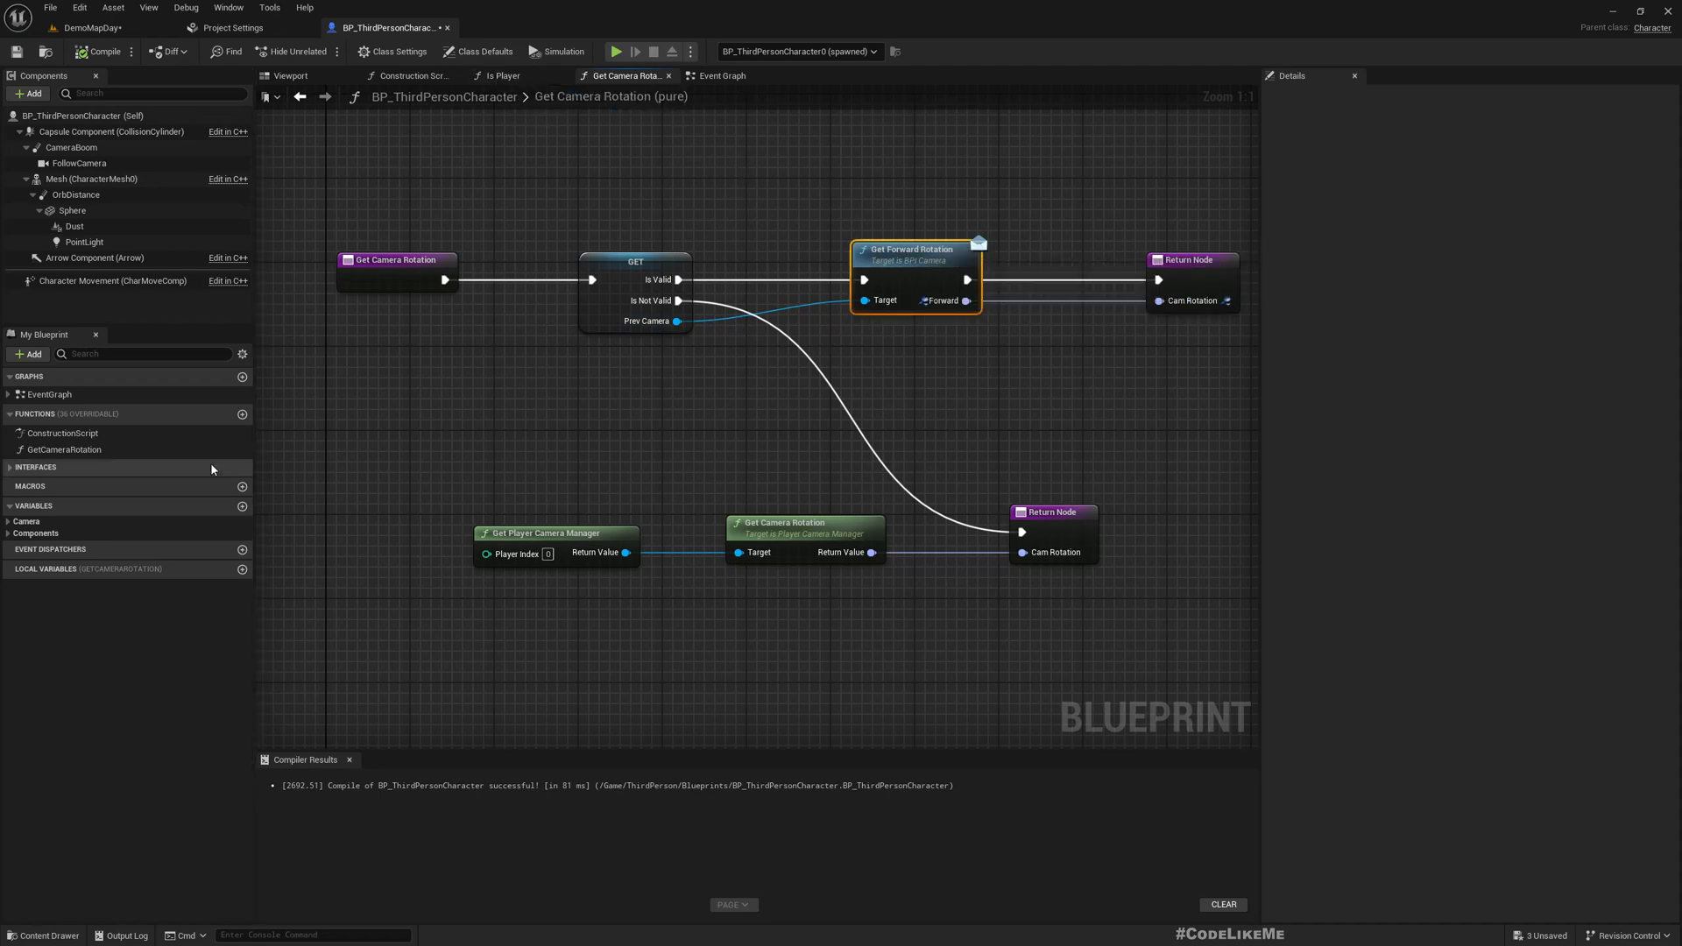
- Inspect the character's implemented interfaces and the NewCamera variable's Scene Component type
click(35, 468)
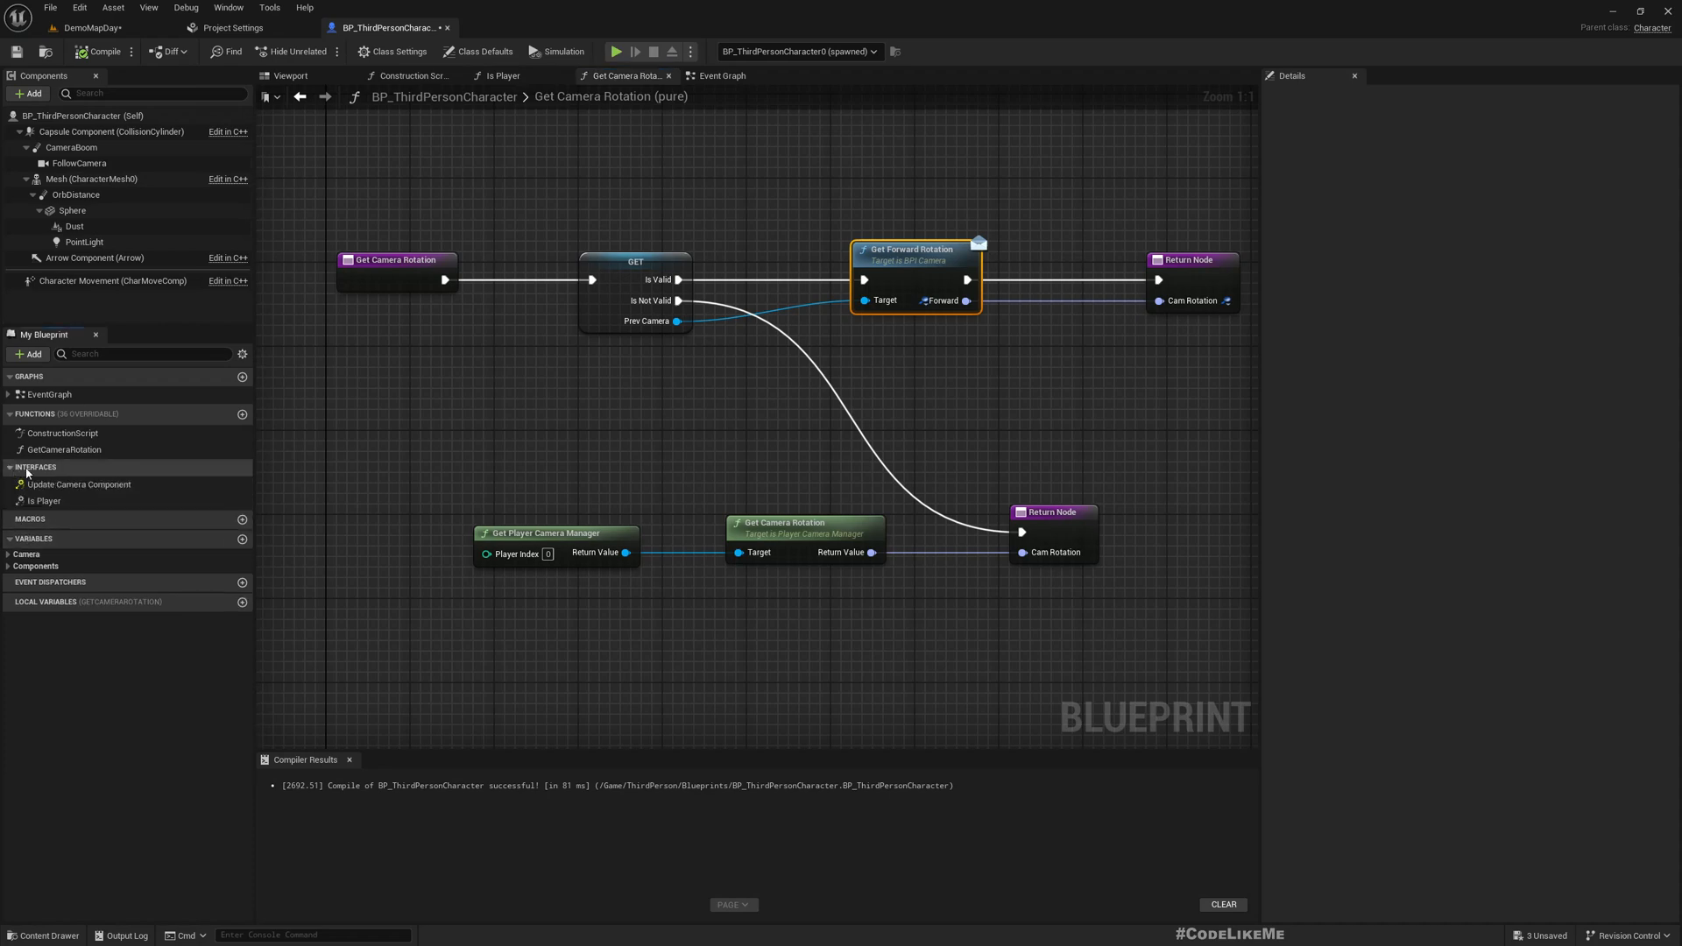
mouse_move(114, 516)
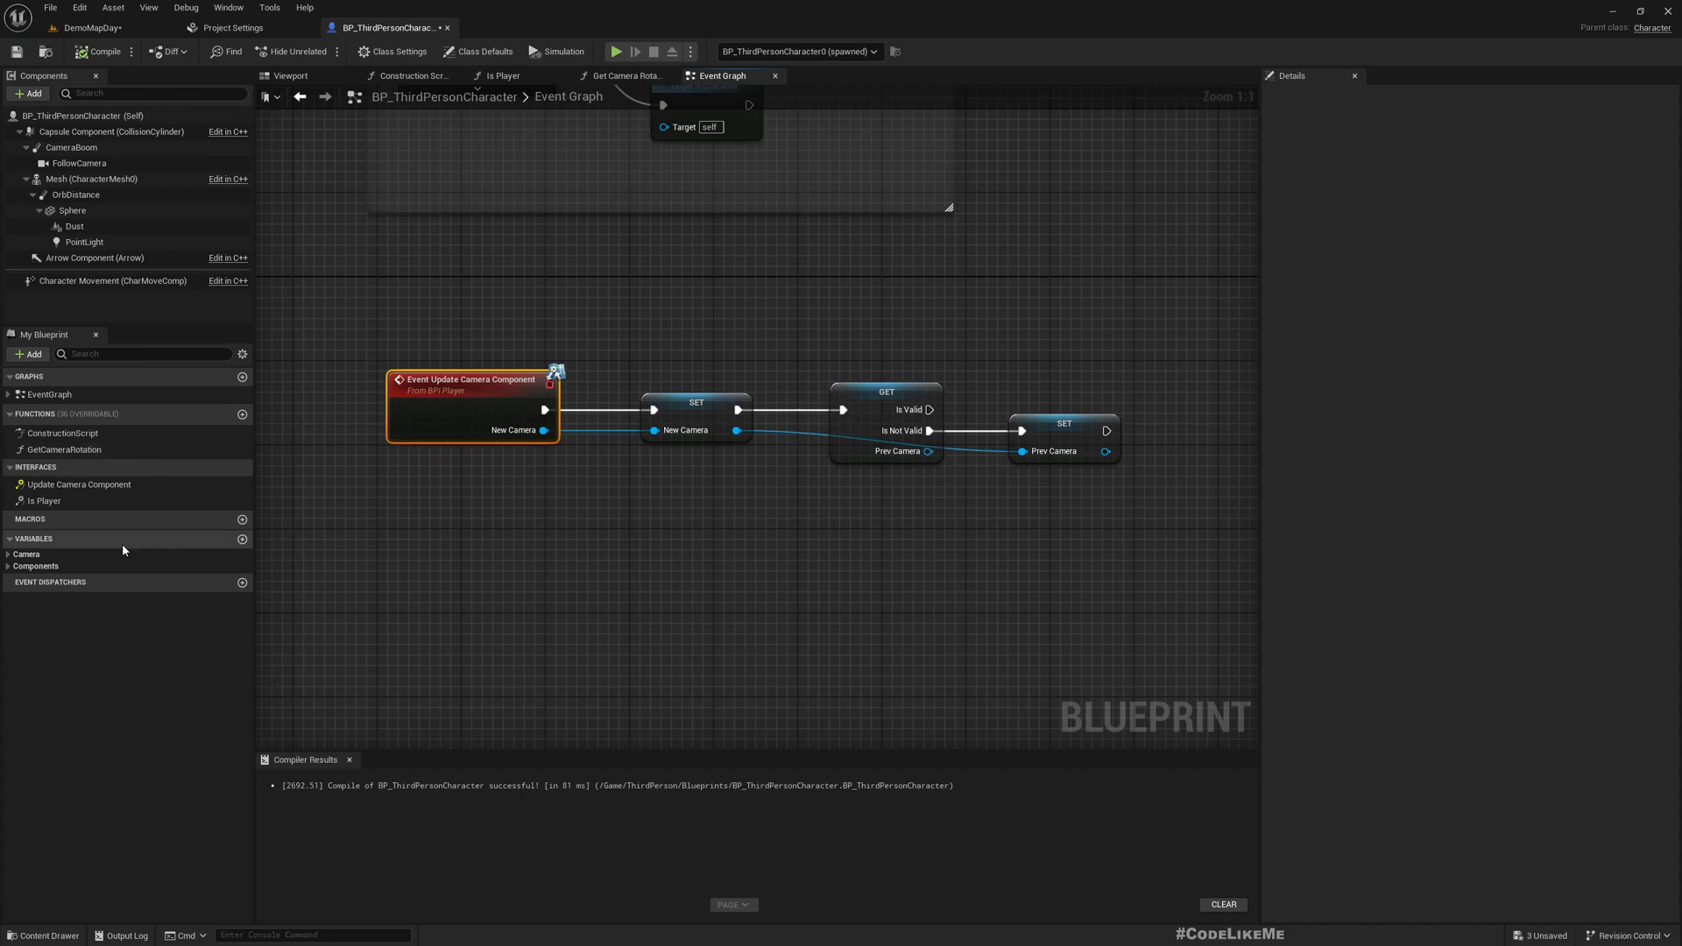
click(47, 650)
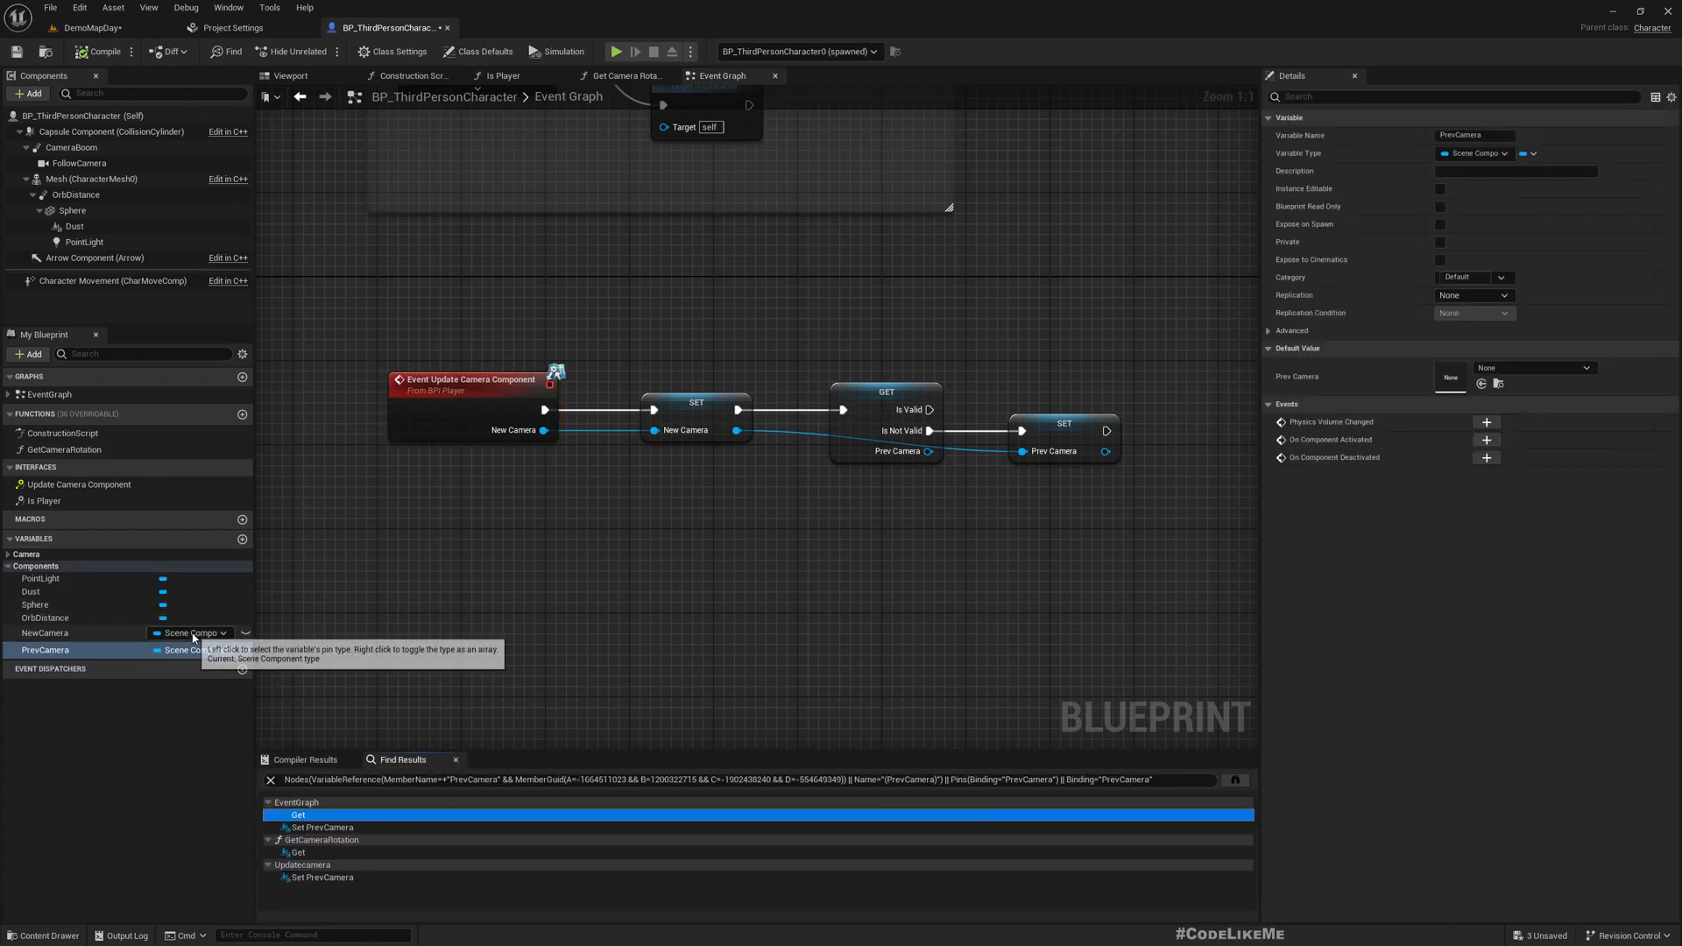
click(44, 633)
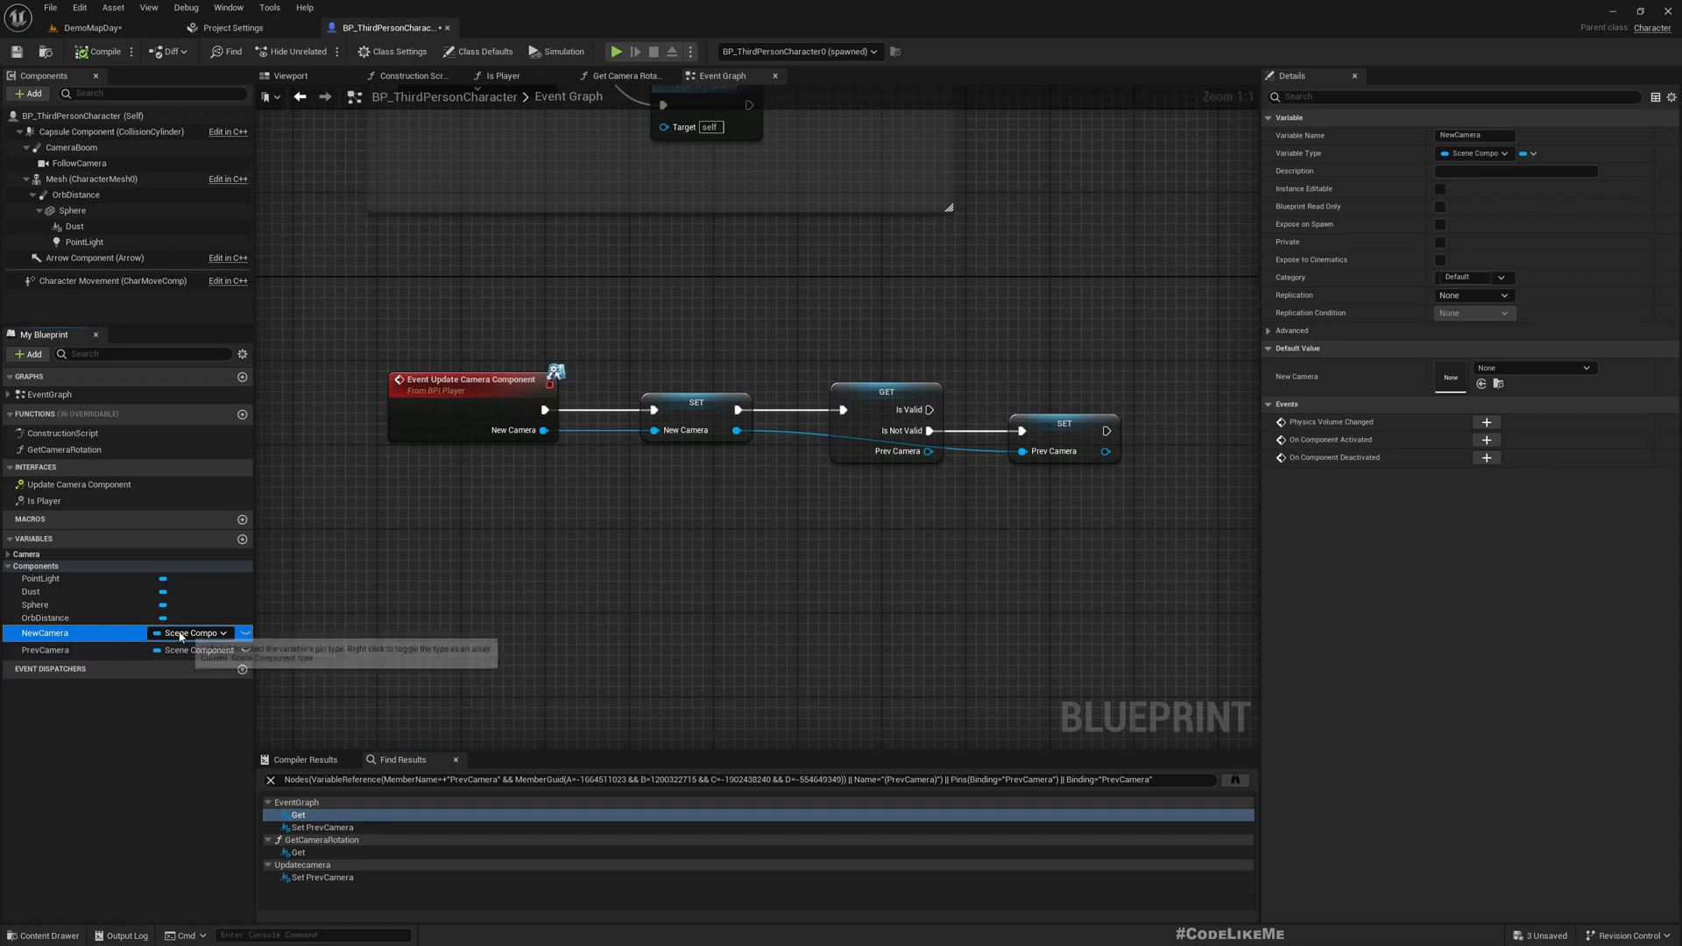
mouse_move(362, 670)
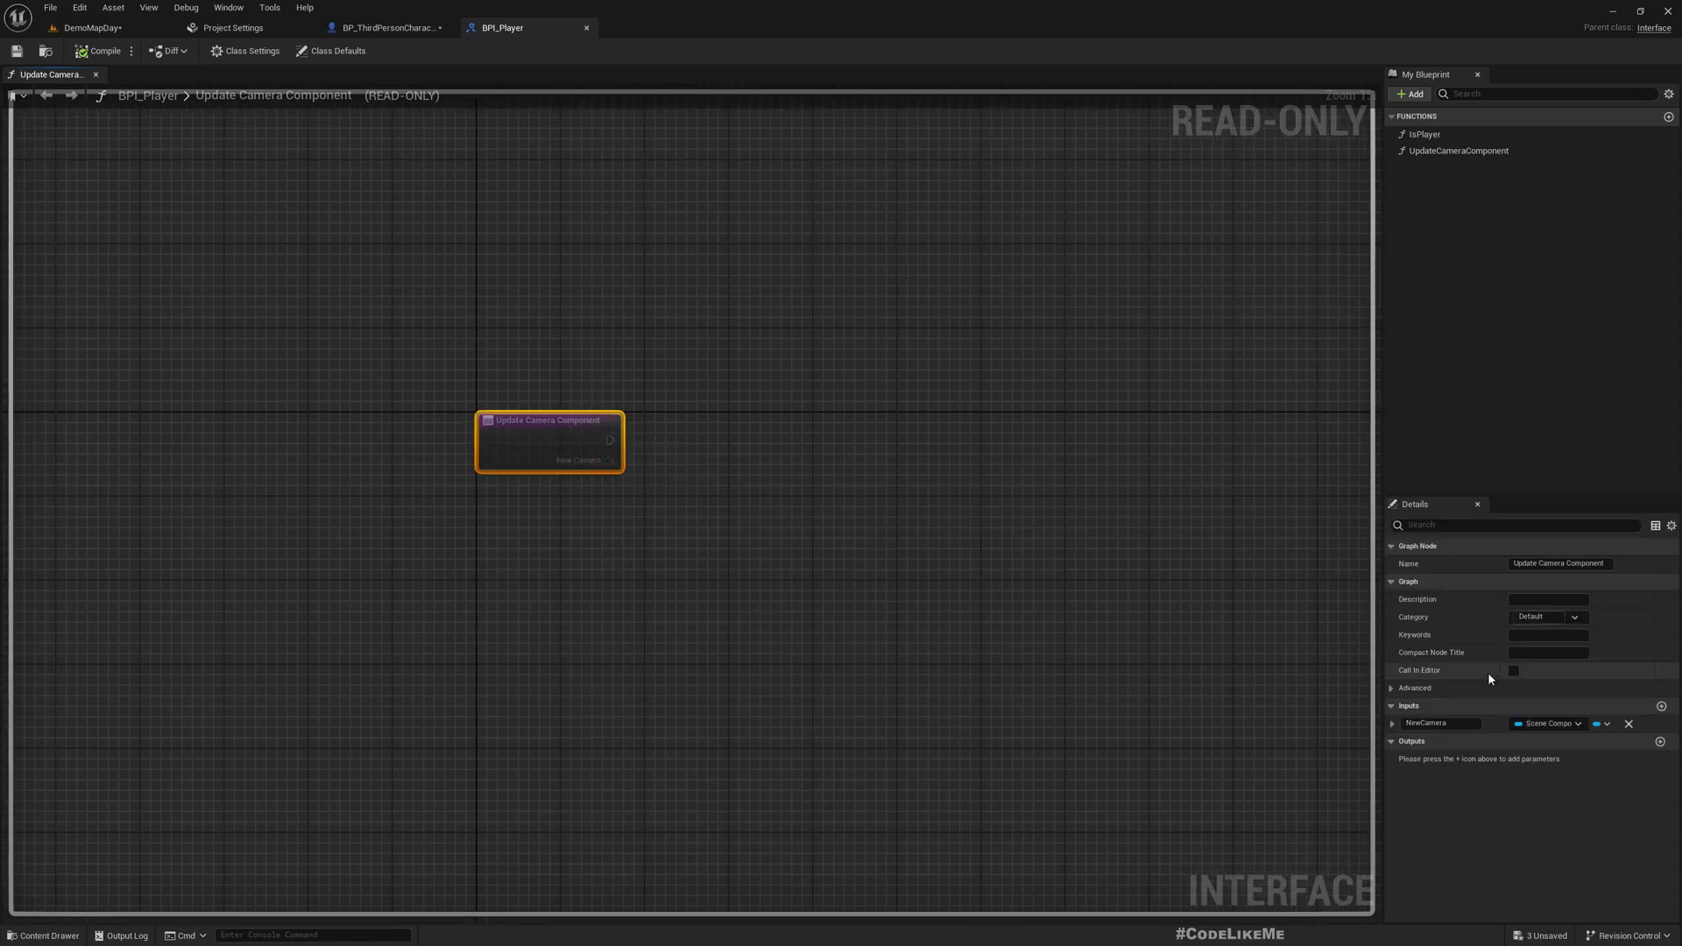
- Change Update Camera Component's New Camera input type to an Actor object reference
click(1548, 723)
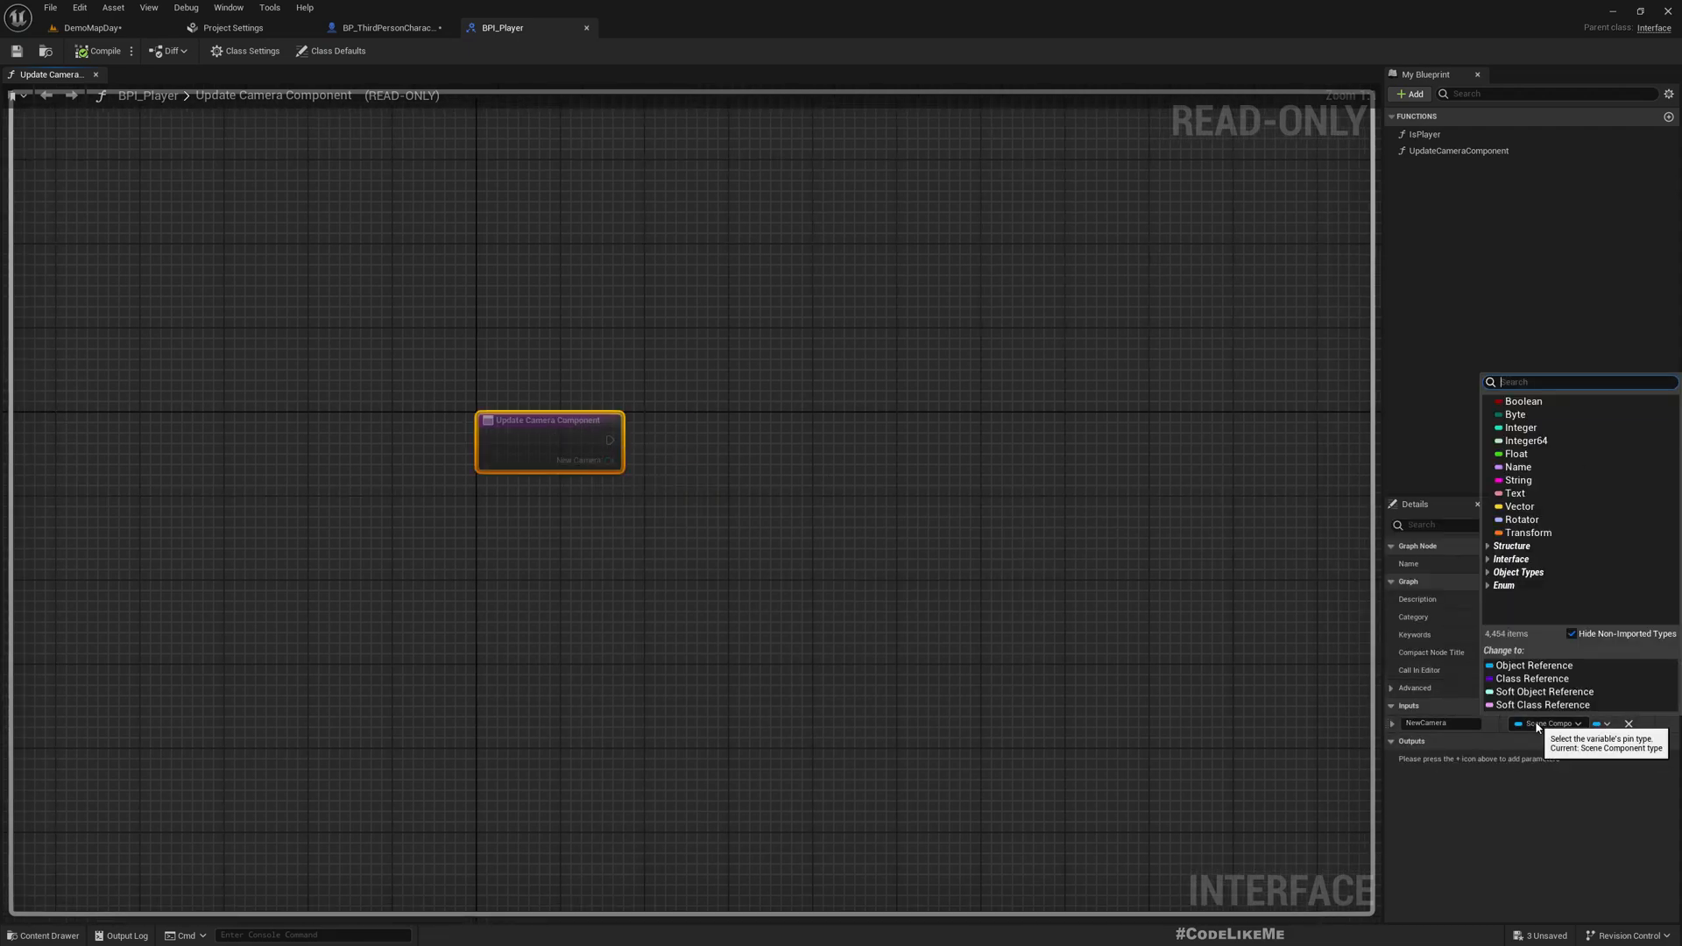
text(Actor)
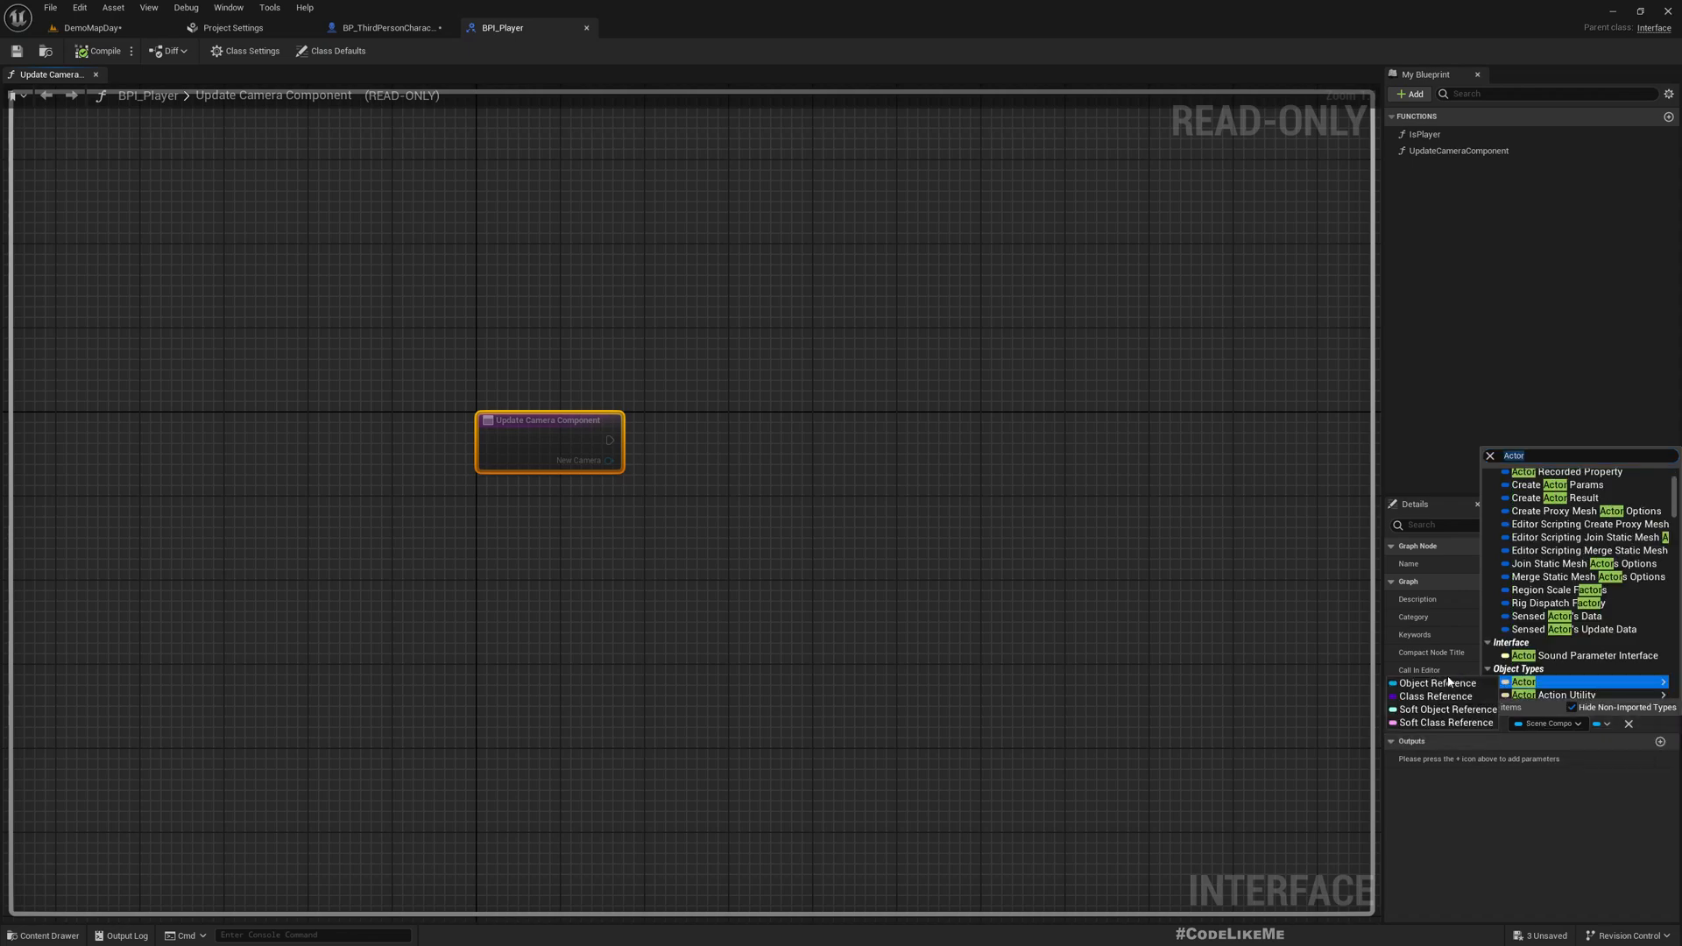
click(1524, 681)
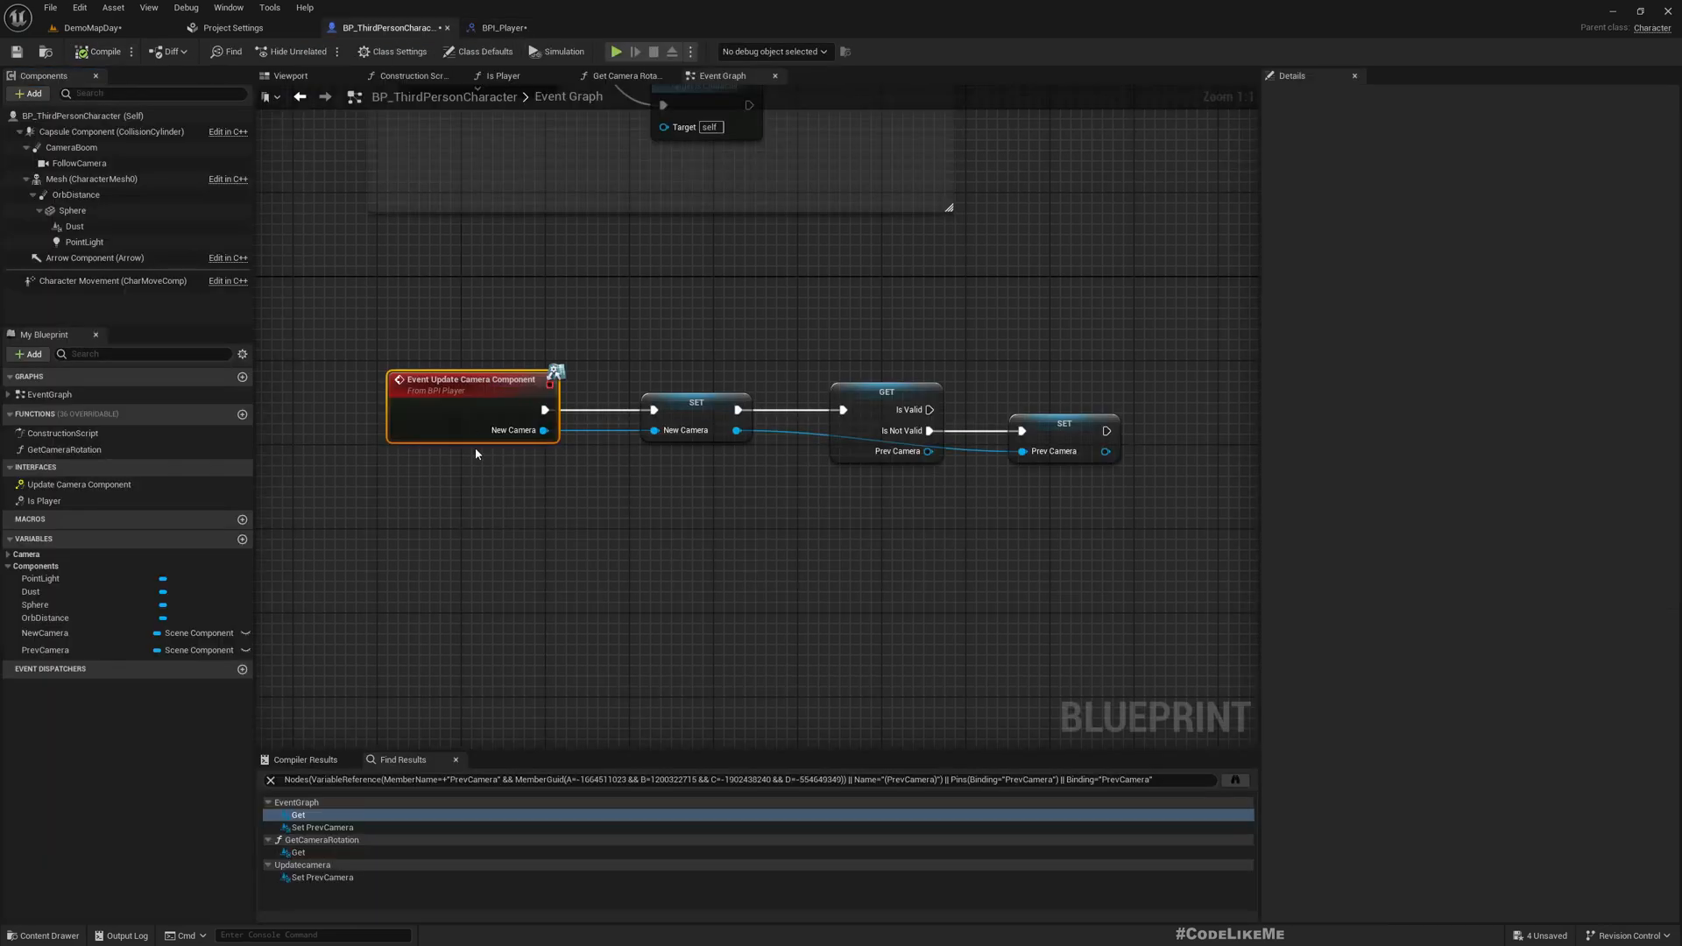
- Compile, then change the NewCamera and PrevCamera variables to Actor object references, confirming both
click(97, 51)
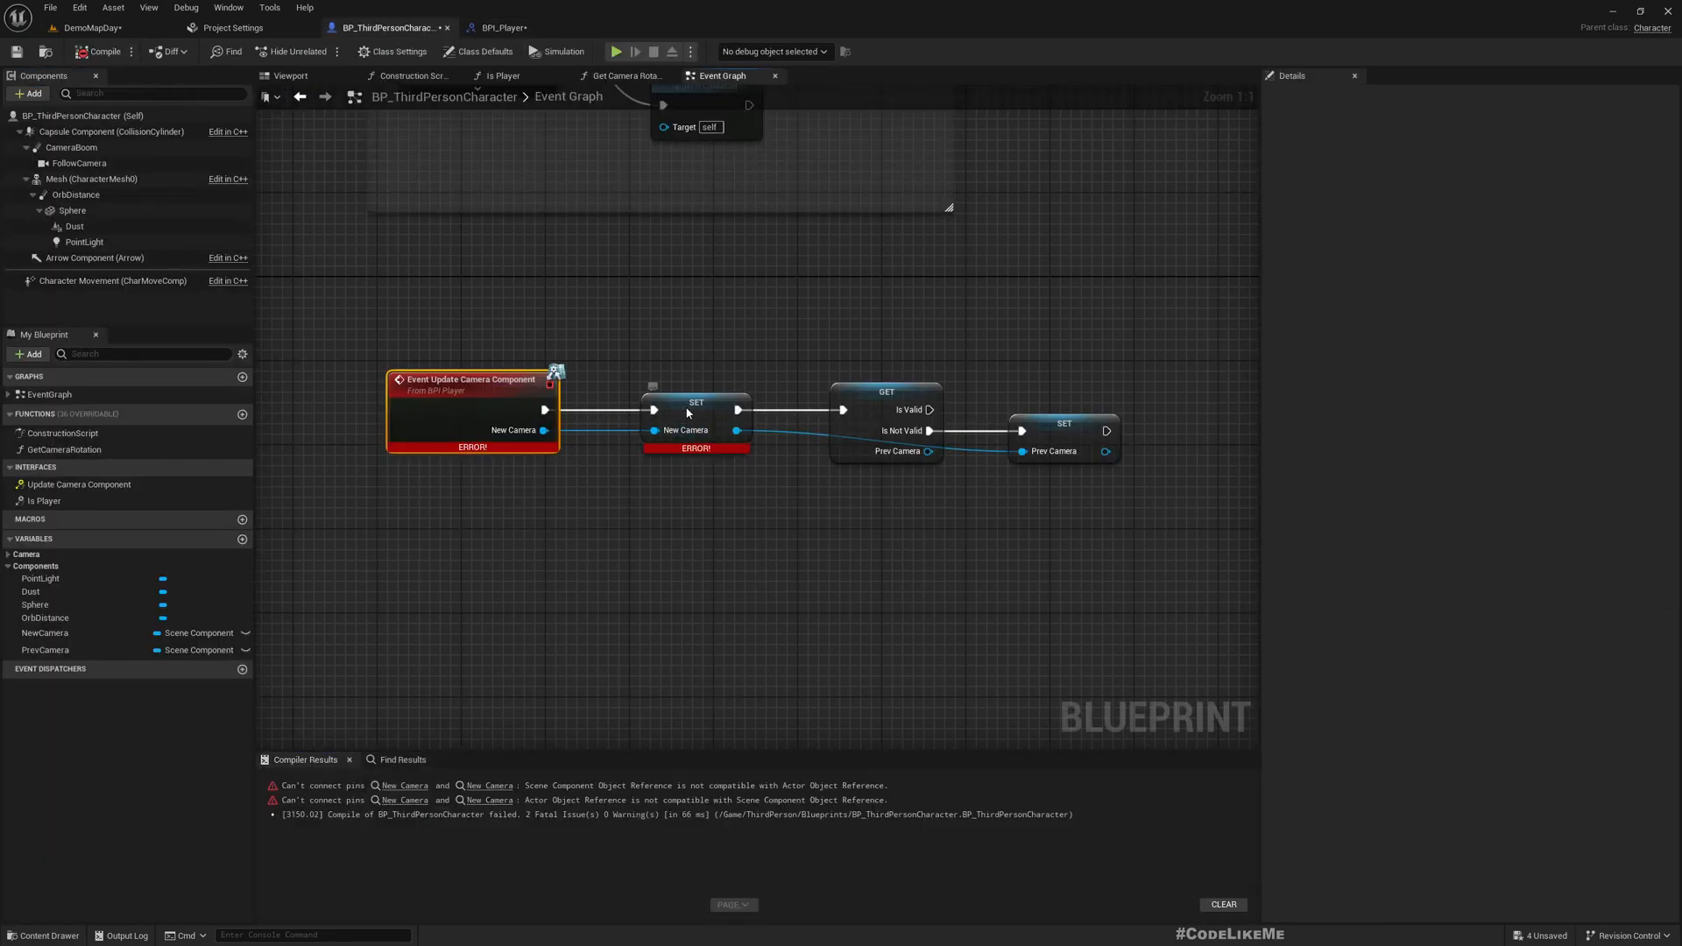
click(469, 378)
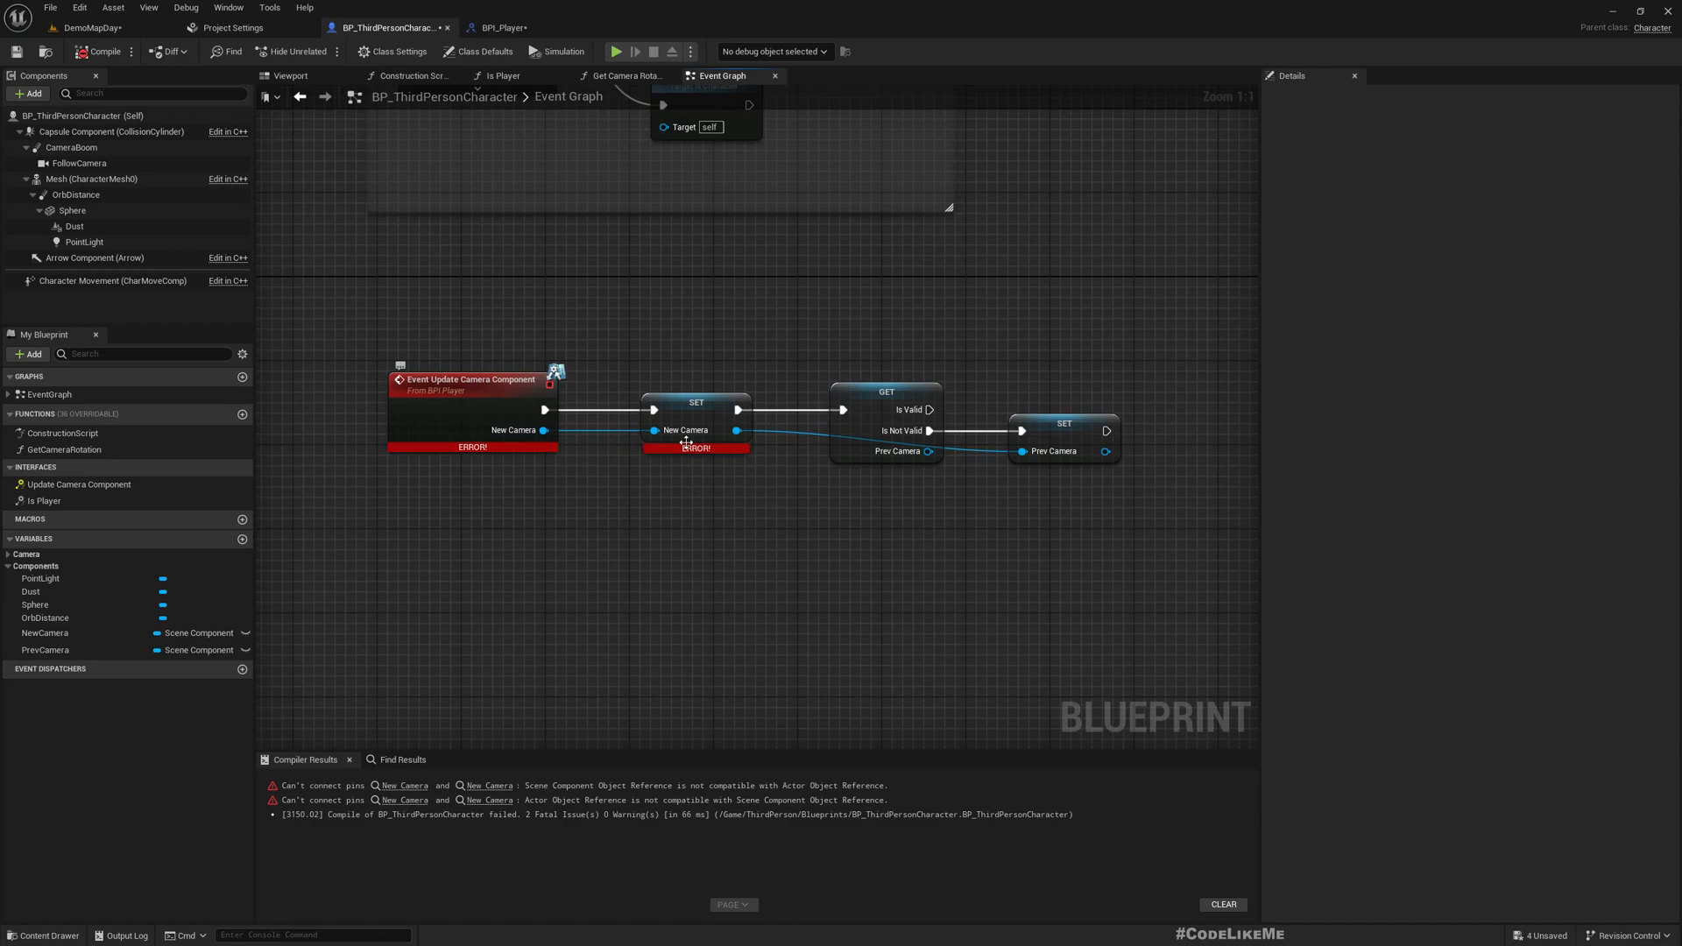
click(159, 633)
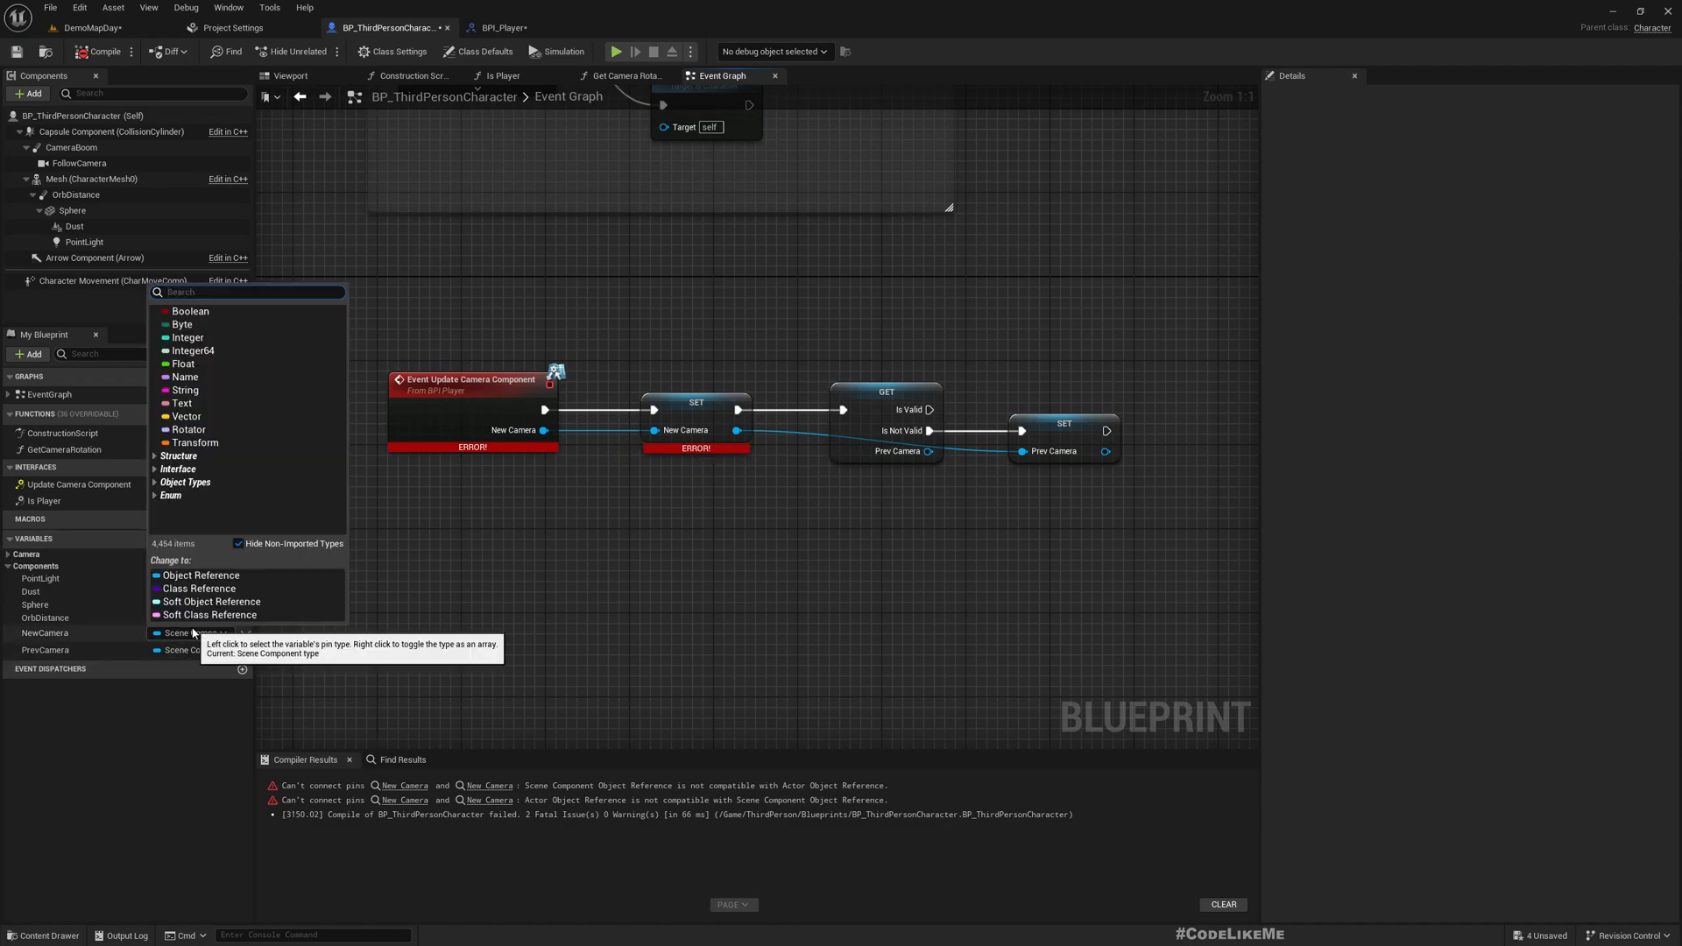
text(Acto)
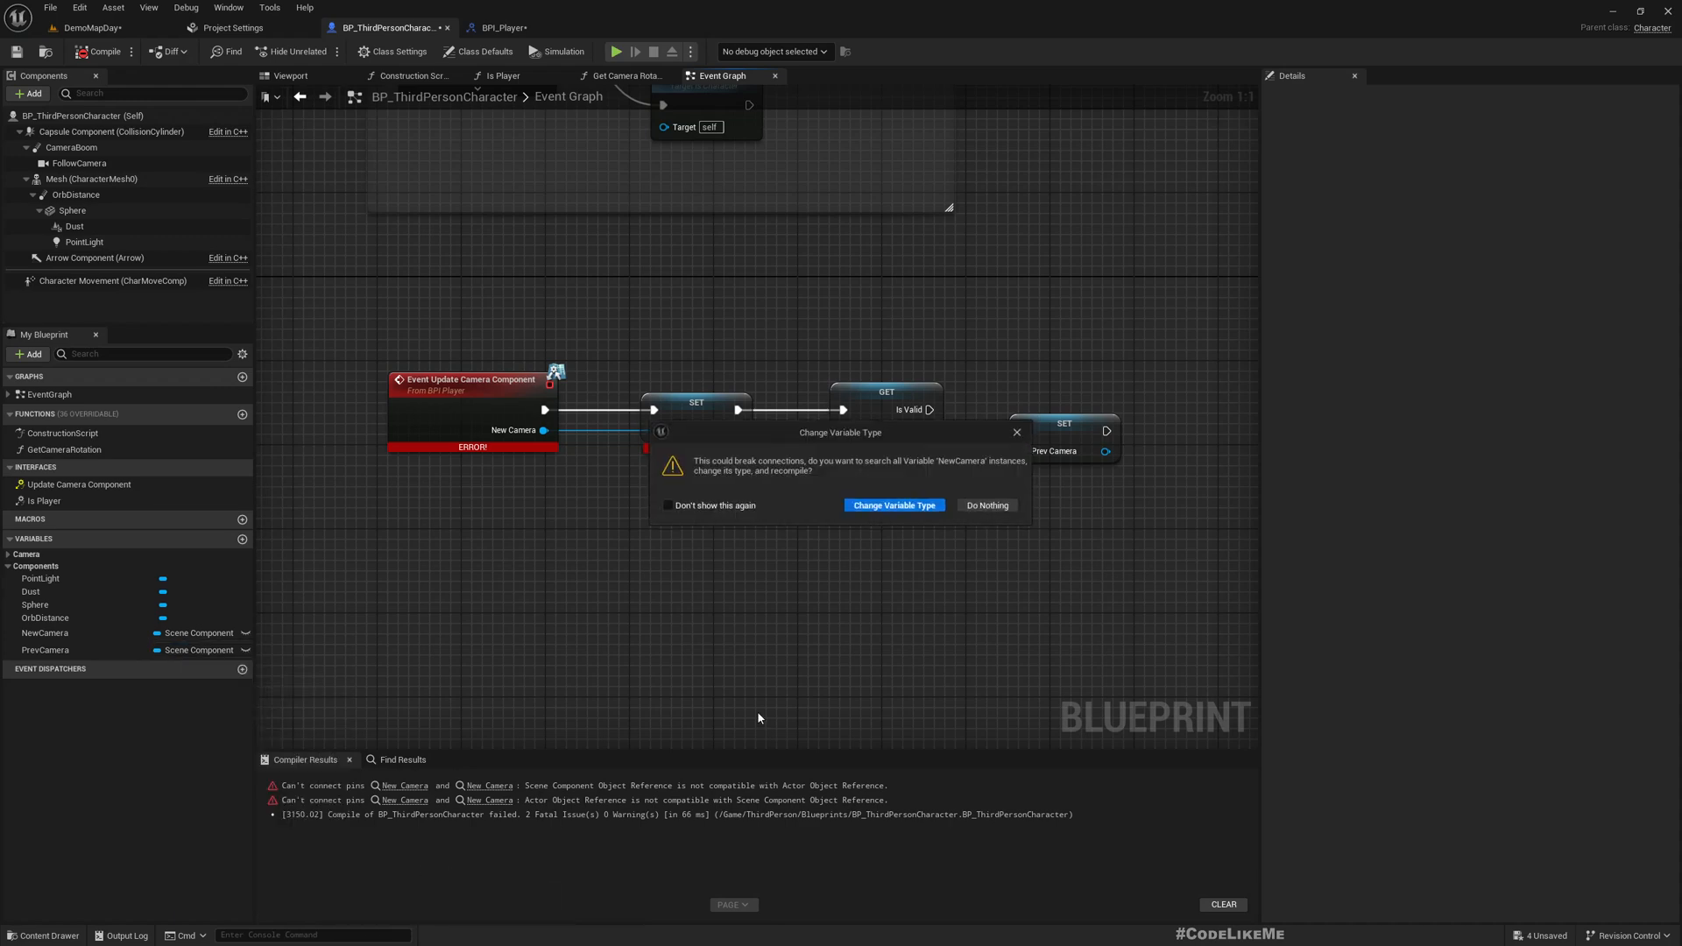
click(894, 506)
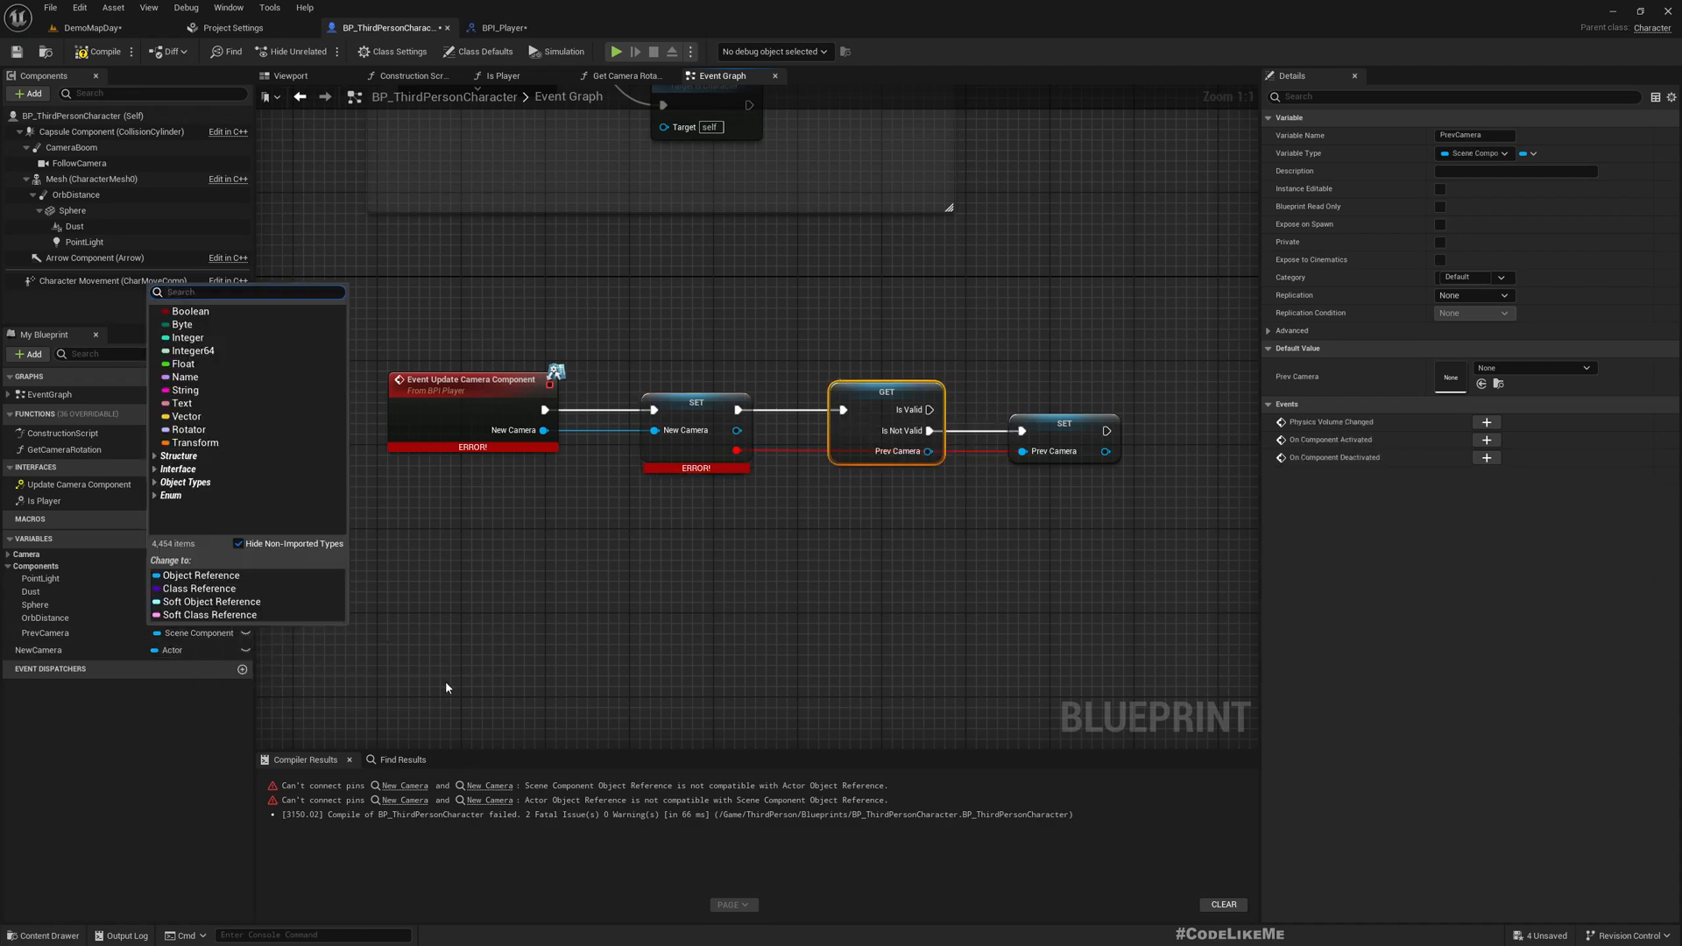
text(actor)
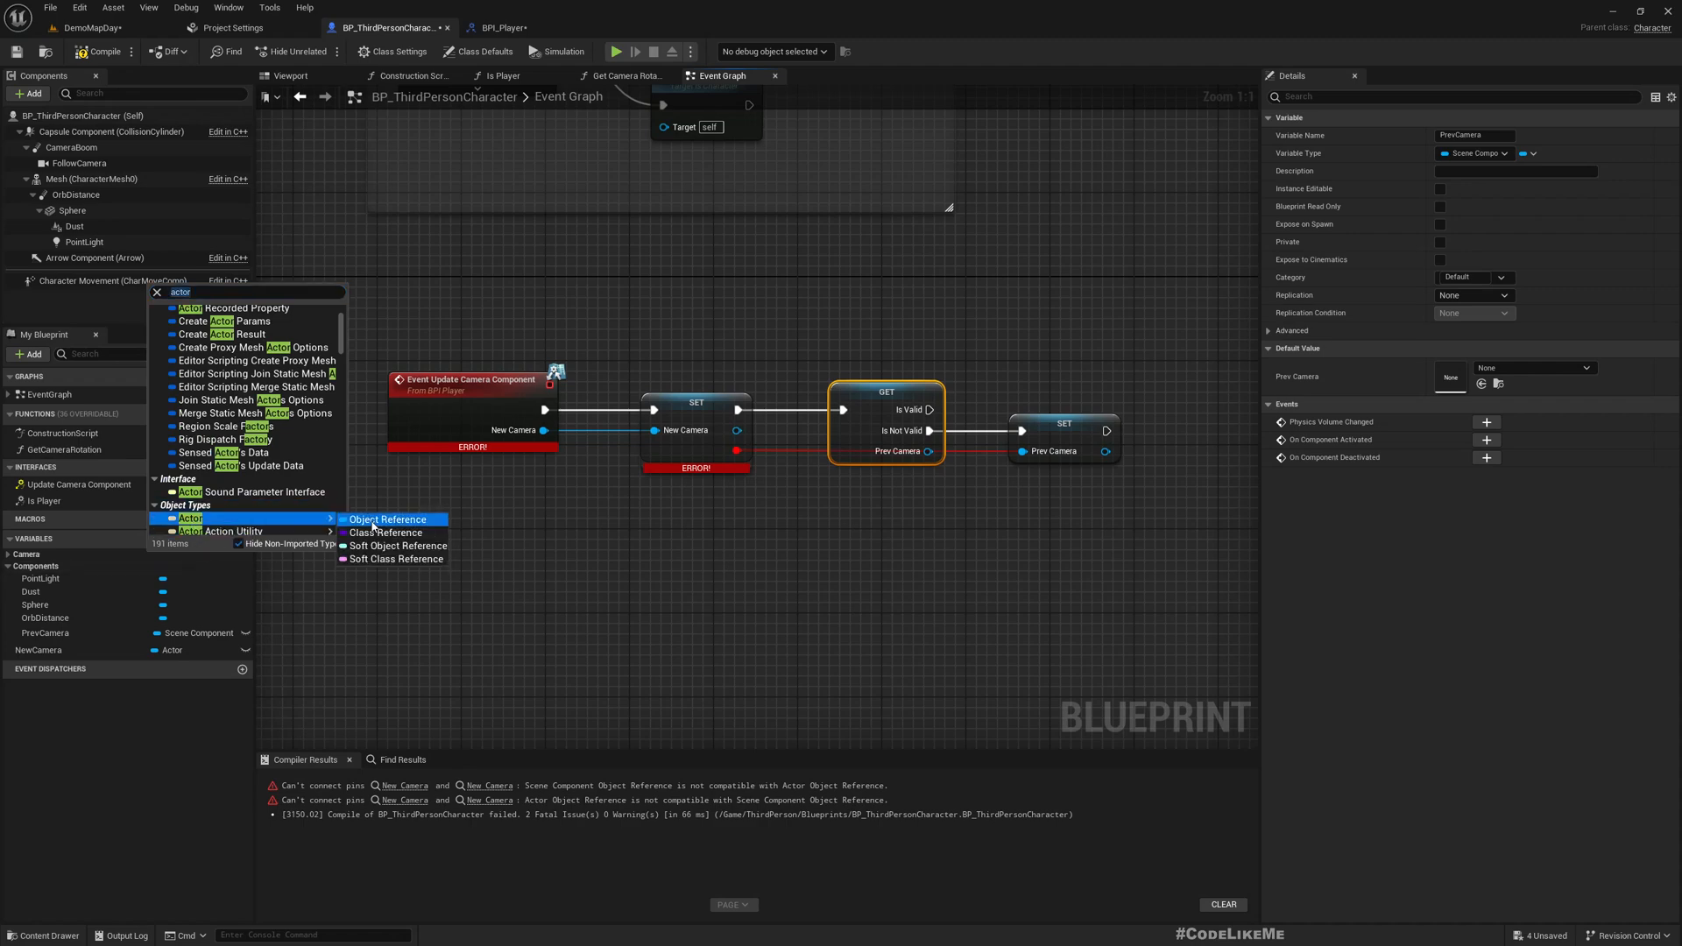
click(388, 520)
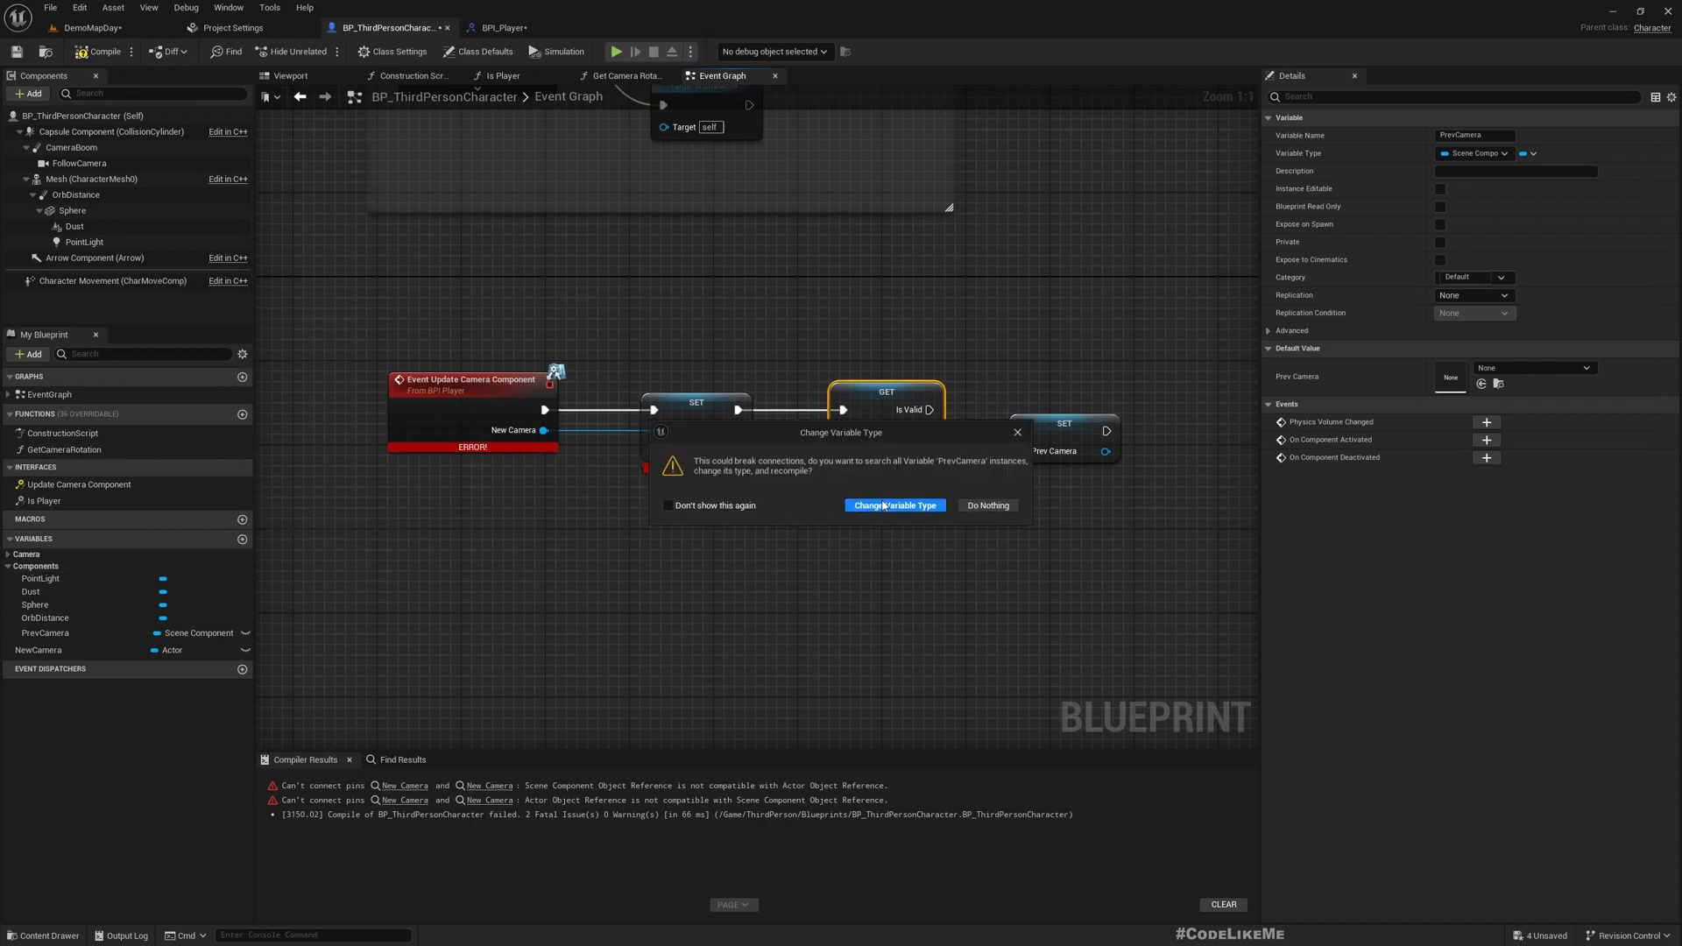
click(895, 505)
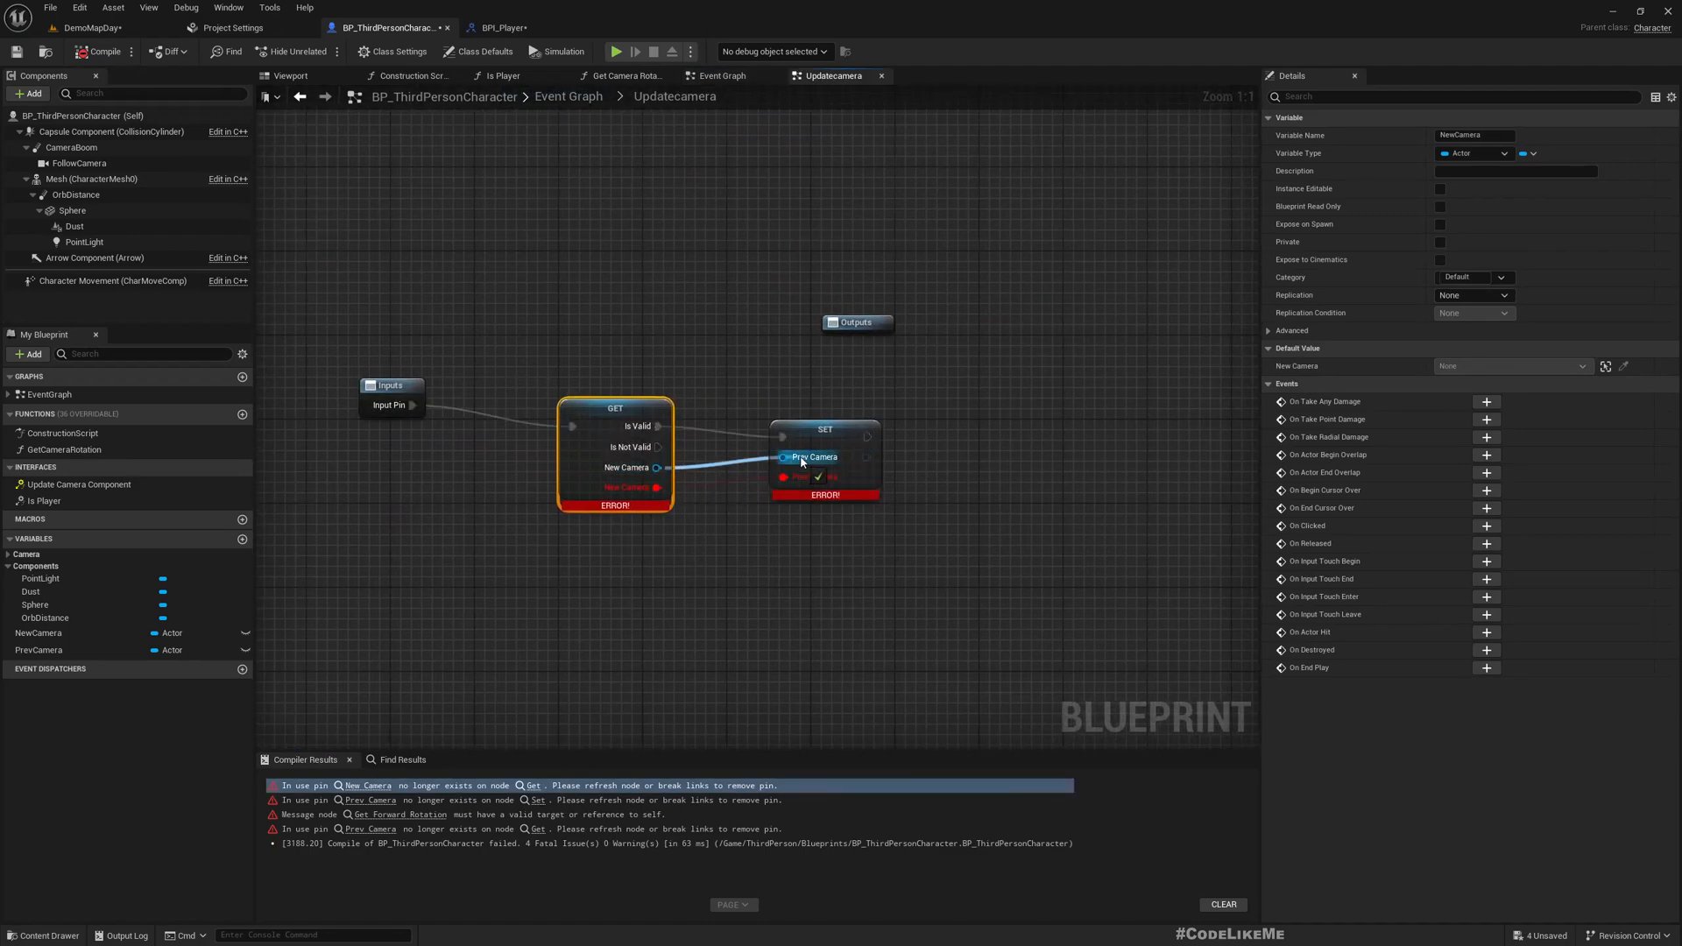
- Recompile, jump to the failing Get Forward Rotation node, and compile again
click(824, 456)
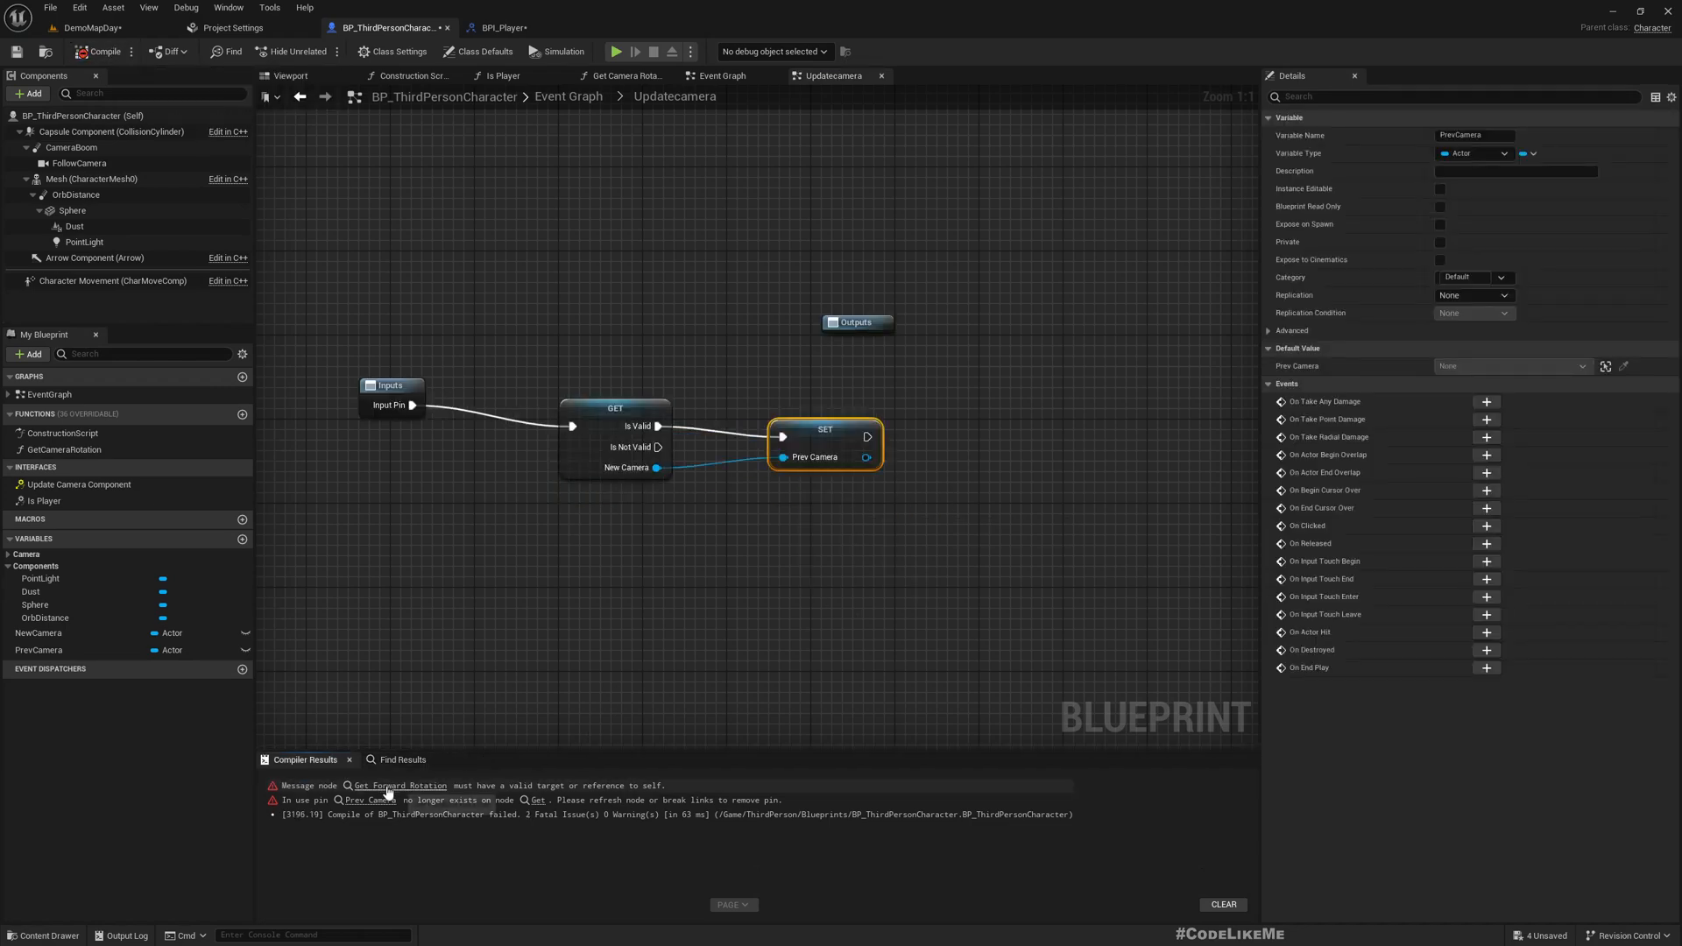
click(625, 75)
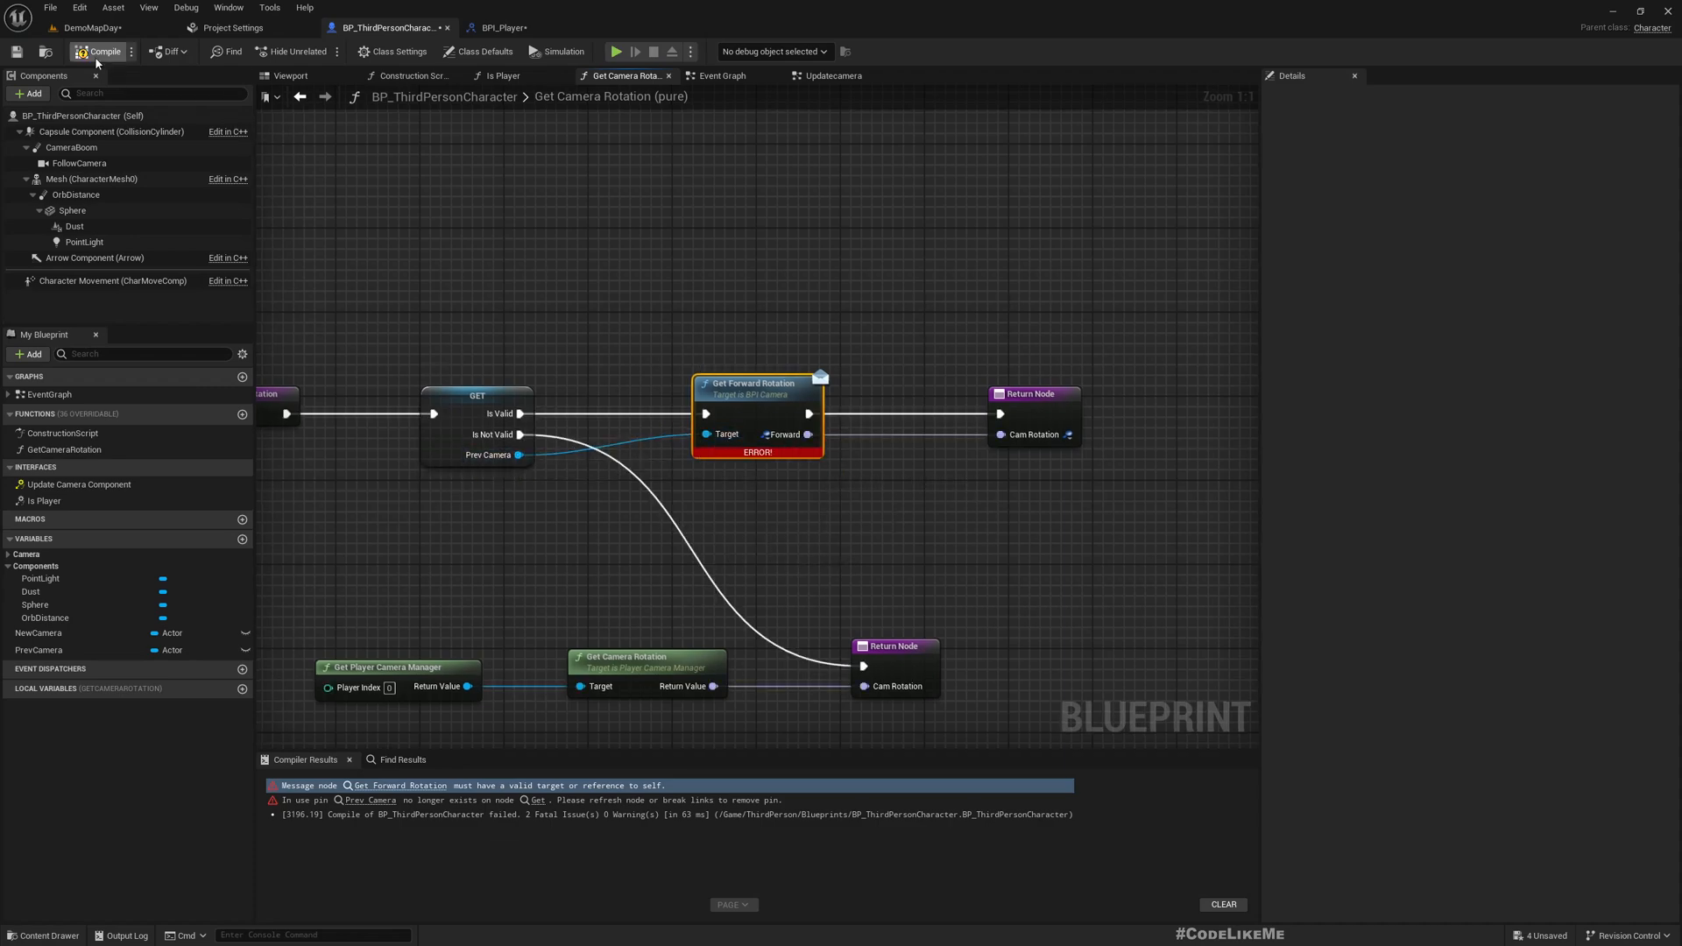
click(99, 51)
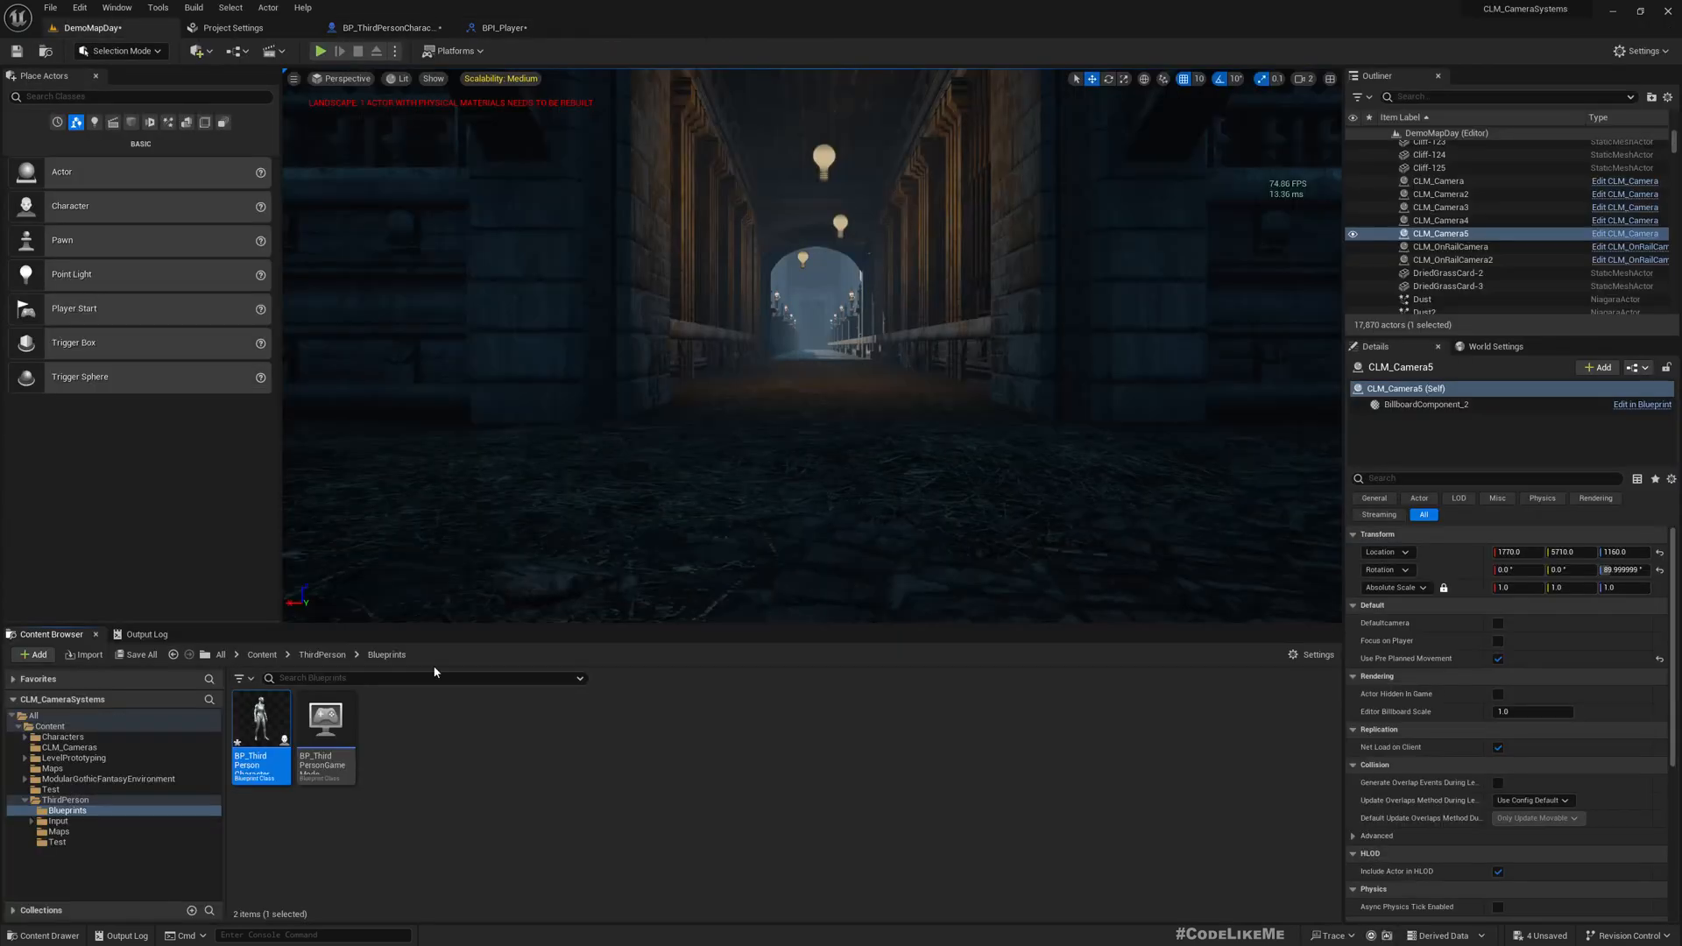
- Open CLM_Camera from the CLM_Cameras folder, send Update Camera Component to the player character, and compile
click(69, 747)
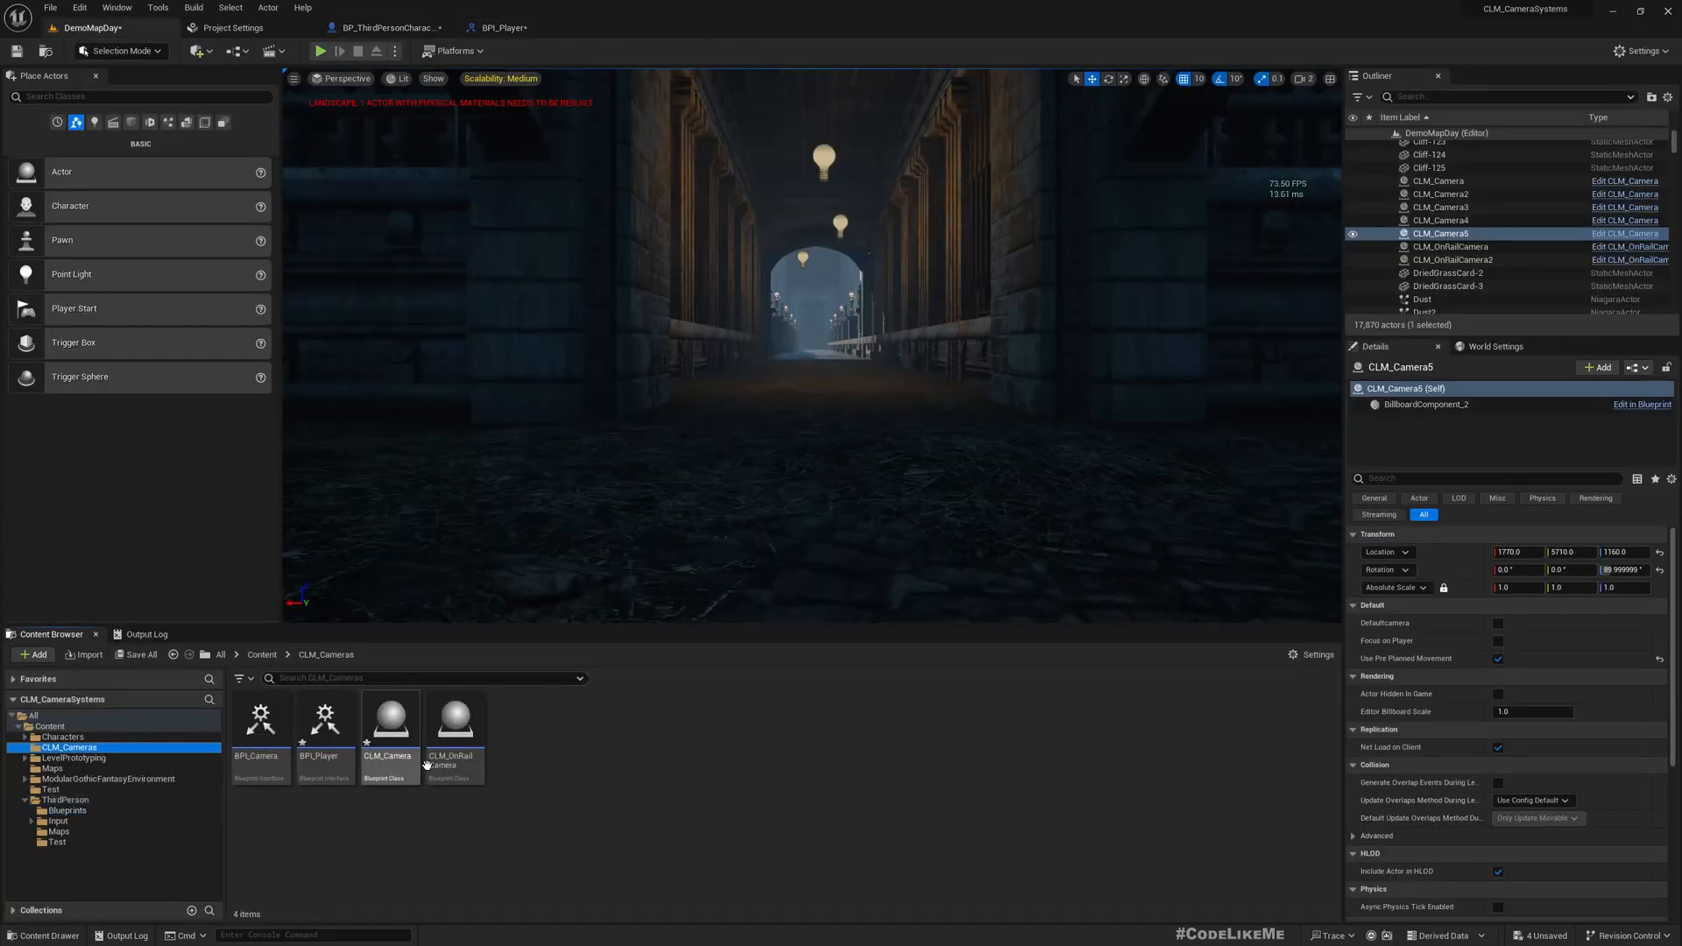
click(389, 716)
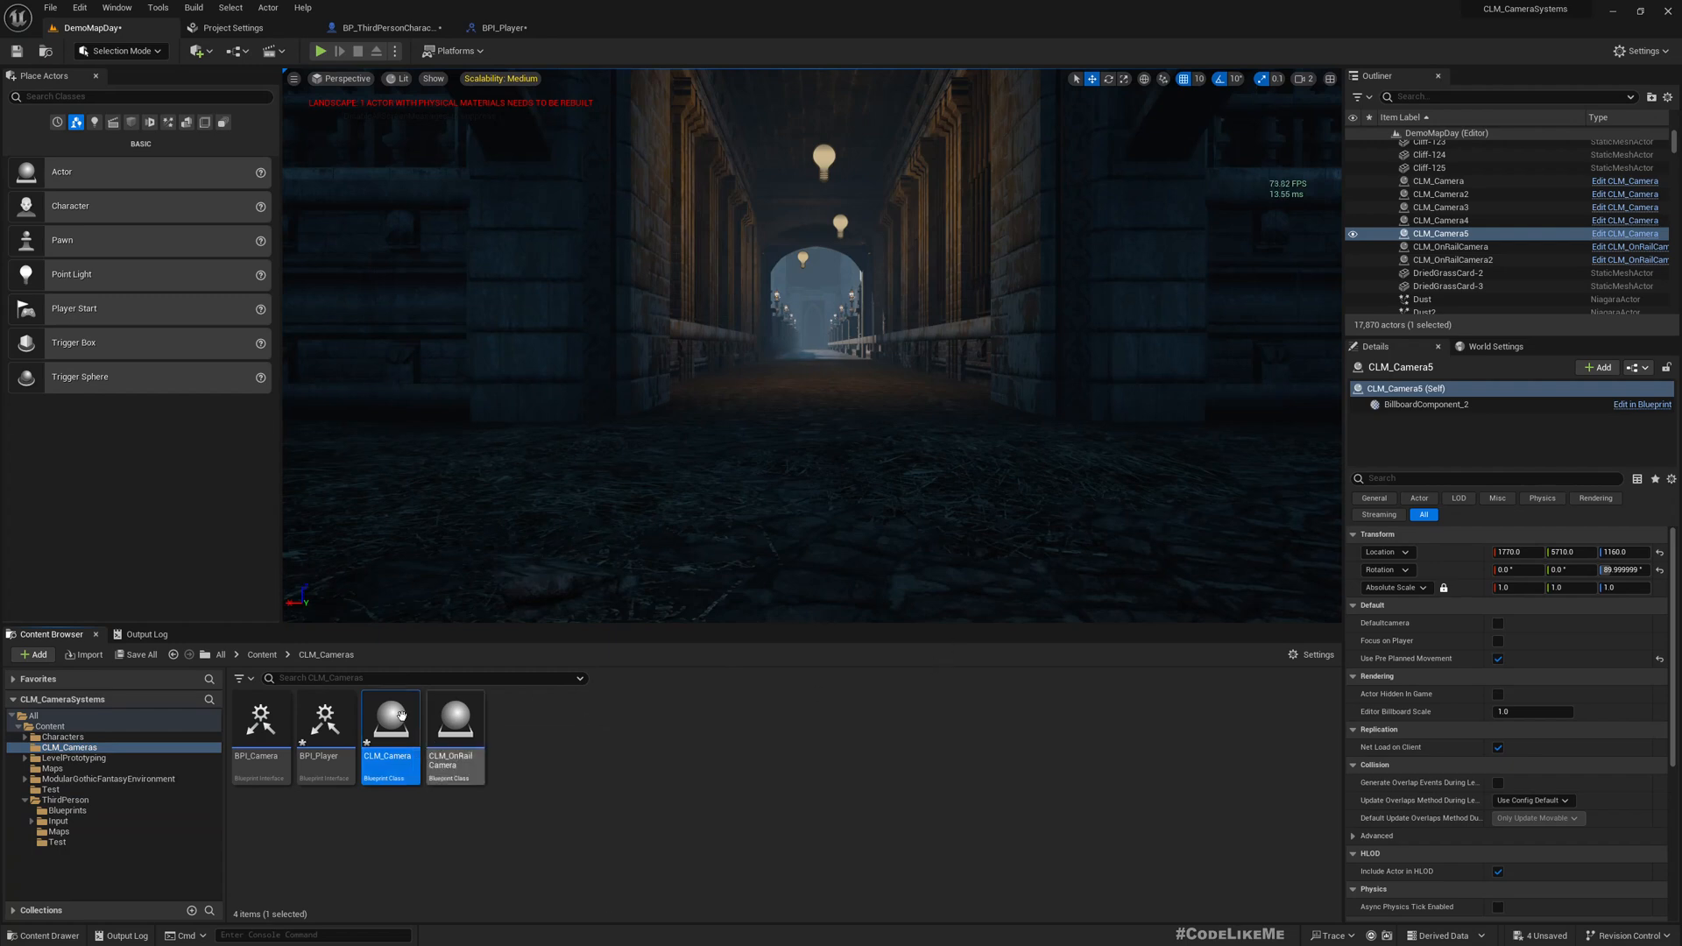
double_click(389, 717)
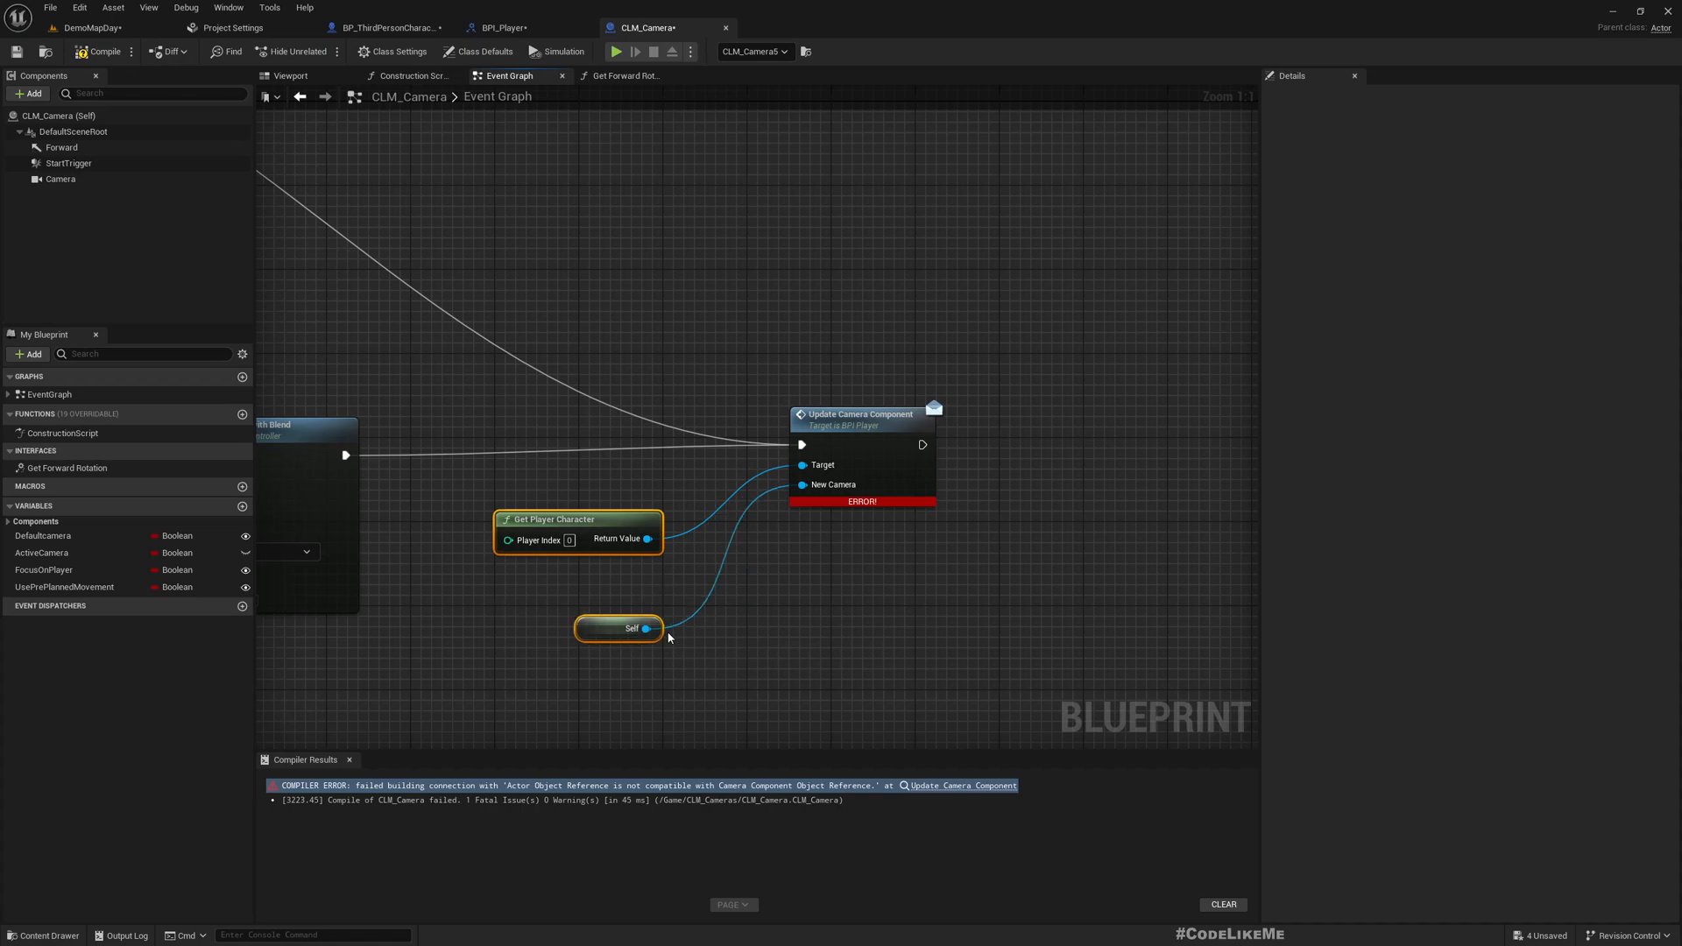
click(97, 51)
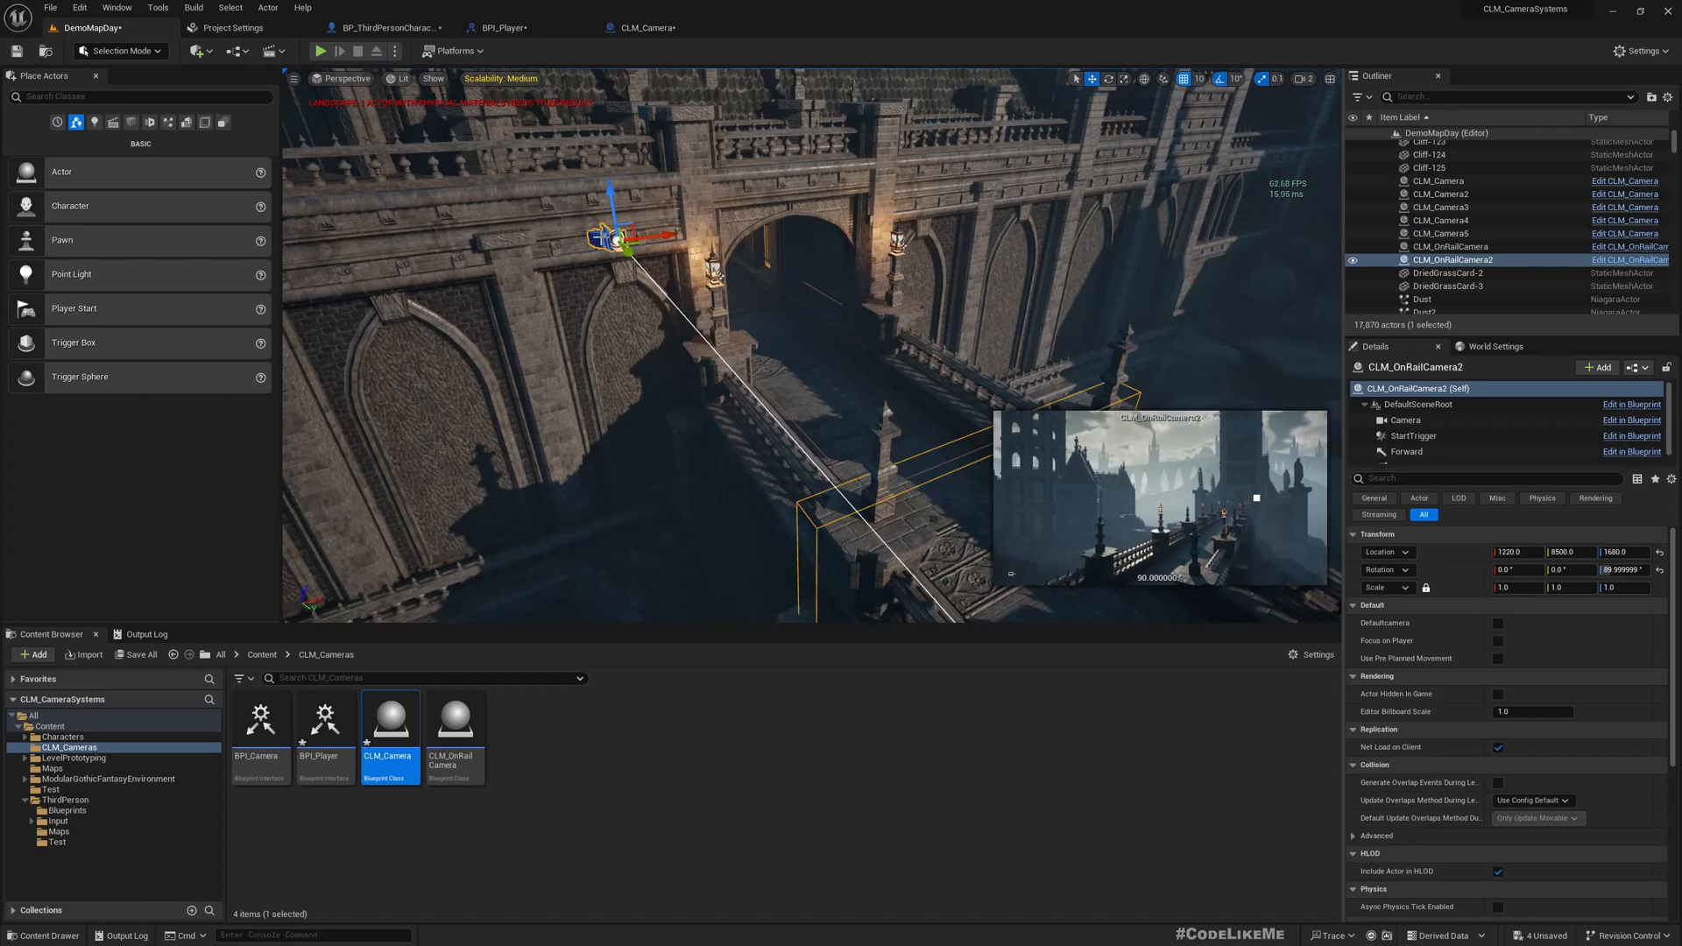
mouse_move(1499, 658)
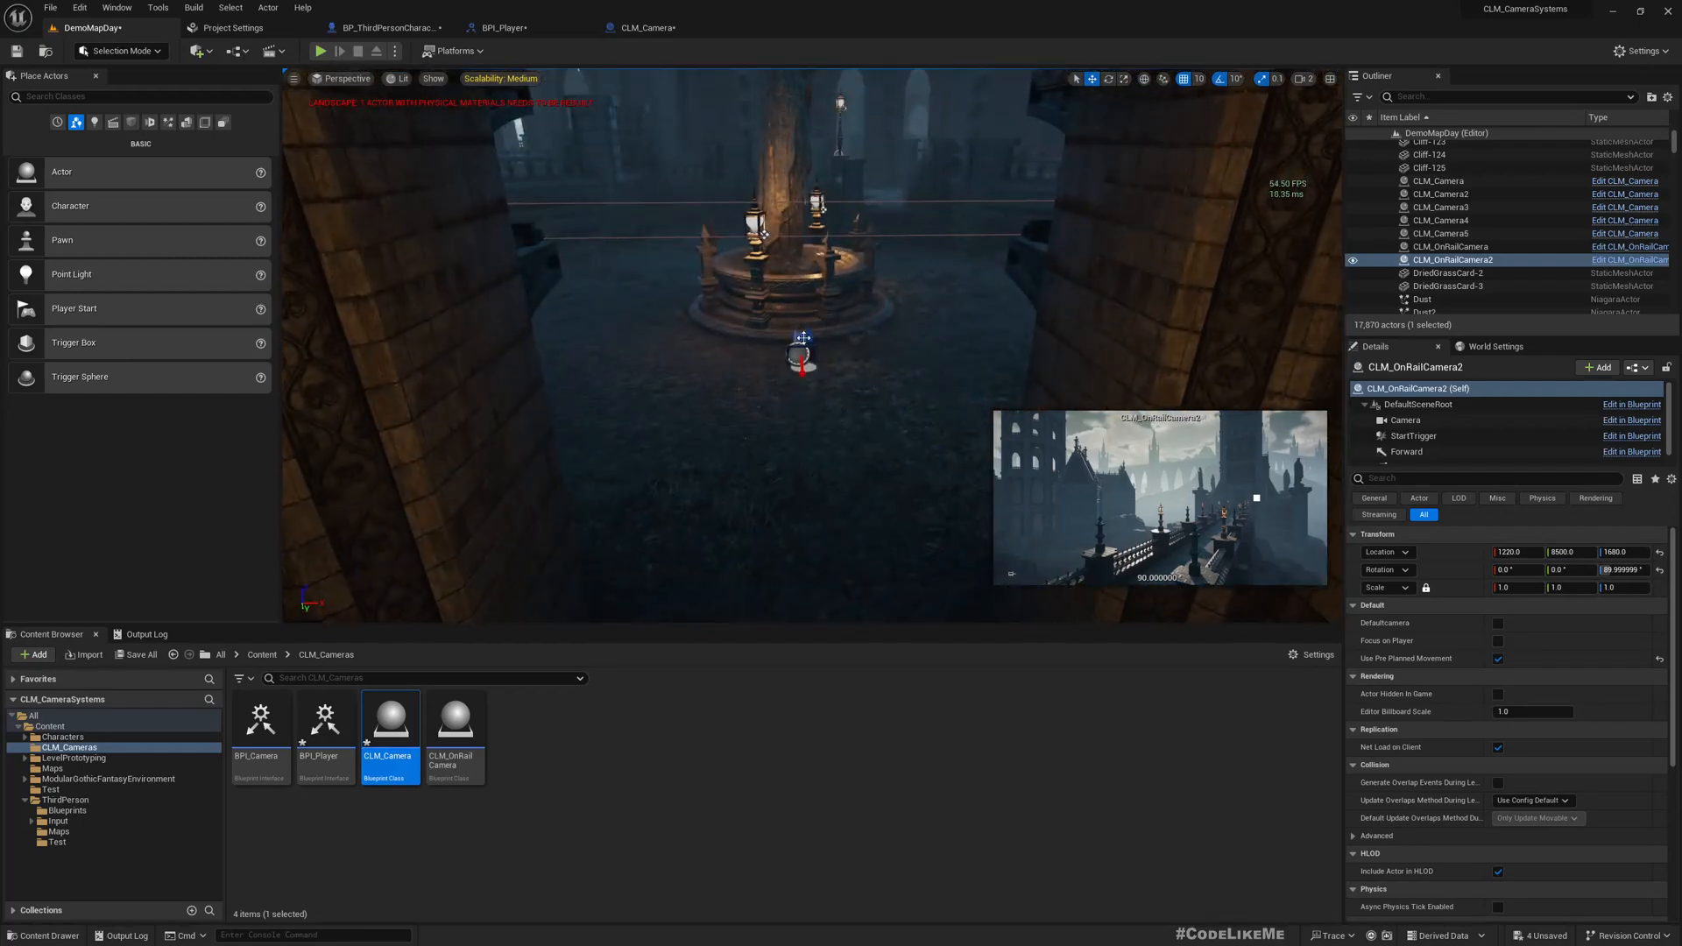
- Select CLM_Camera5 in the Outliner and toggle fullscreen with F11
click(1443, 233)
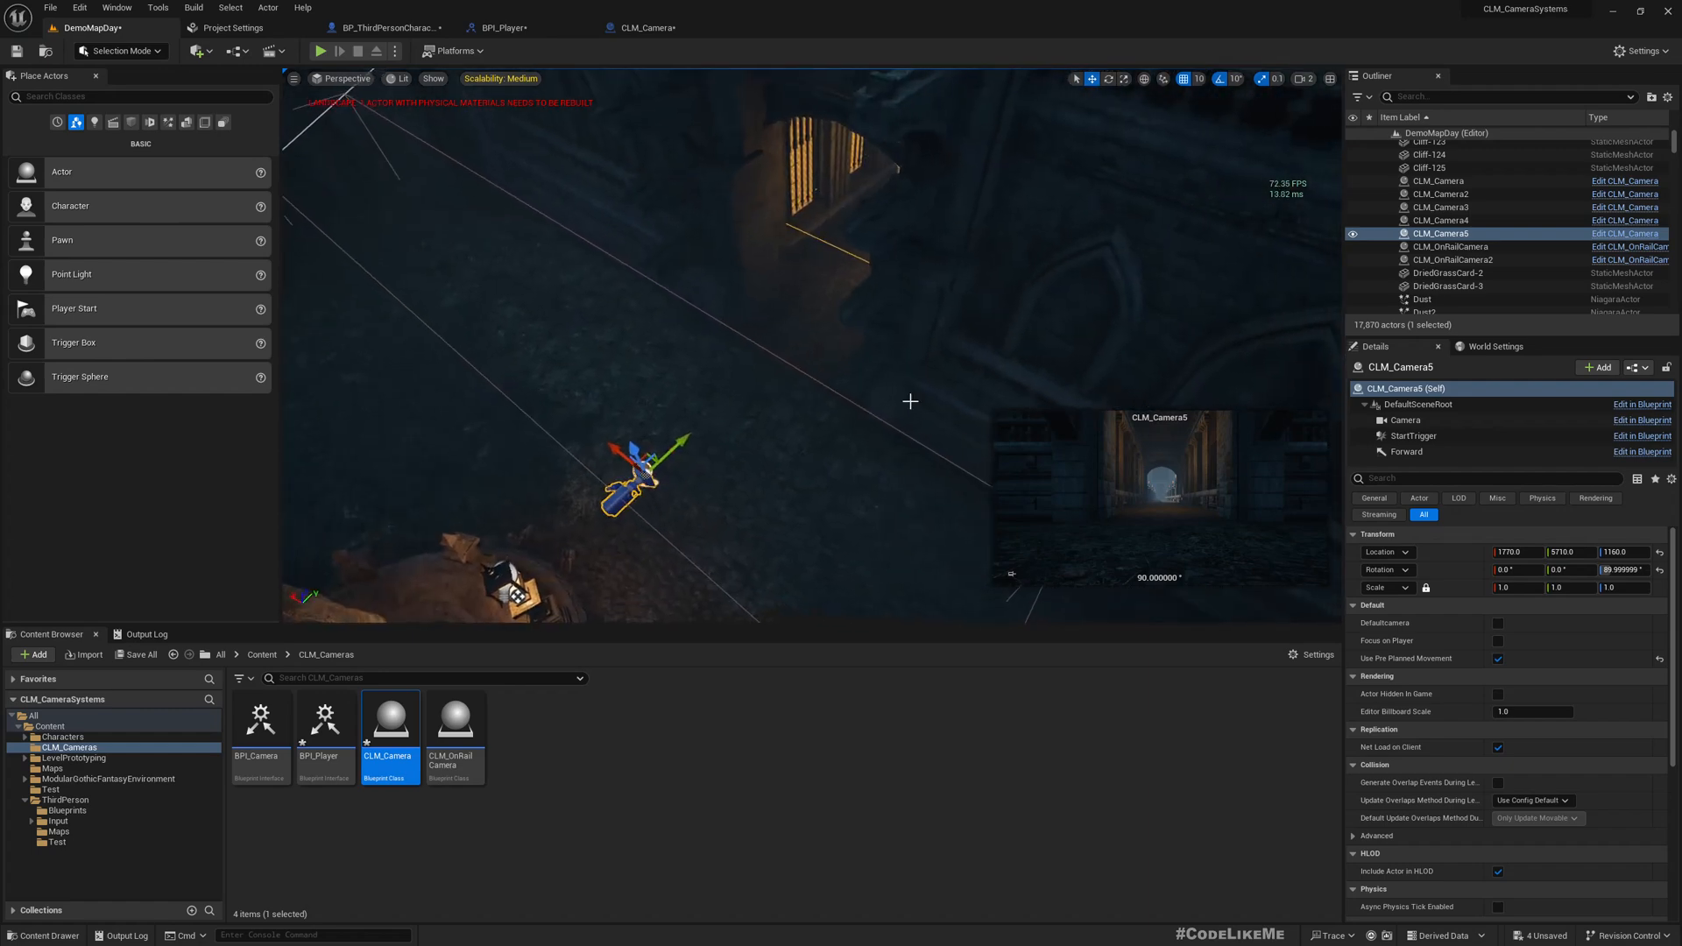
key(F11)
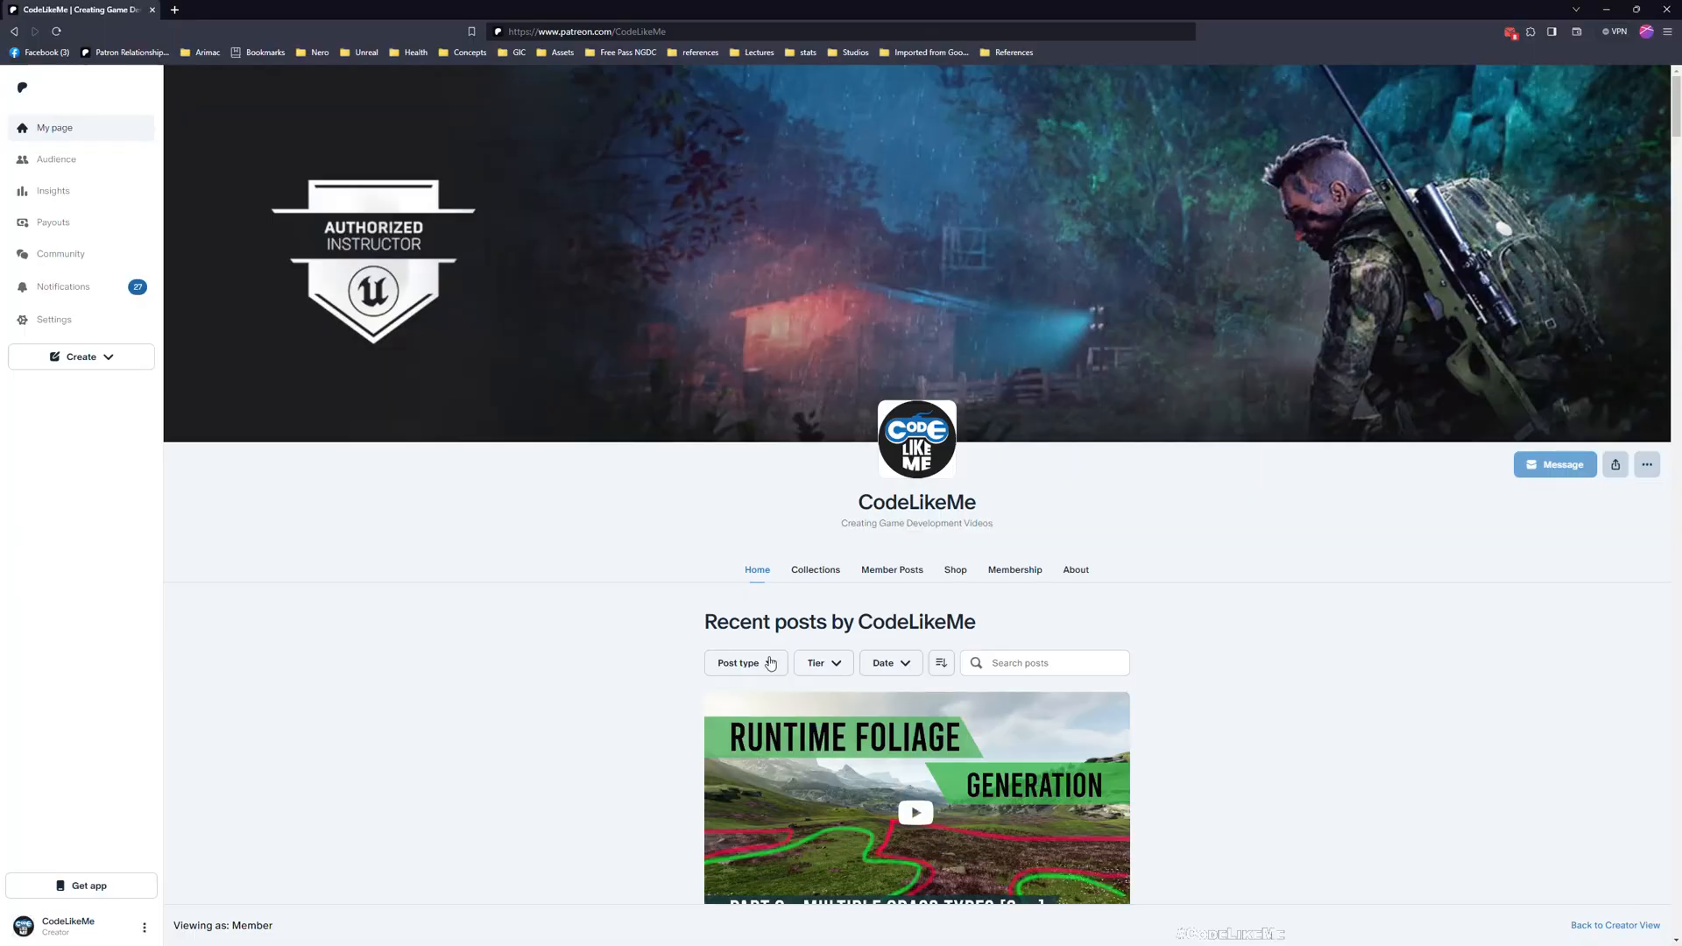
- Scroll down the CodeLikeMe feed to the Hexagonal World Generator post
scroll(down, 3)
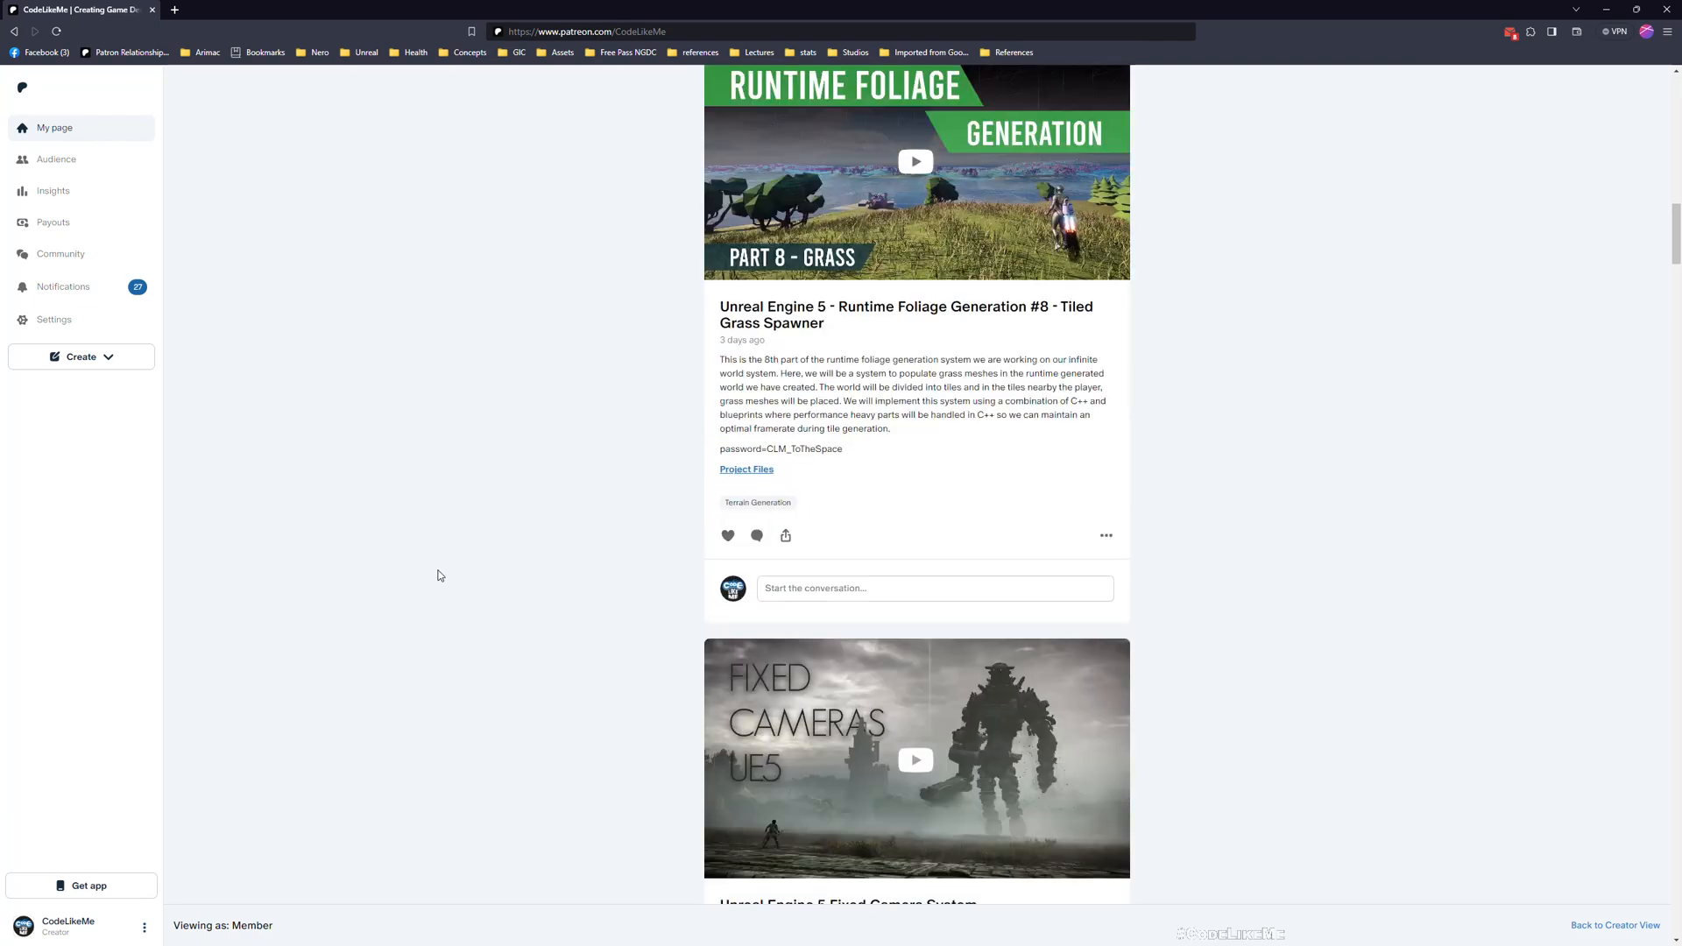
scroll(down, 3)
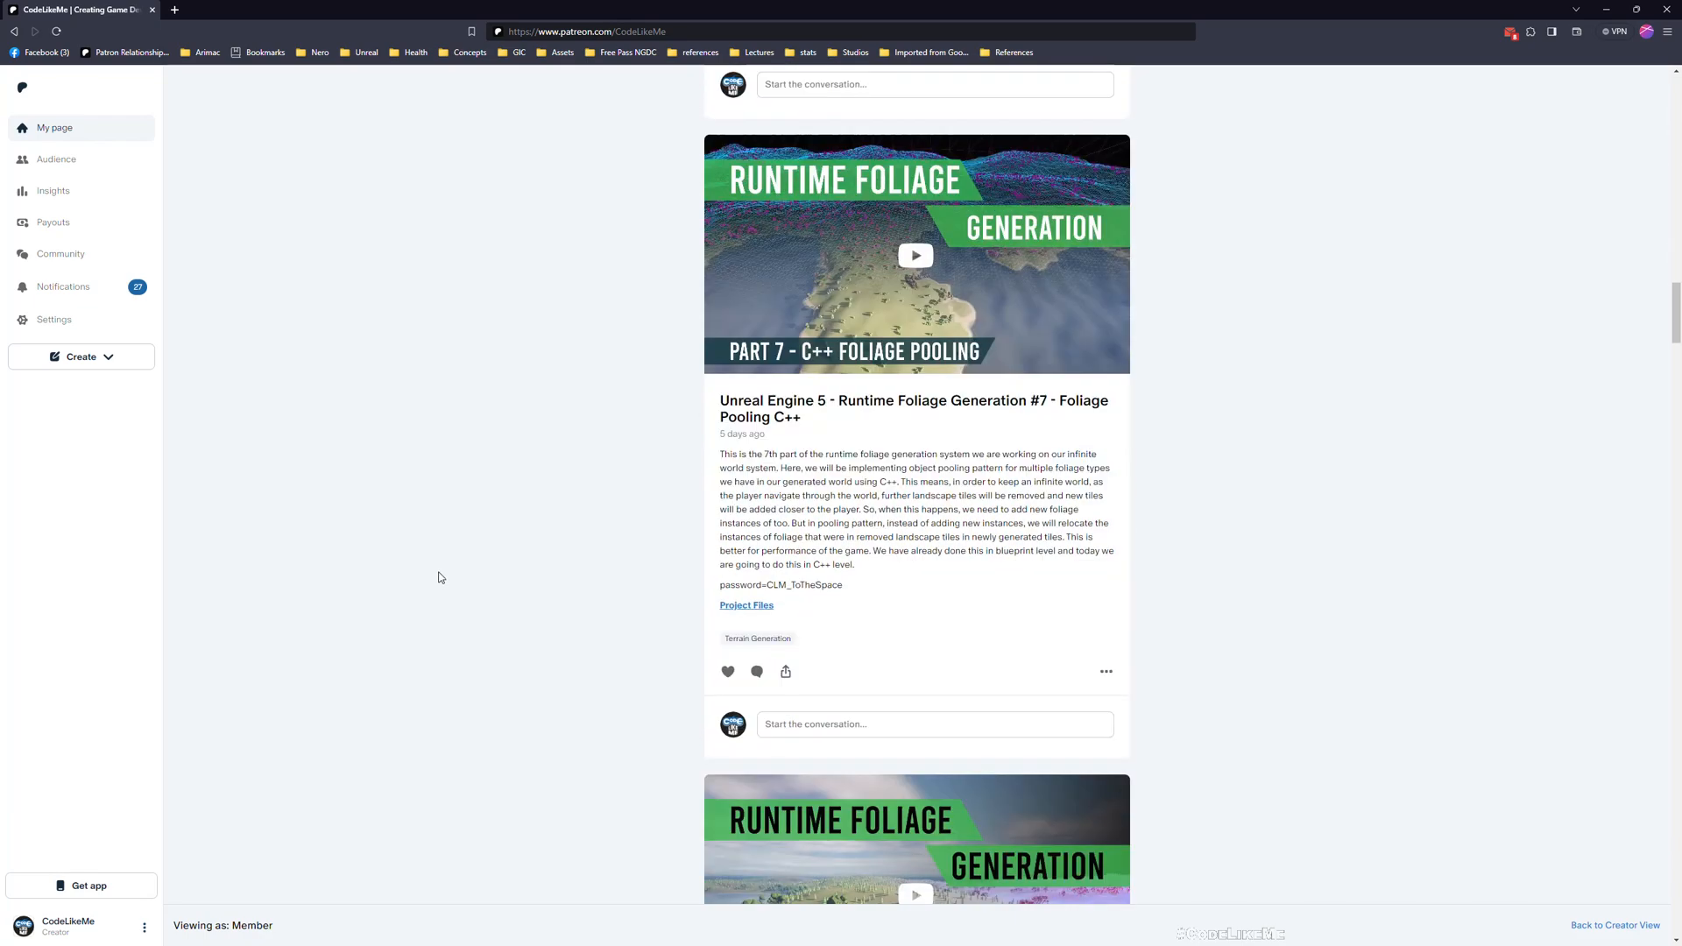
scroll(down, 3)
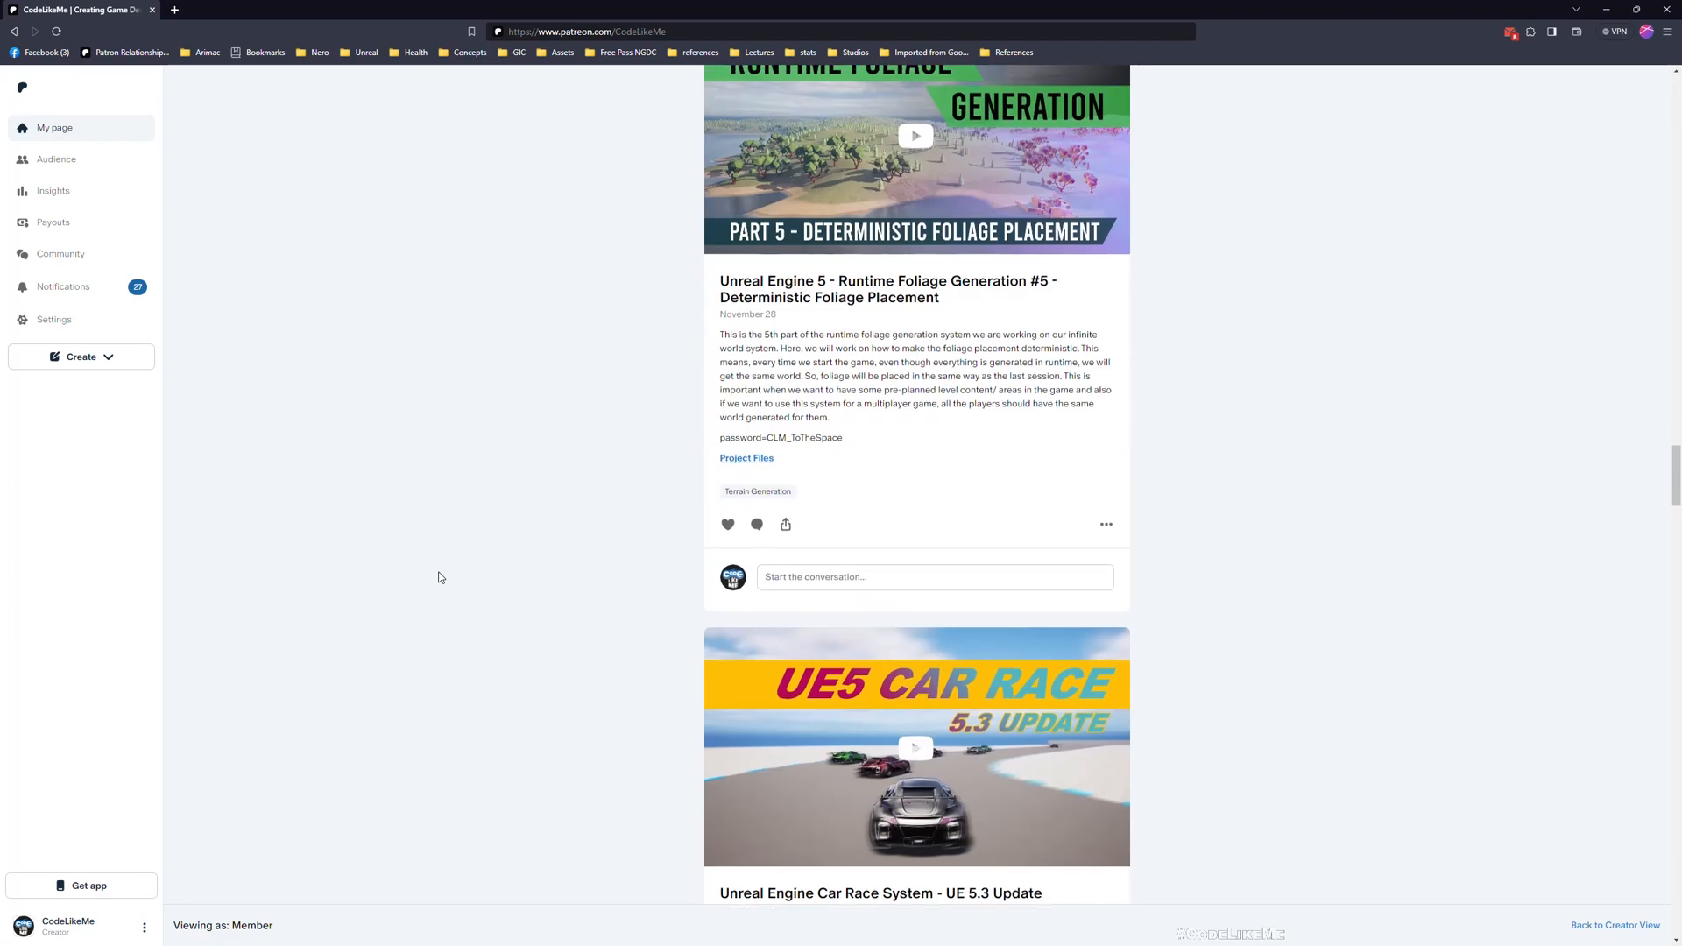
scroll(down, 3)
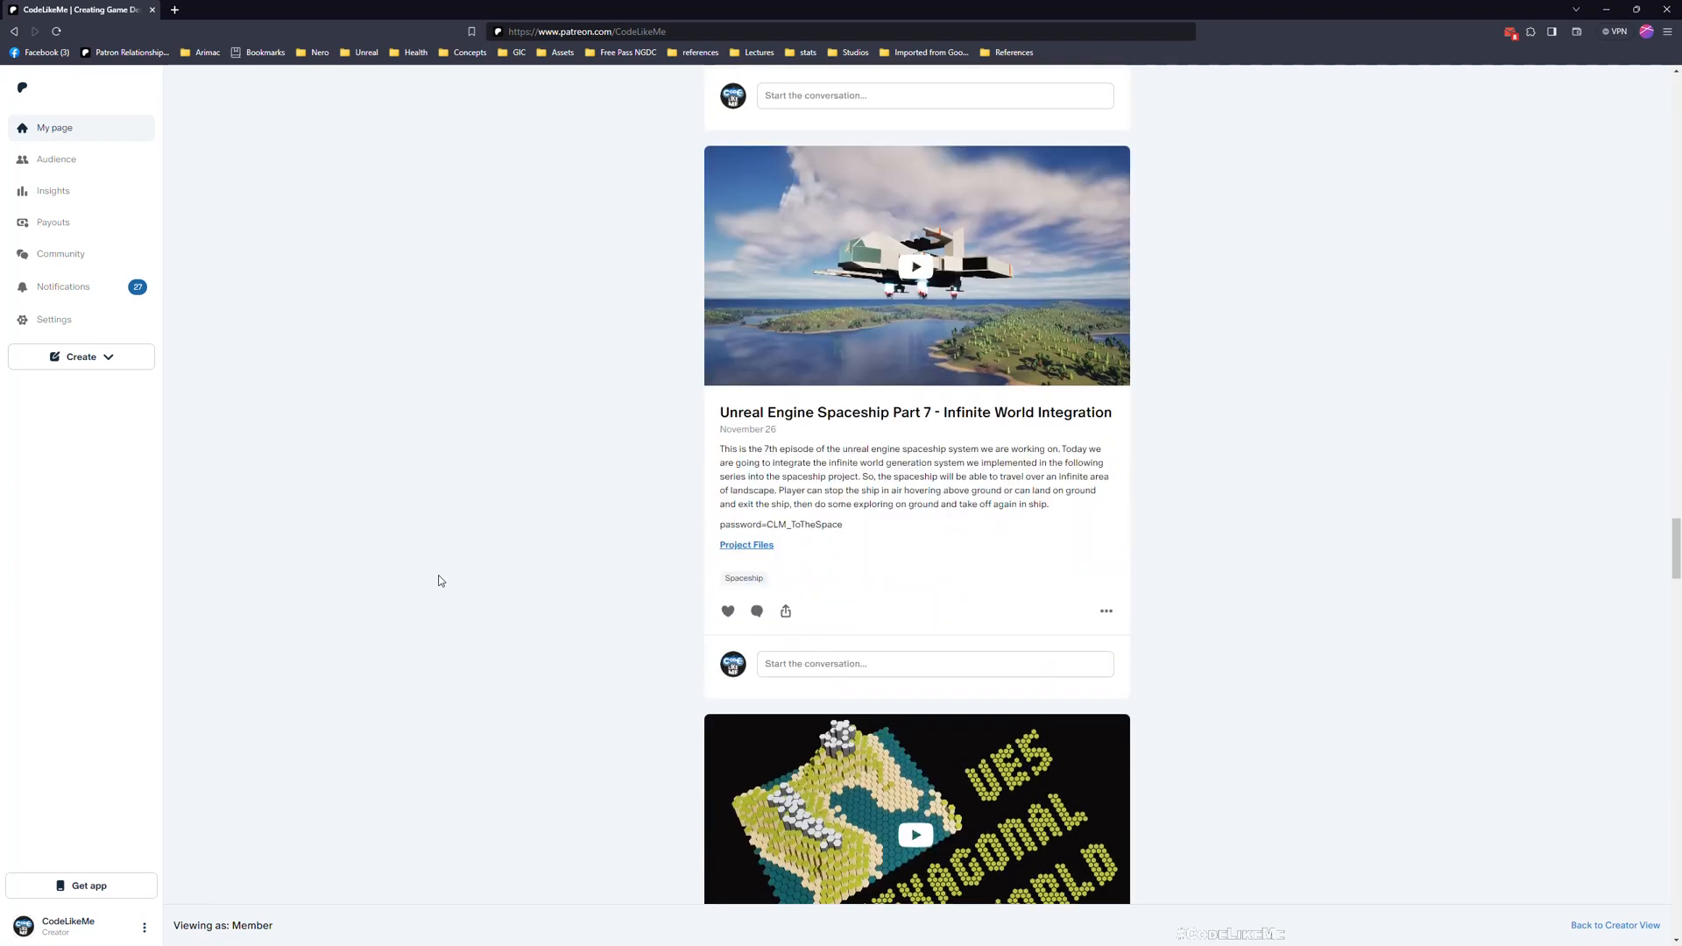
scroll(down, 3)
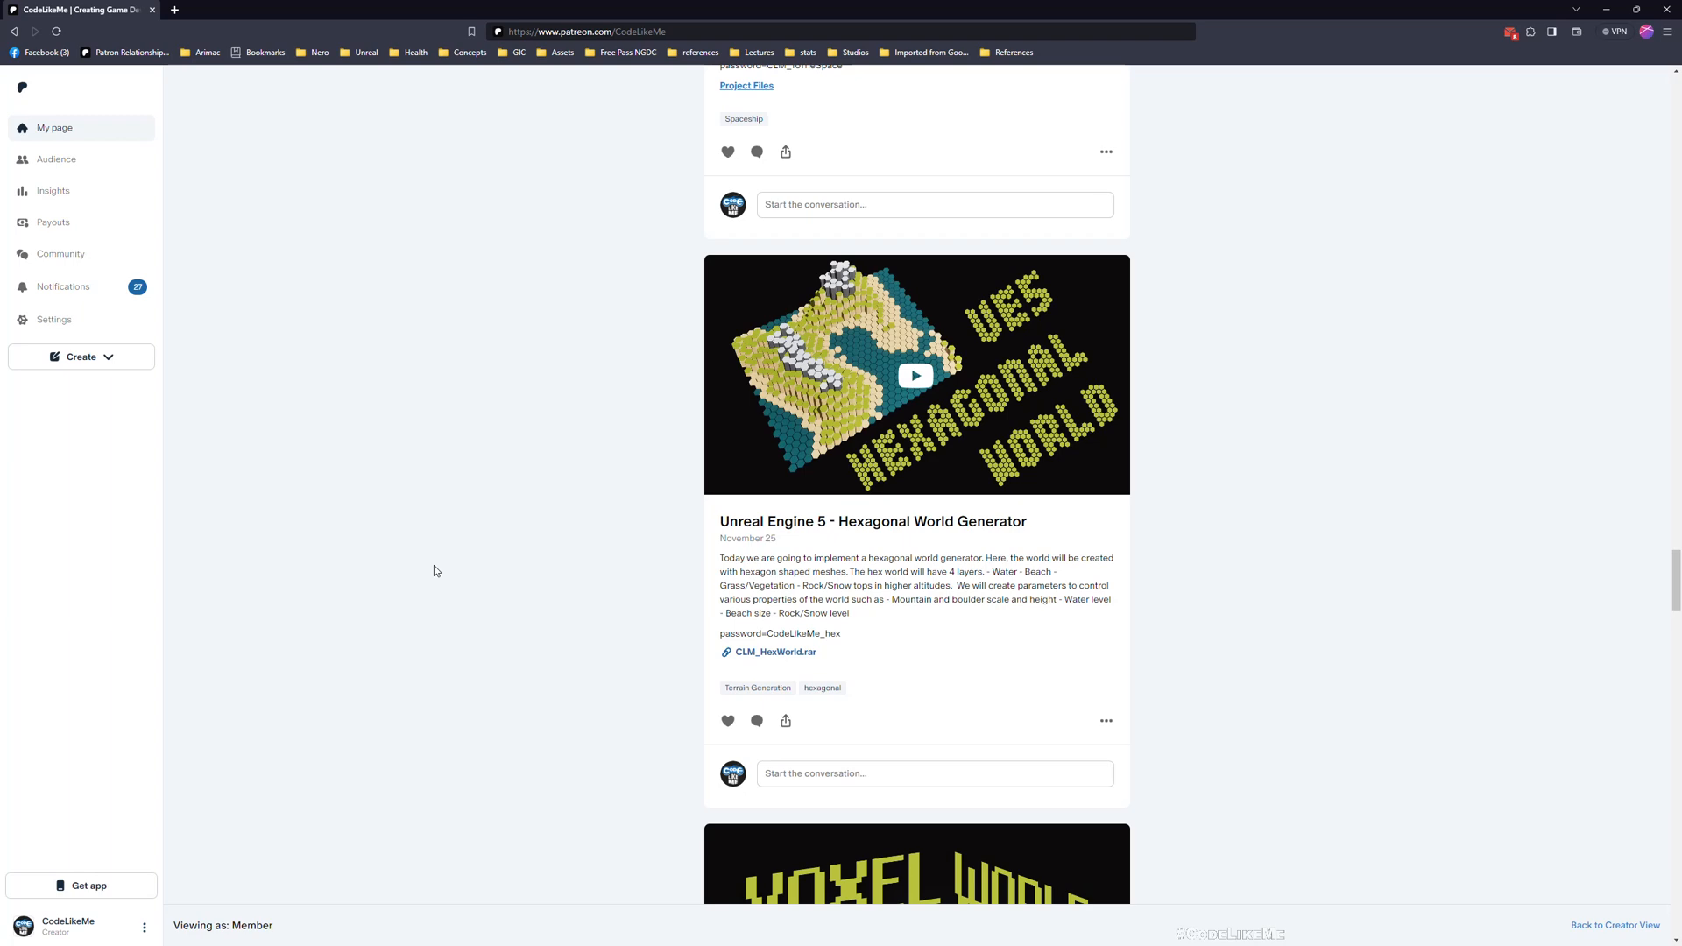